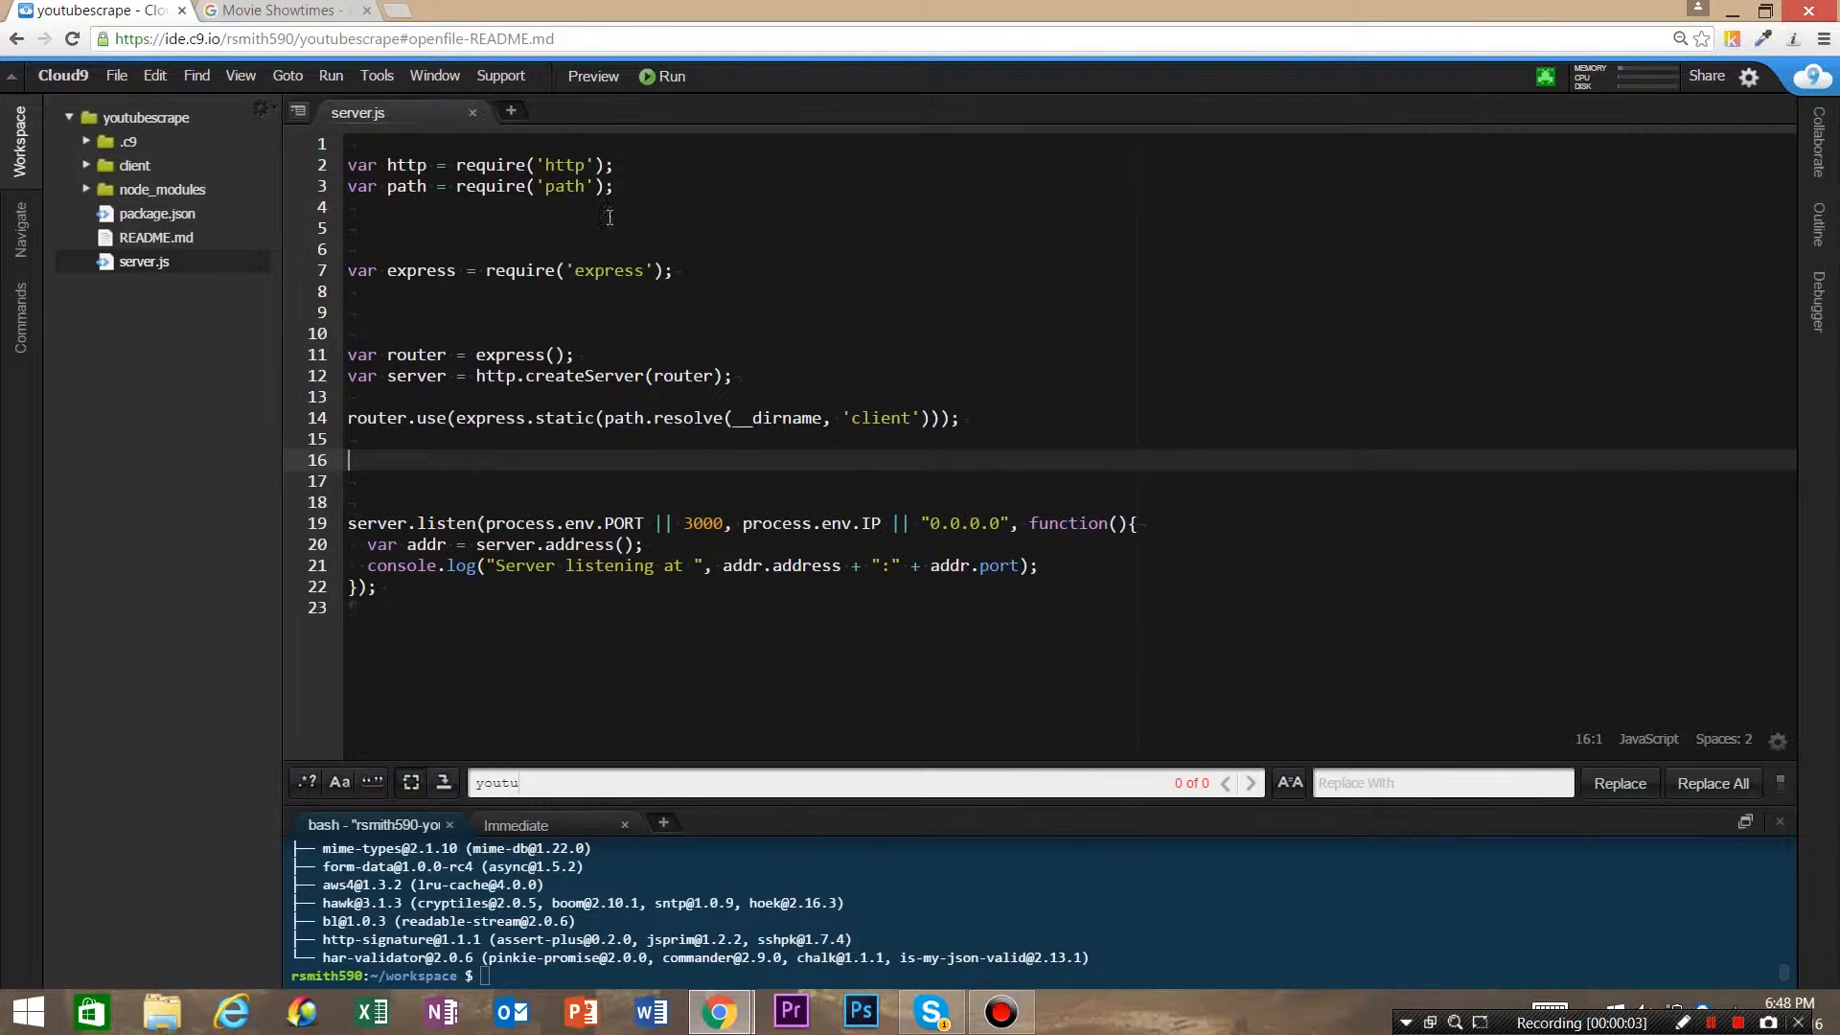
Add var request = require('request'); on a new line below the http and path requires.
left_click(615, 186)
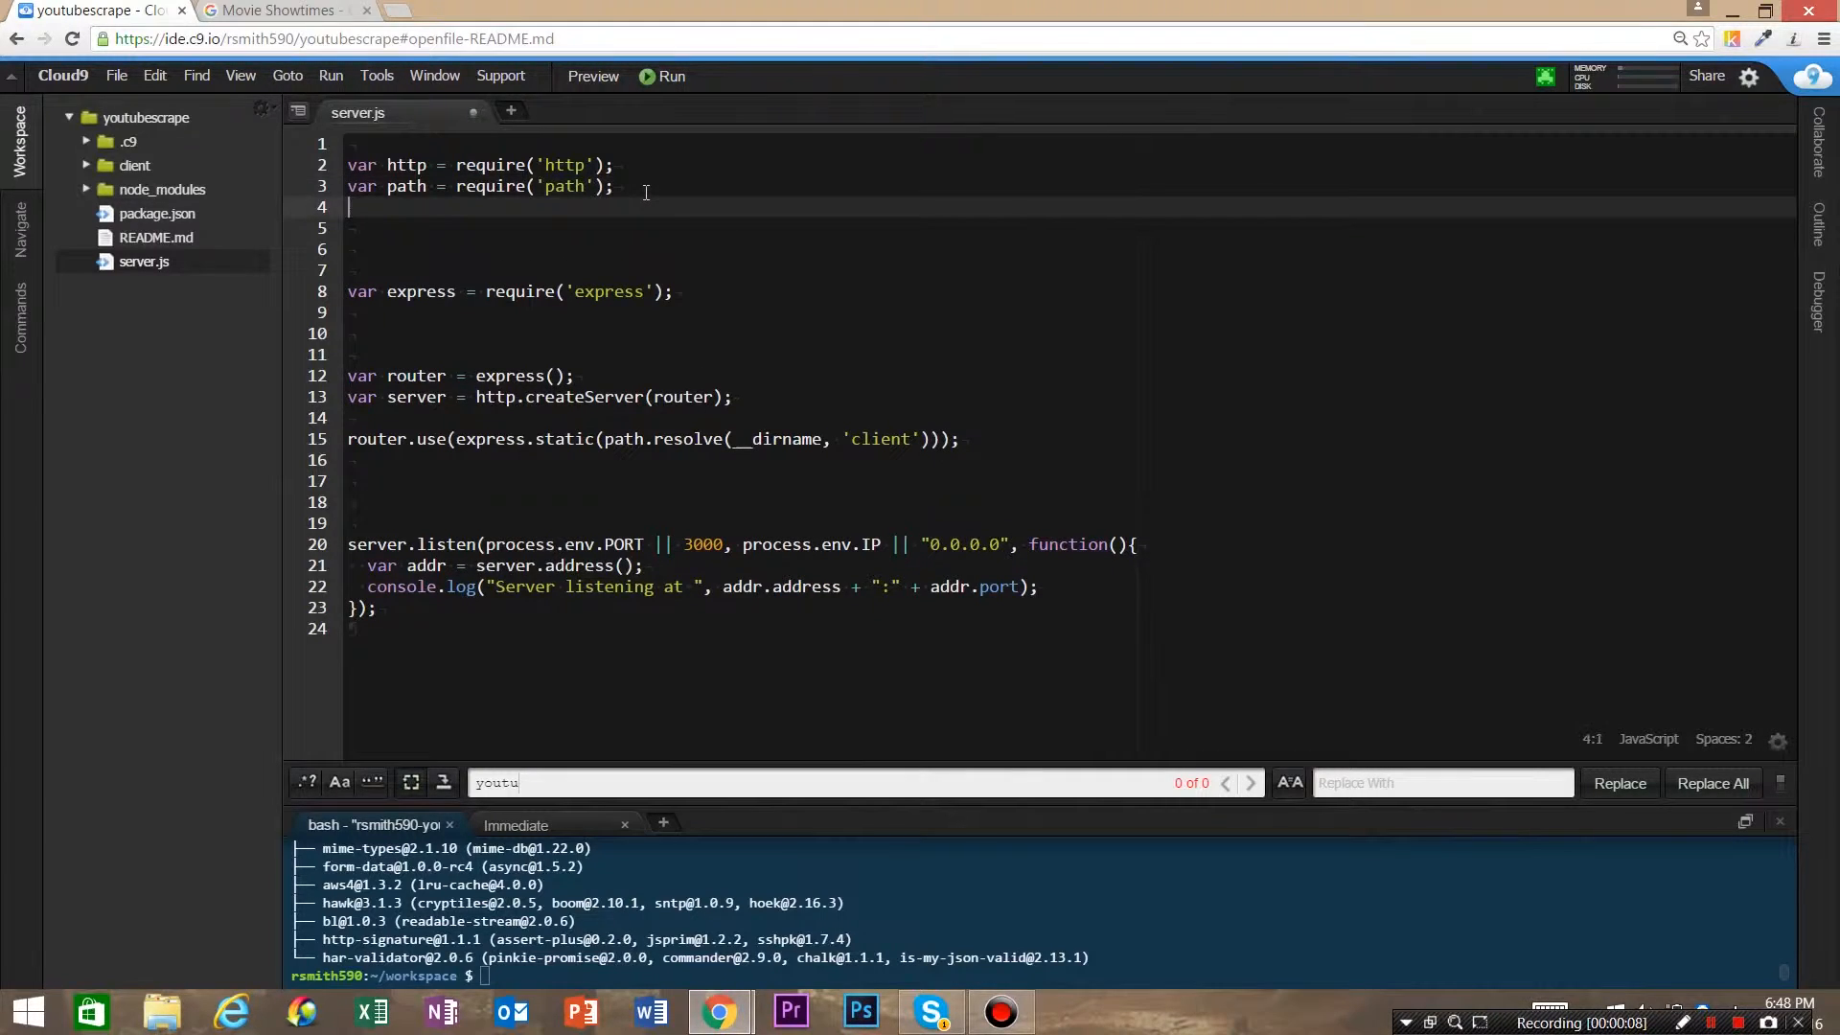
type("var")
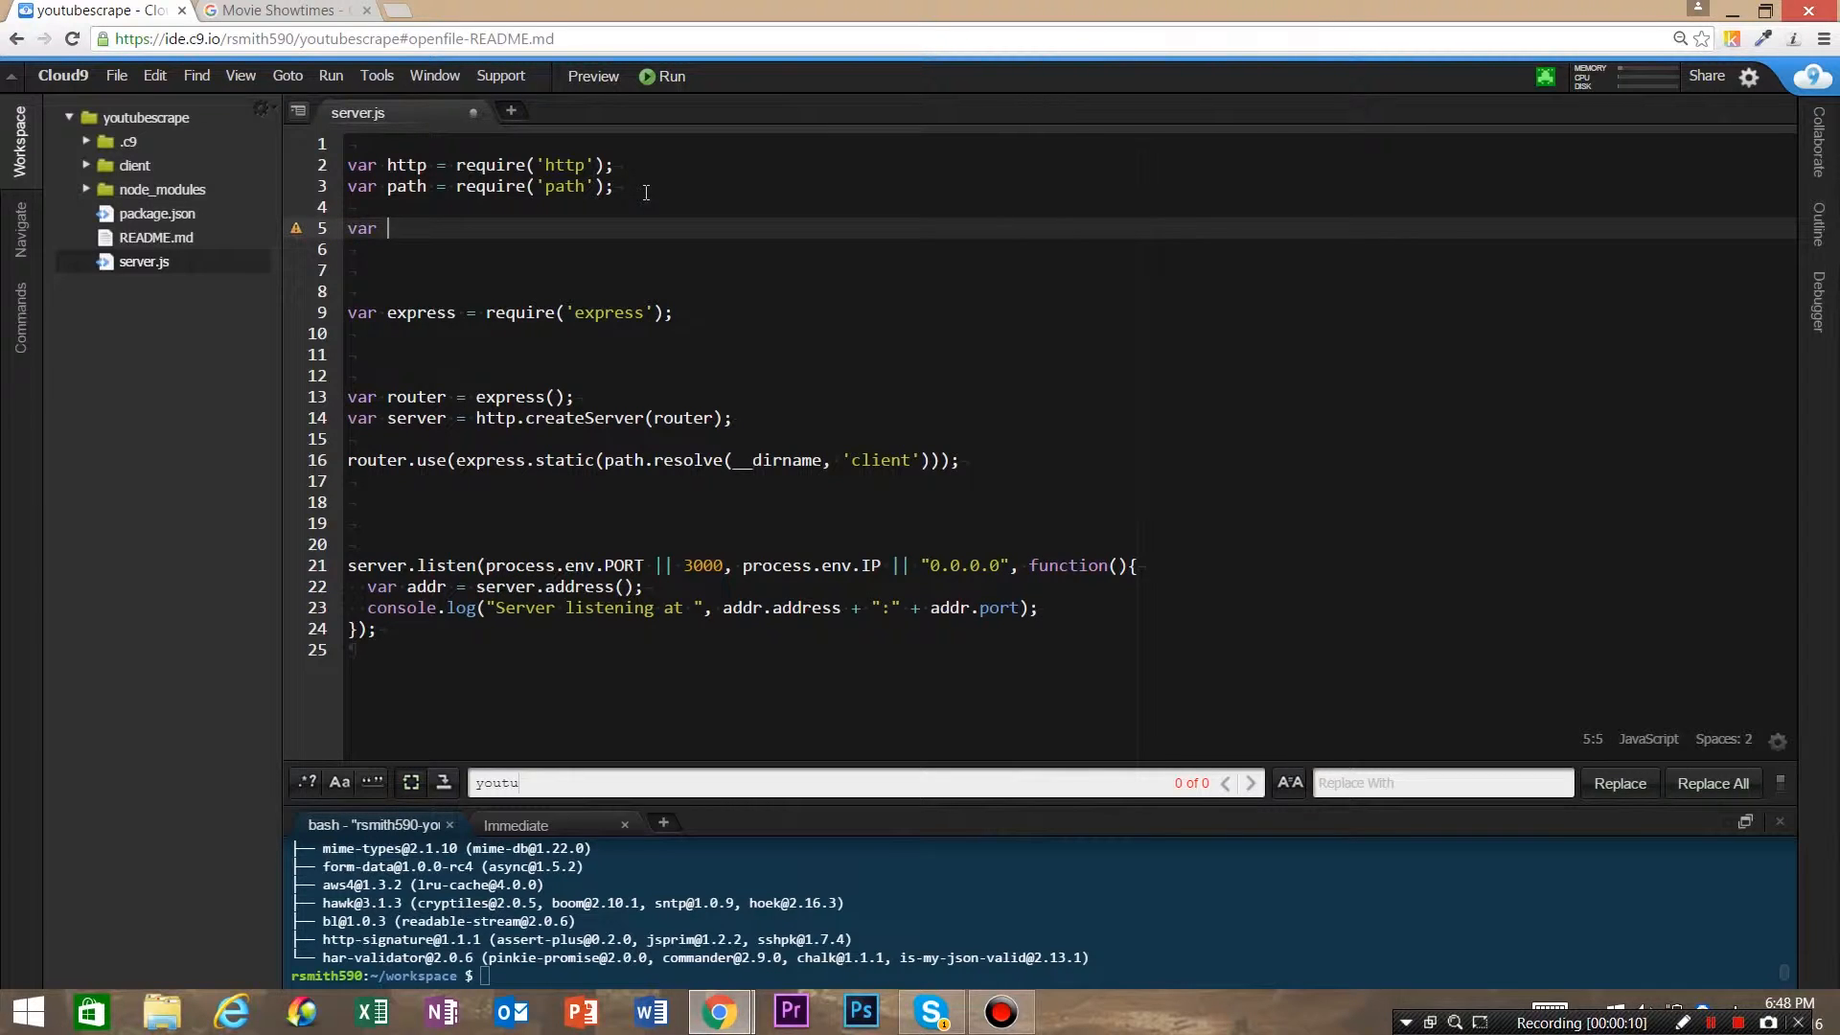
type("request = r")
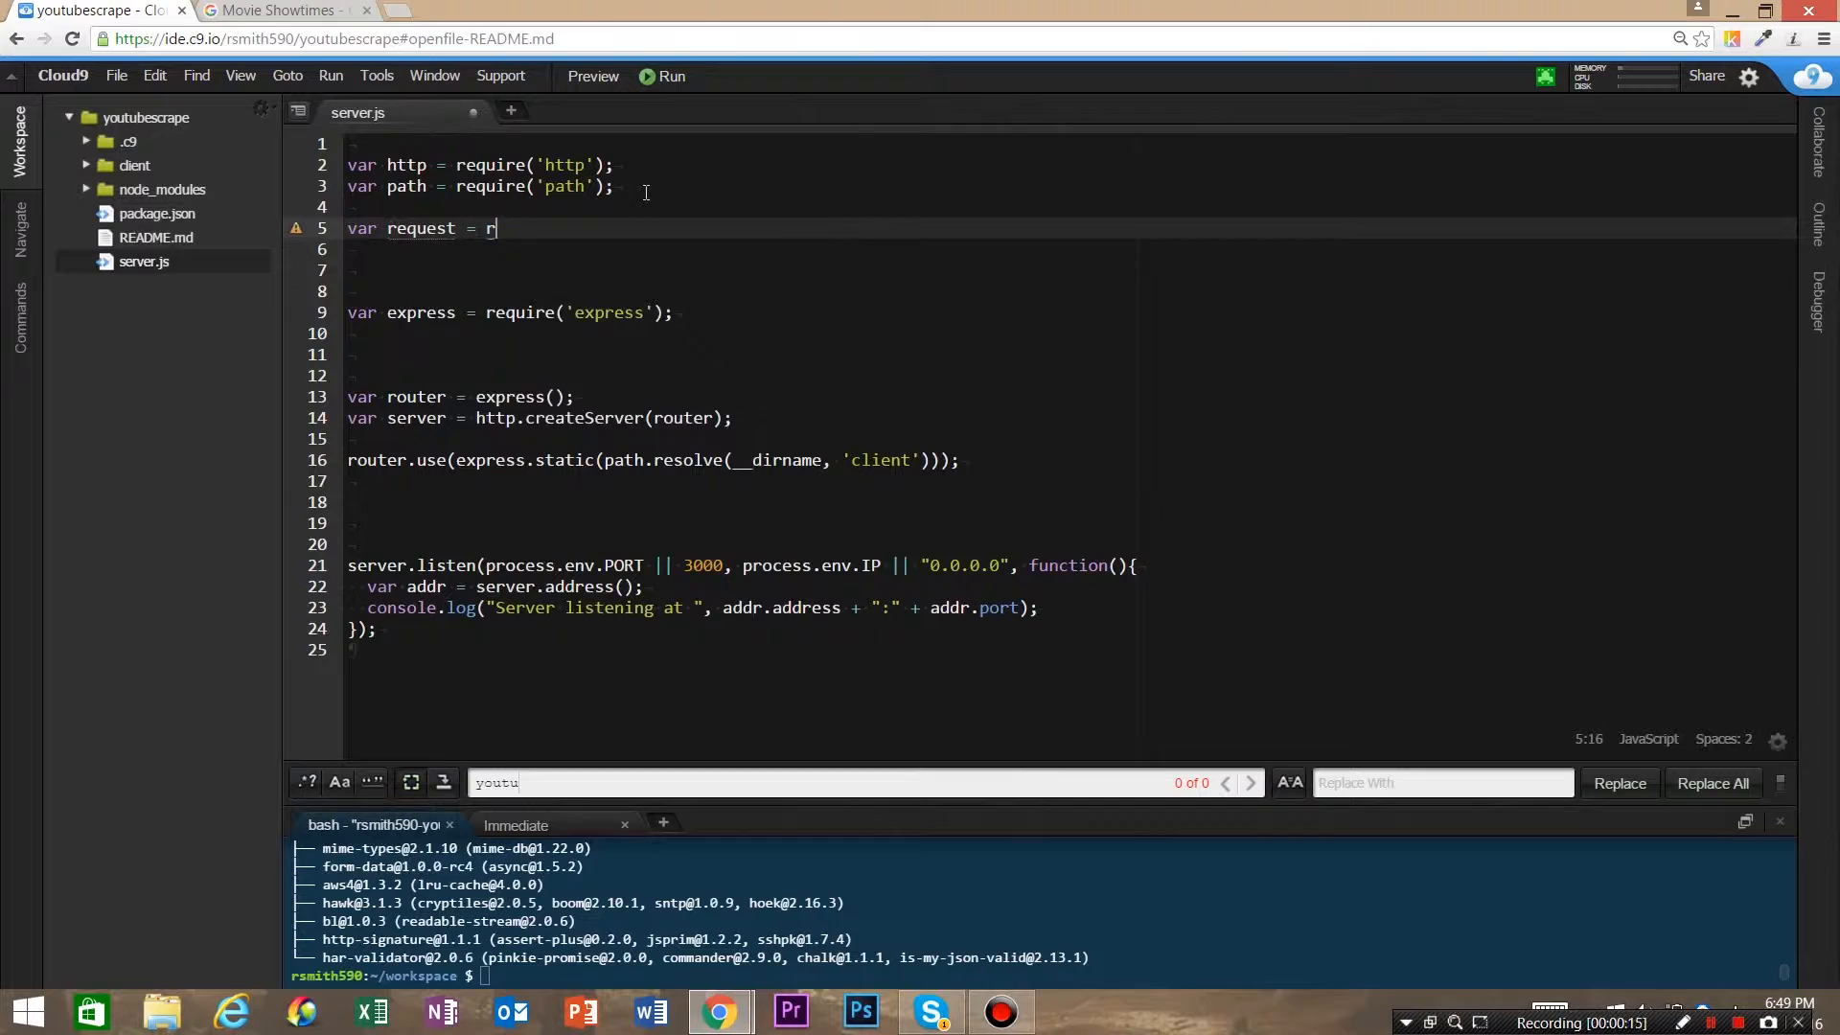
type("equire();")
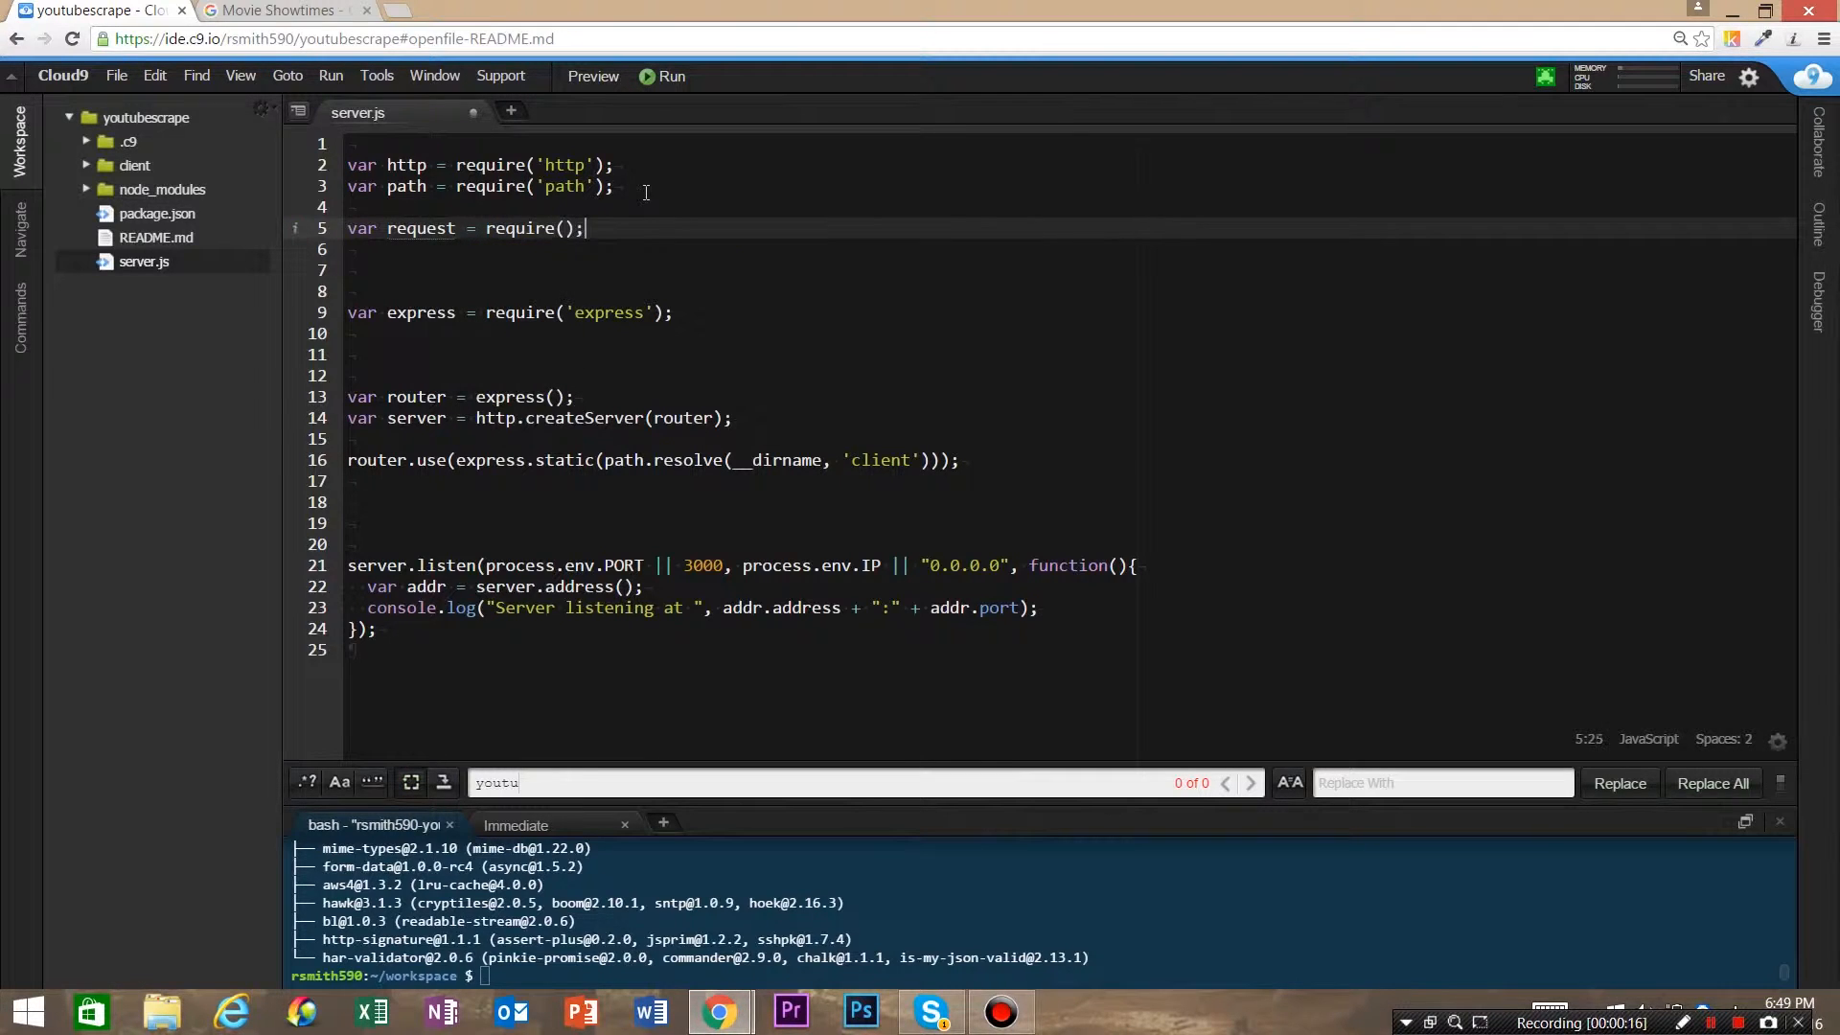
type("'request")
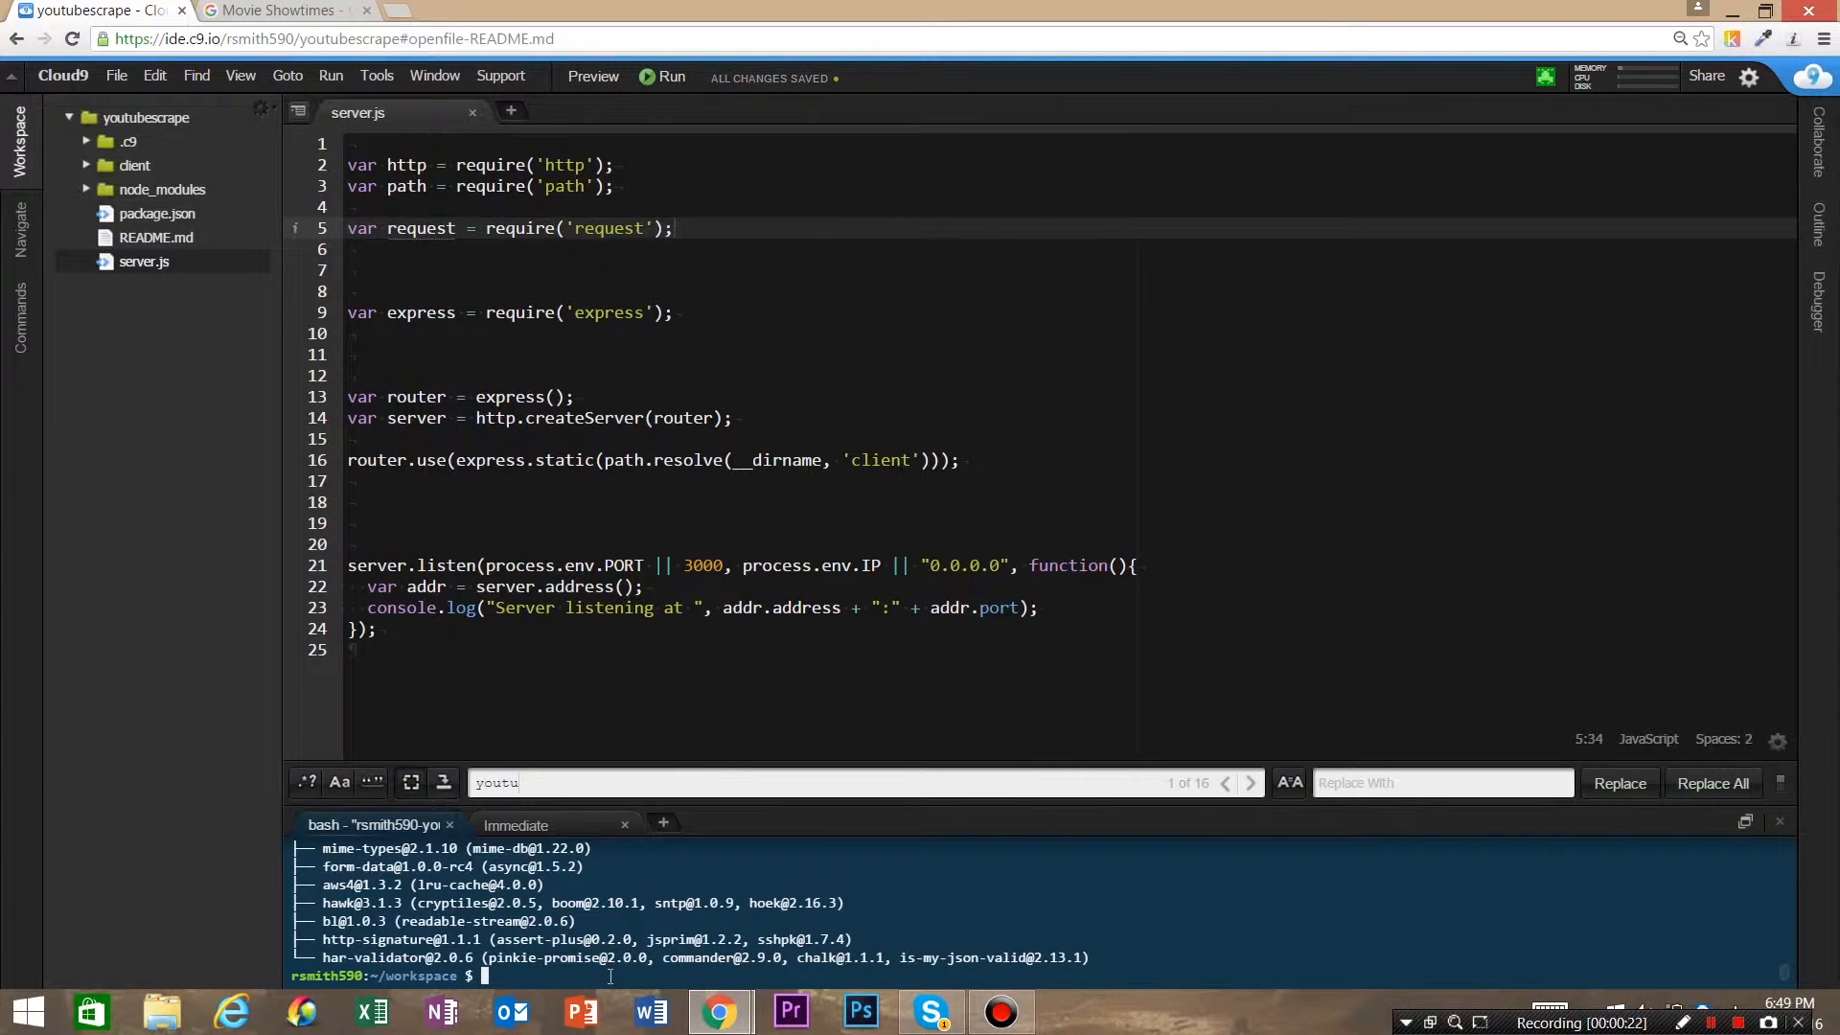
Run npm install request --save in the bash terminal, then return to server.js.
type("npm install")
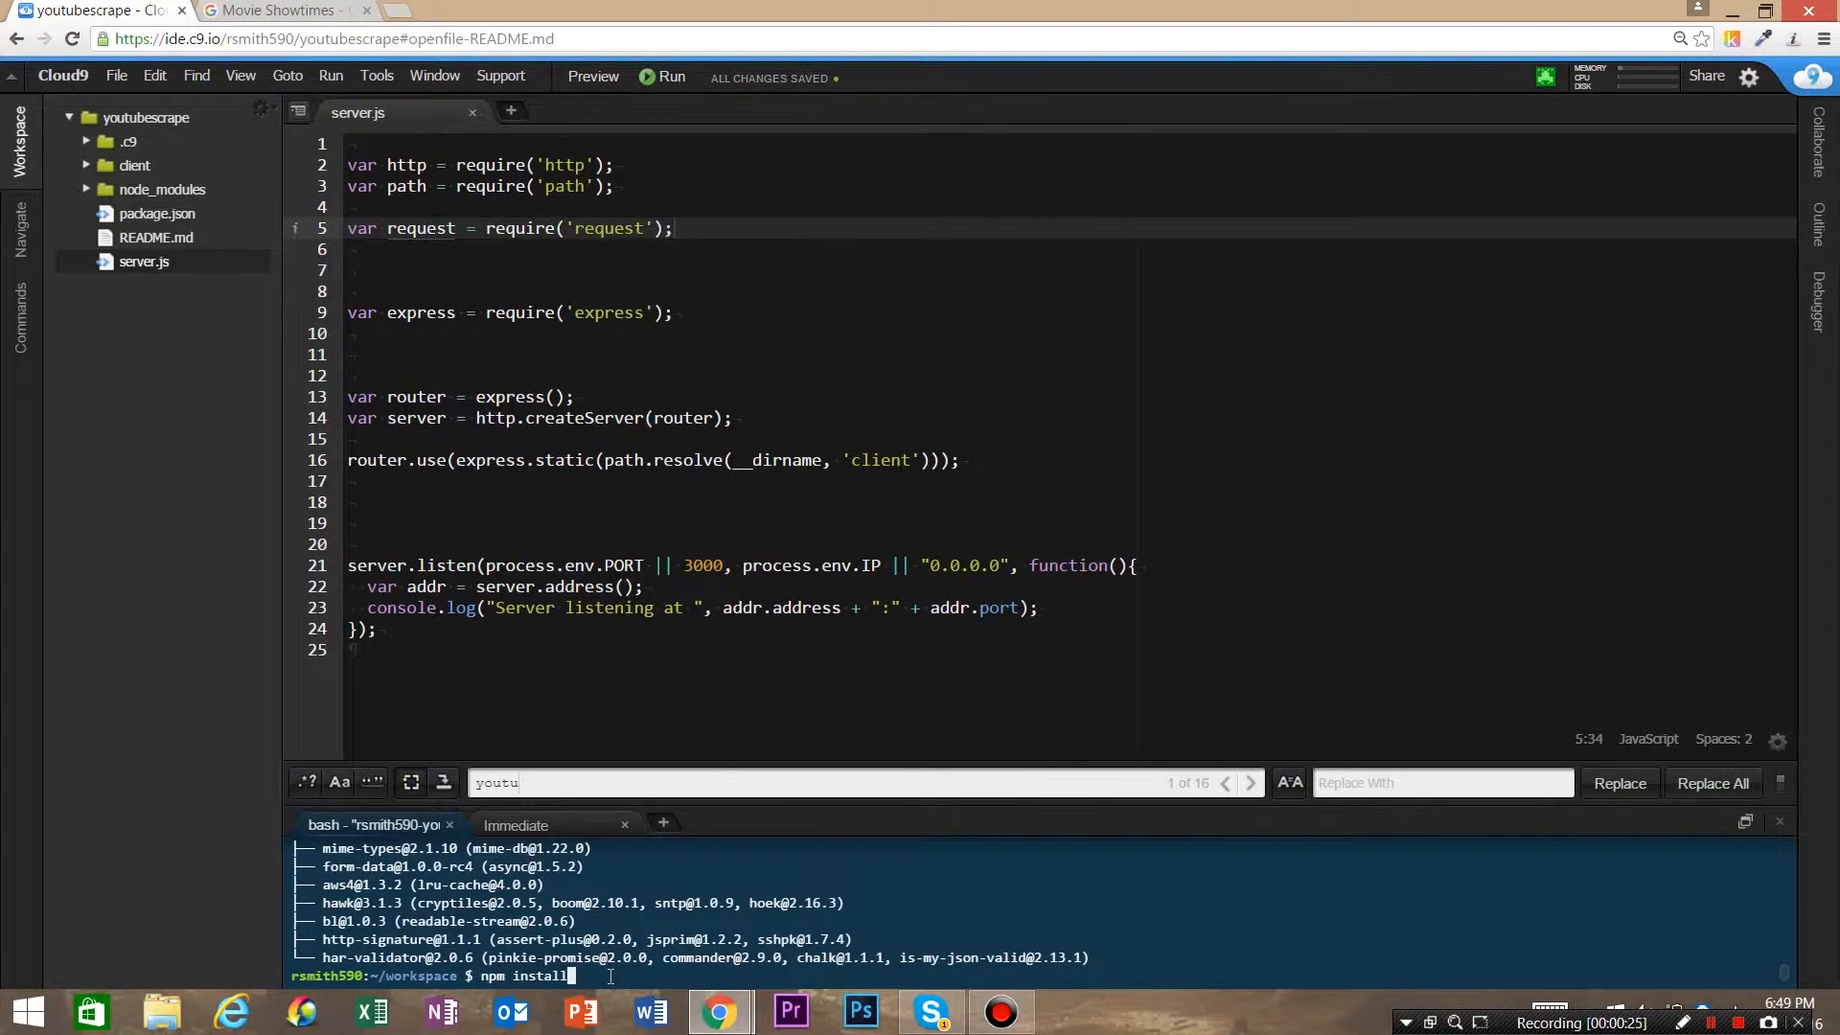
type("re")
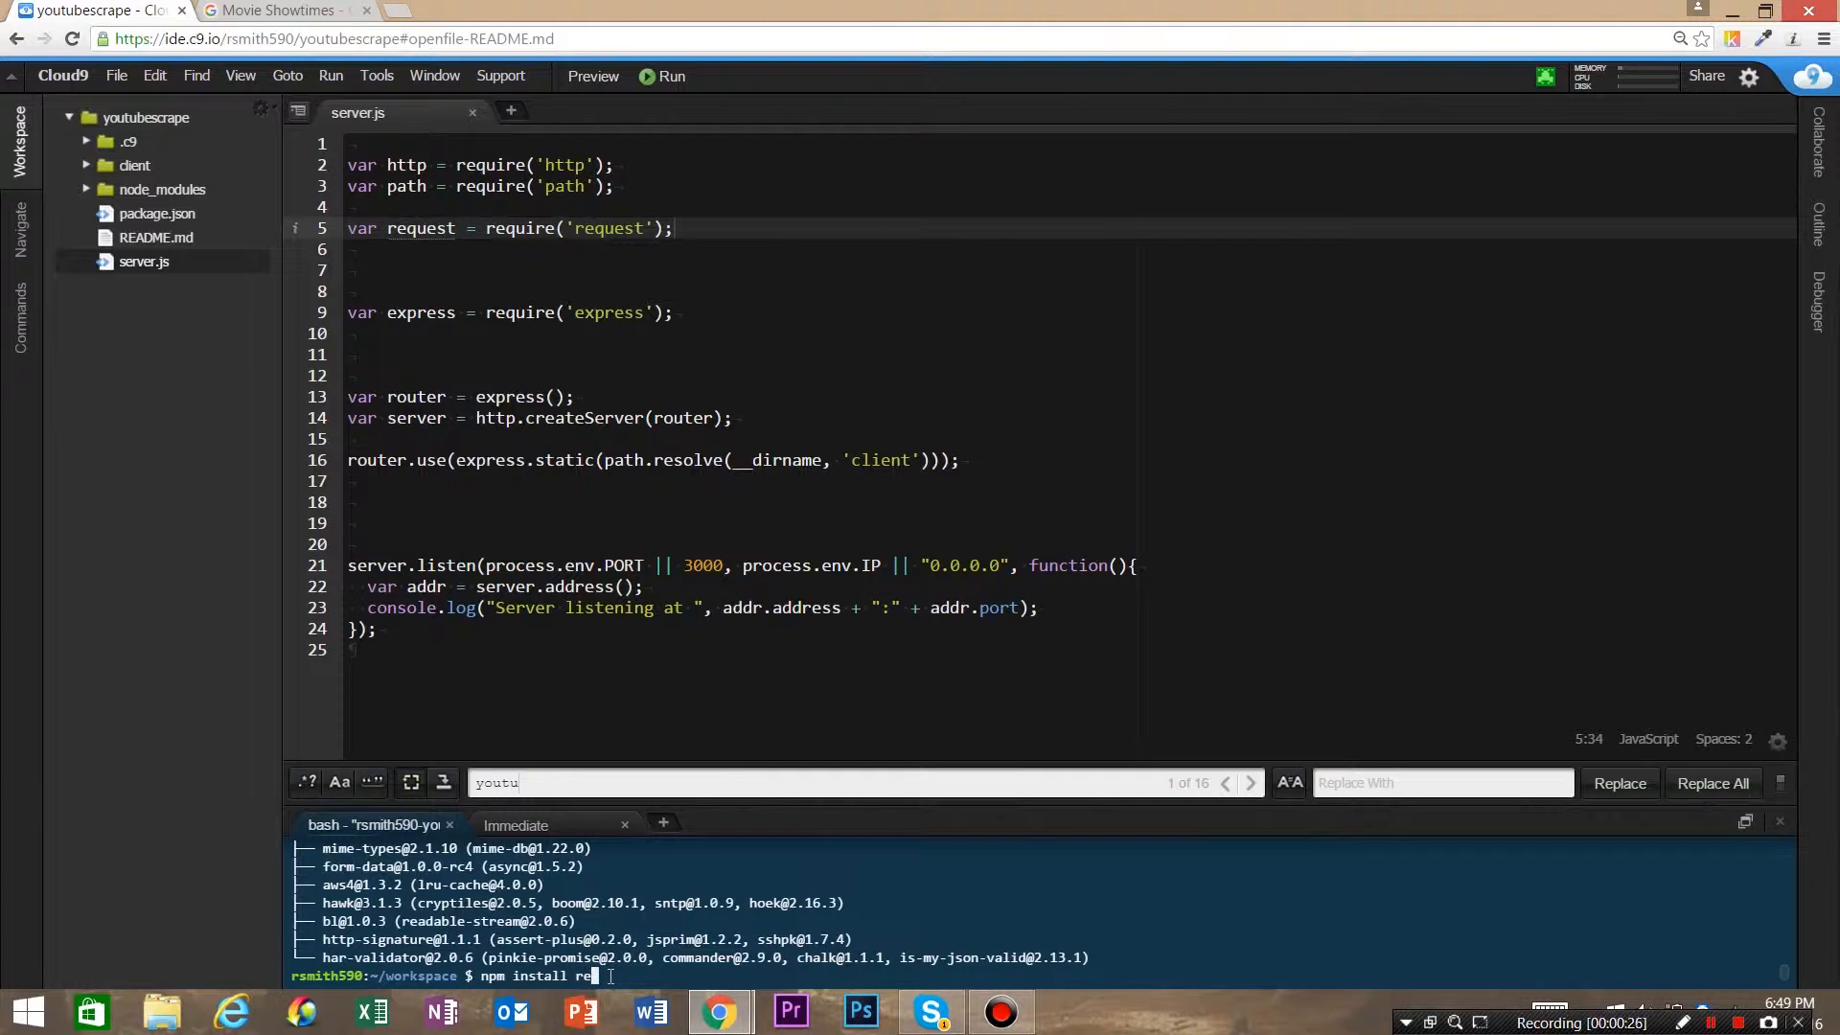
type("quest --sav")
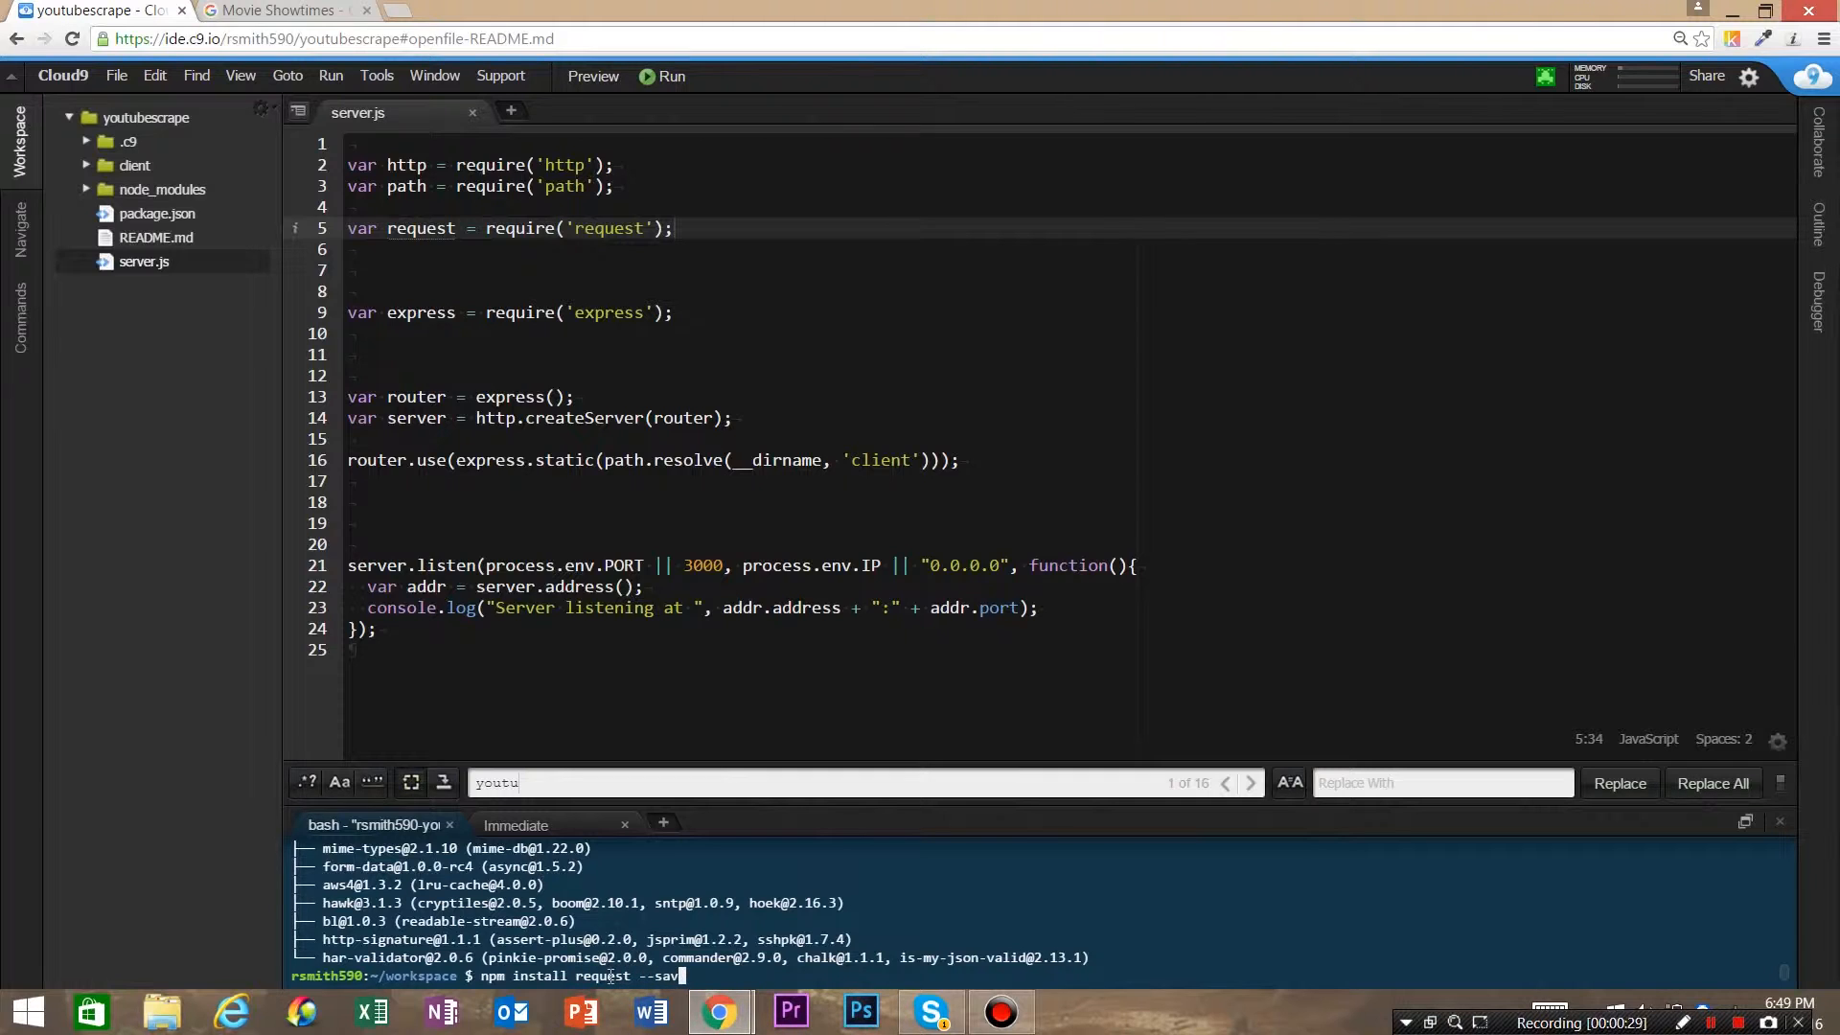
key("Return")
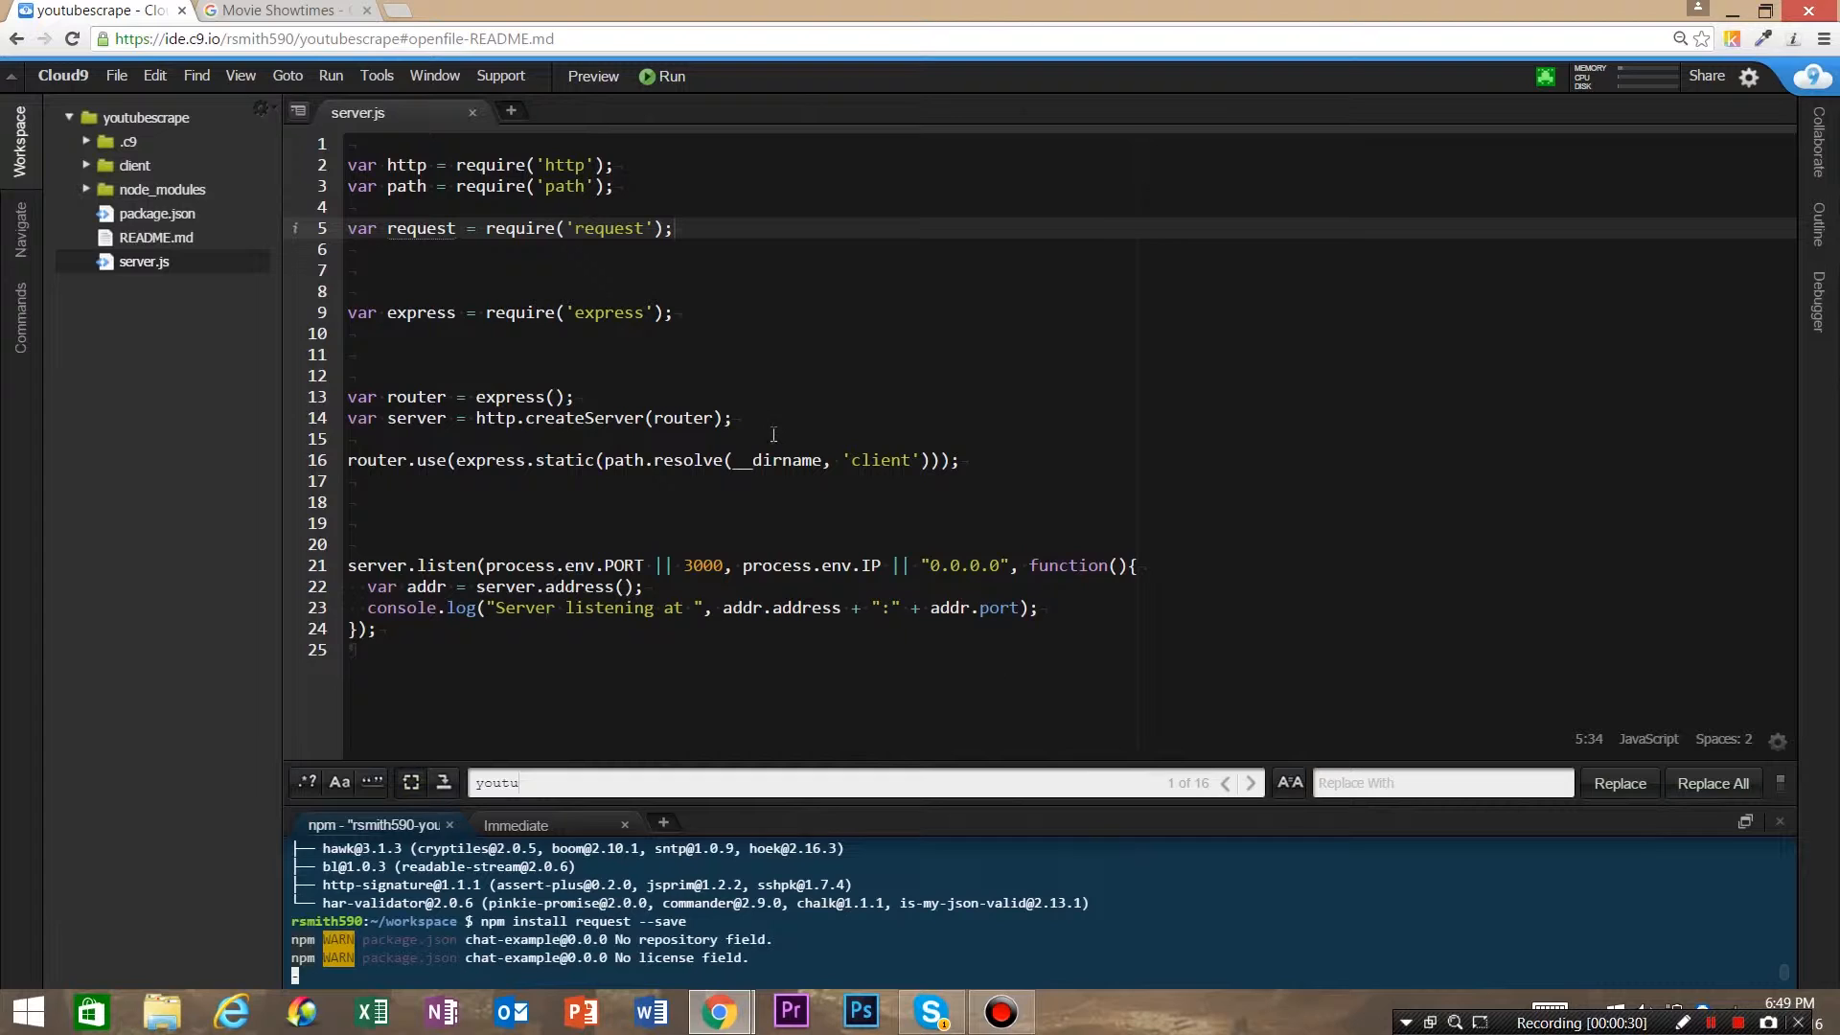
left_click(675, 228)
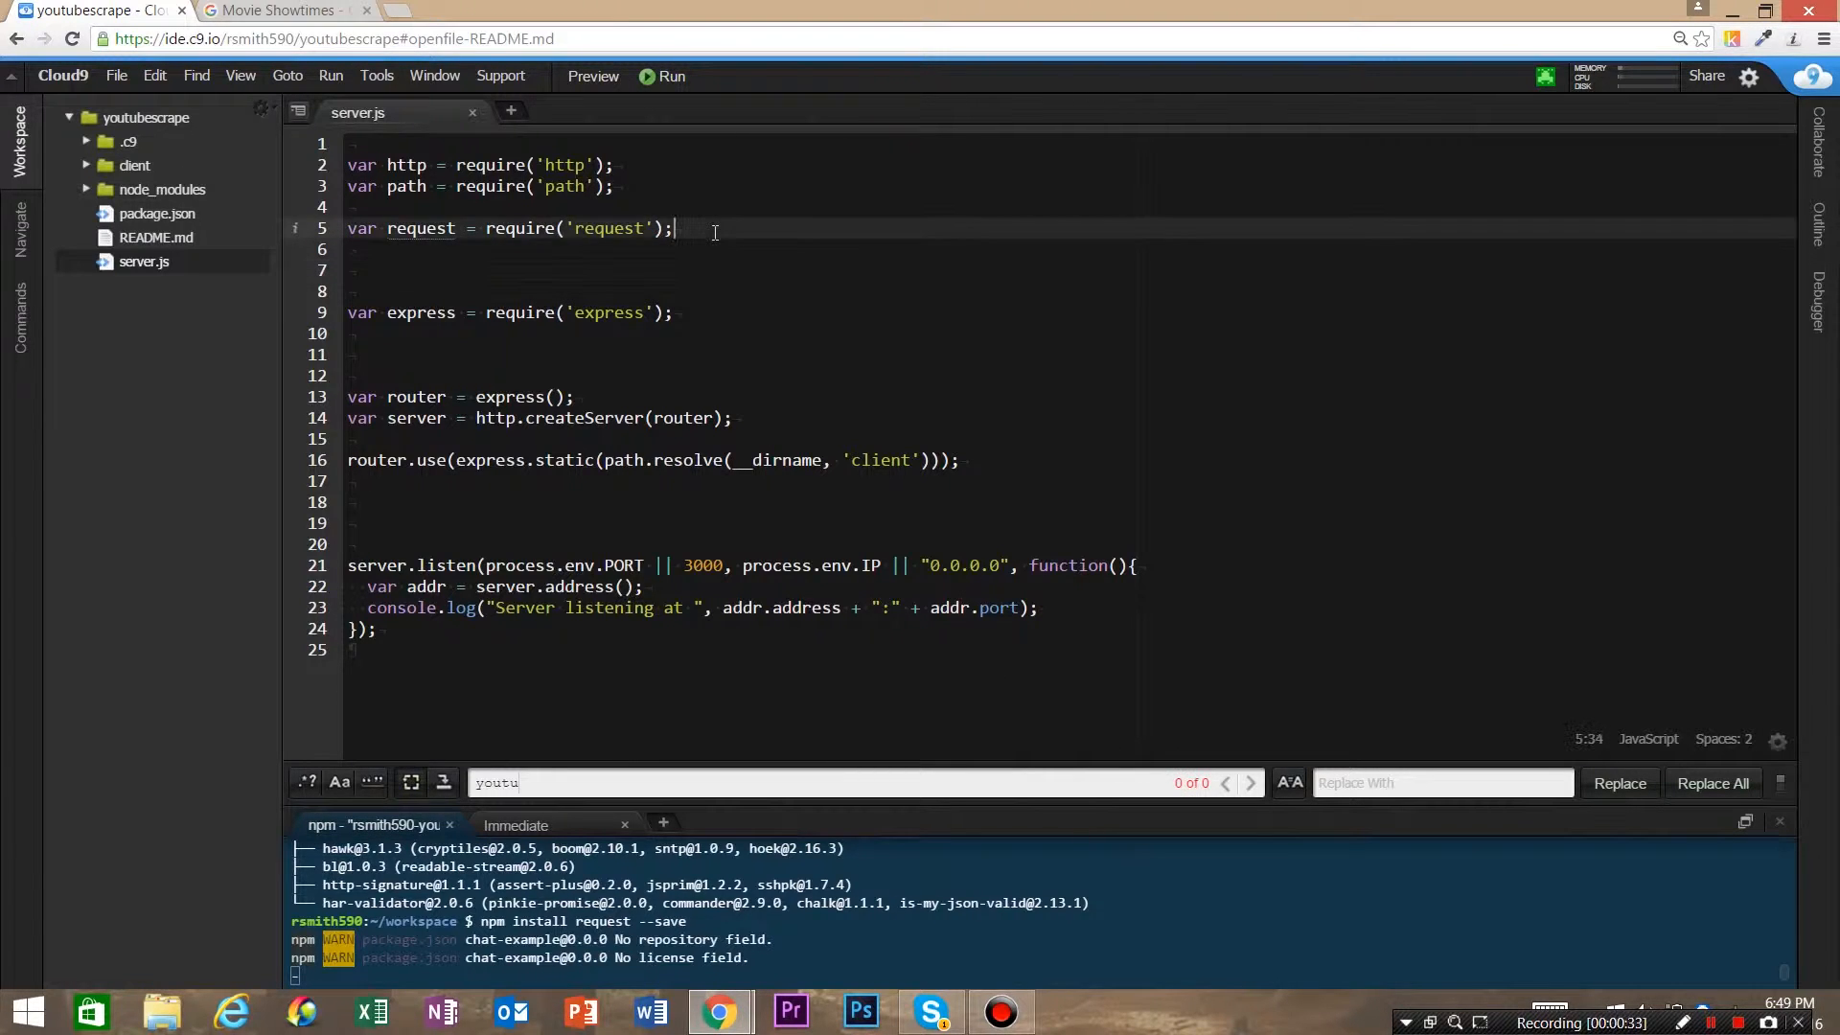
Add var cheerio = require('cheerio'); on line 6 and start a request(); call below the router setup.
type("var cheerio")
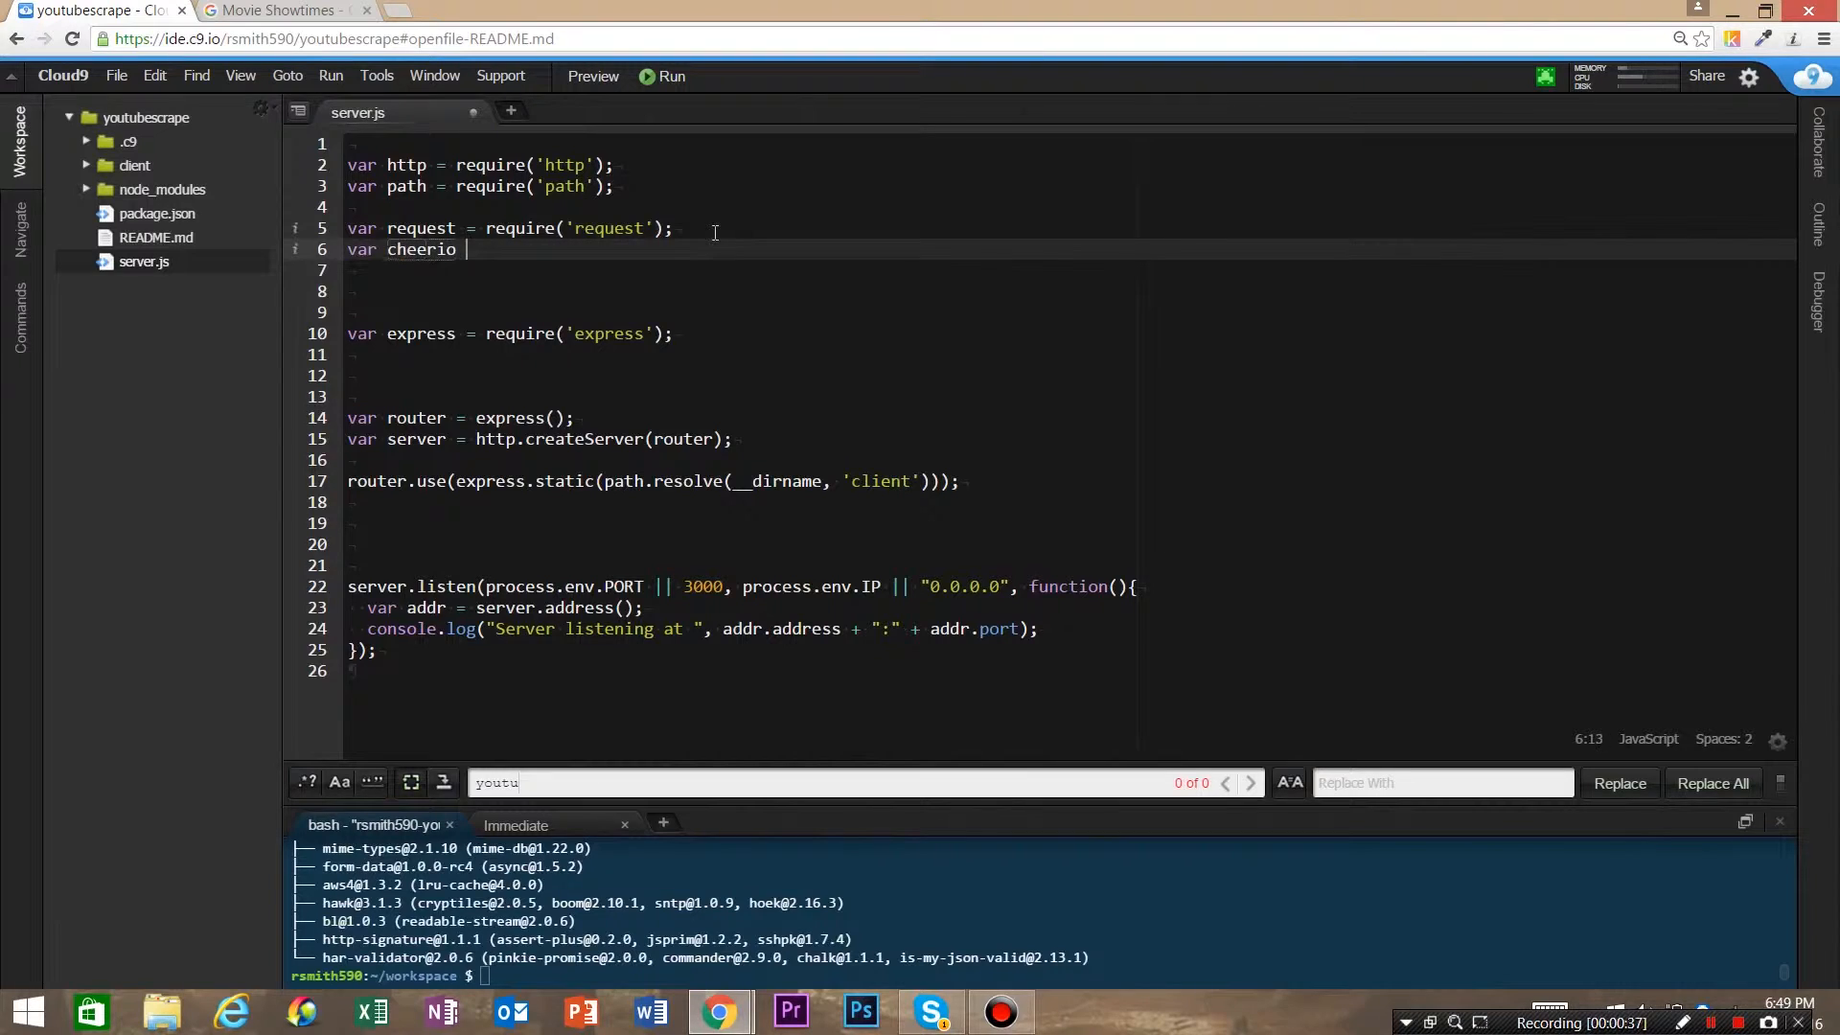
type("=")
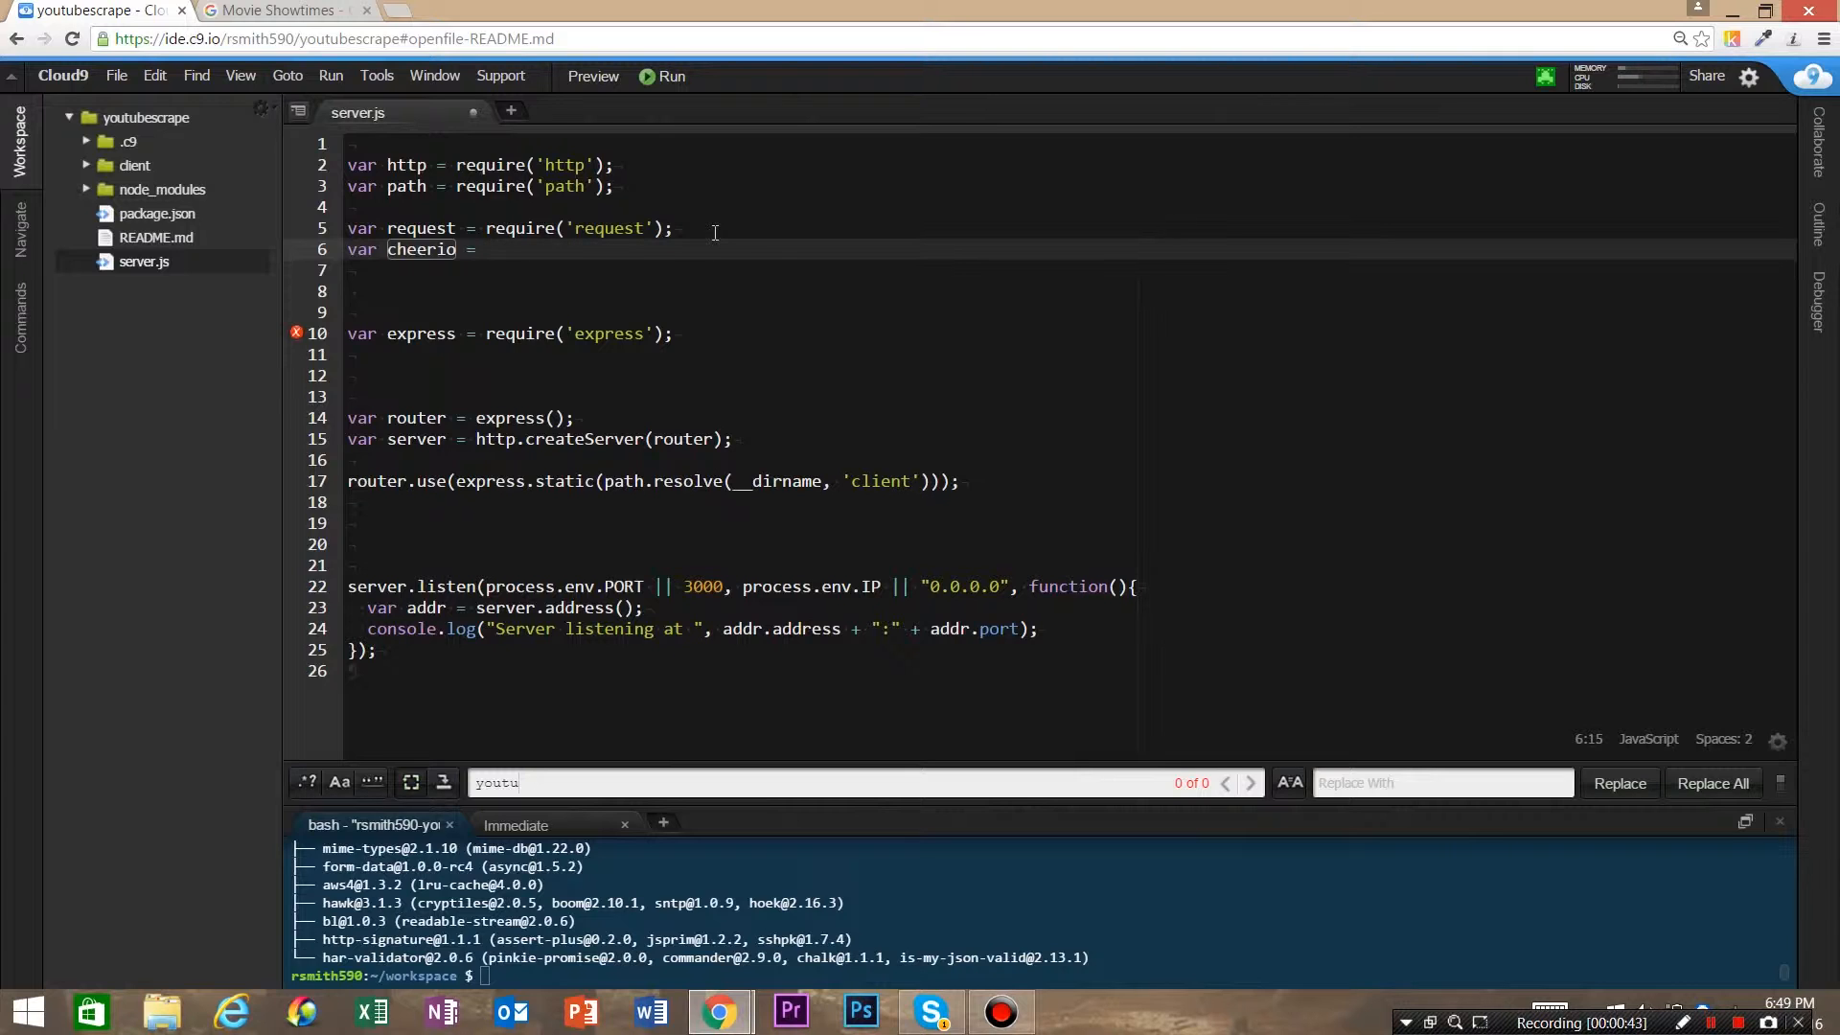
type("require('');")
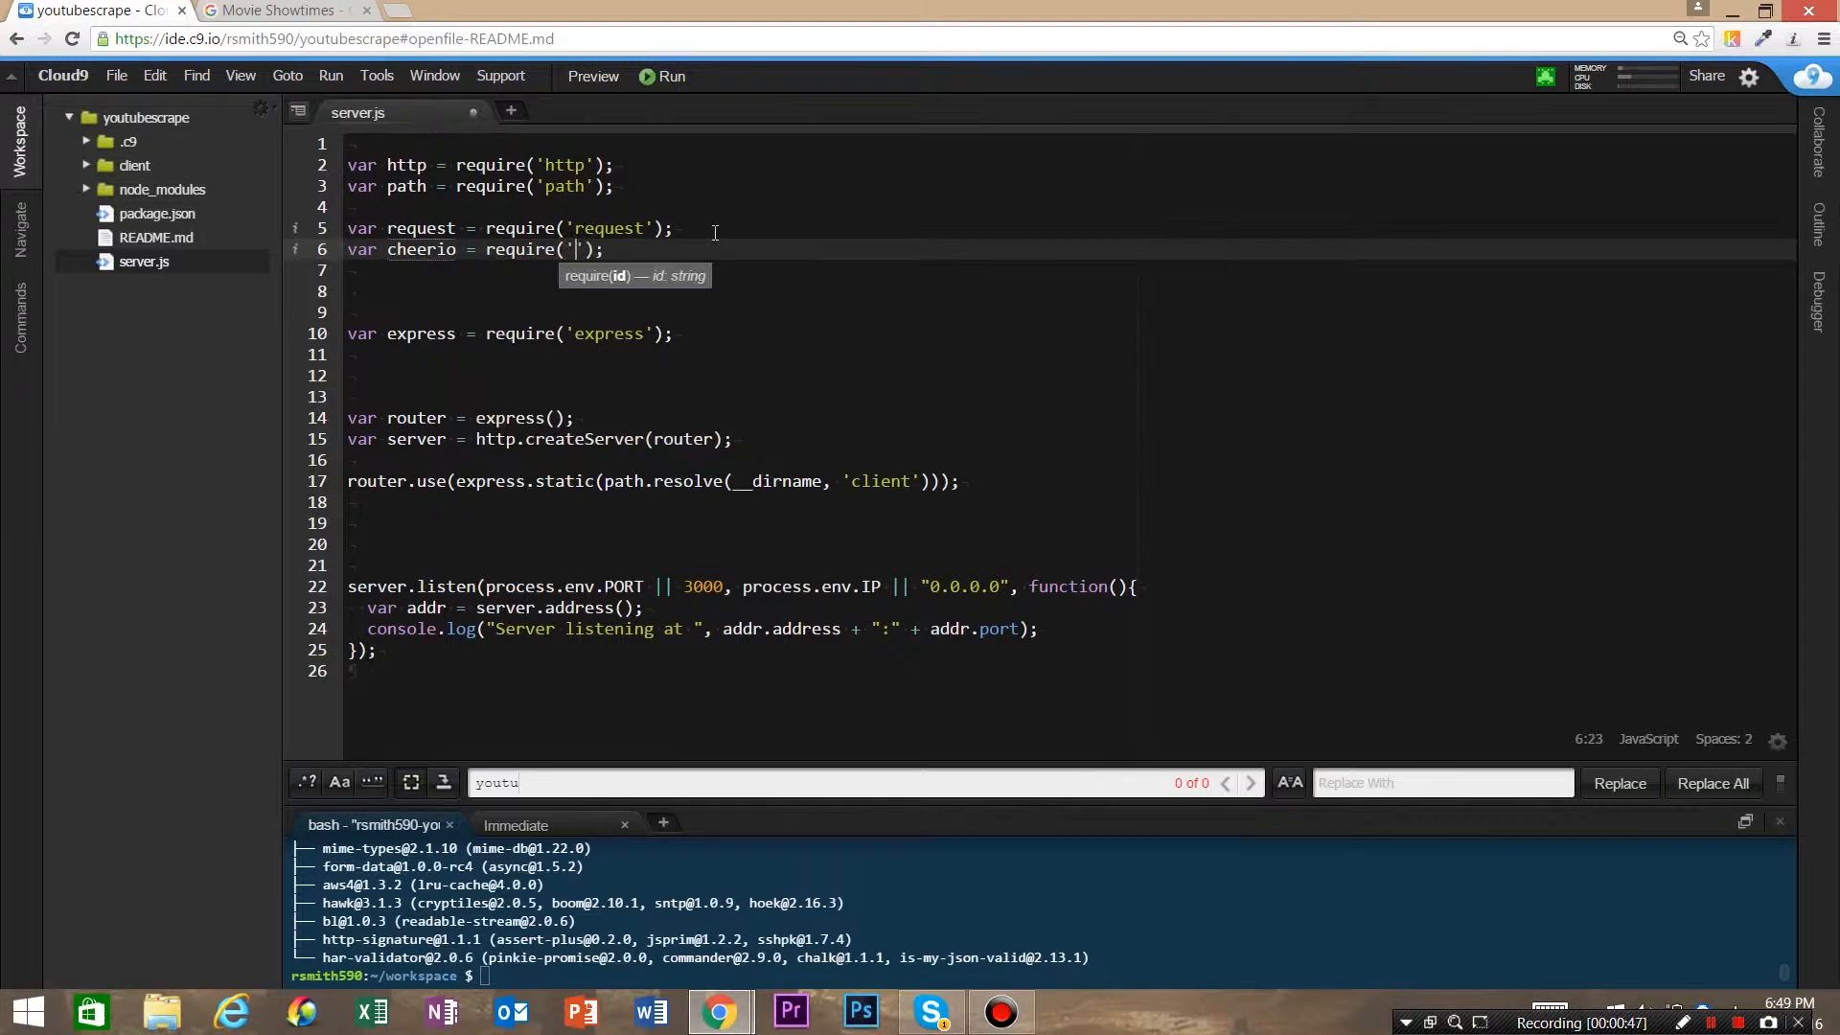
type("cheerio")
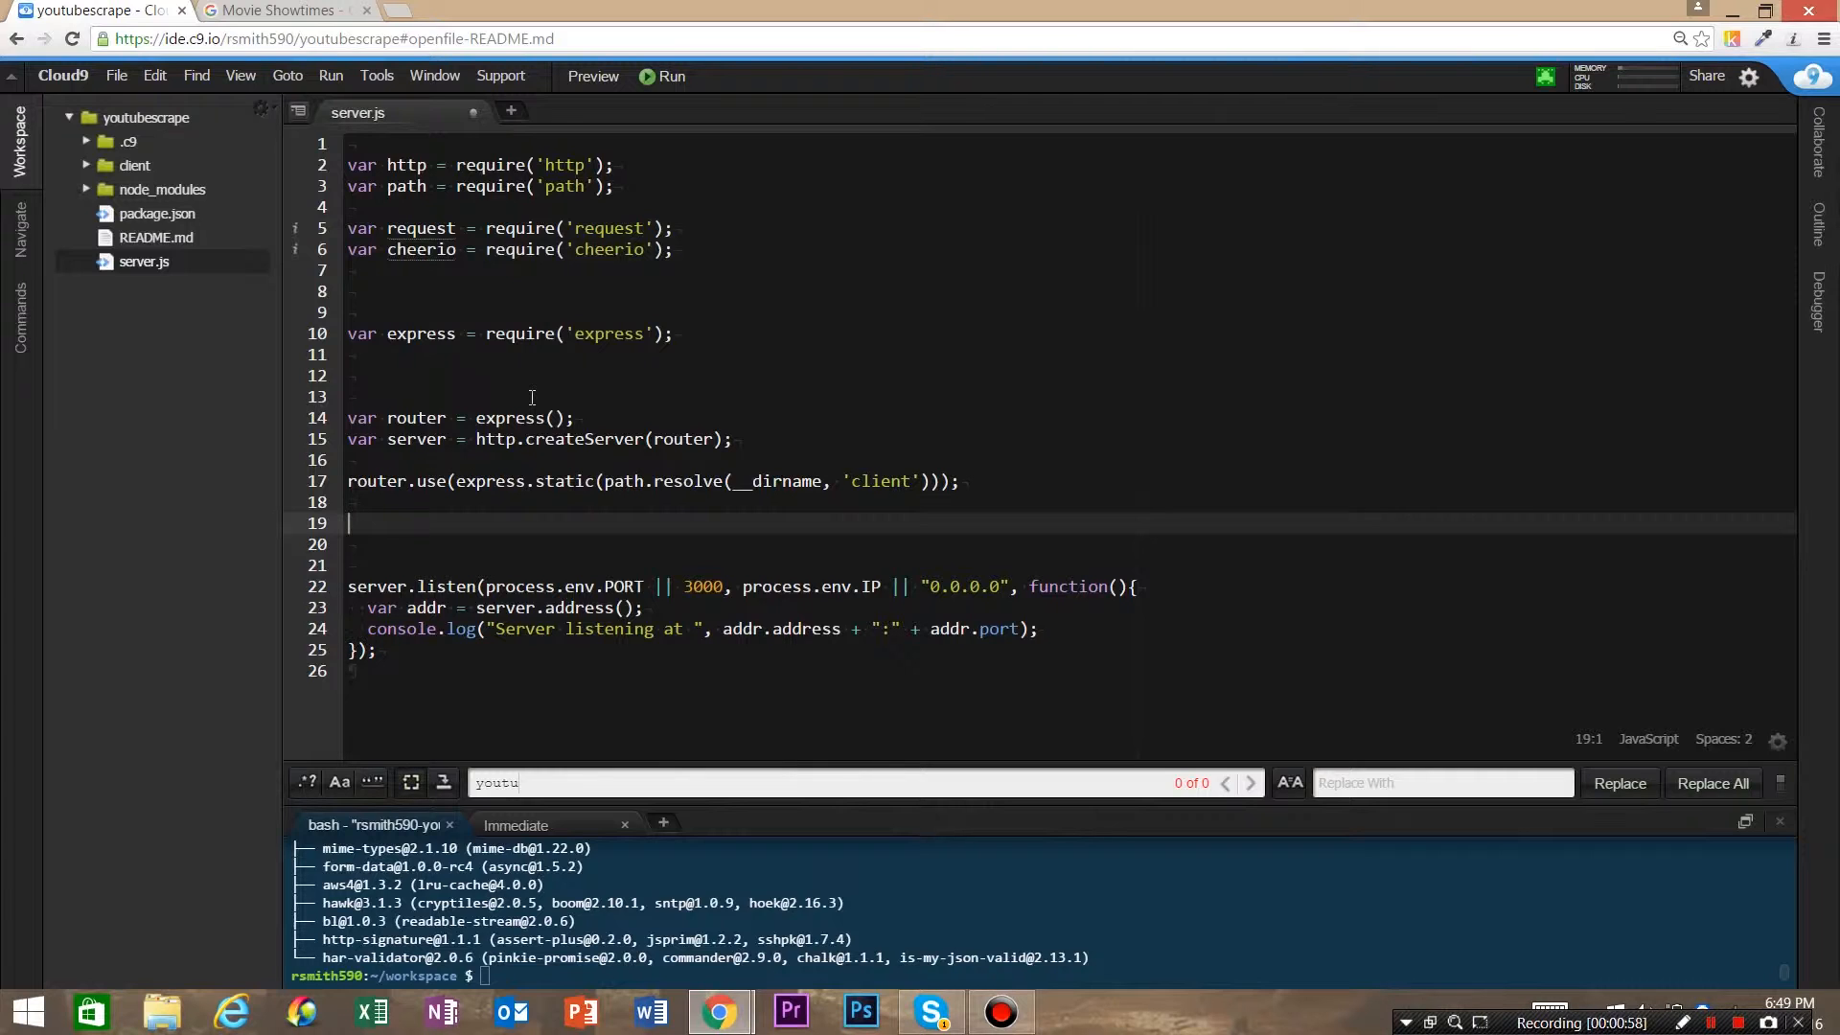
type("request();")
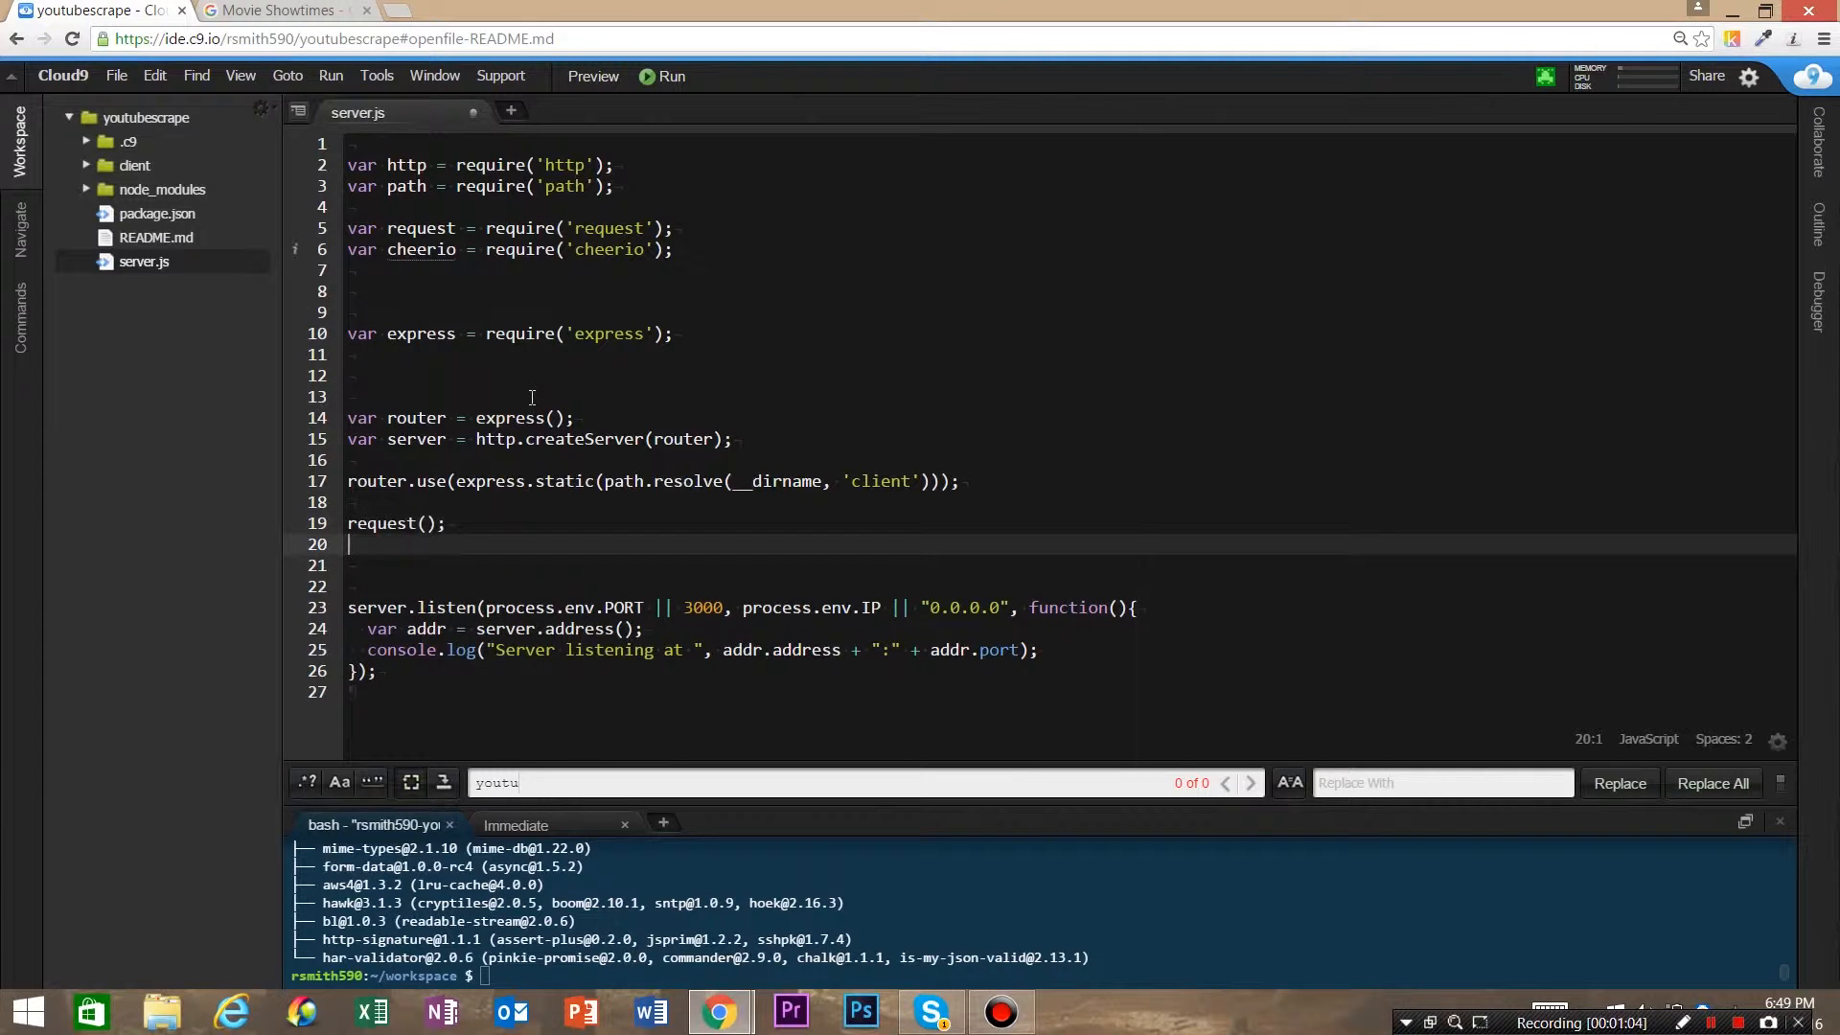
Browse the Fort Wayne Movie Showtimes page and select its full URL in the address bar.
left_click(281, 12)
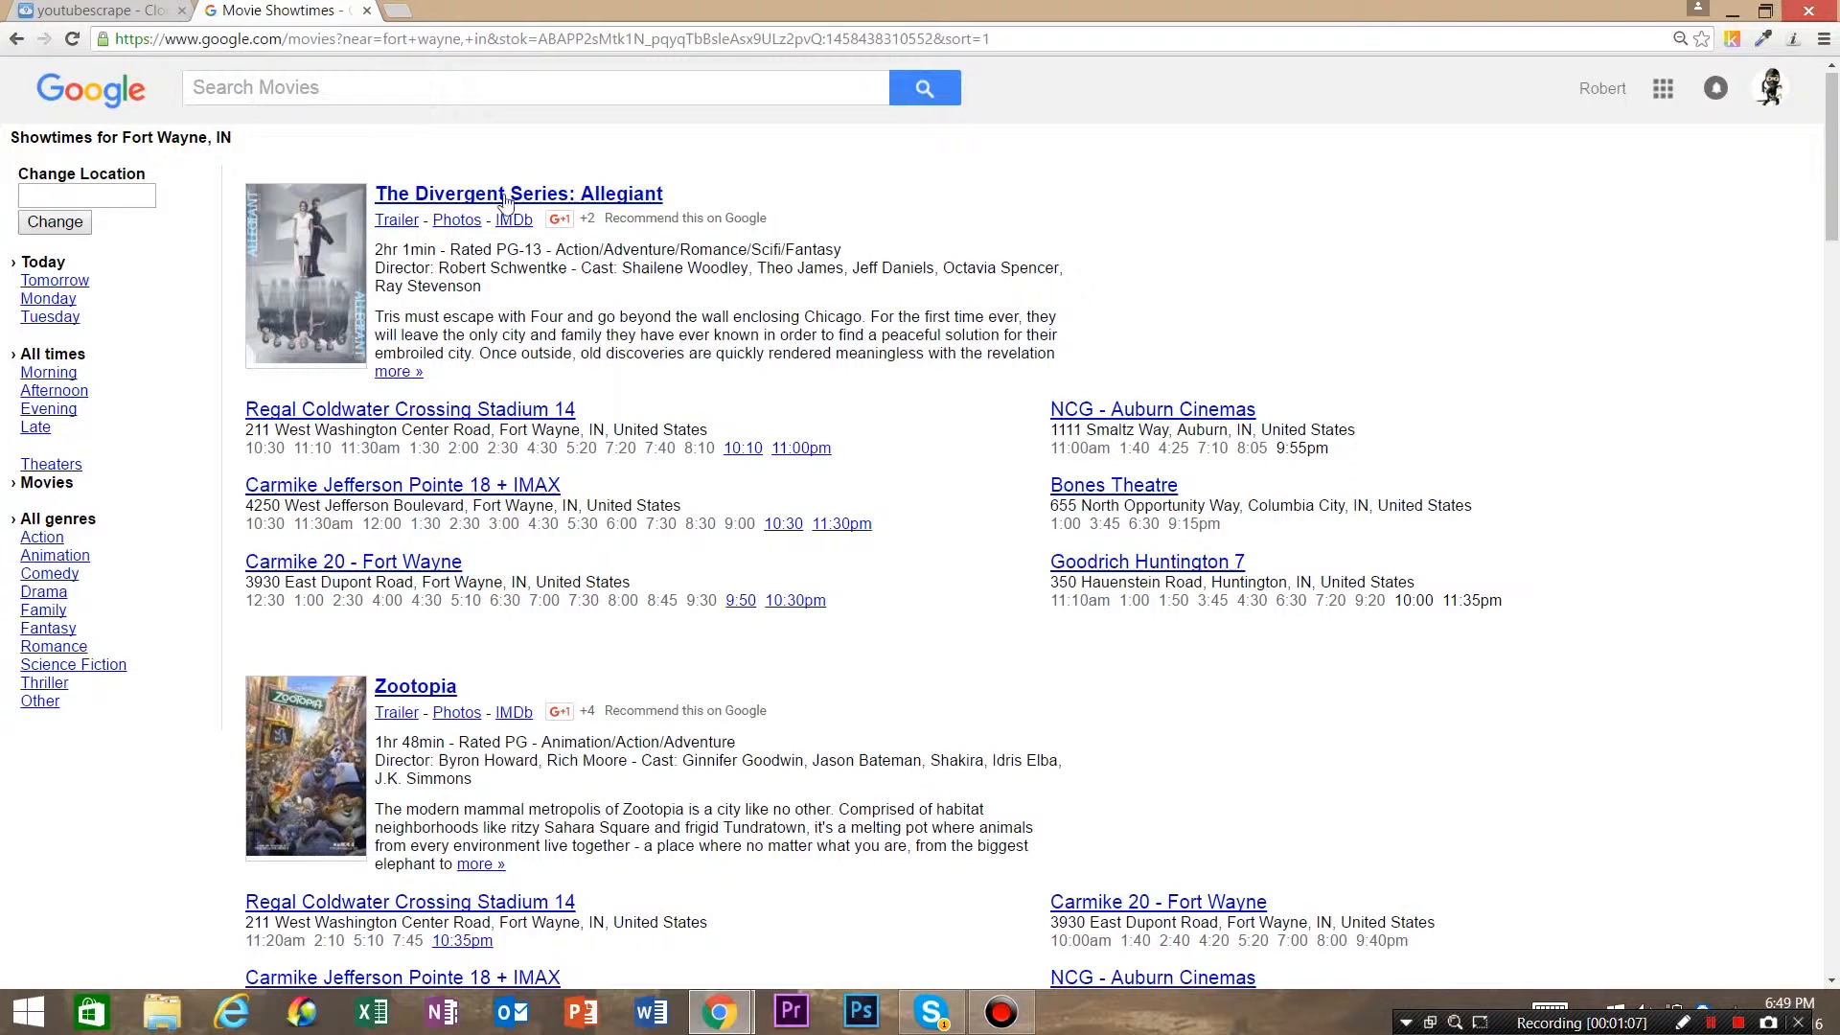
mouse_move(132, 456)
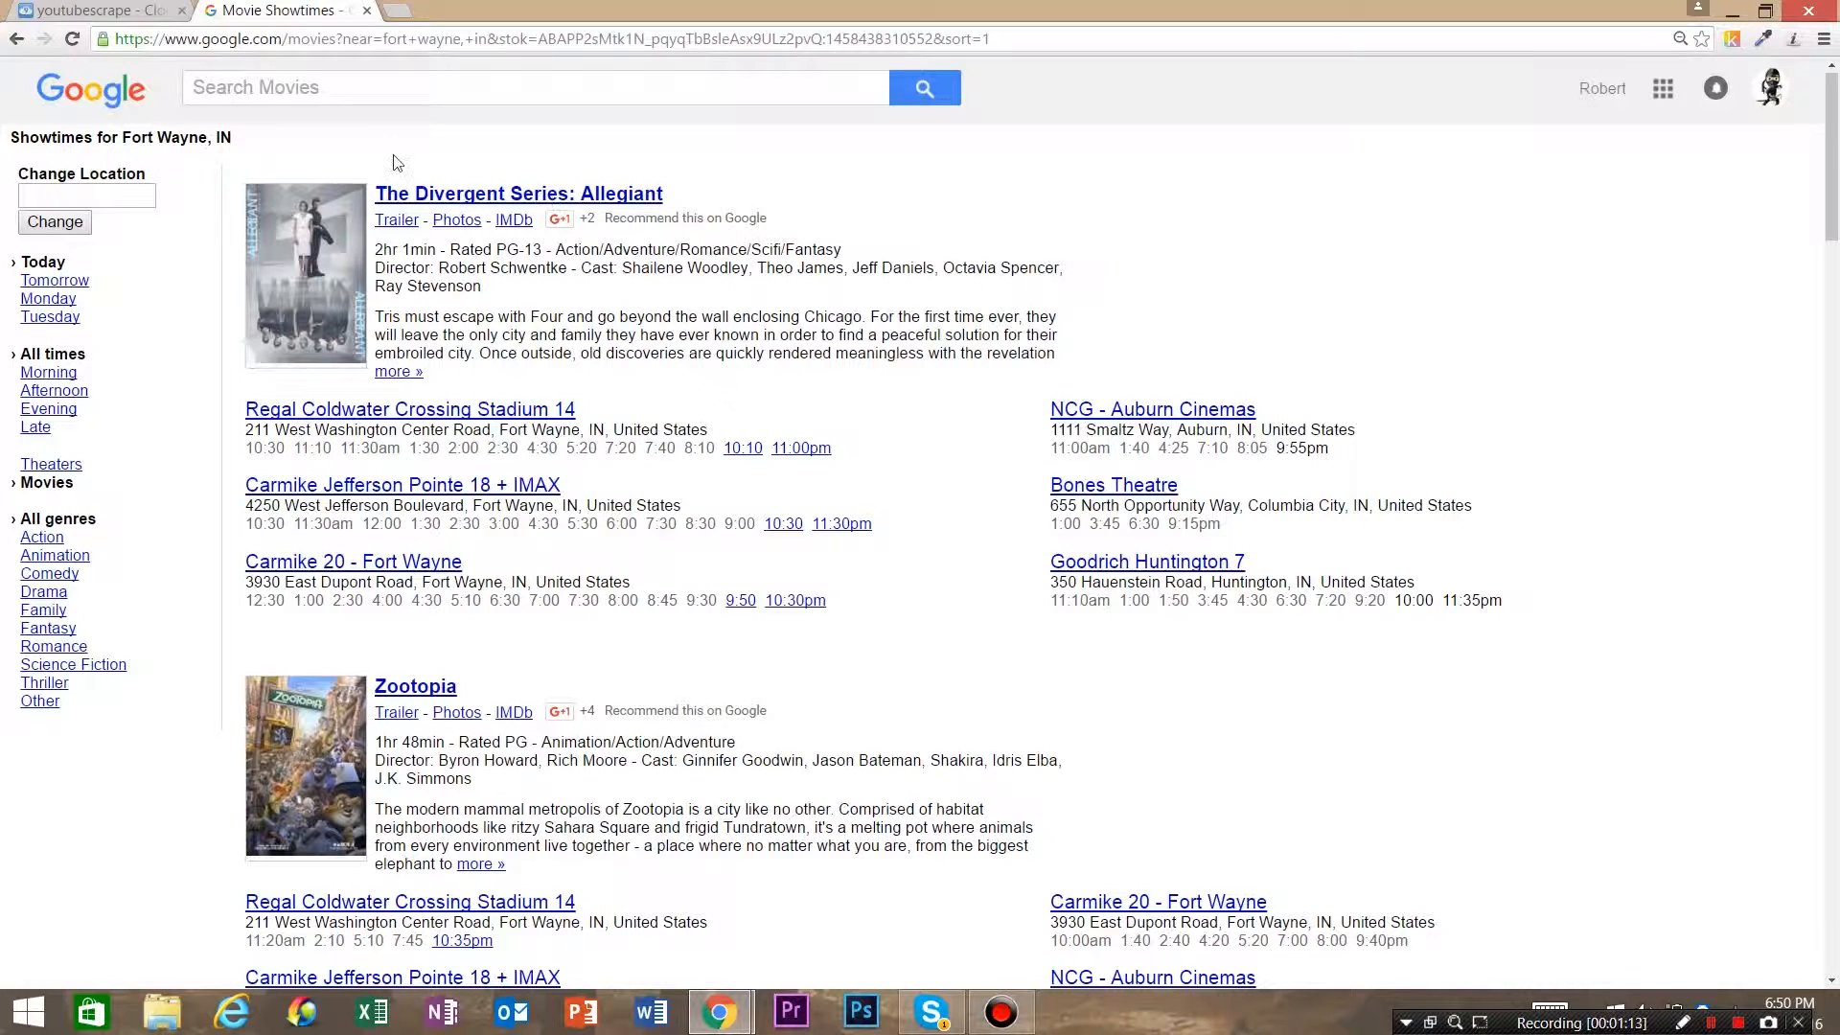
mouse_move(510, 307)
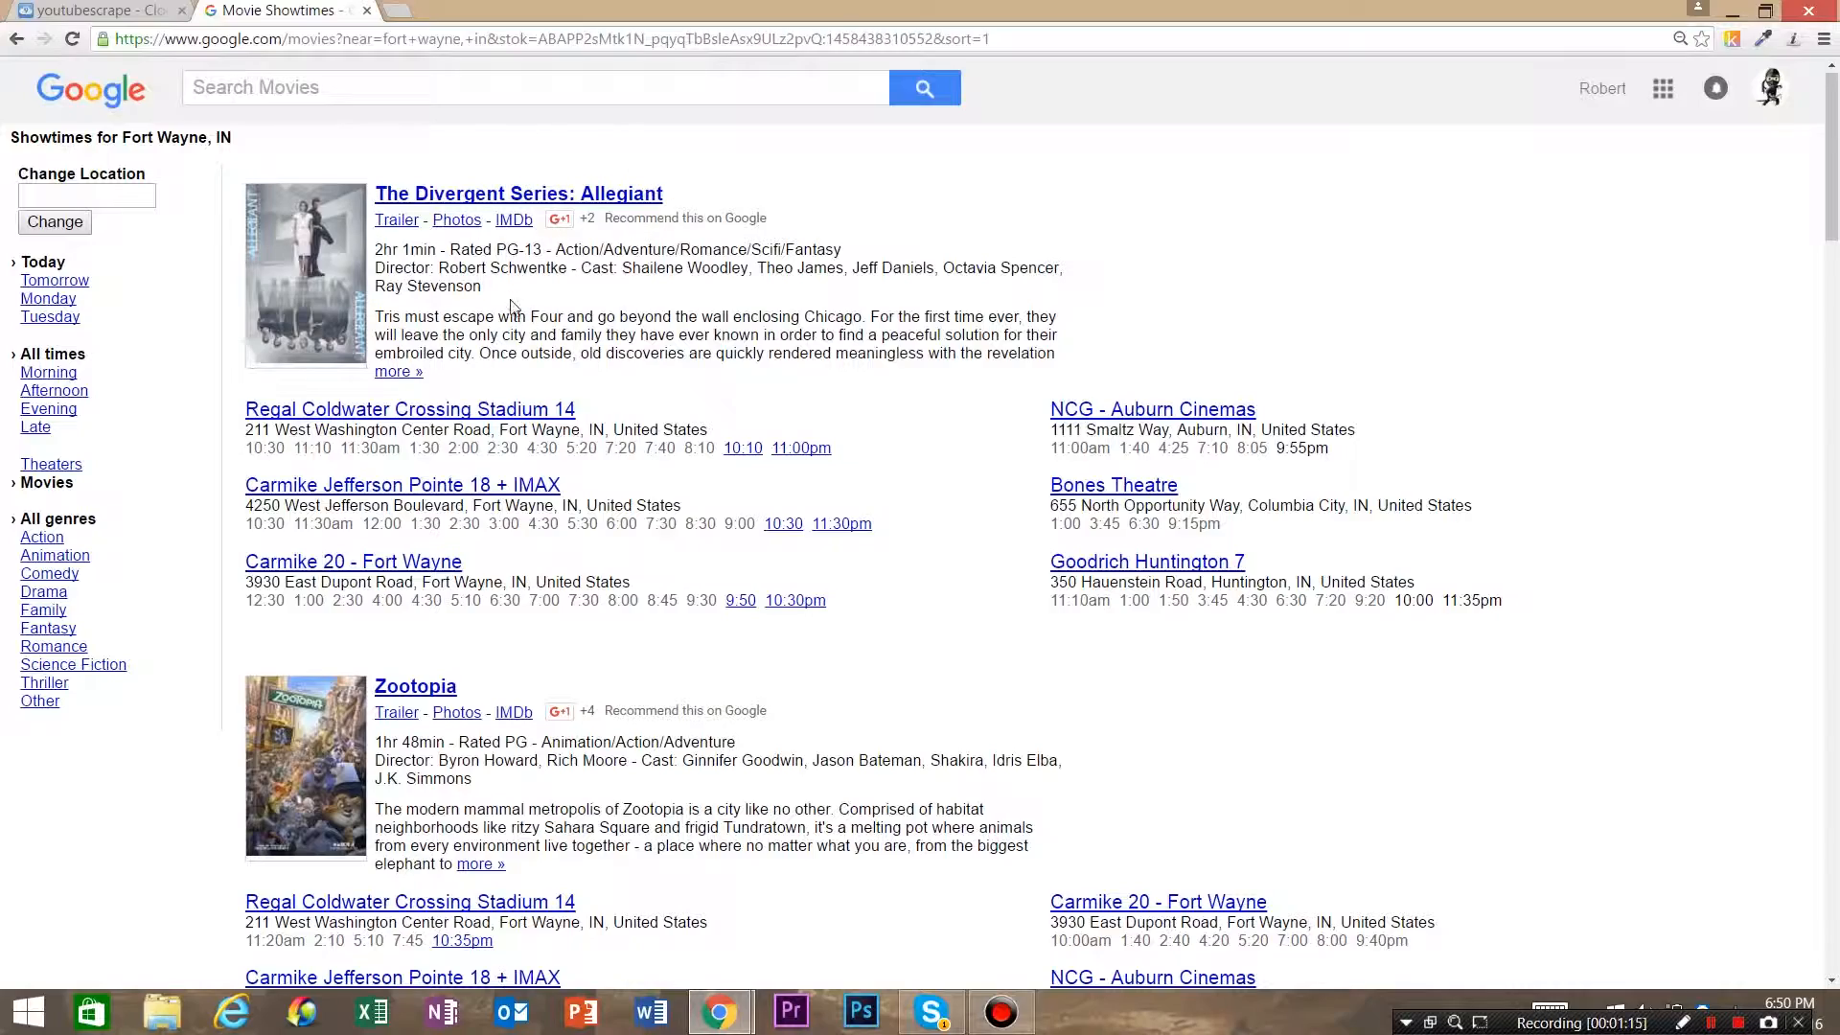
scroll("down", 3)
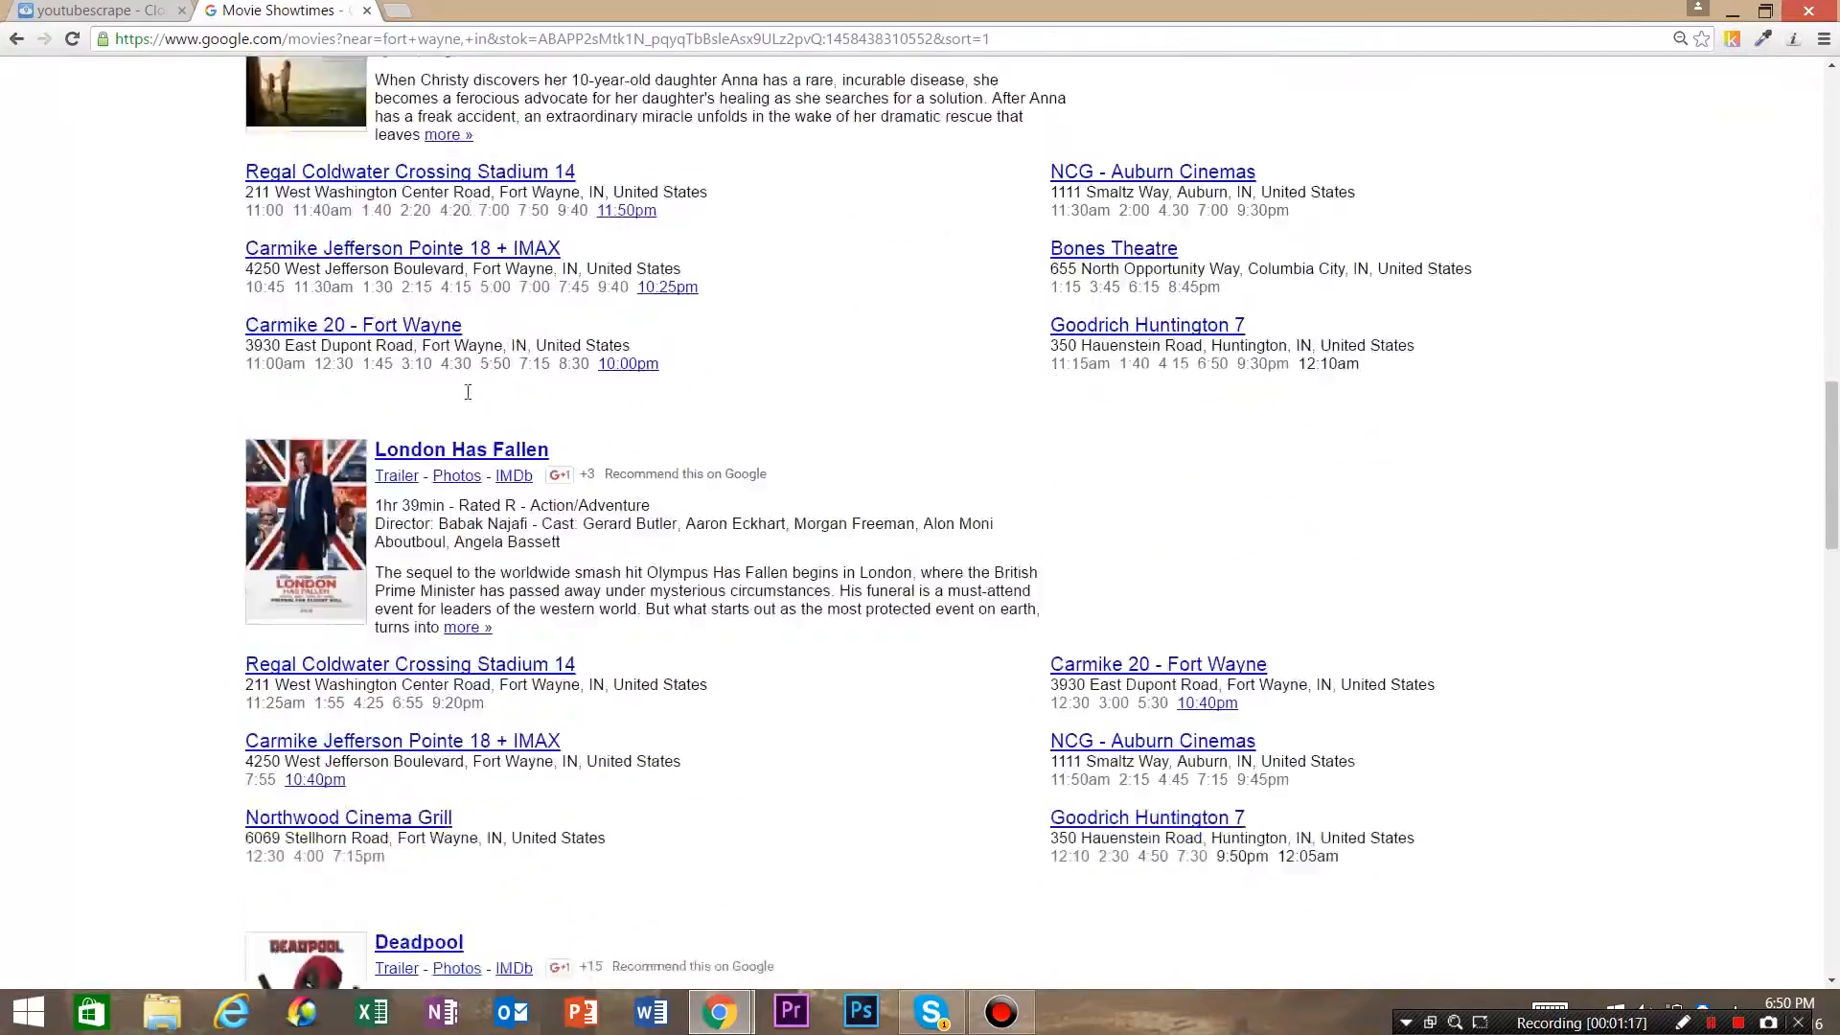
scroll("up", 3)
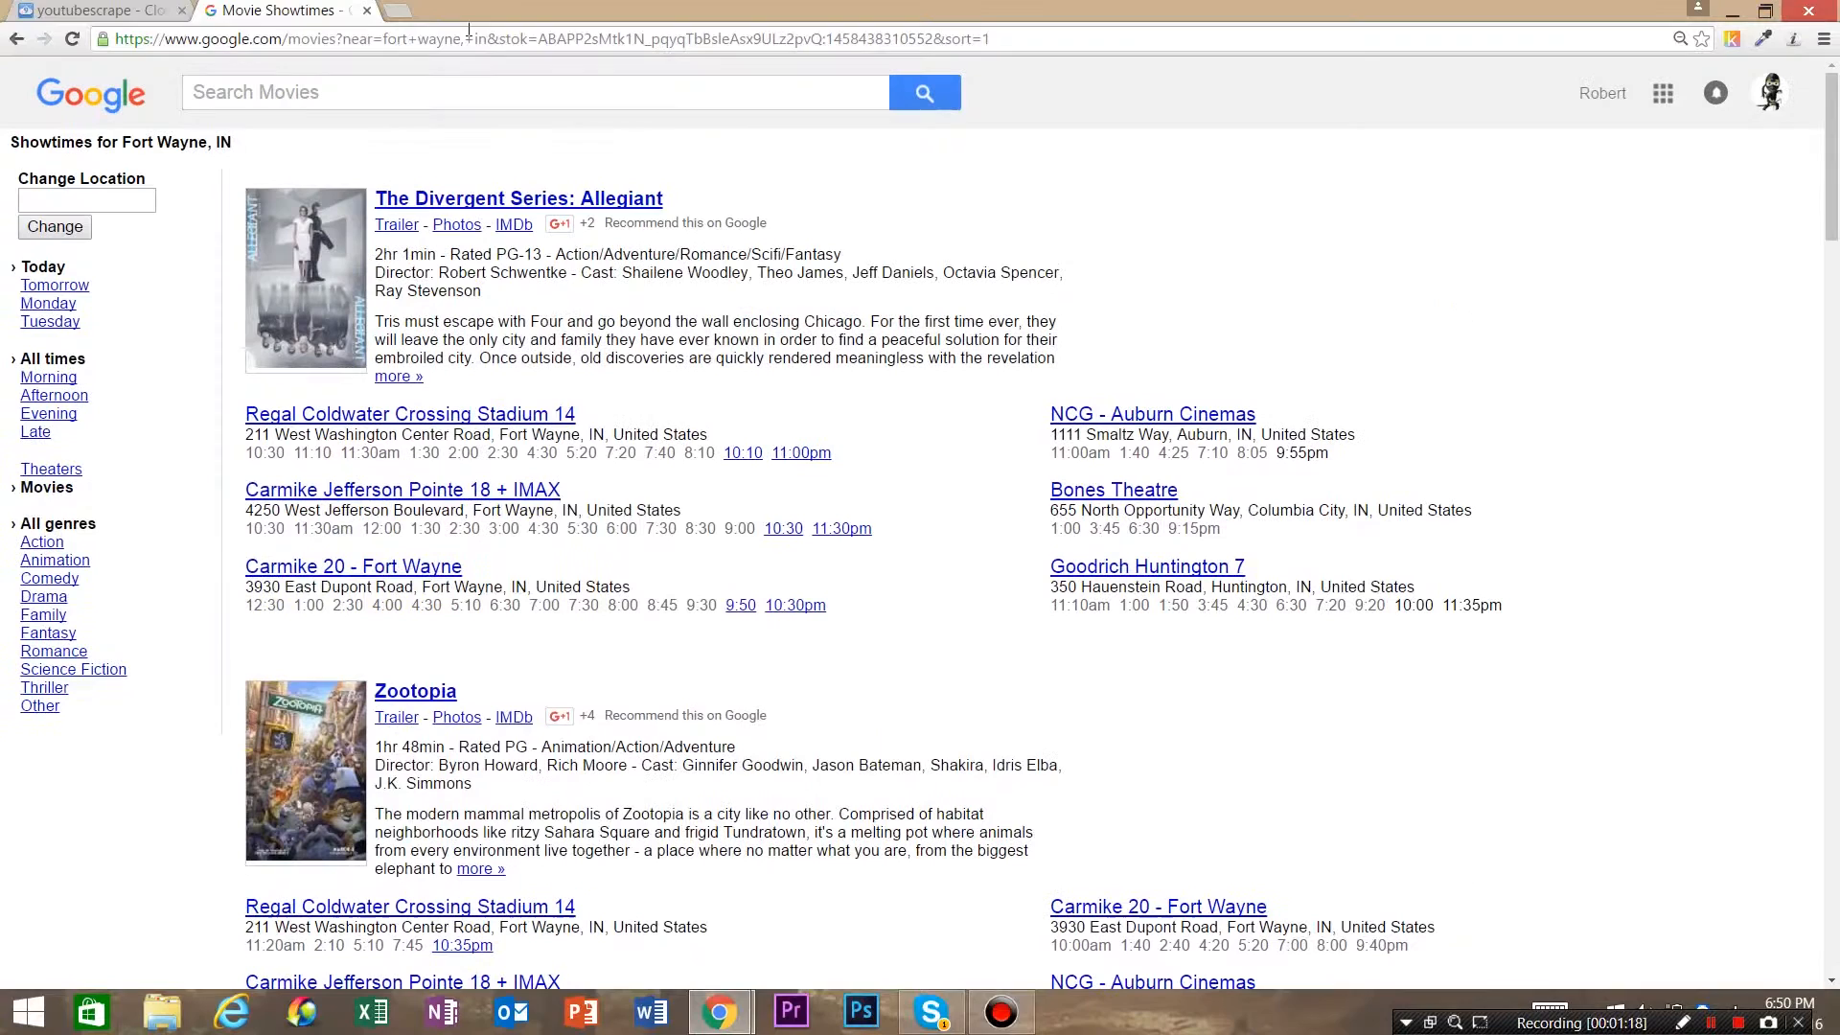
left_click(469, 39)
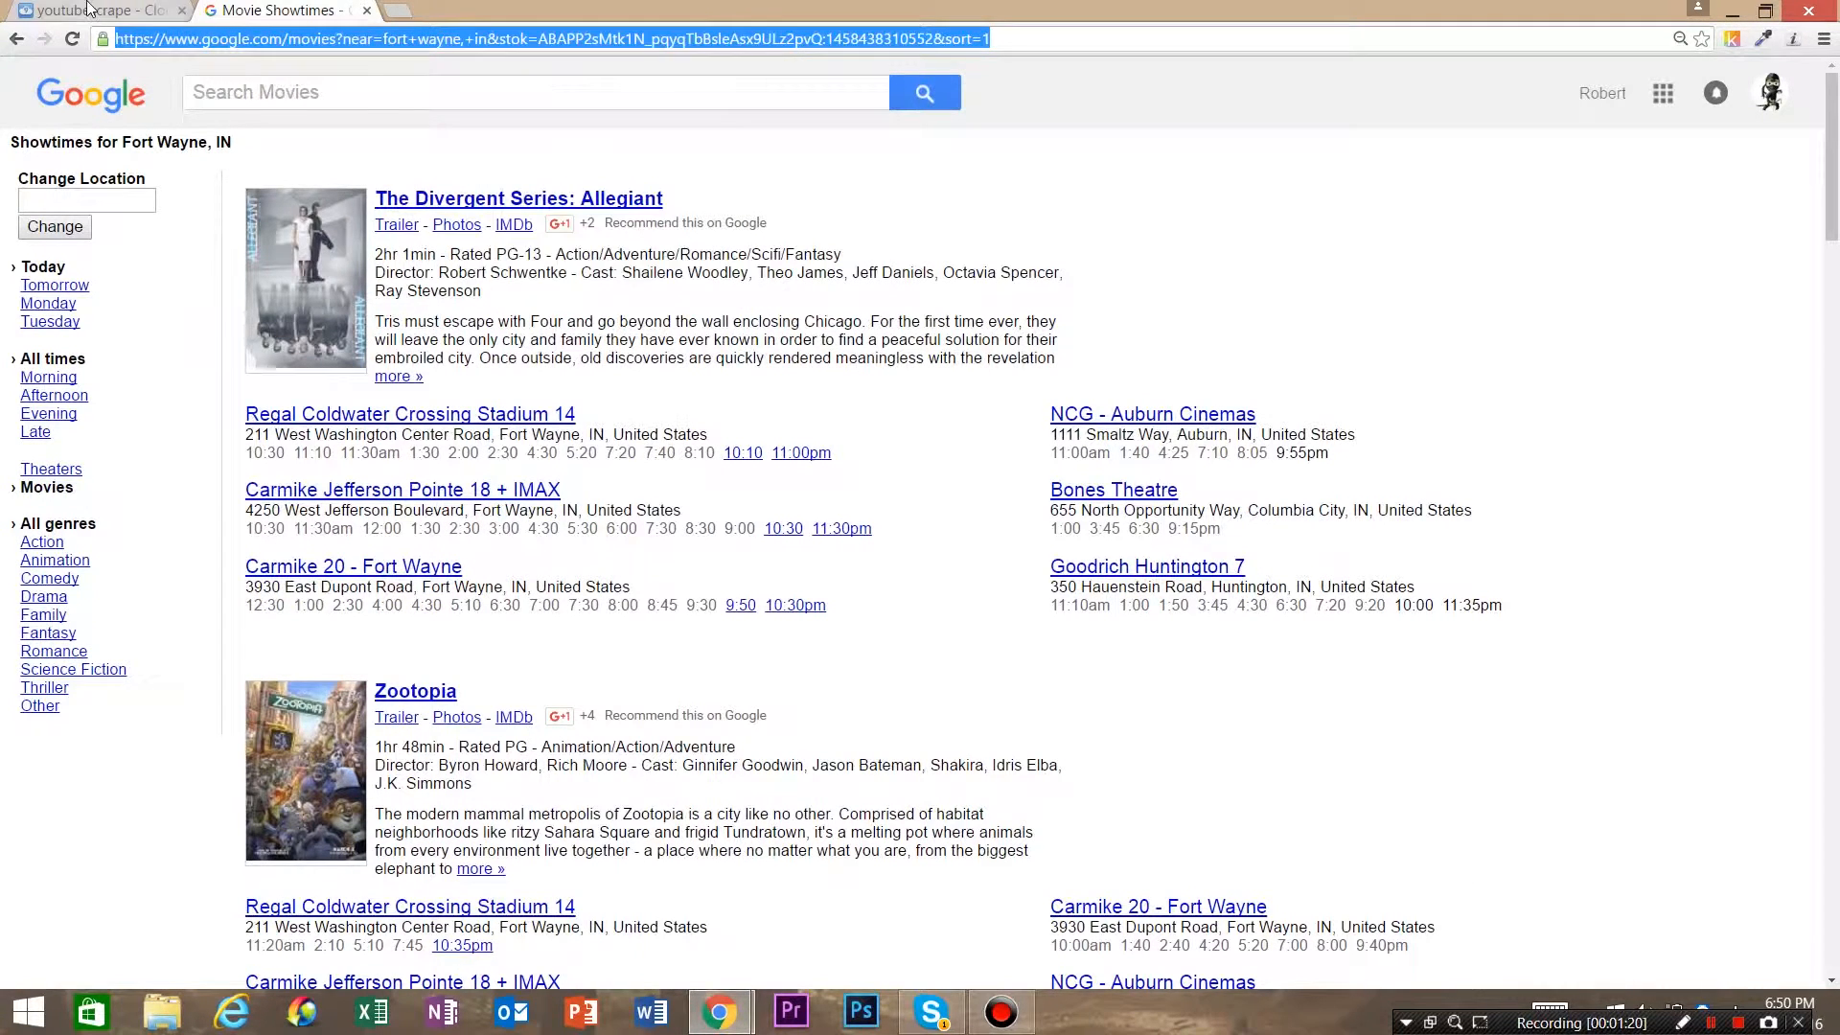
Pass the Fort Wayne Google movies URL into request() and begin a function callback argument.
left_click(94, 12)
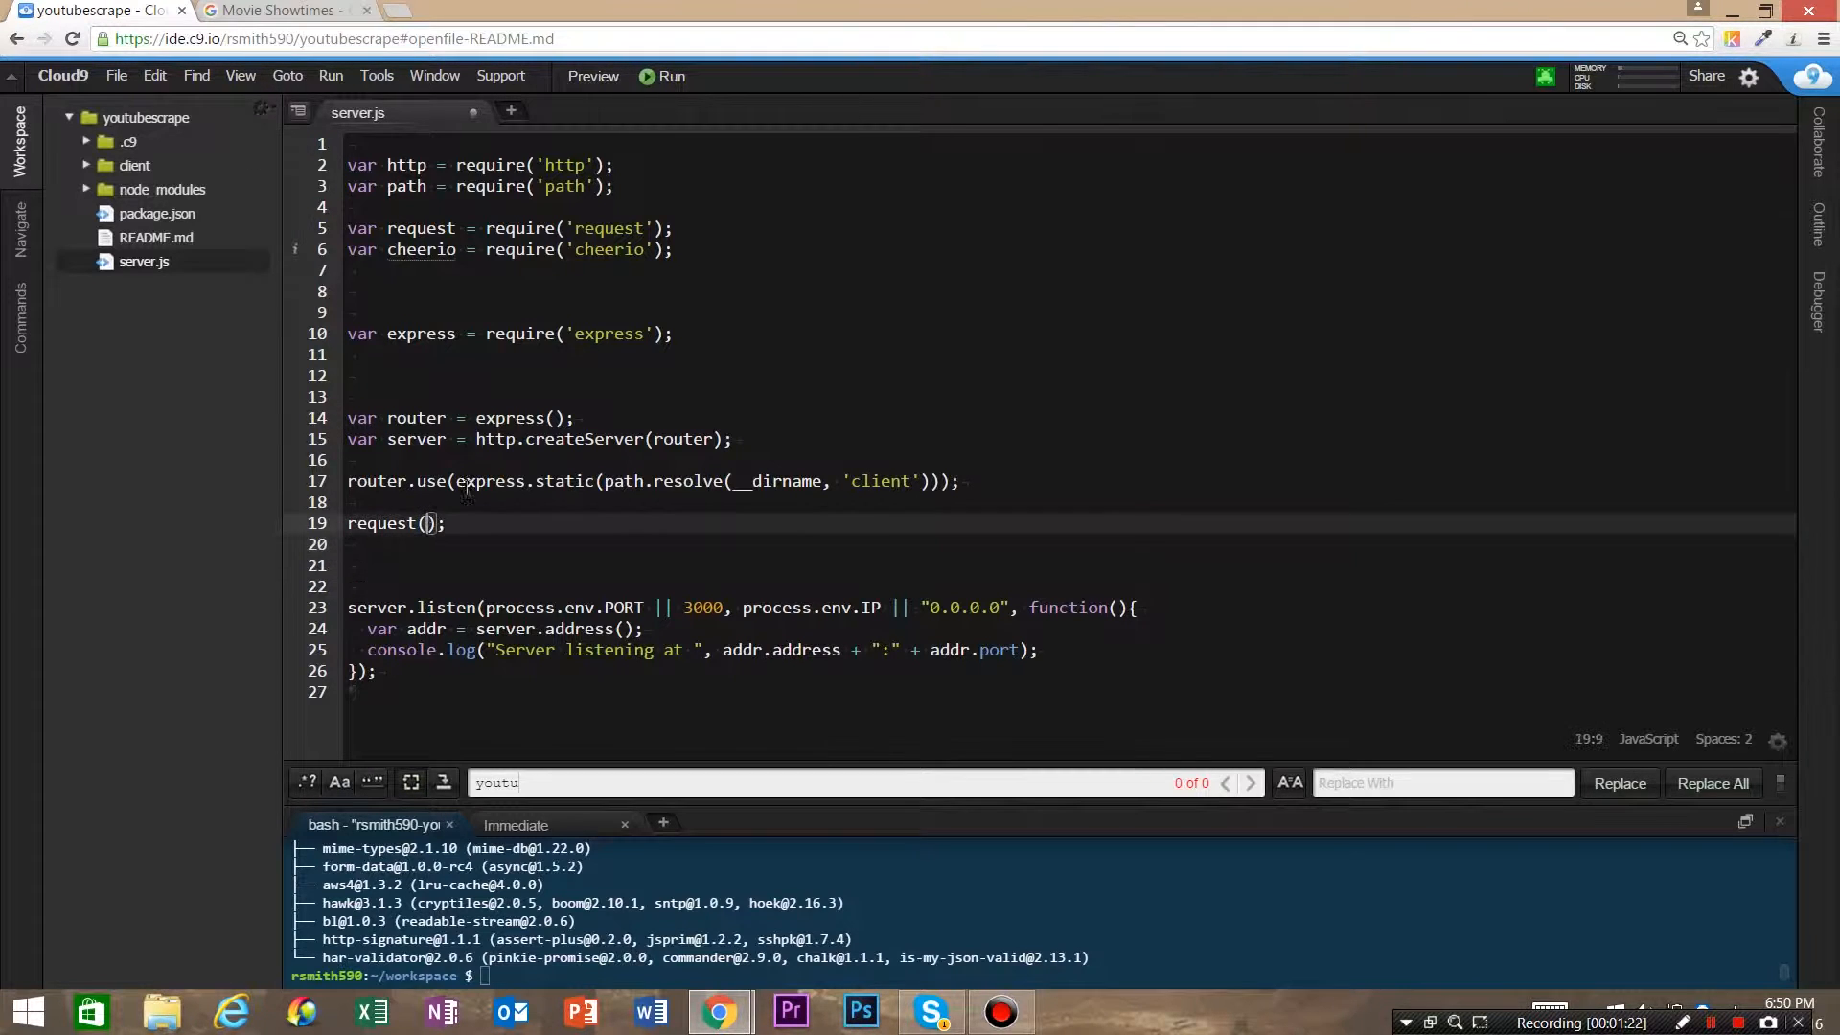
type("'https://www.google.com/movies?near=fort+wayne,+in&stok=ABAPP2sMtk1N_pqyqTbBsleAsx9ULz2pvQ:1458438310552&sort=1'")
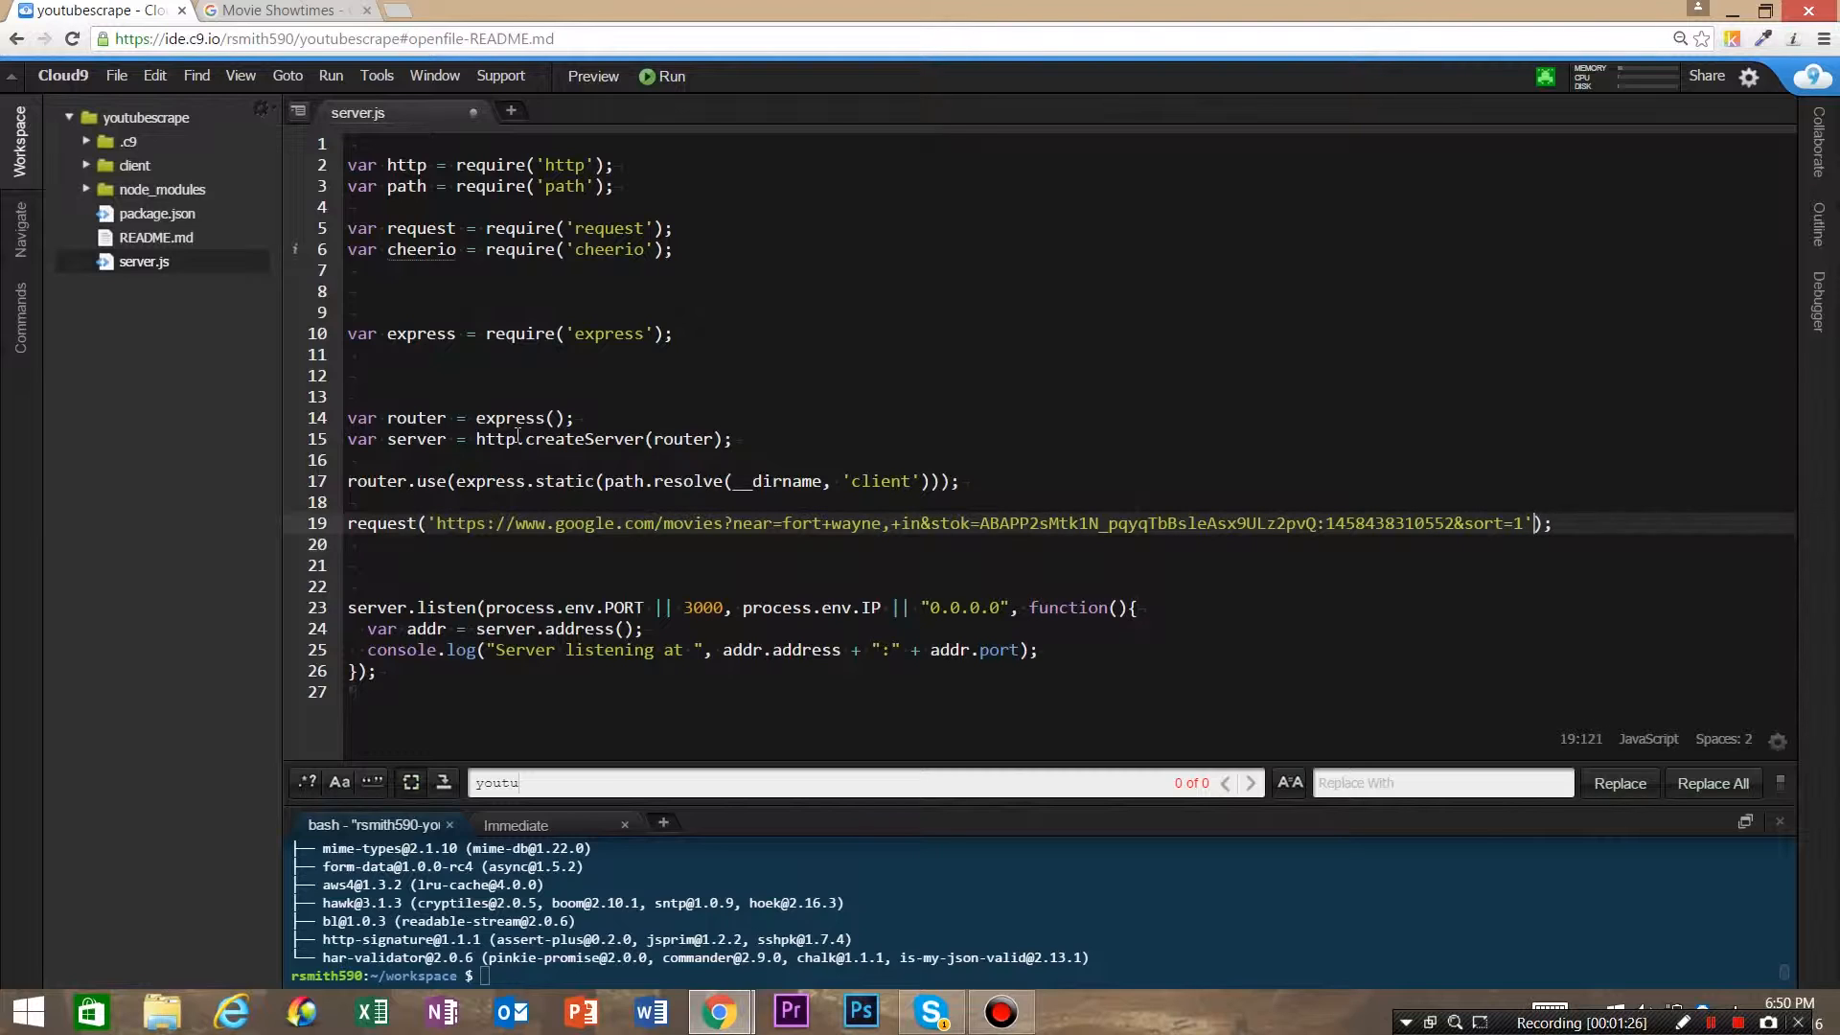
type(",")
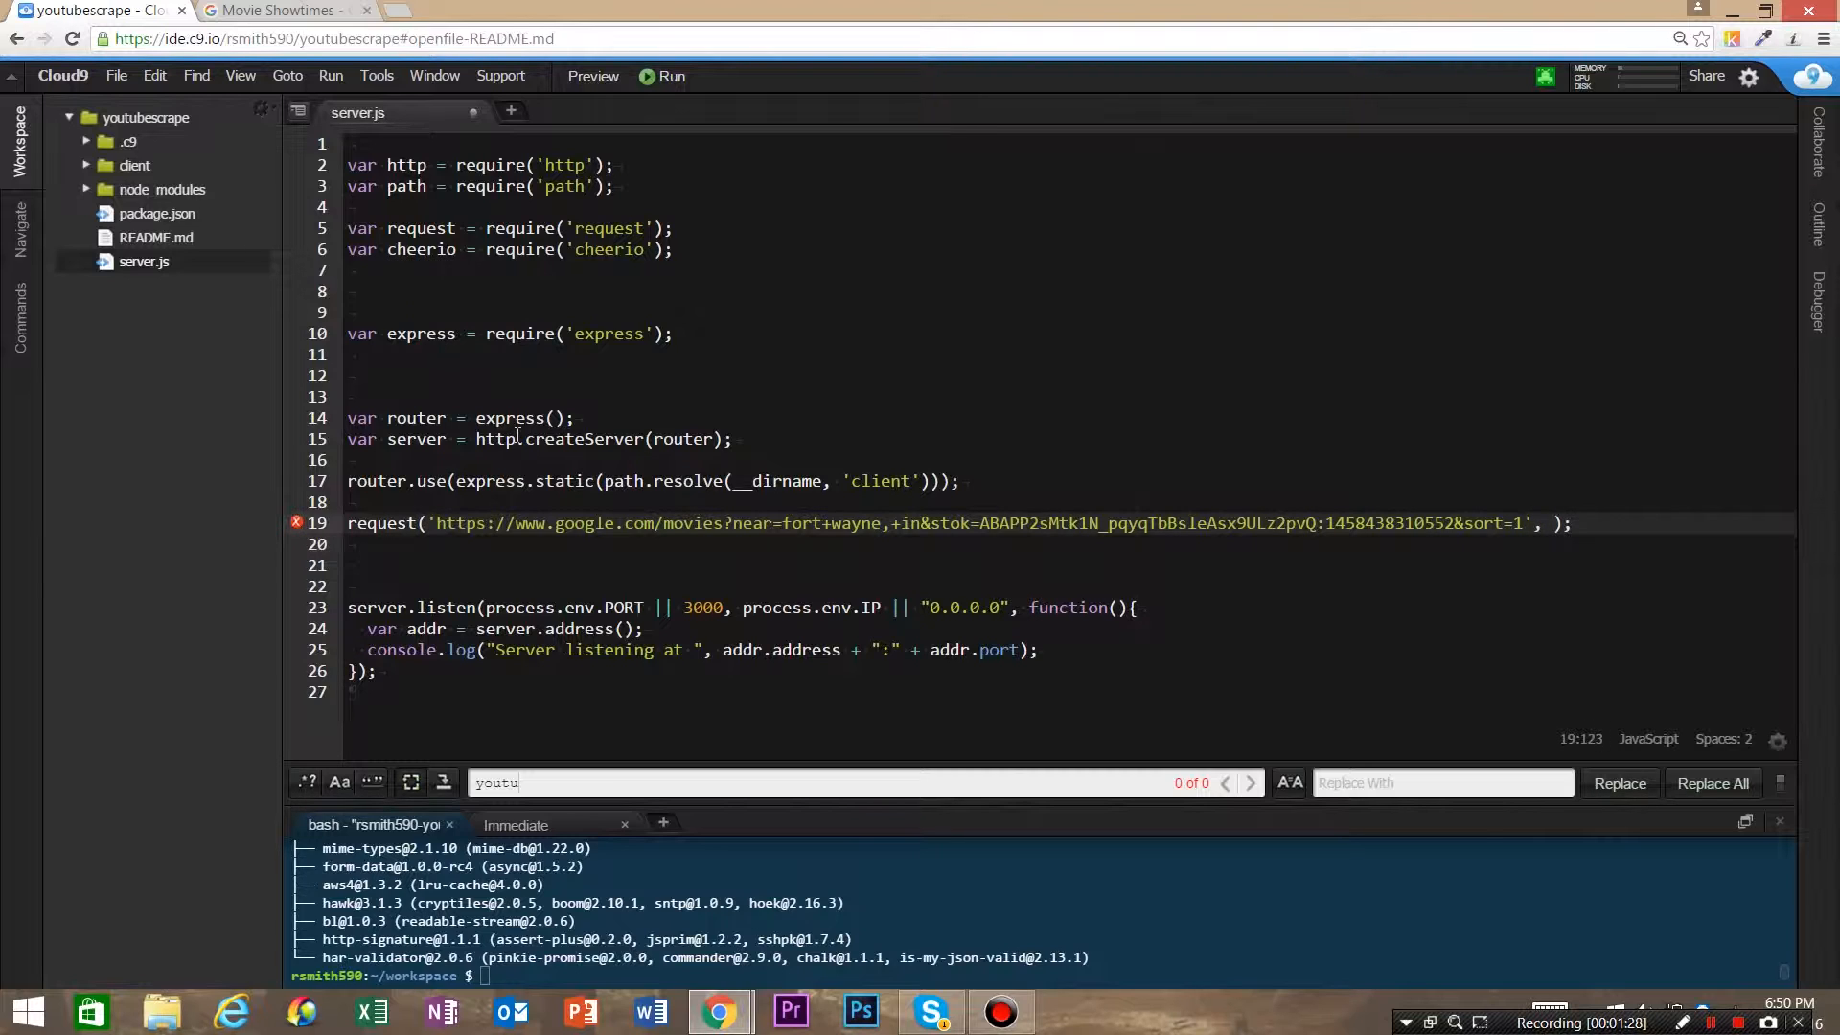
type("function(")
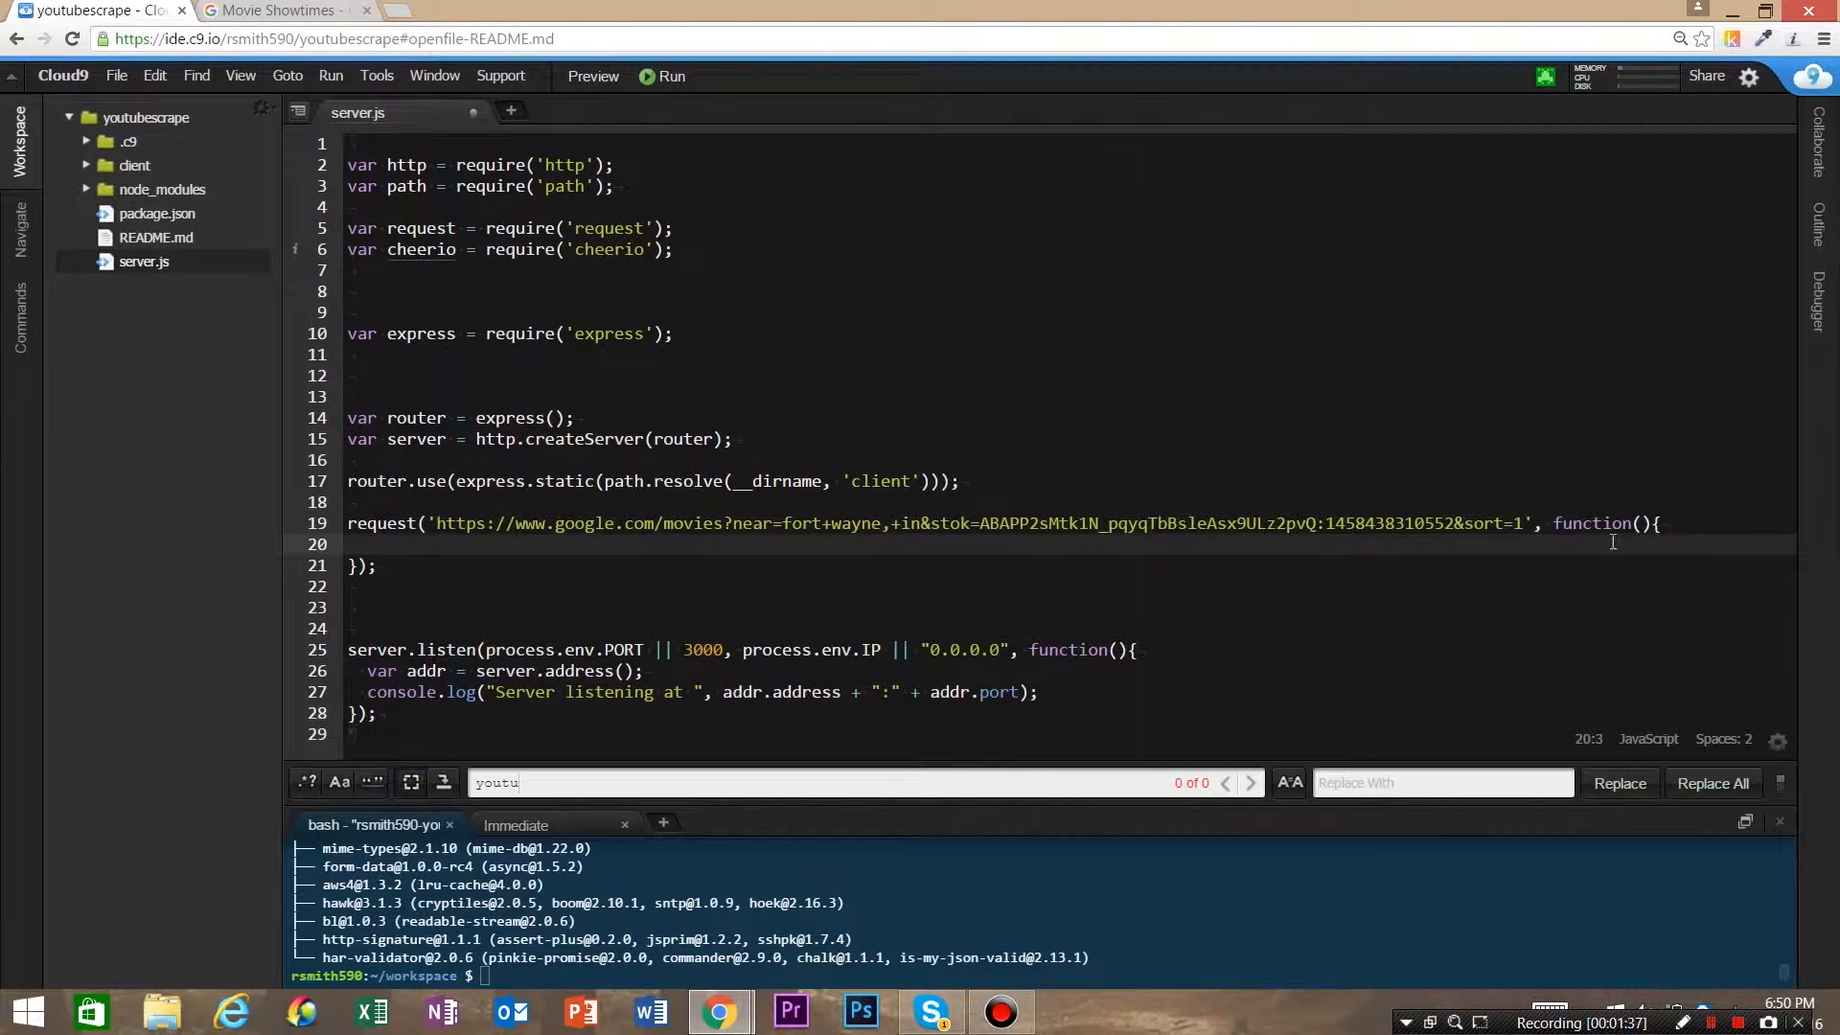
Give the callback parameters err, res, html and start a console.log() call in its body.
left_click(1643, 524)
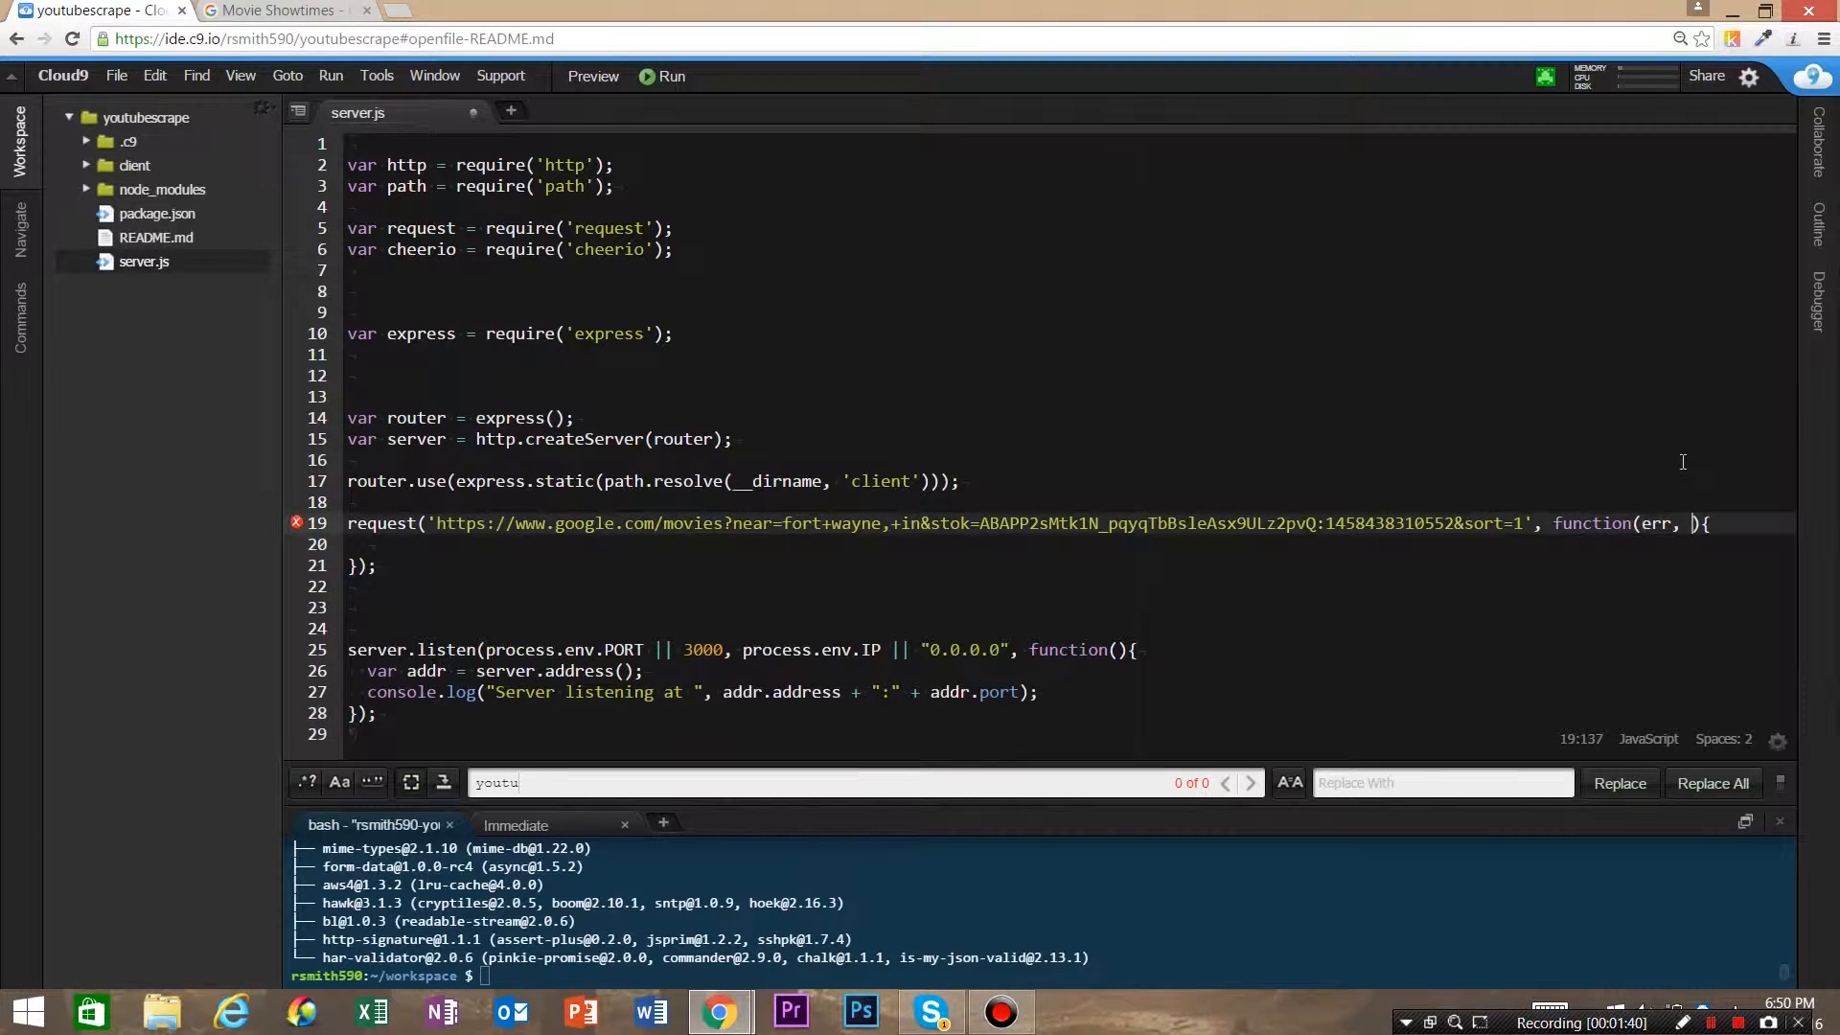
type("res, html")
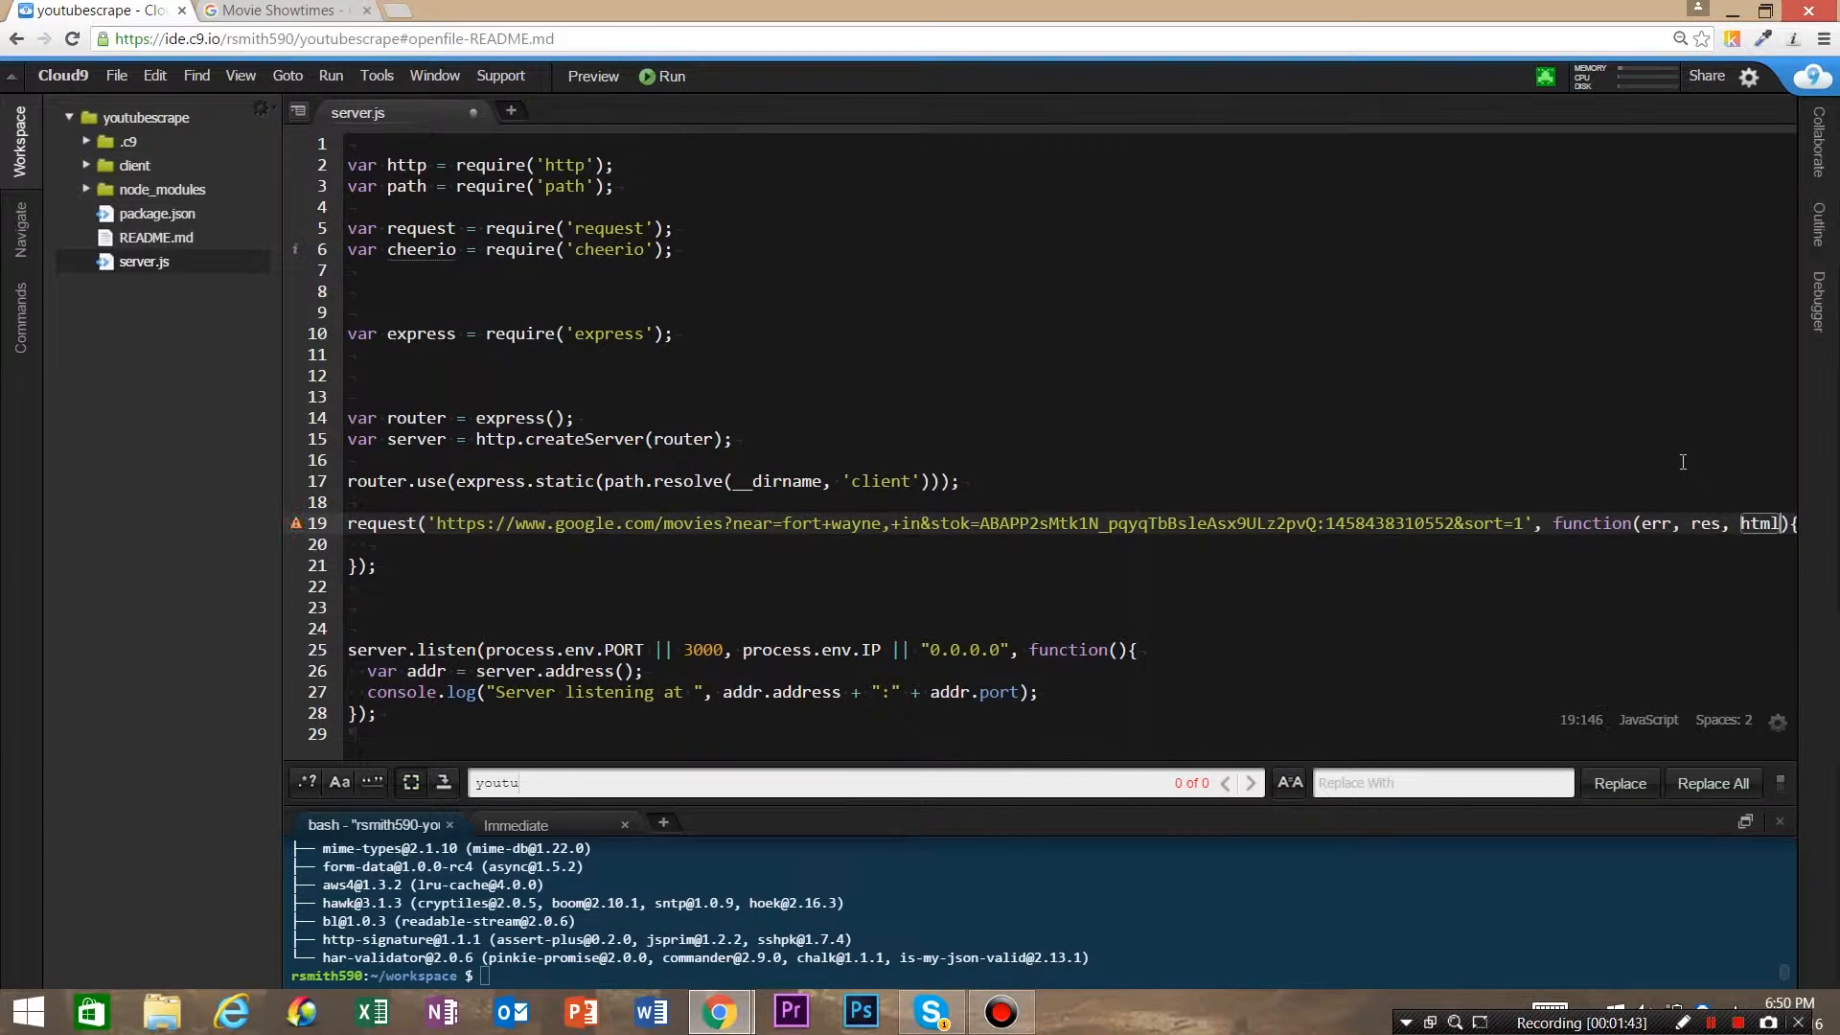
left_click(400, 542)
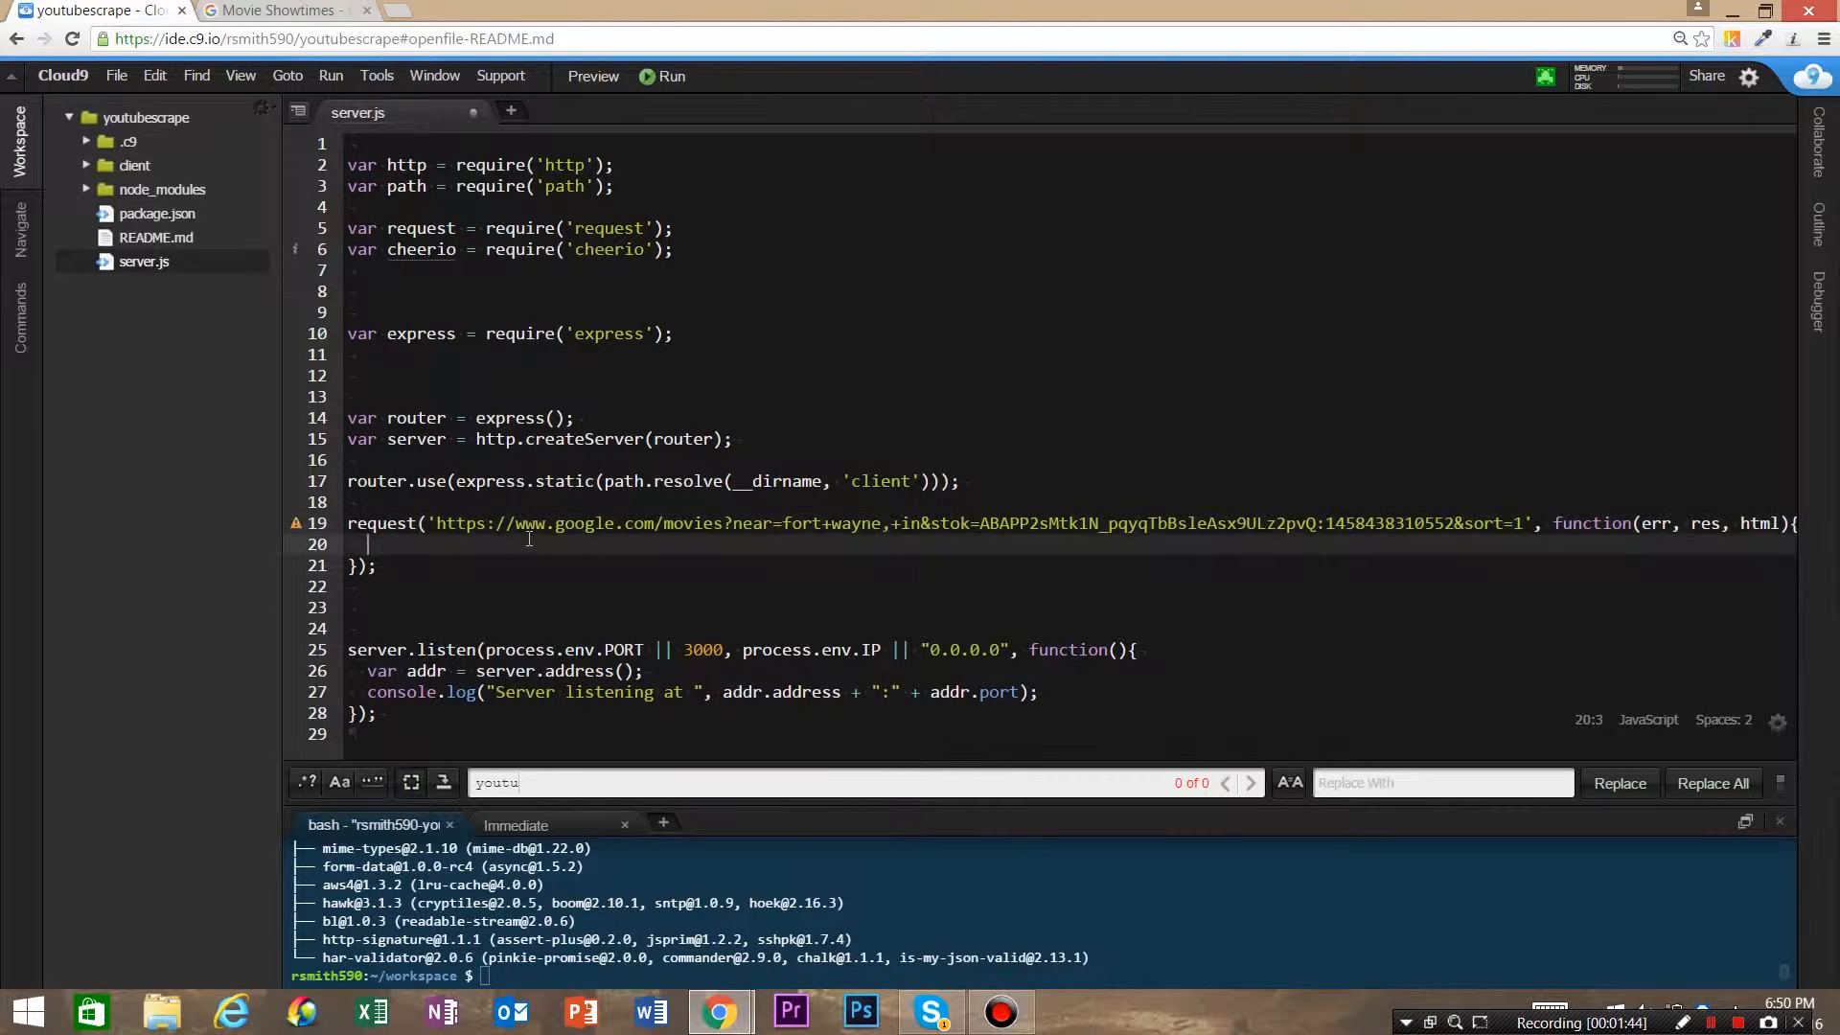
type("console.log();")
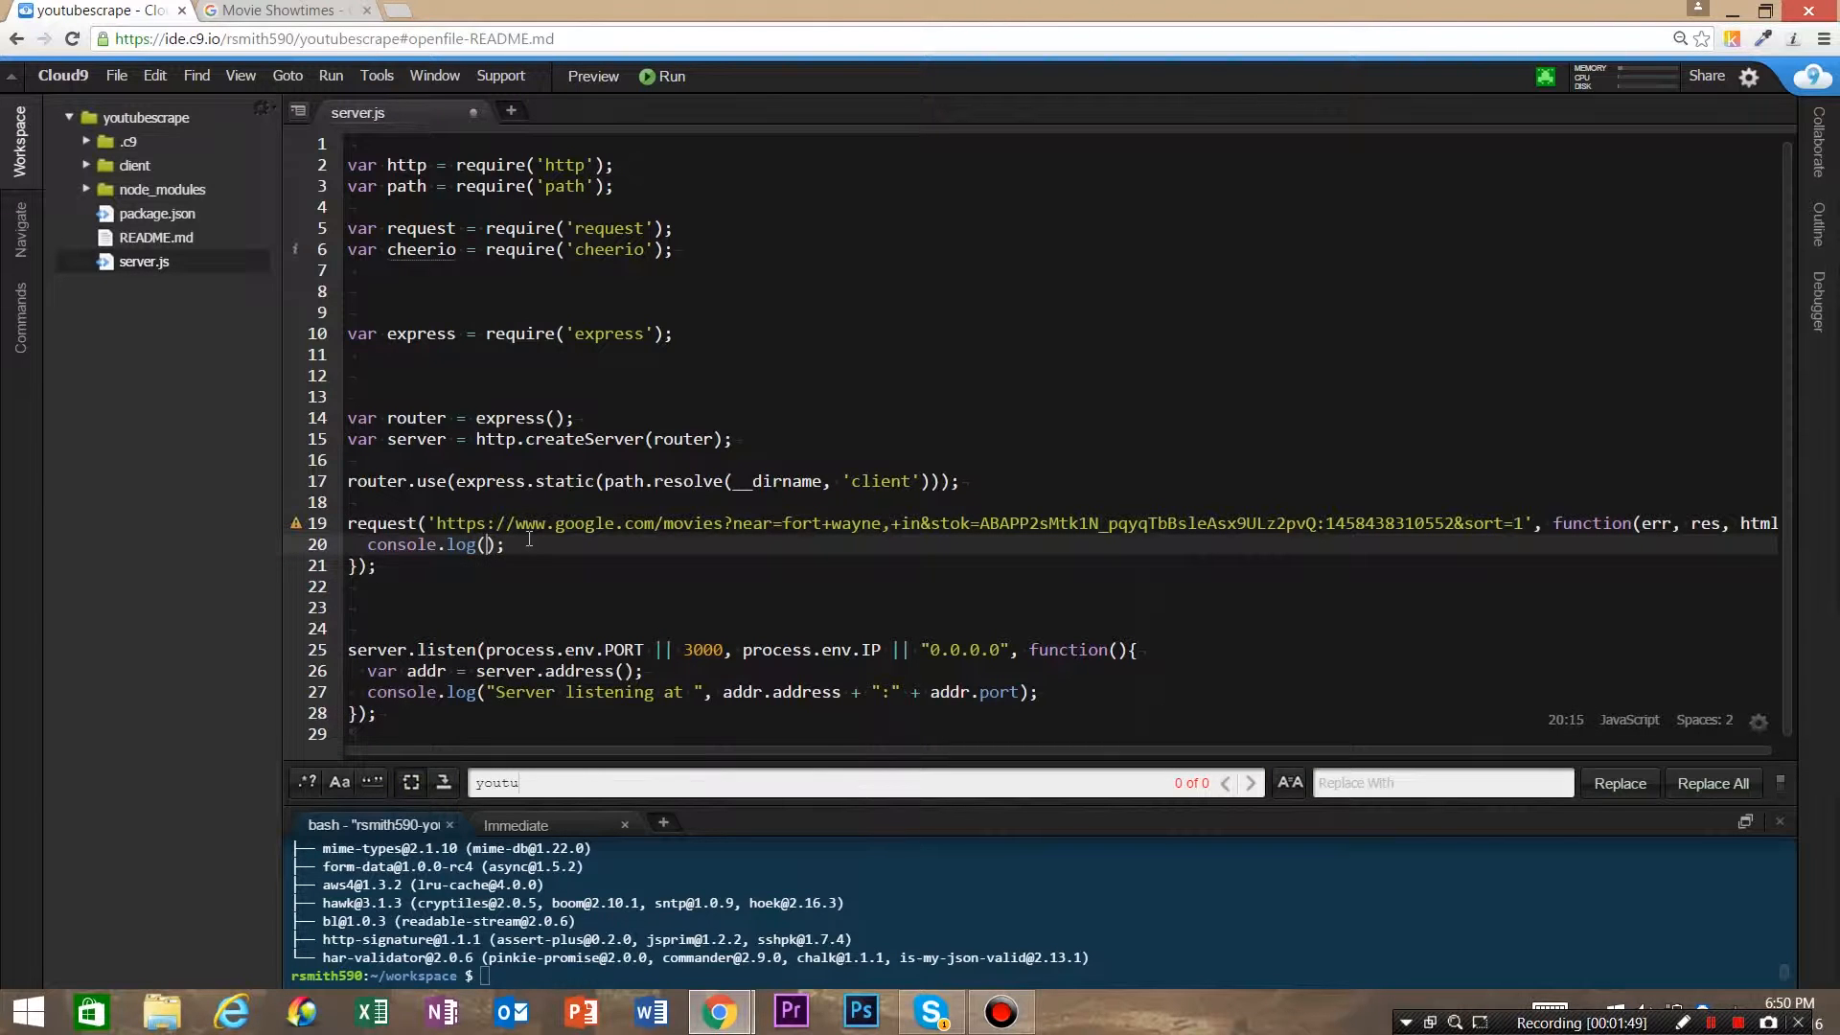
Log html in the callback and run server.js, printing the showtimes page markup in the terminal.
type("html")
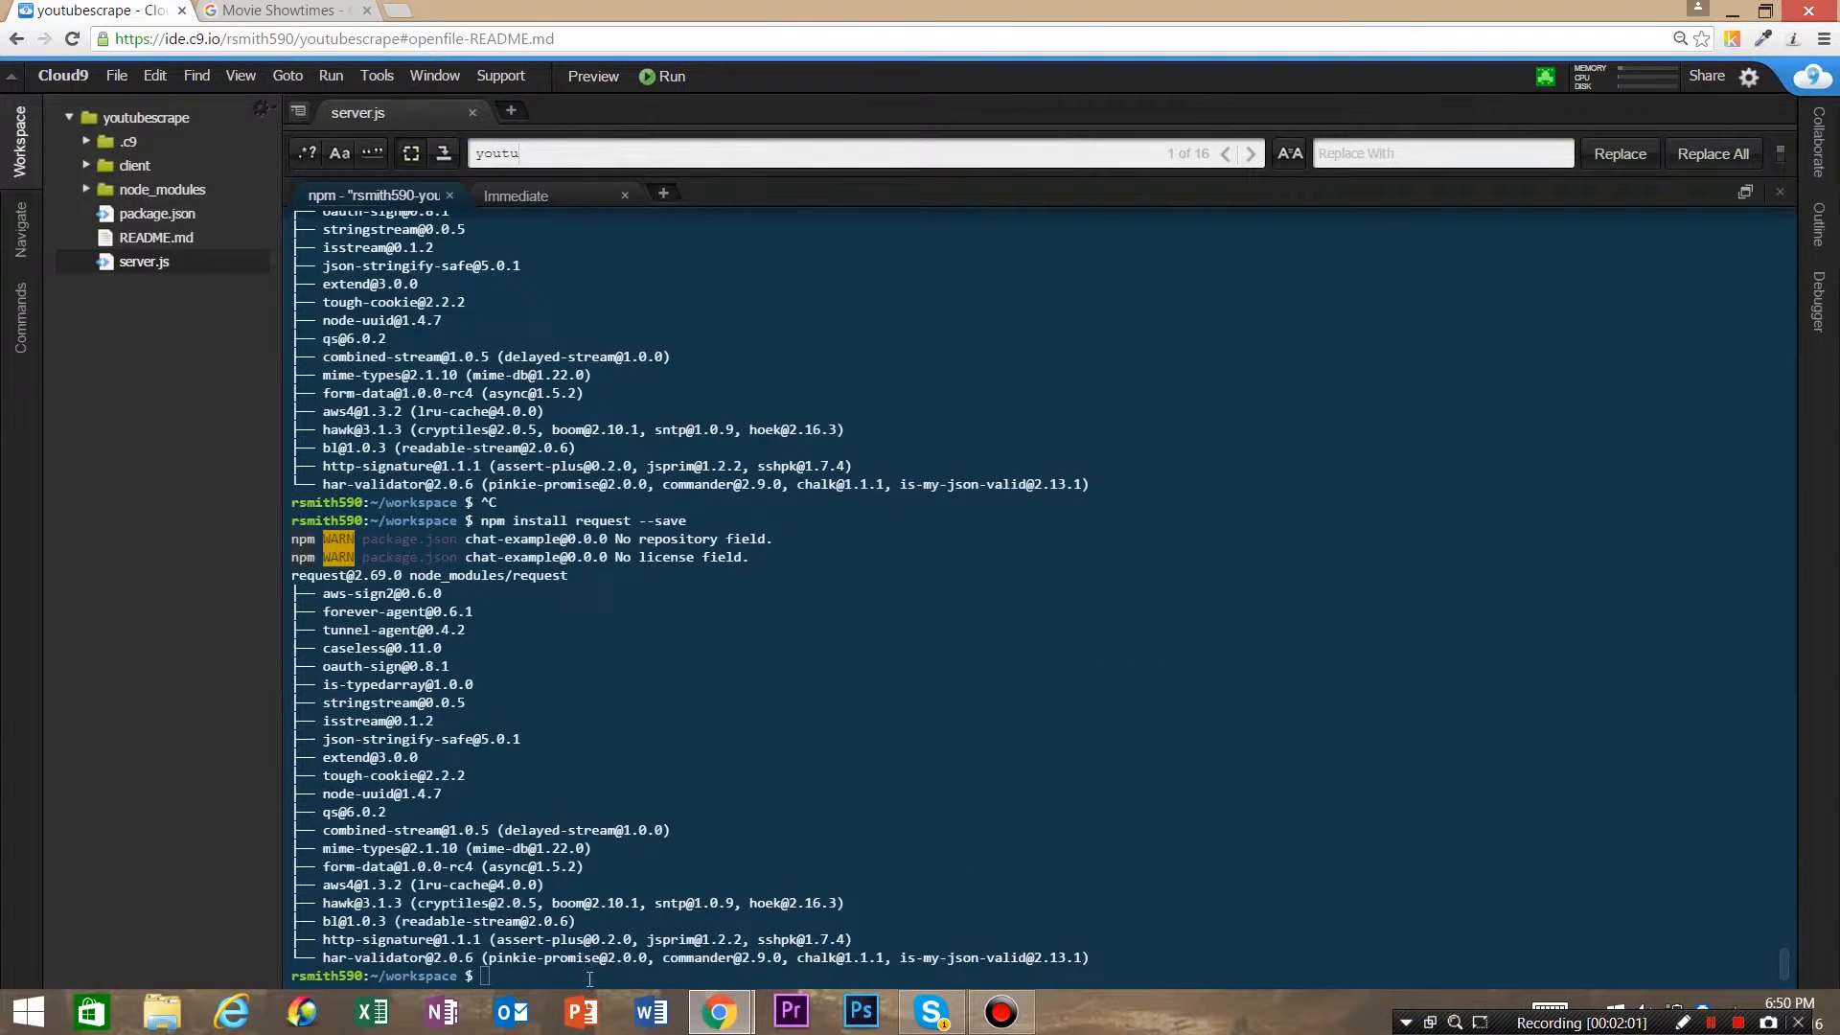
type("ls")
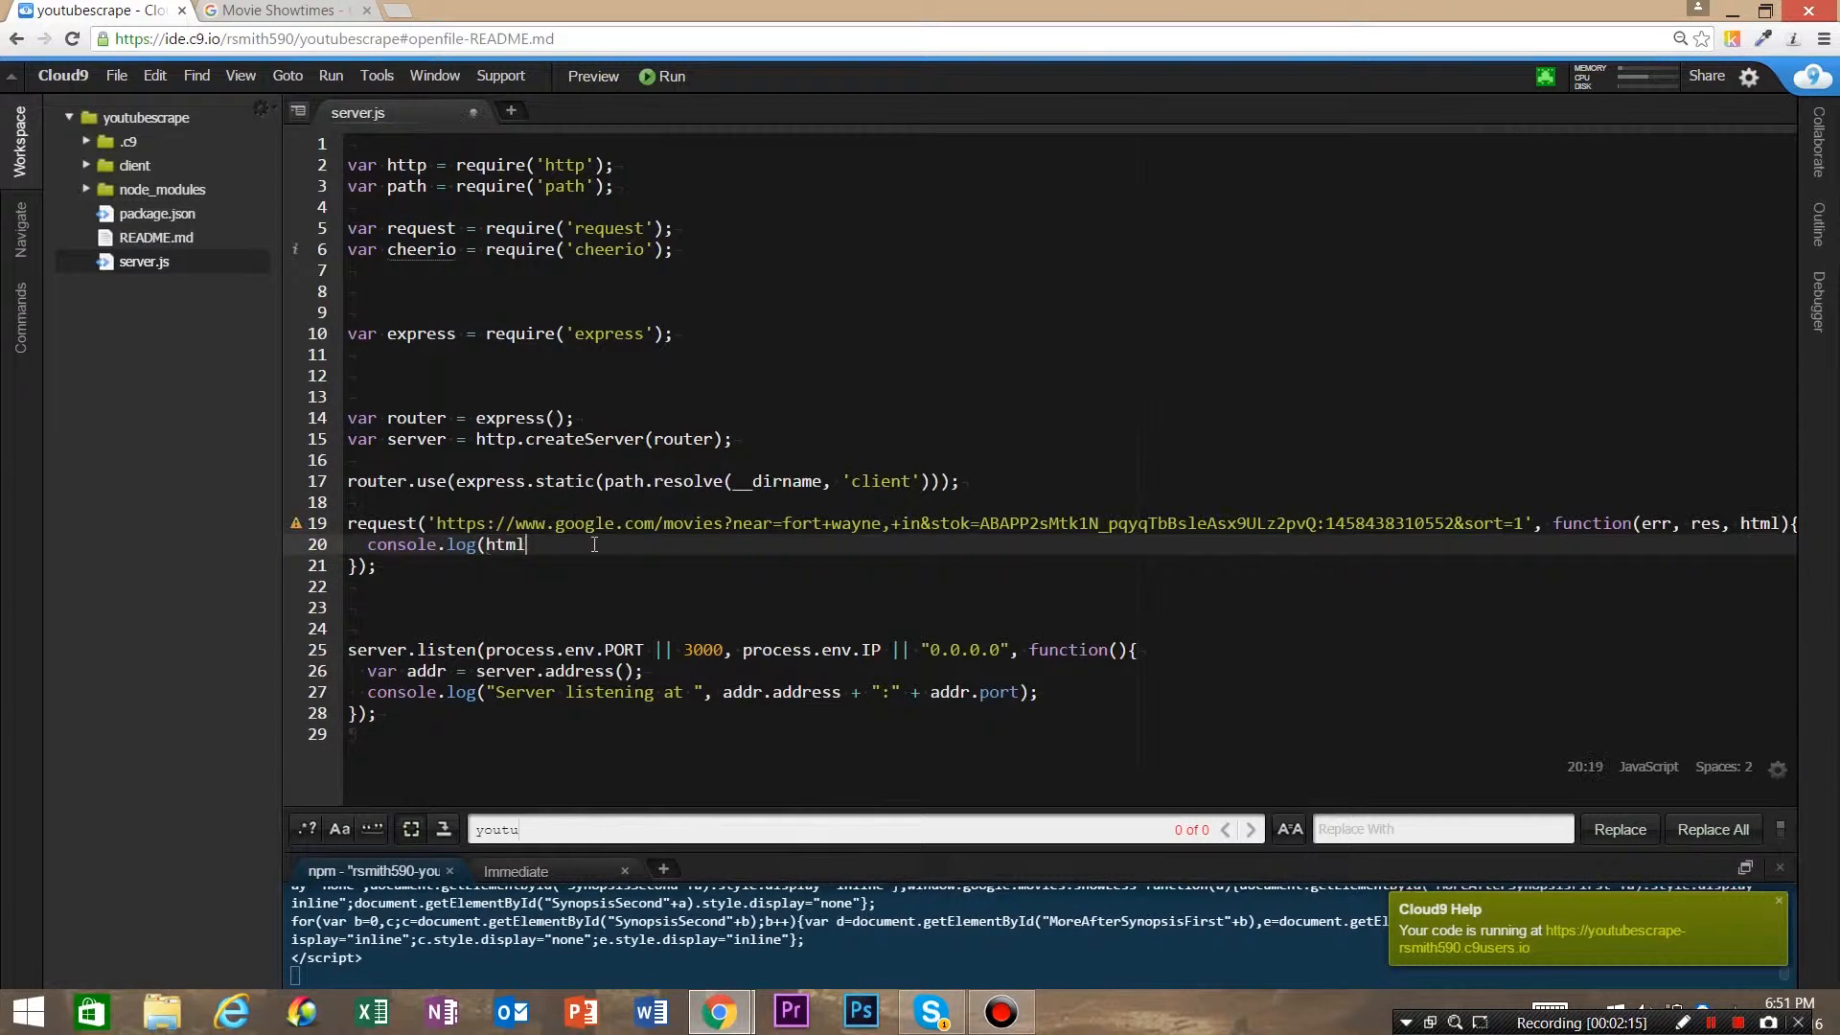
Replace the console.log line with var $ = cheerio.load(html);.
key("BackSpace")
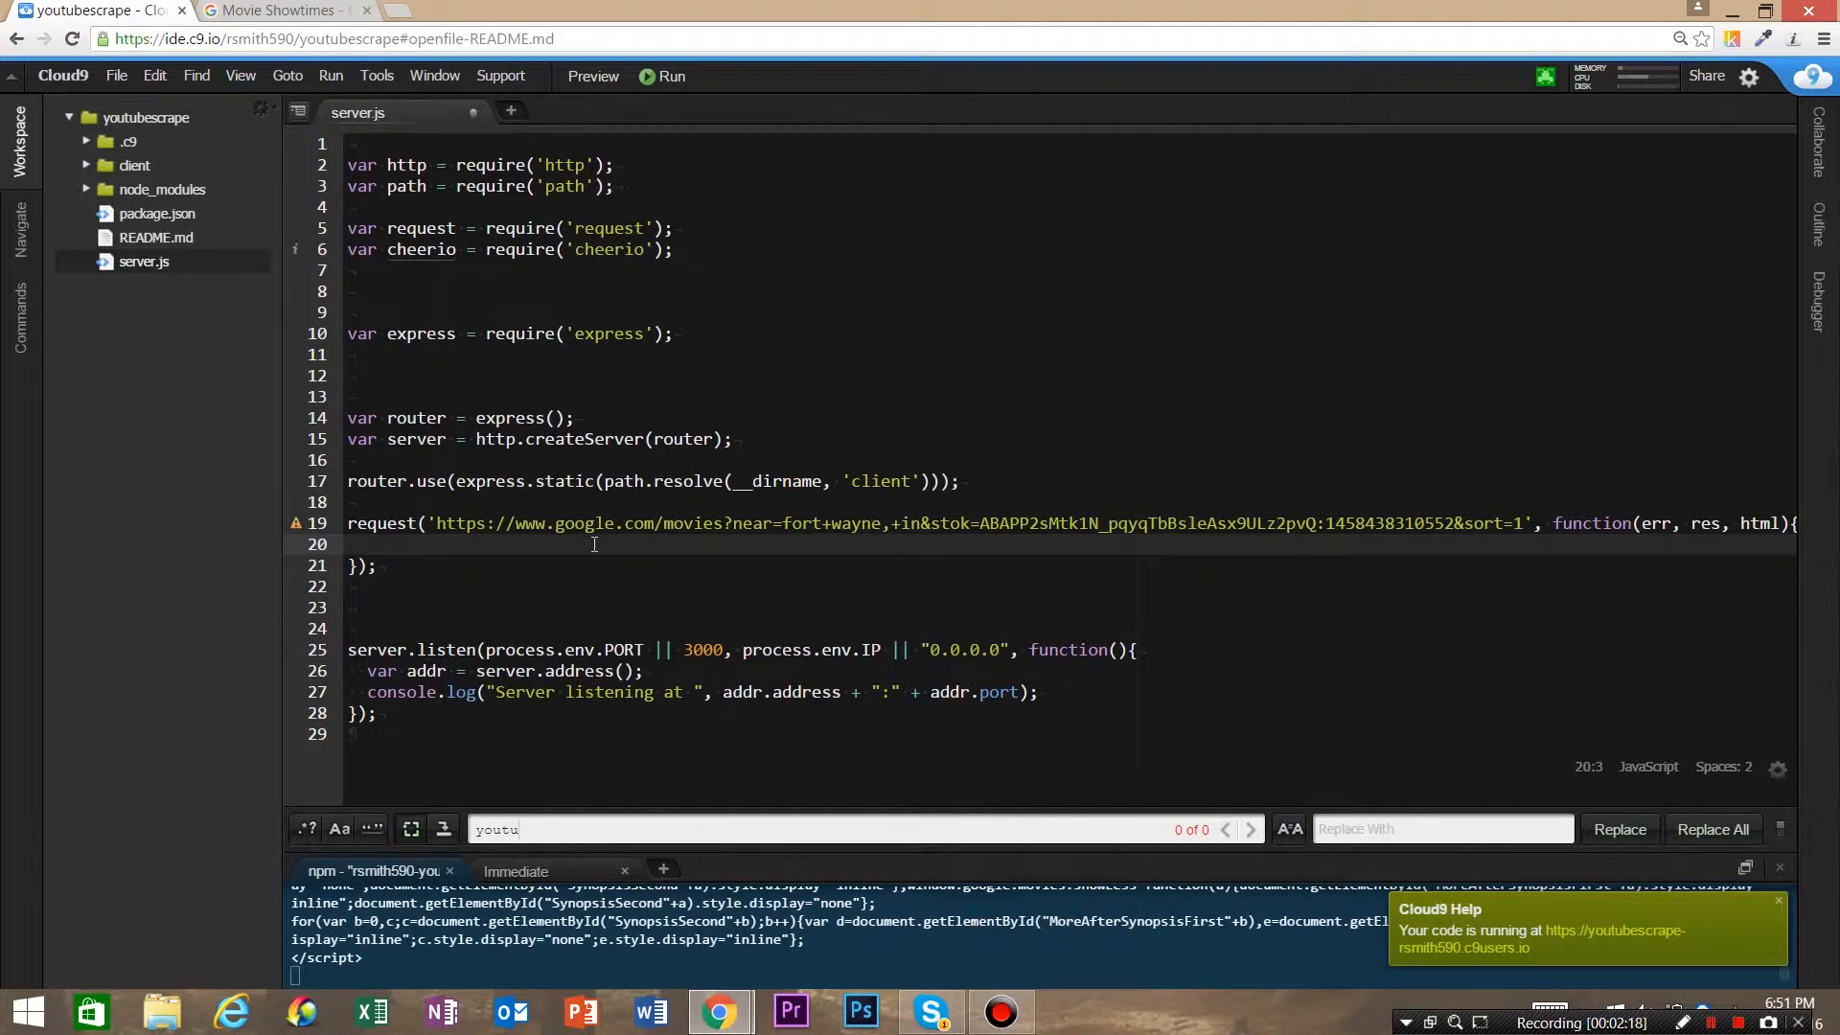
type("var")
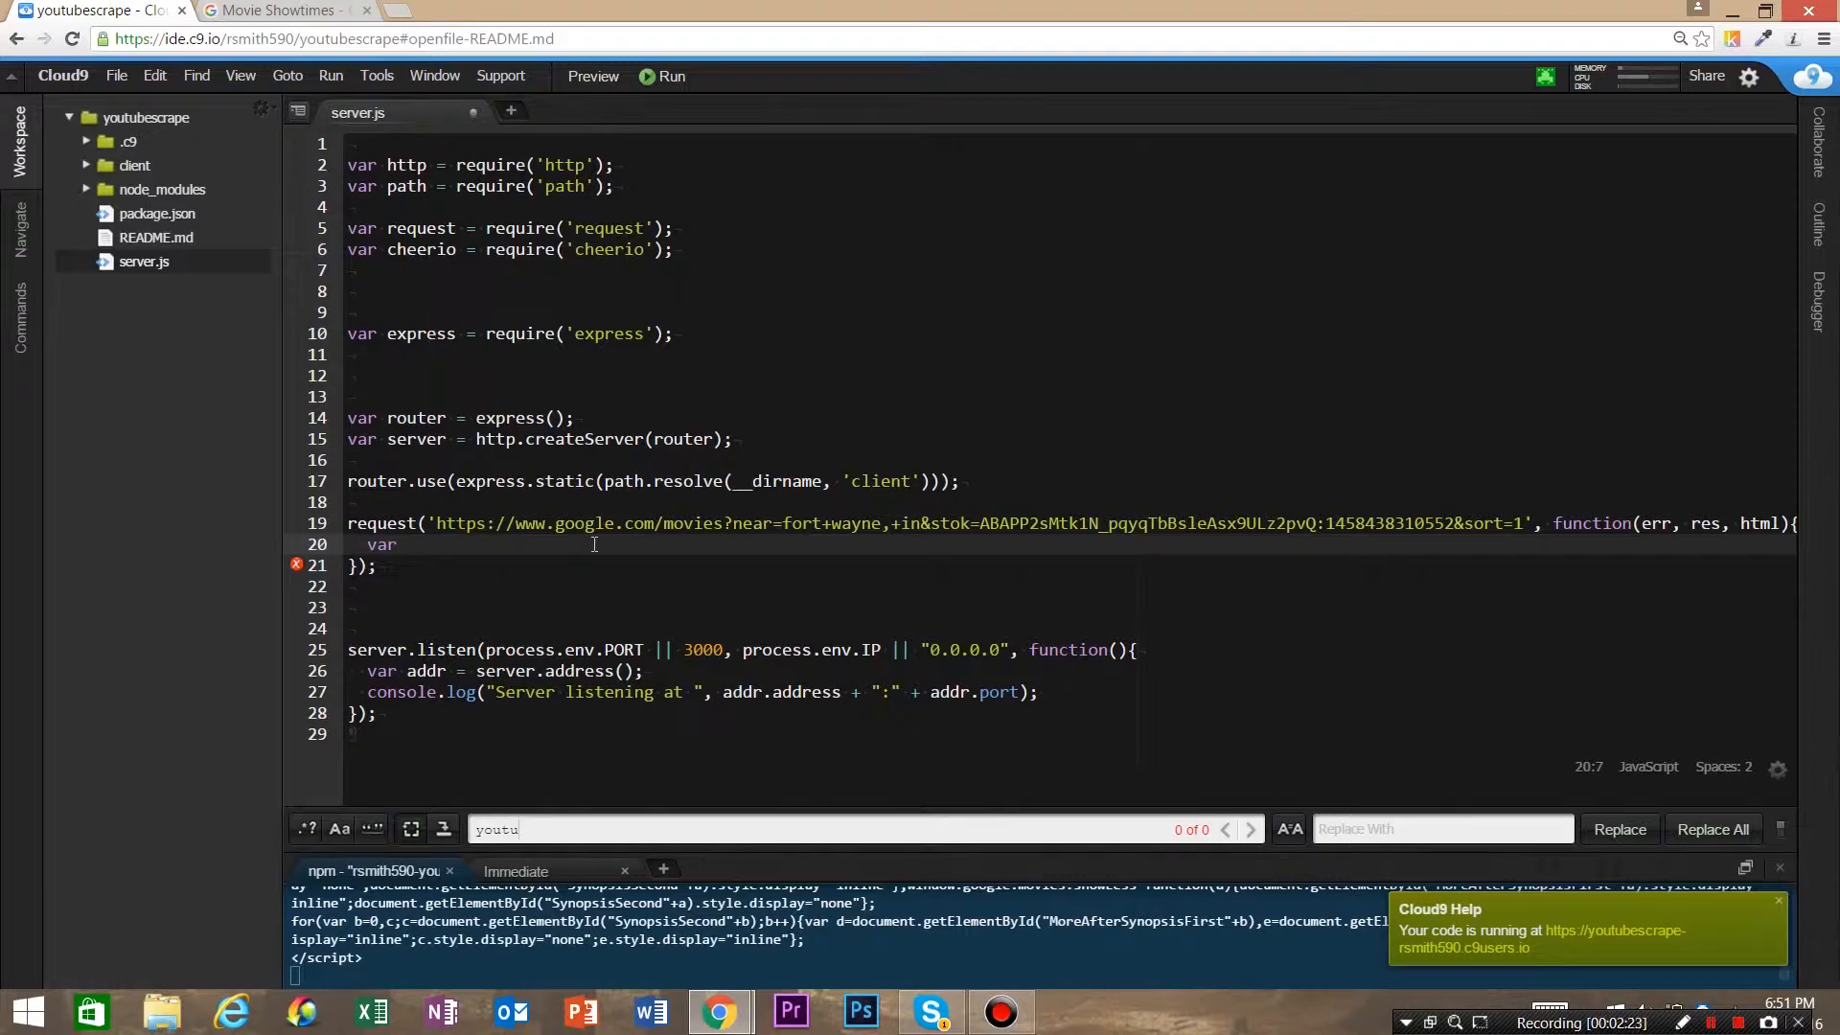
type("$")
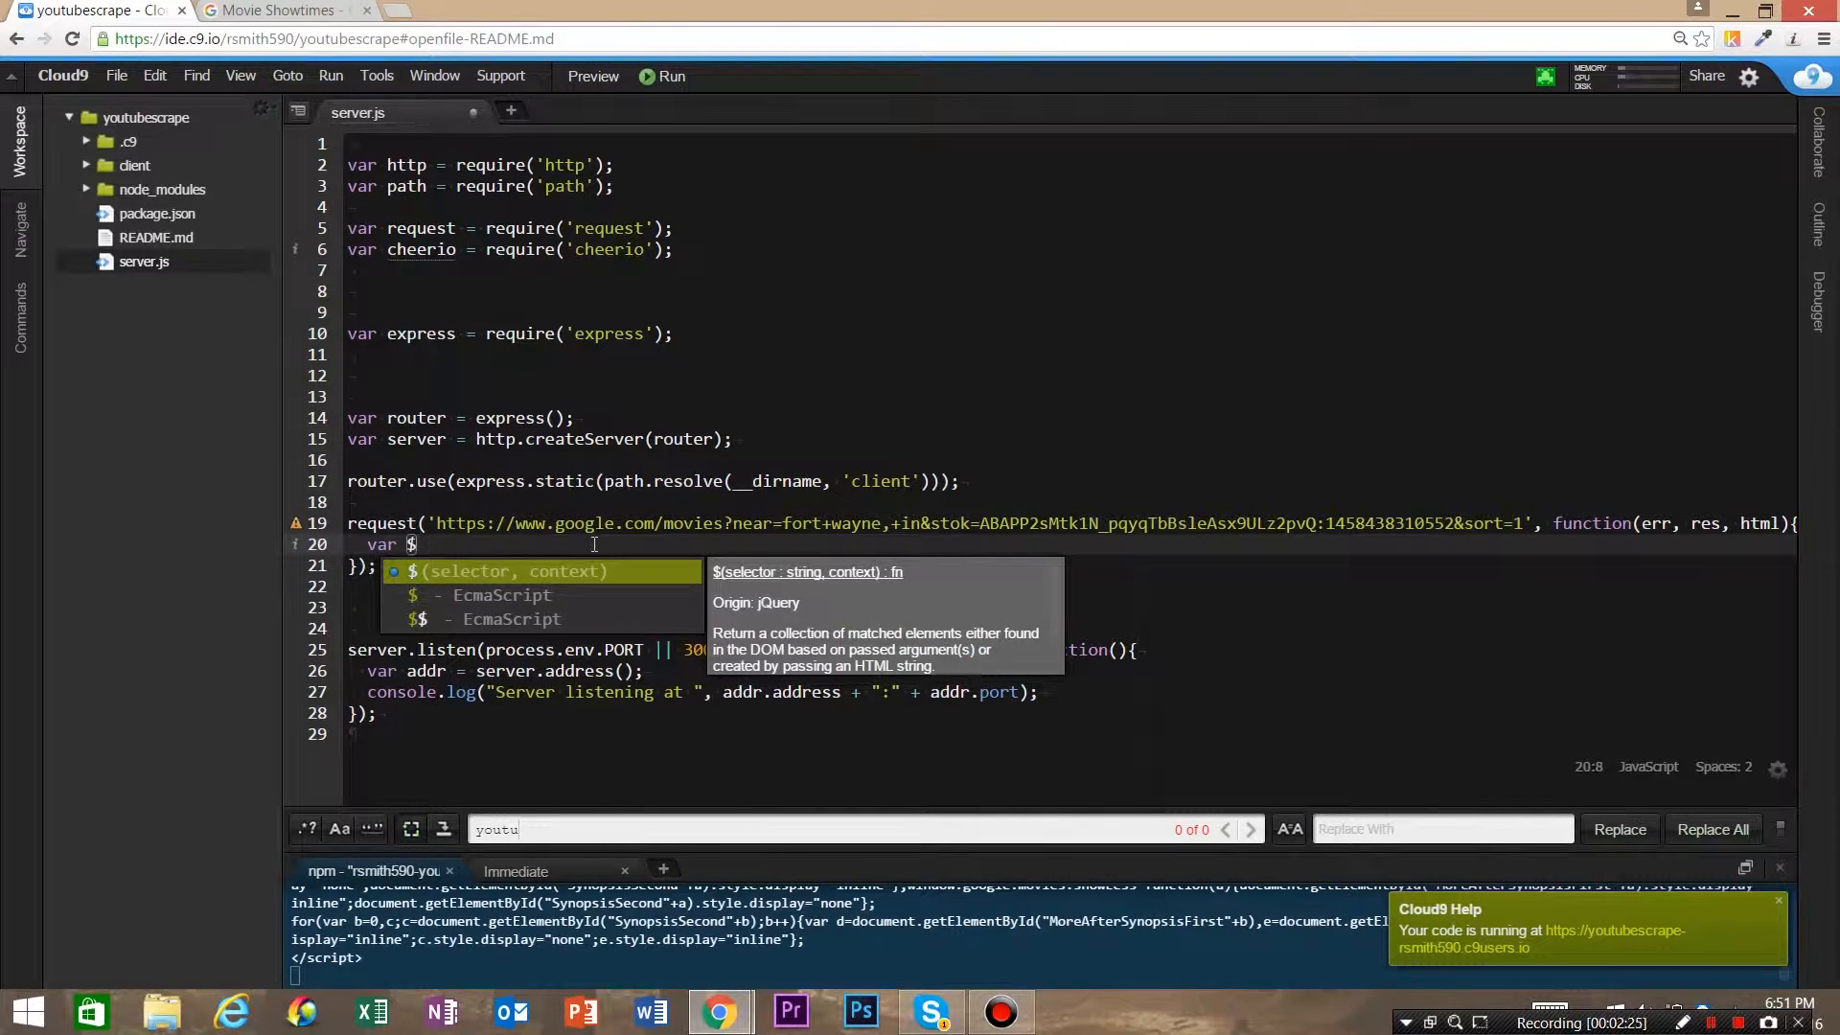
type("= c")
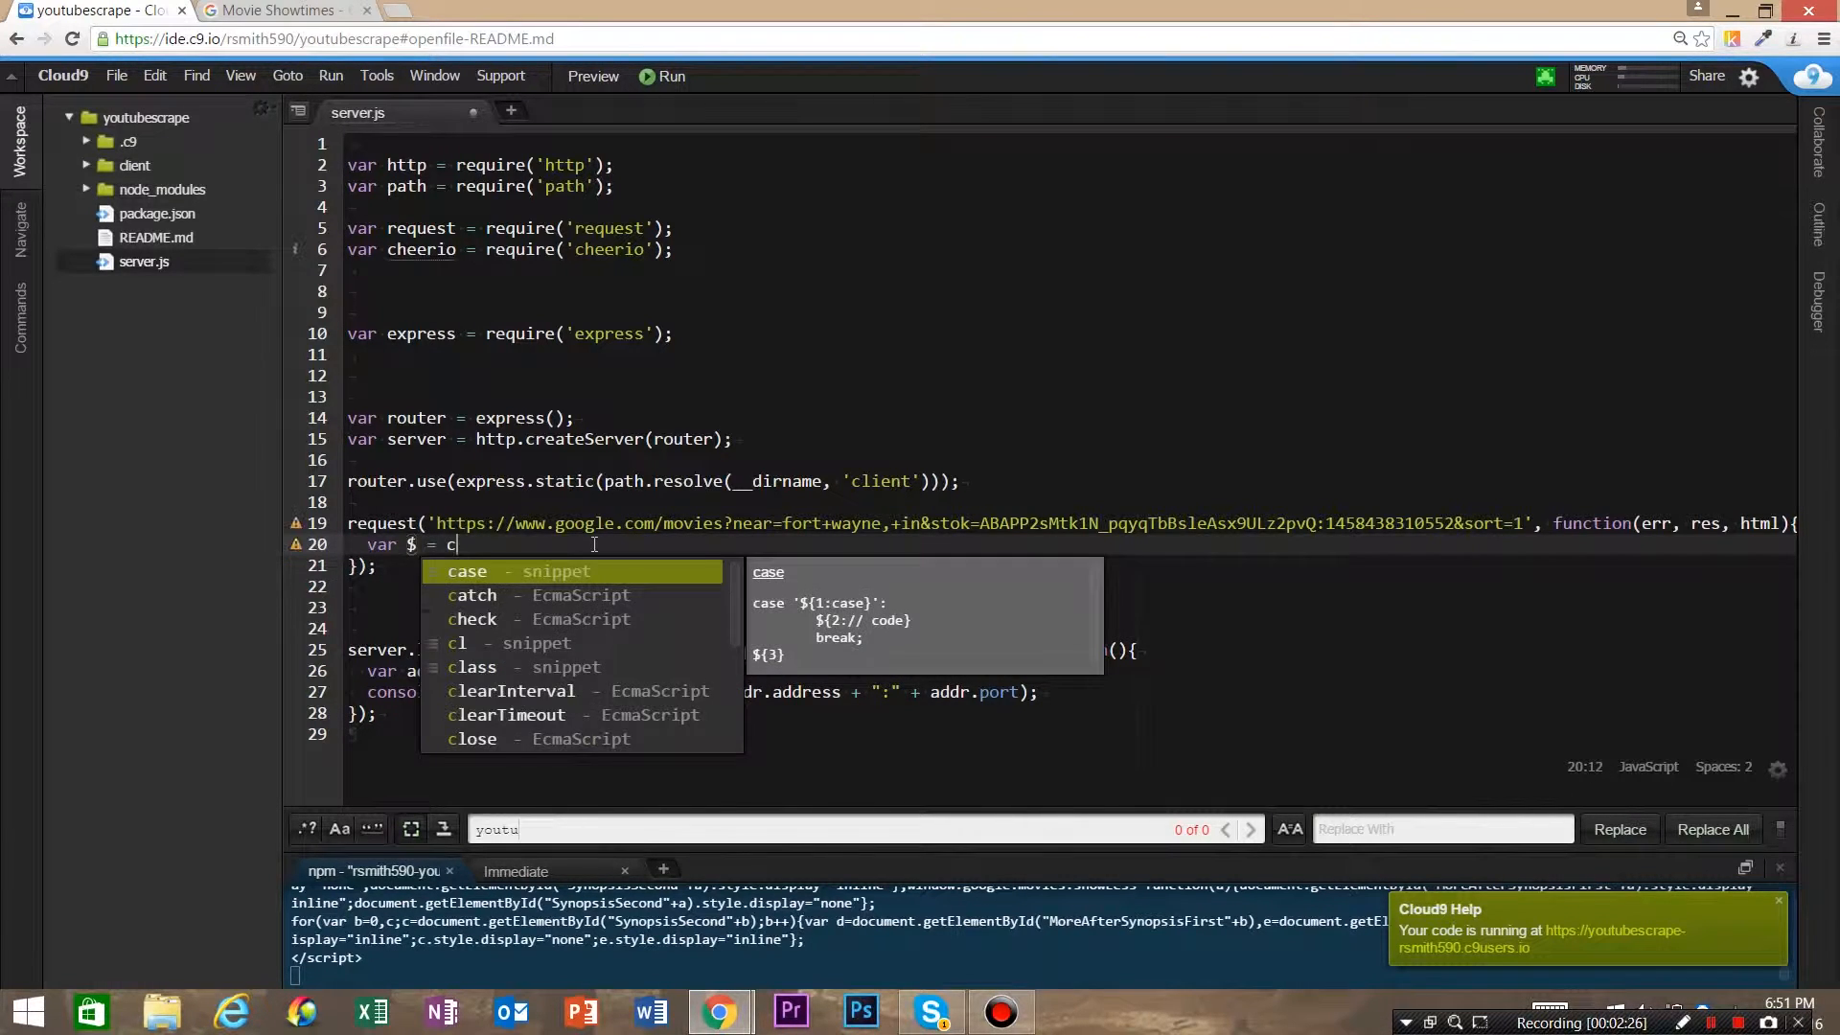
type("heerio.load();")
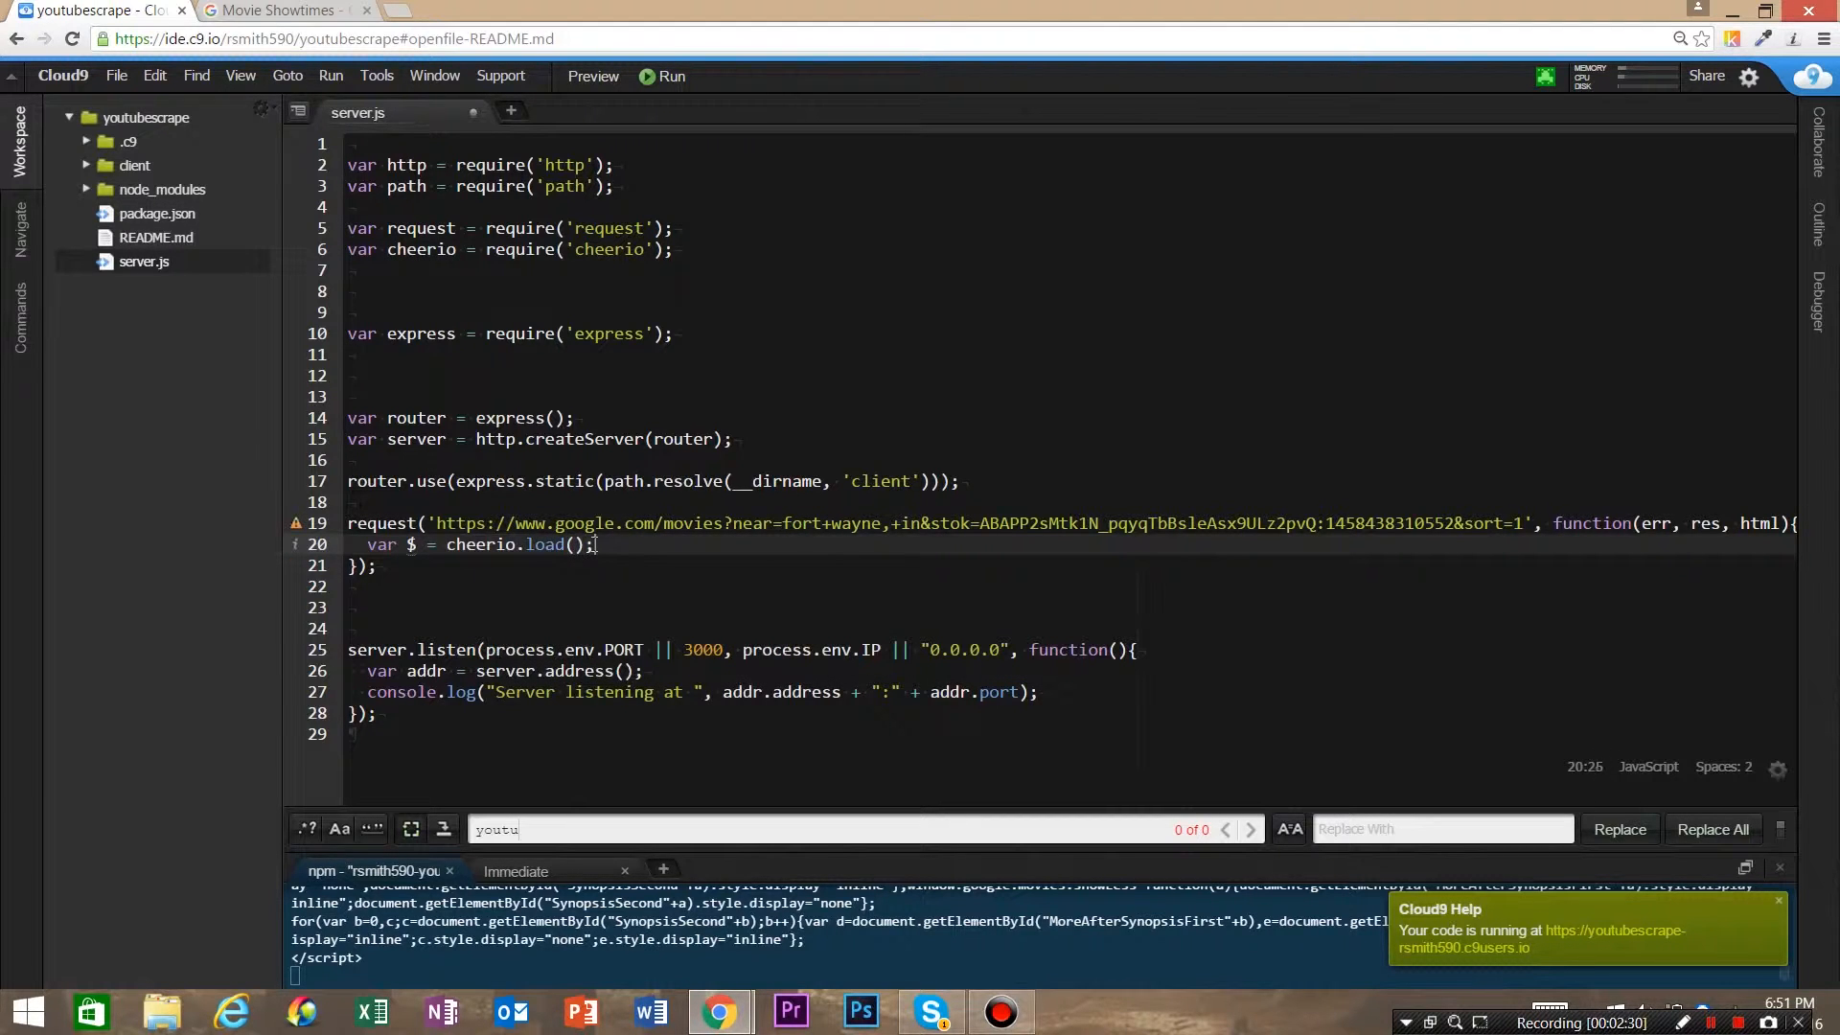
type("html")
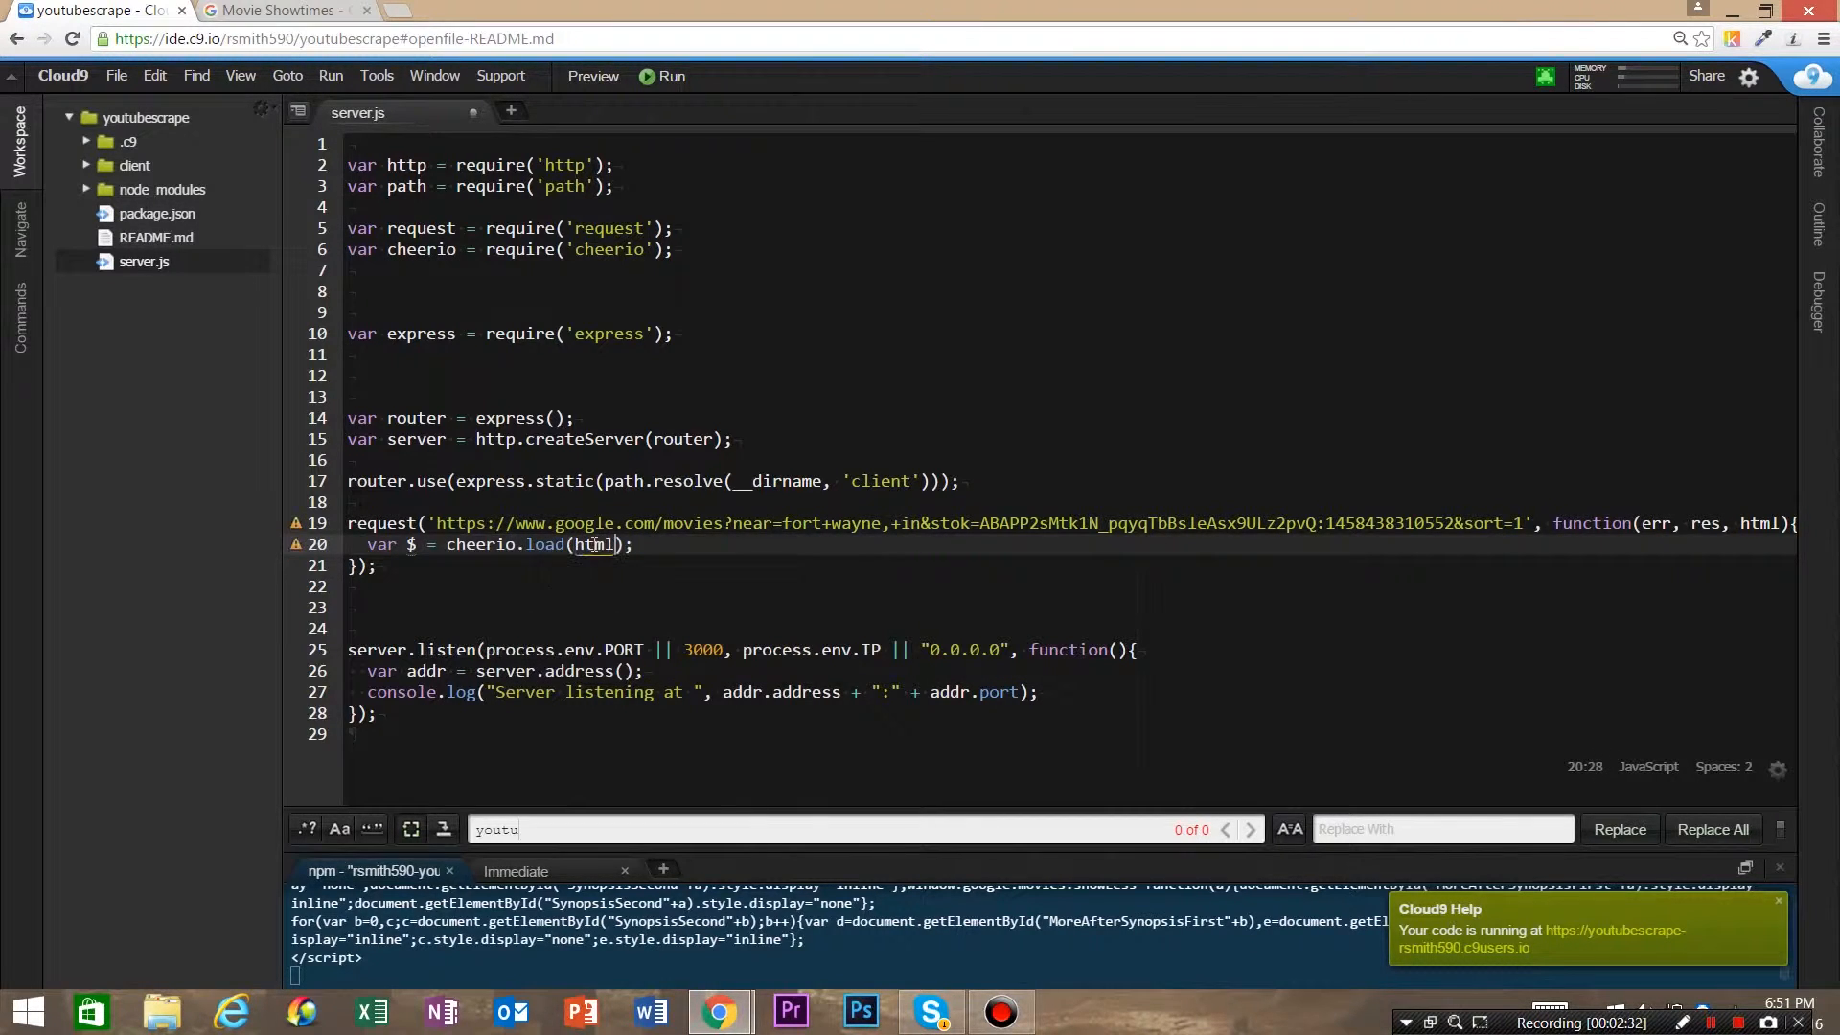
Start an empty $('') selector call two lines below the cheerio load.
key("Enter")
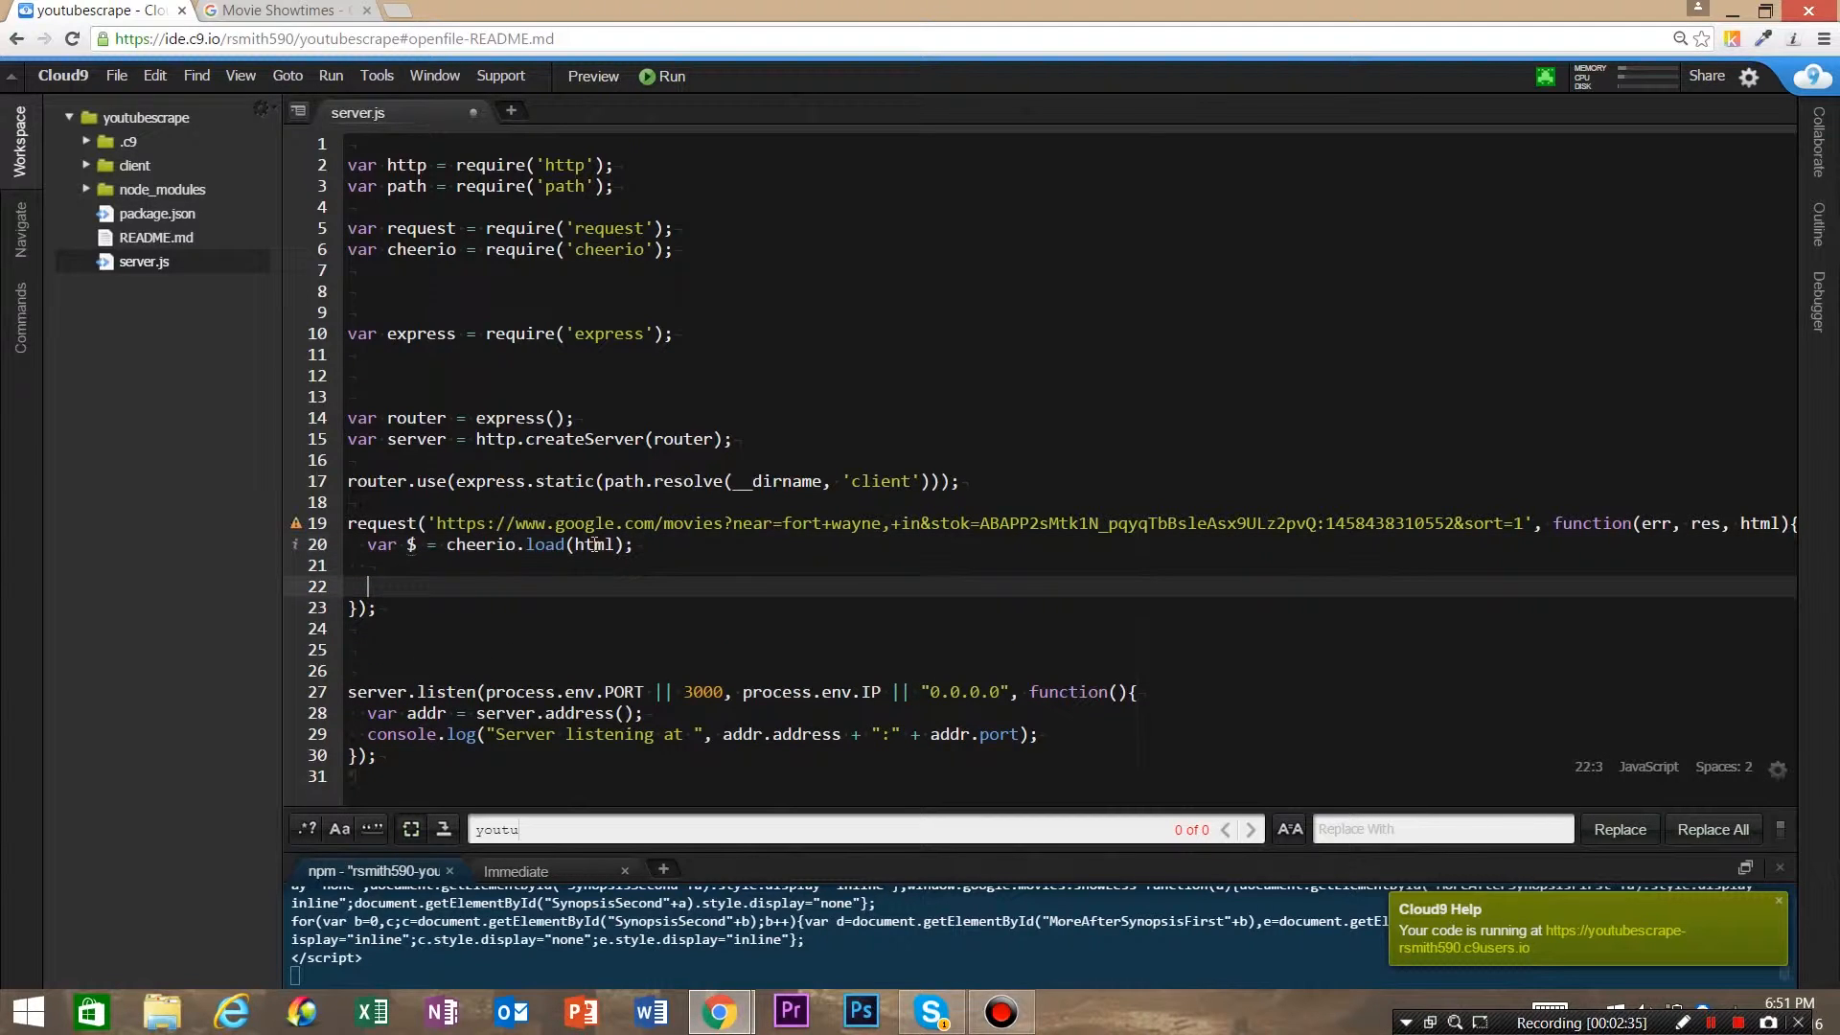
key("Enter")
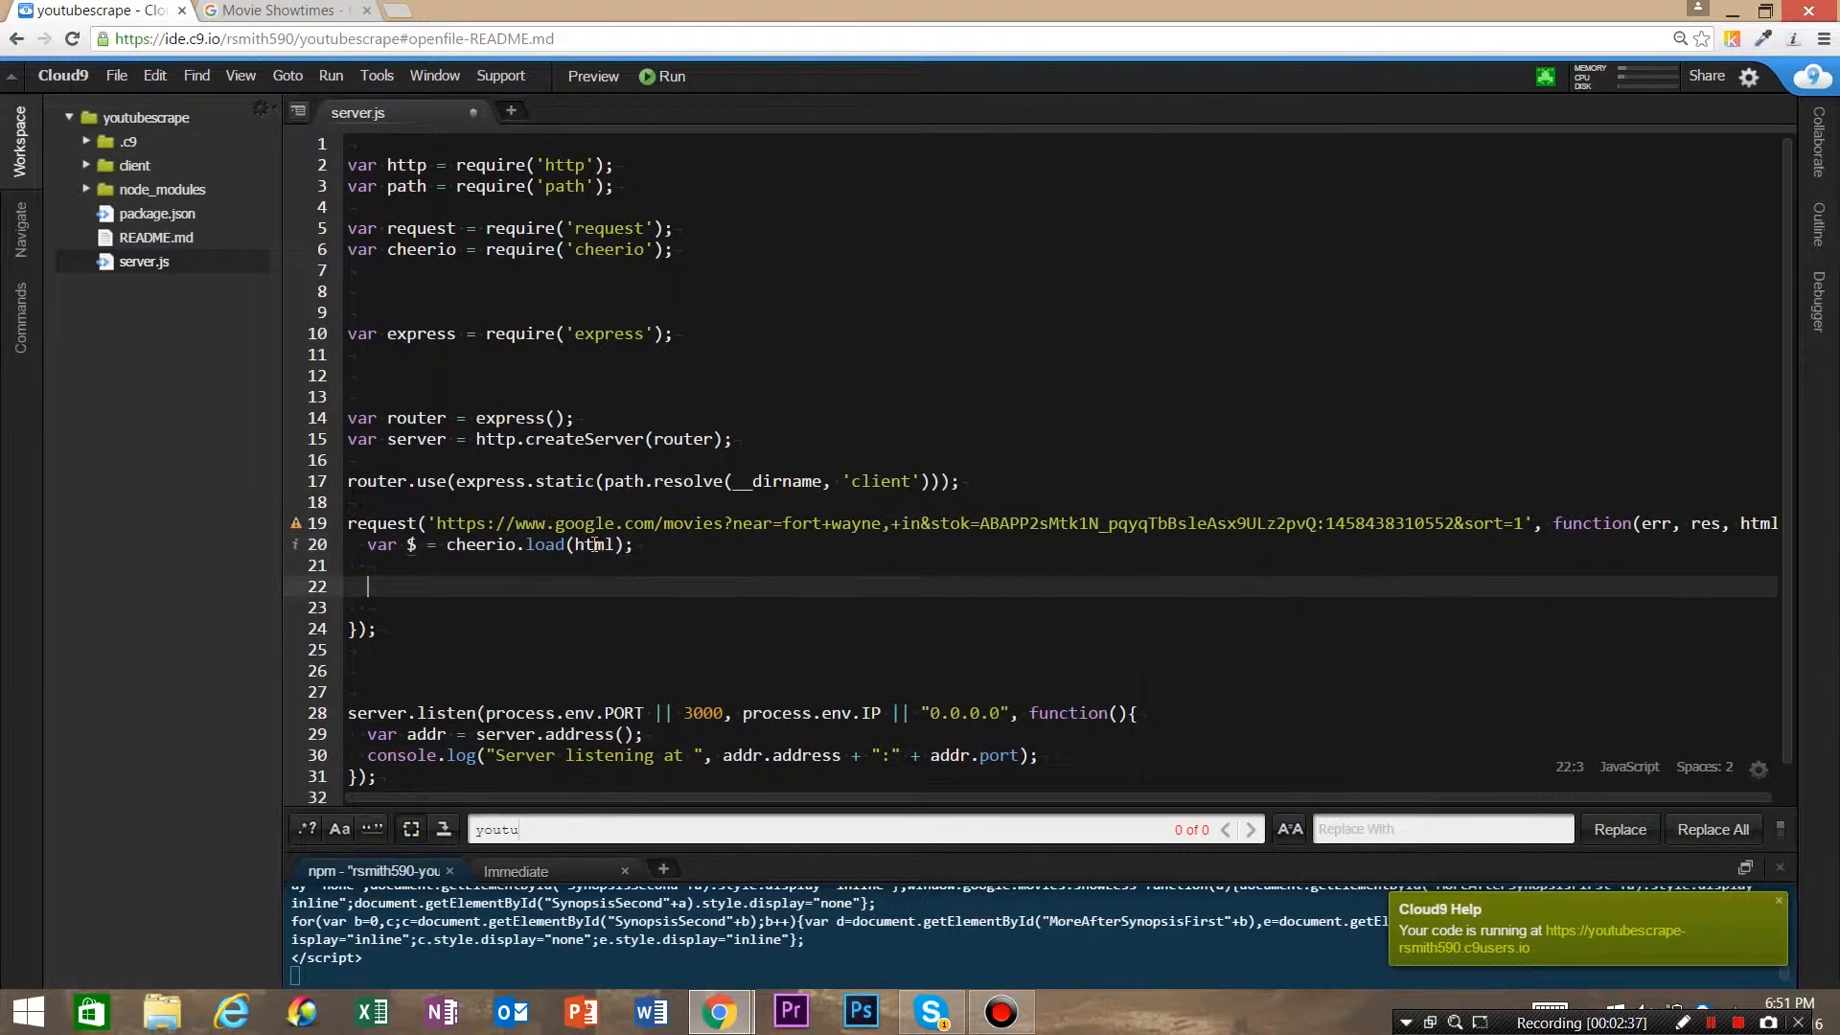
type("$();")
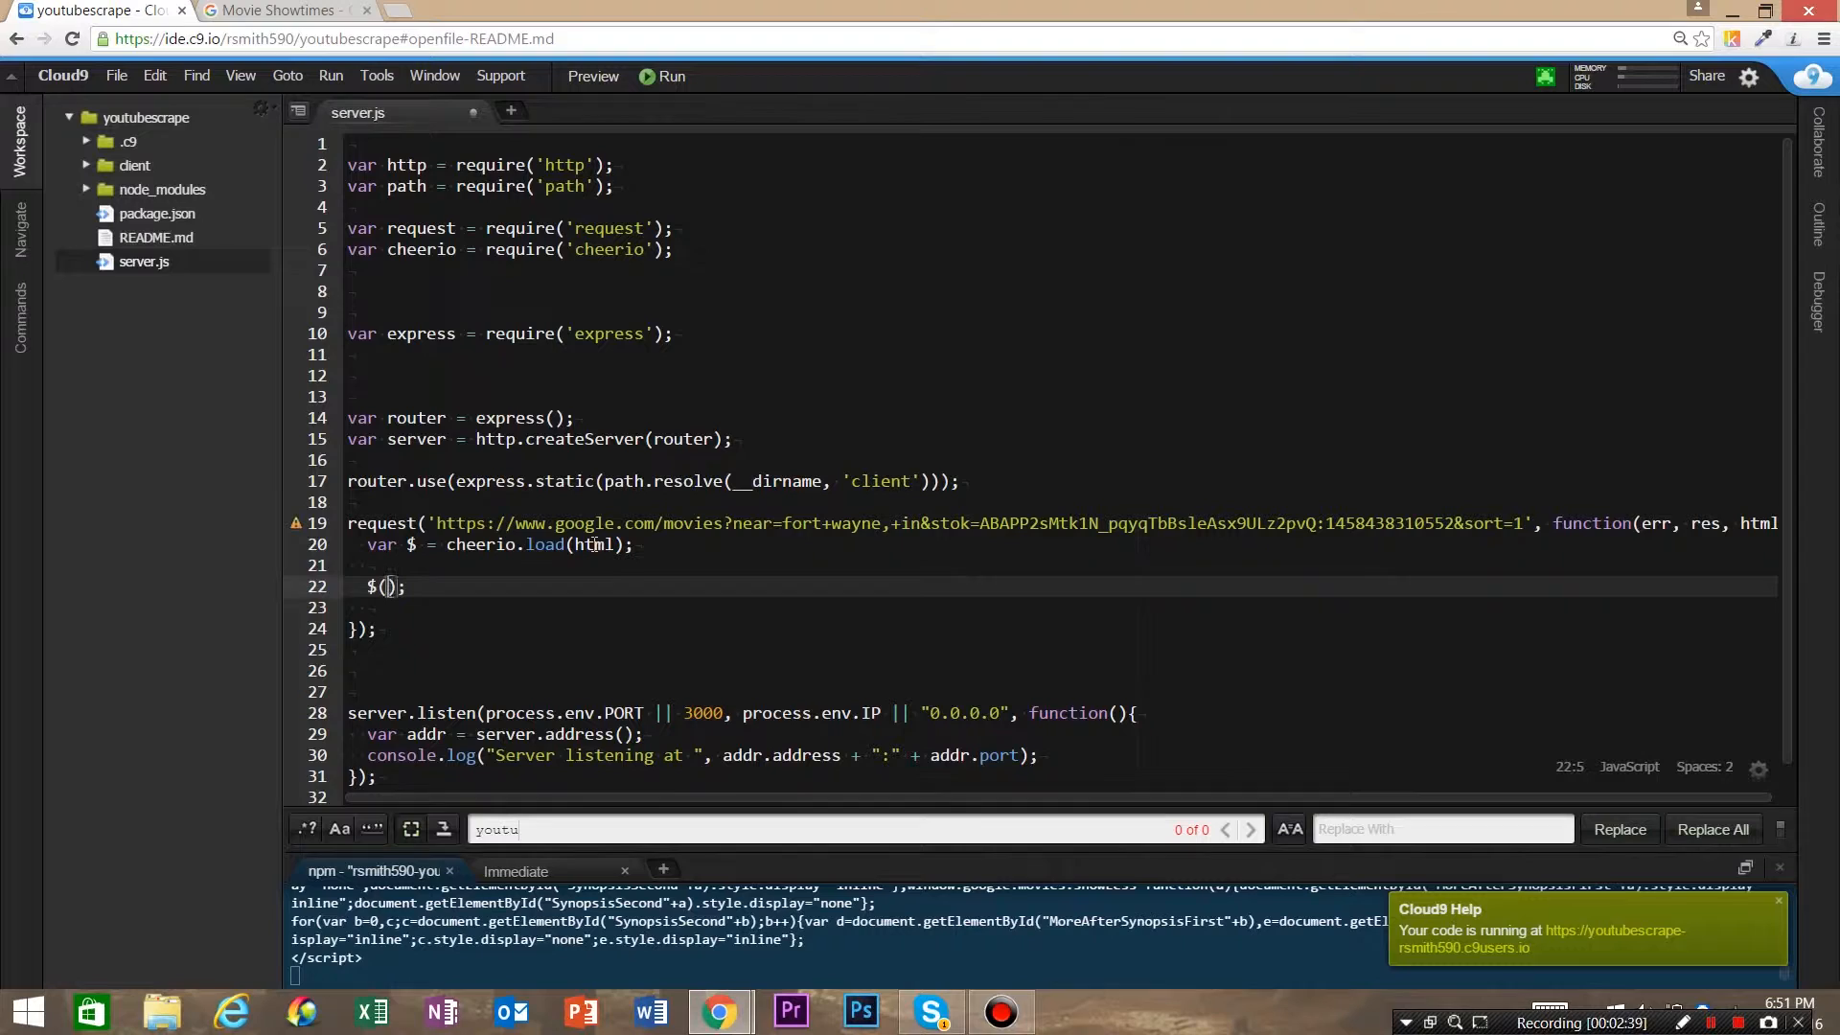
type("'")
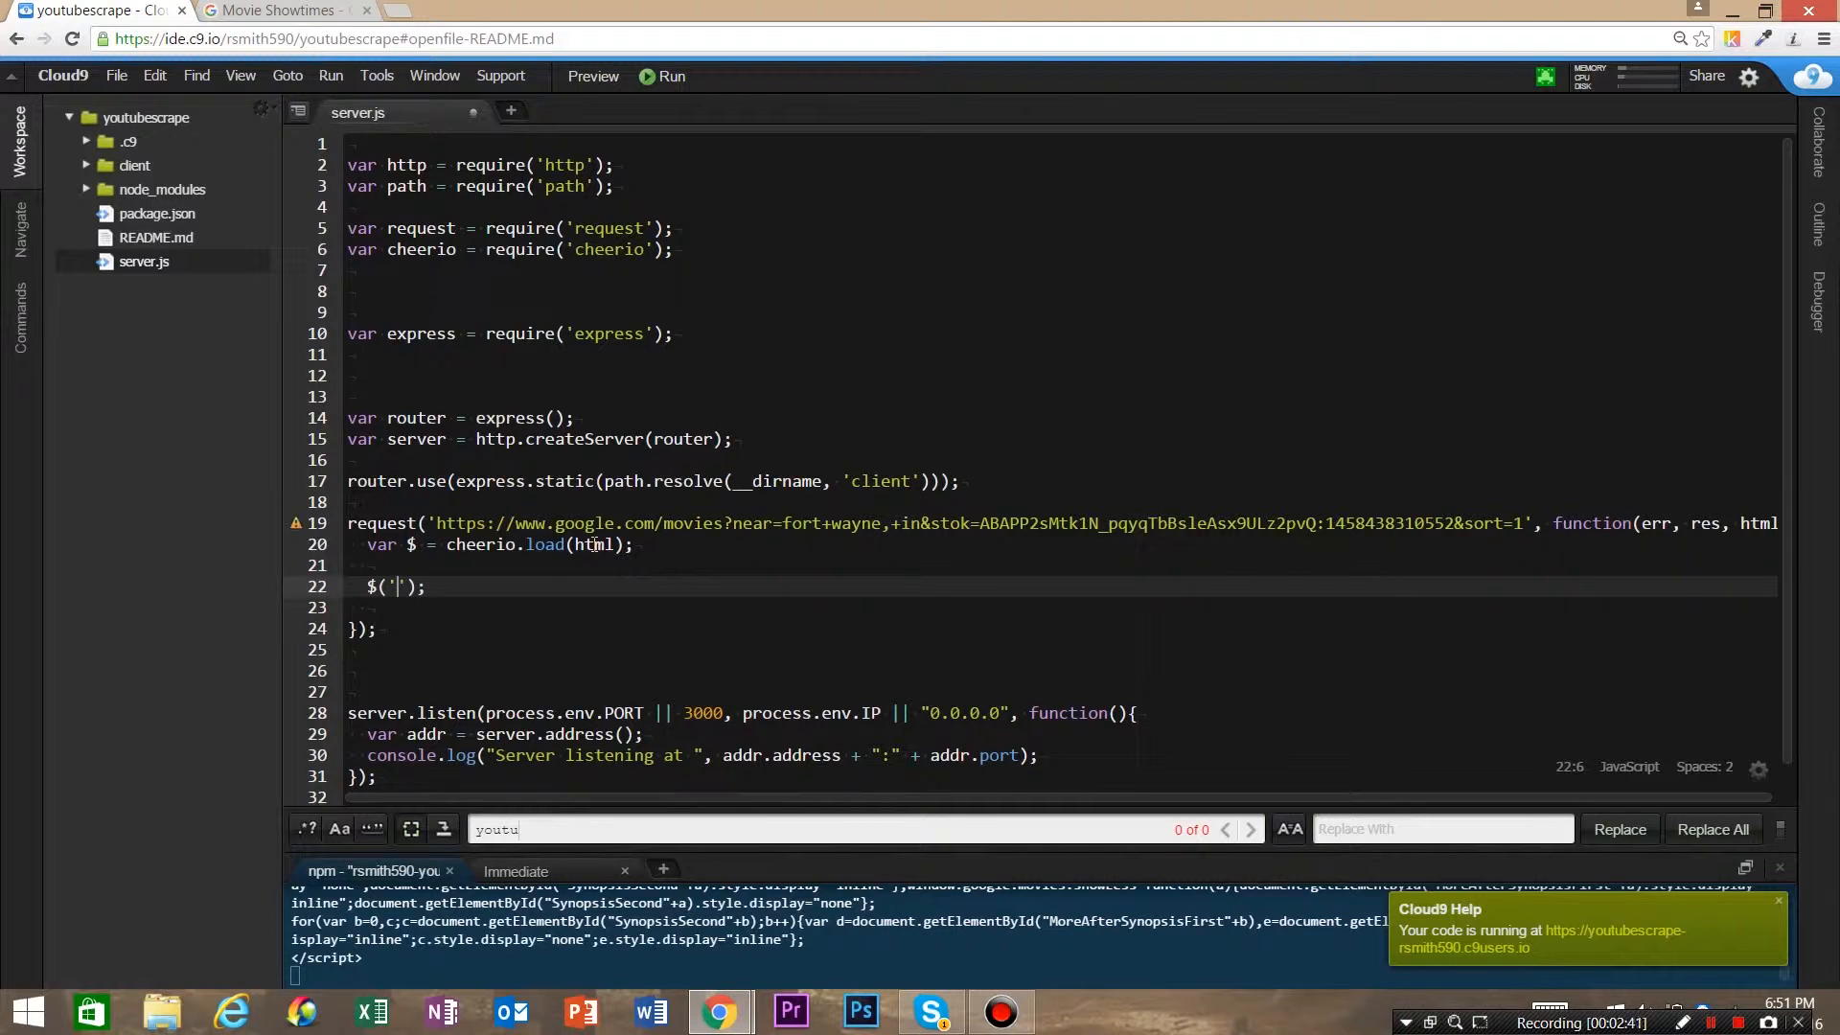
type("'")
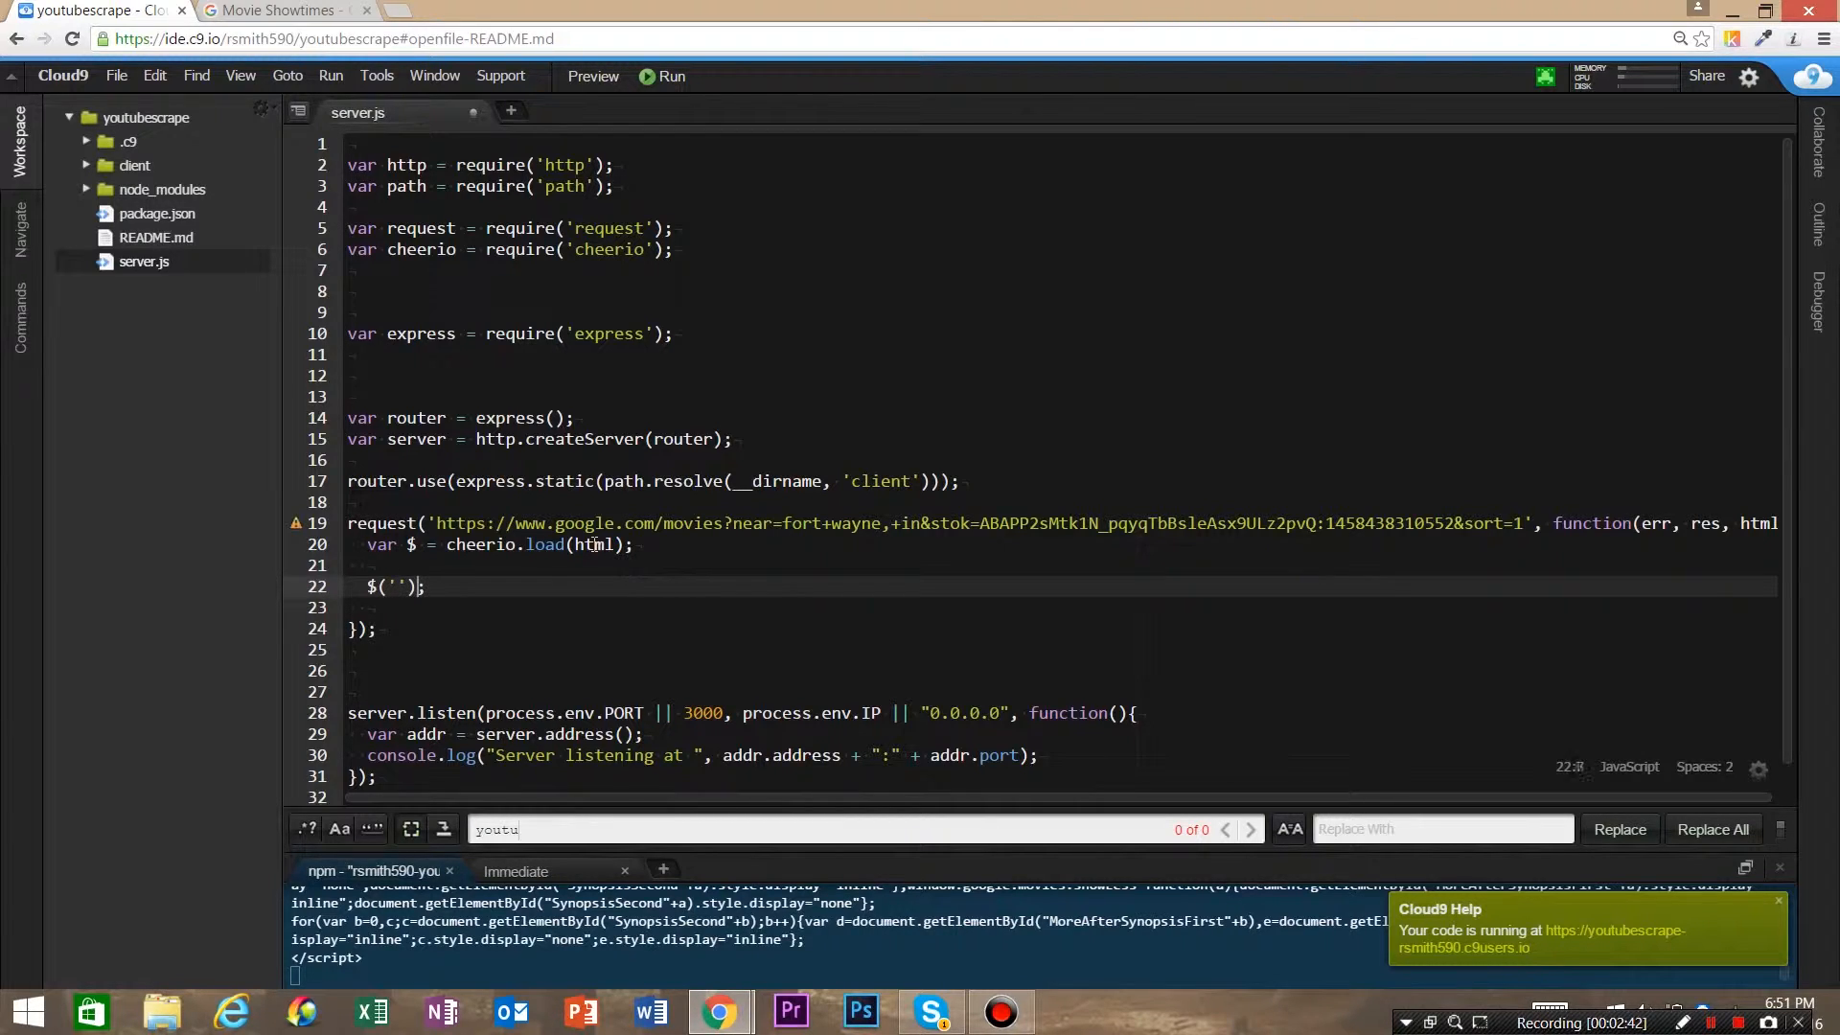
Save server.js, inspect the first movie title's h2 inside the 'desc' div in Chrome, and return to Cloud9.
key("ctrl+s")
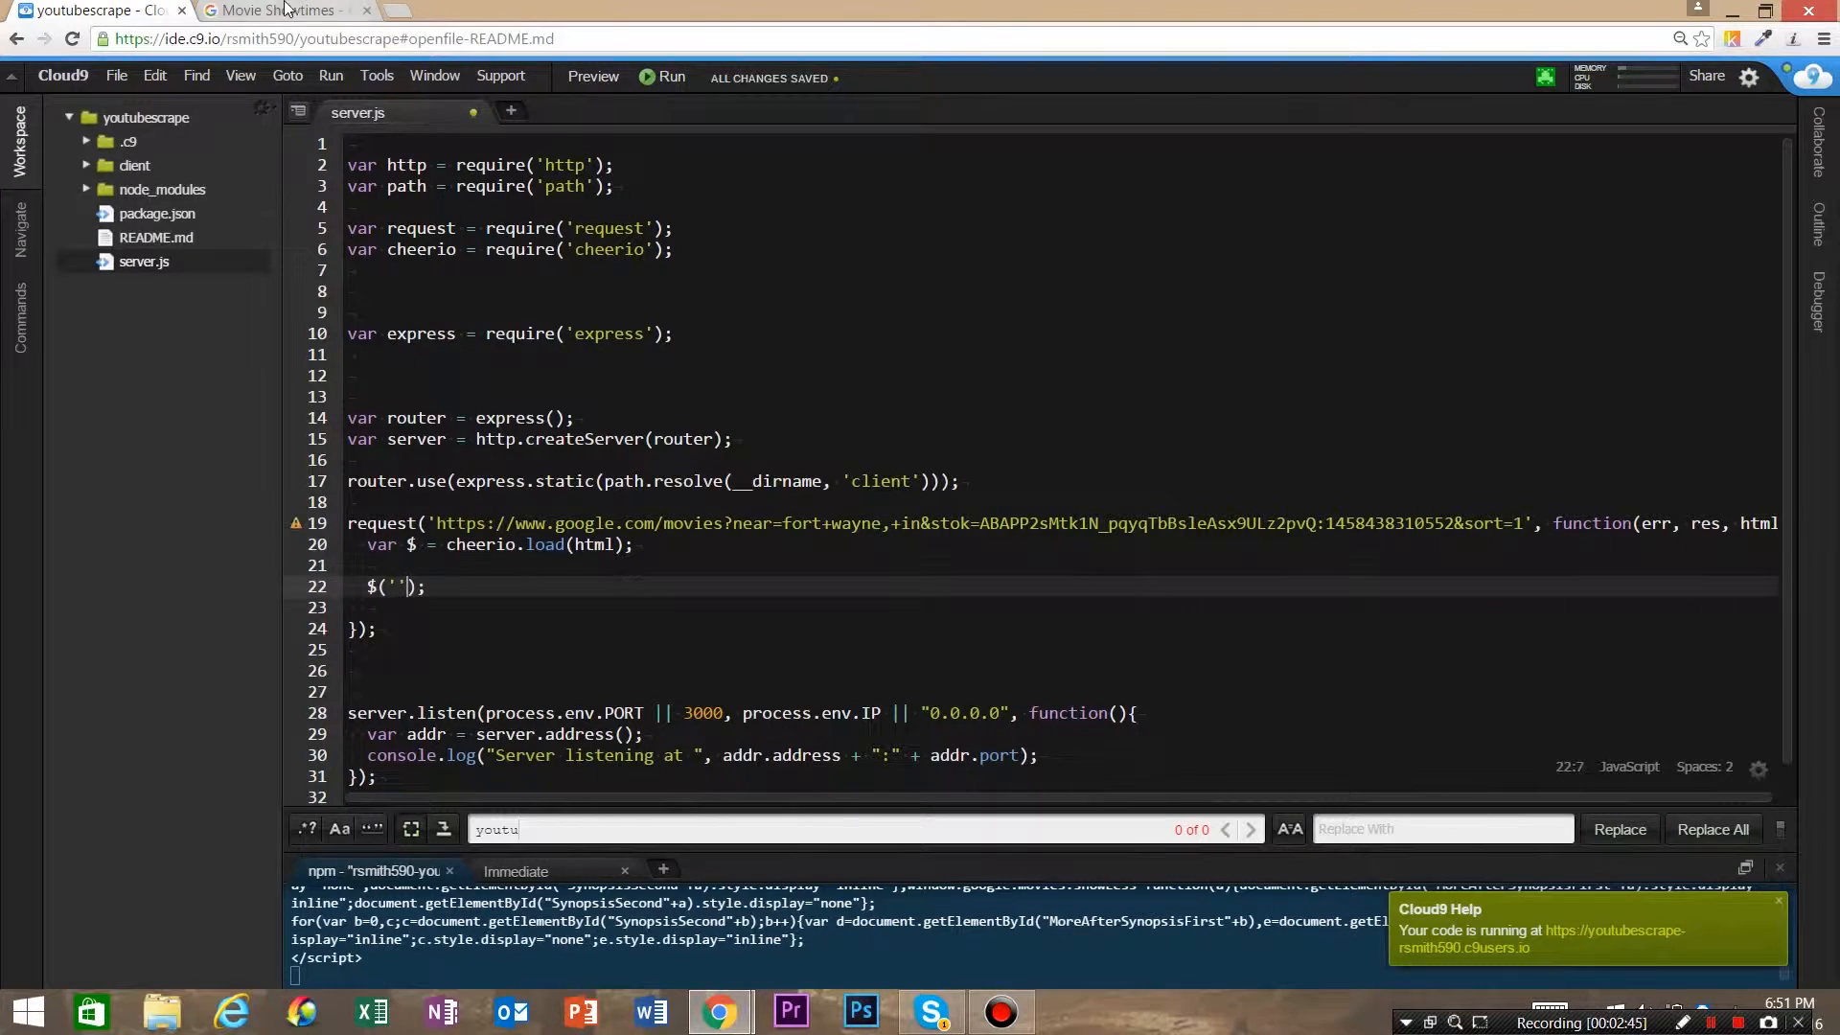
right_click(411, 197)
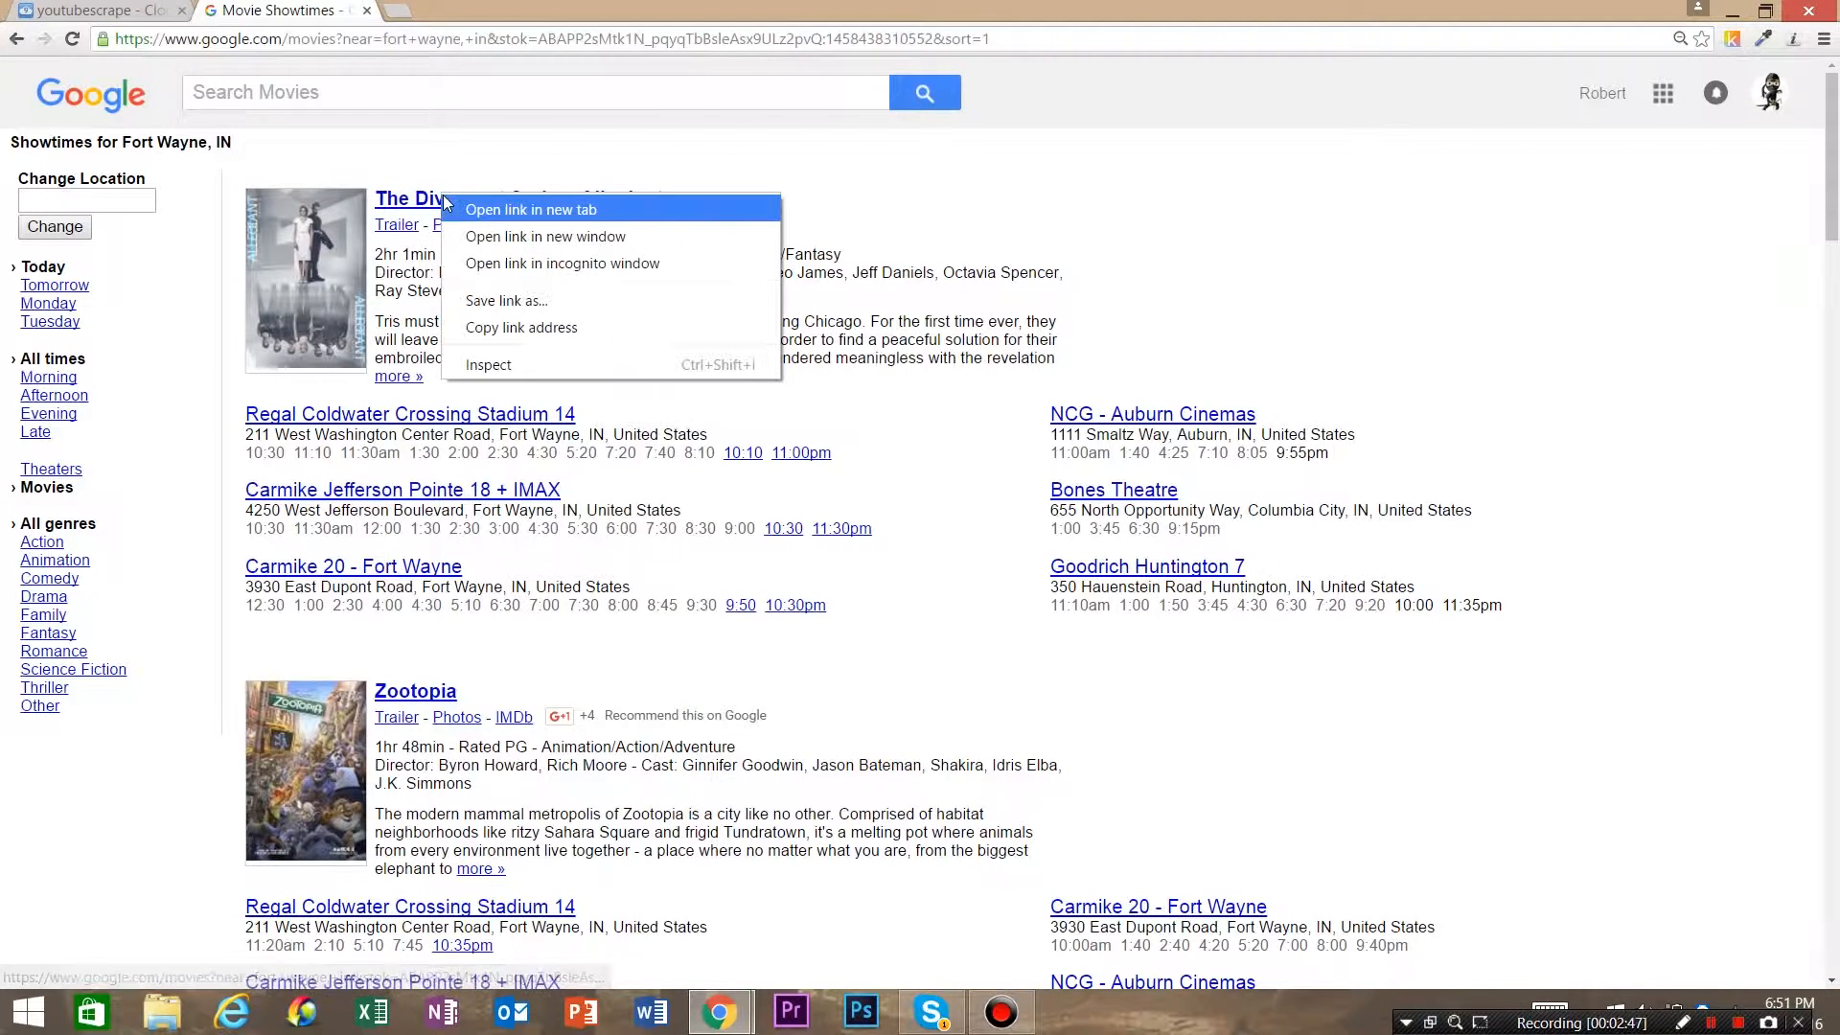
key("Escape")
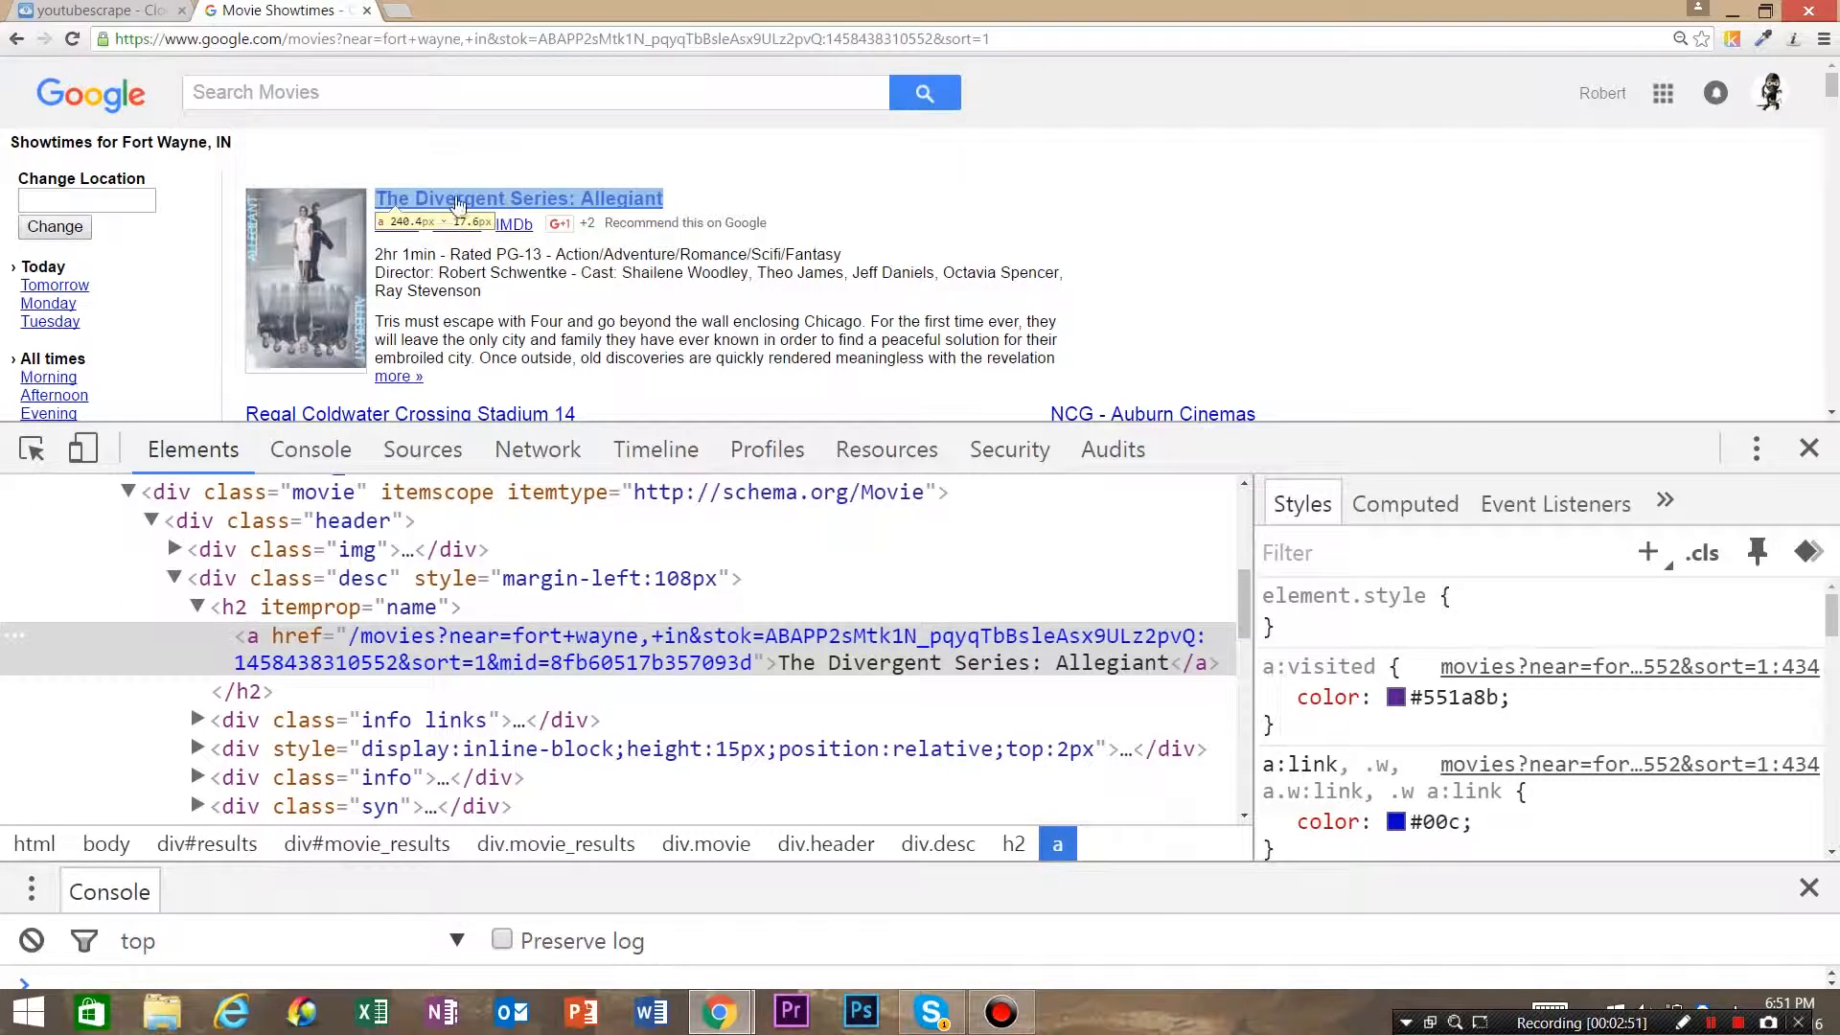
right_click(517, 198)
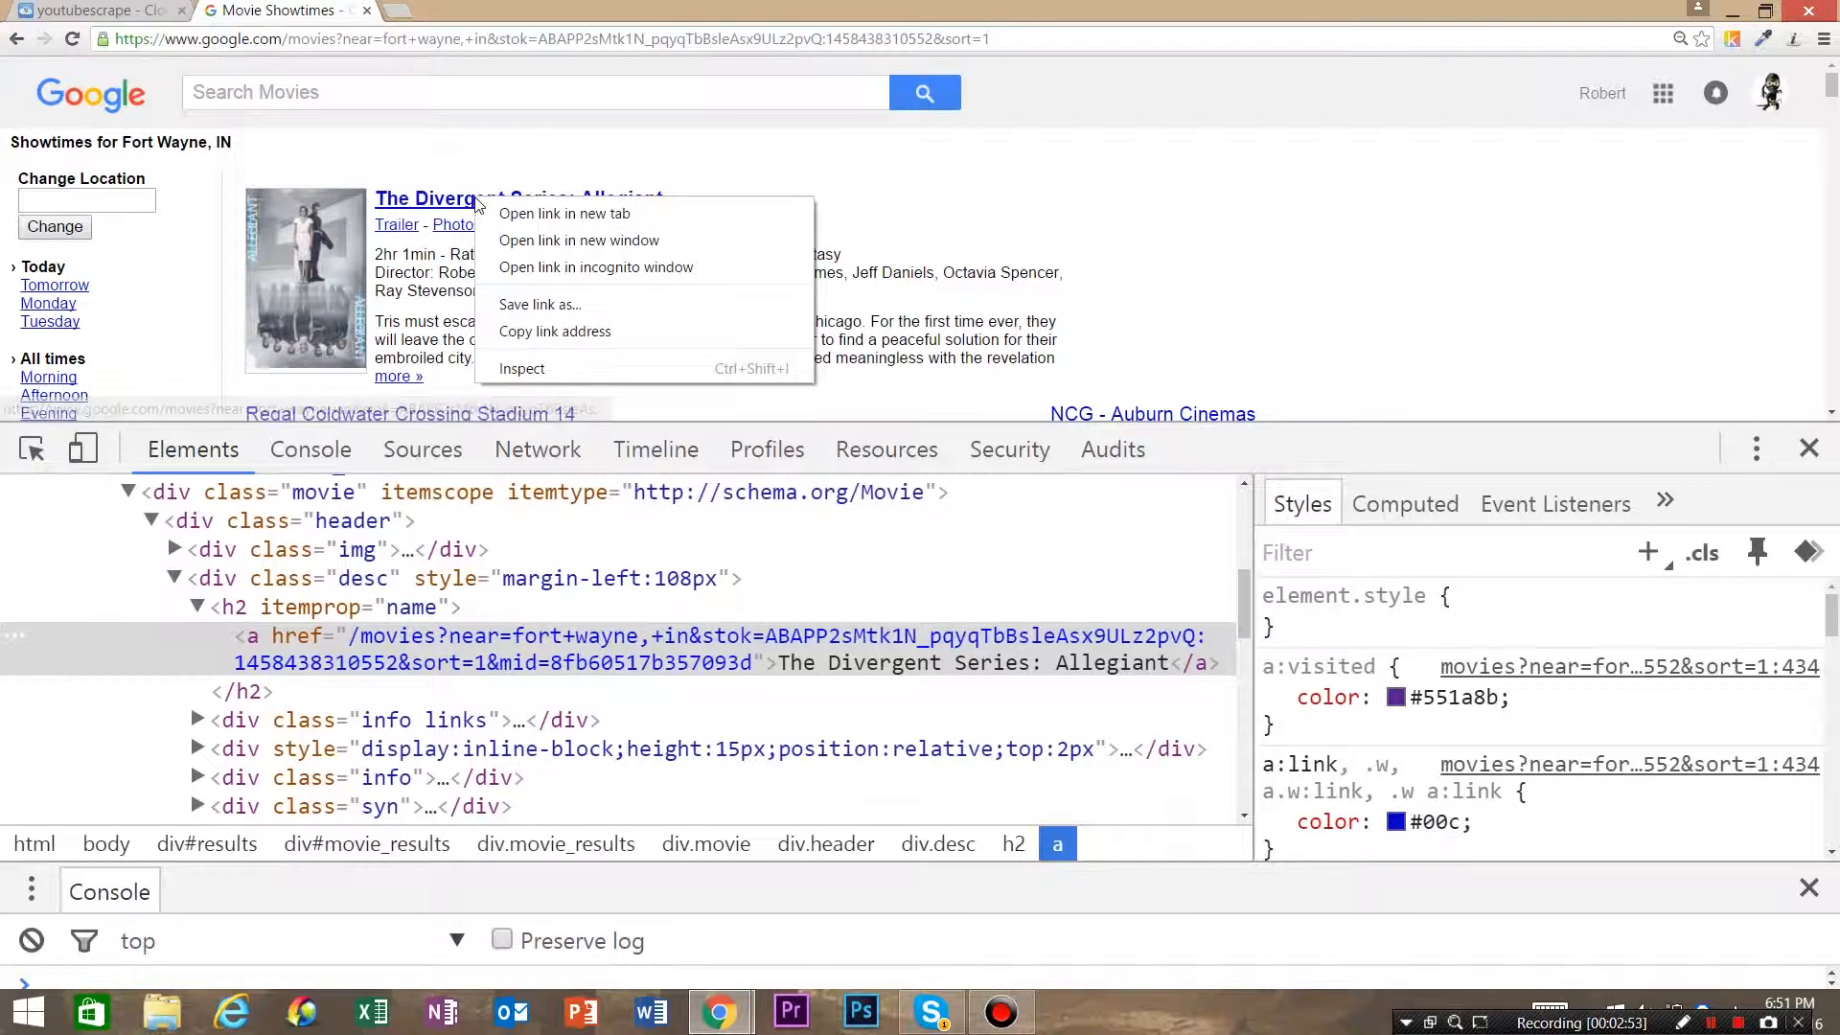
mouse_move(529, 621)
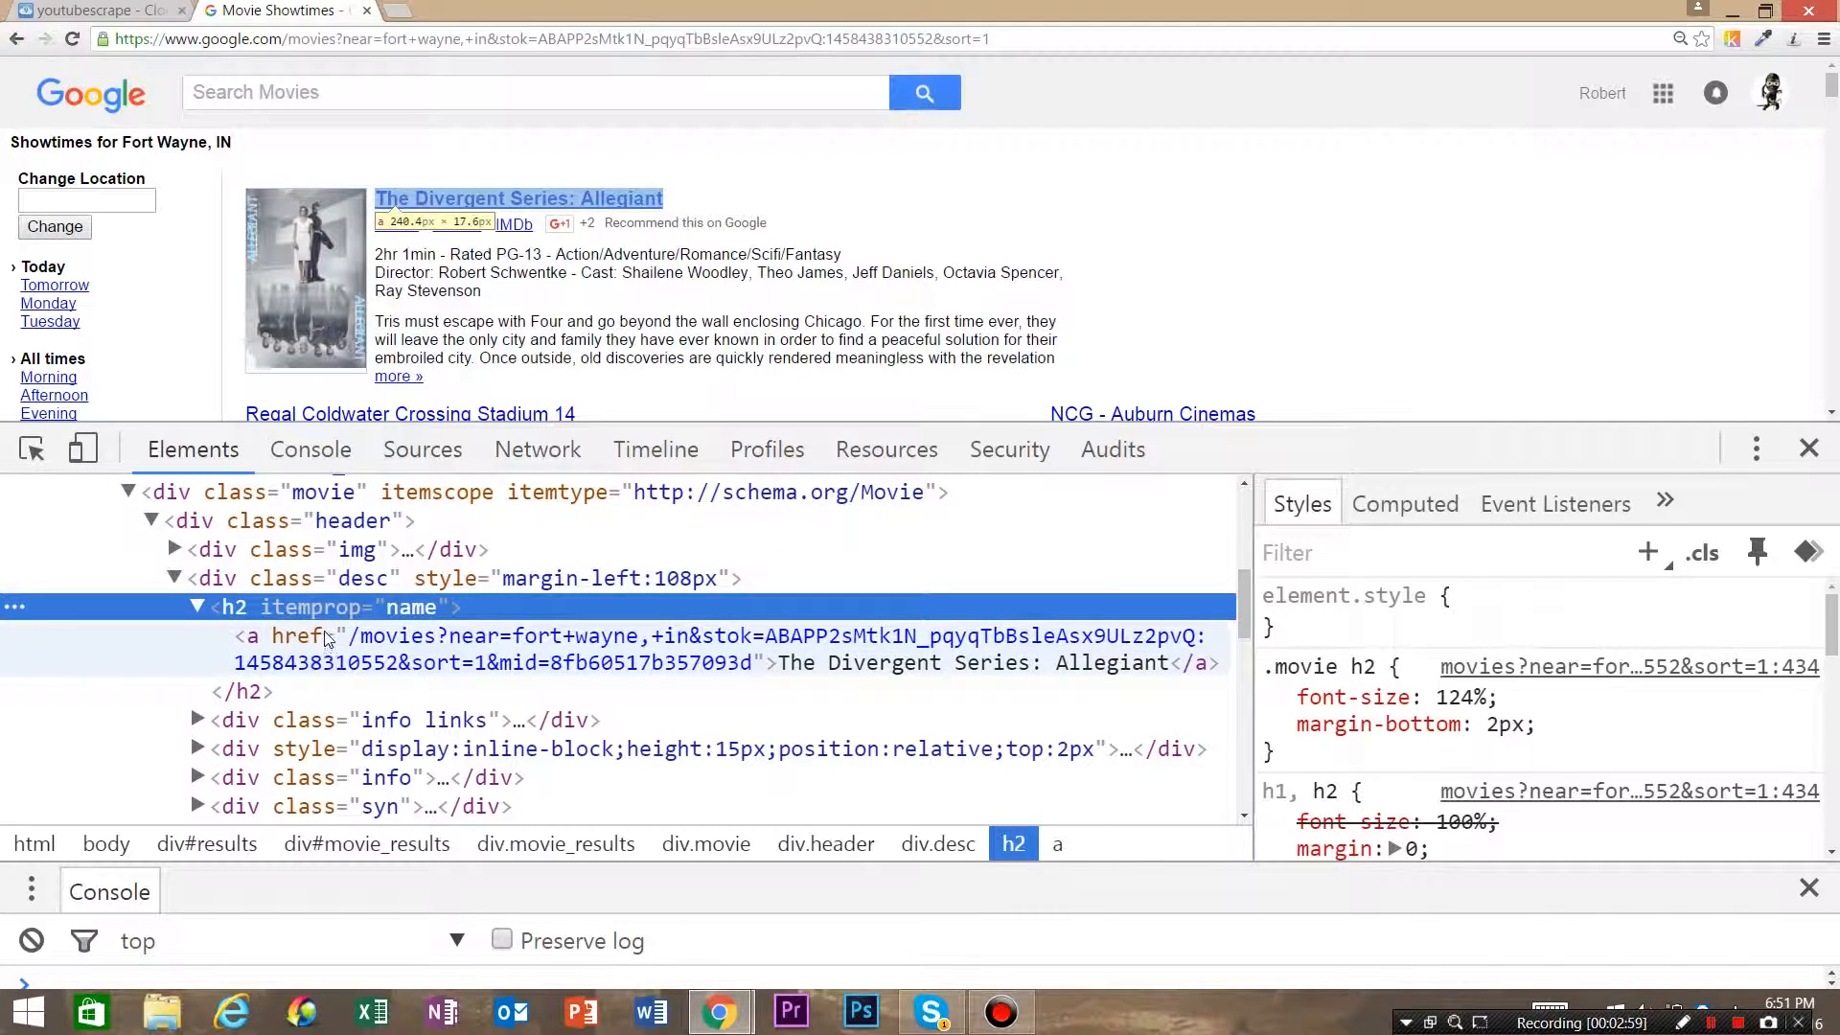
mouse_move(291, 577)
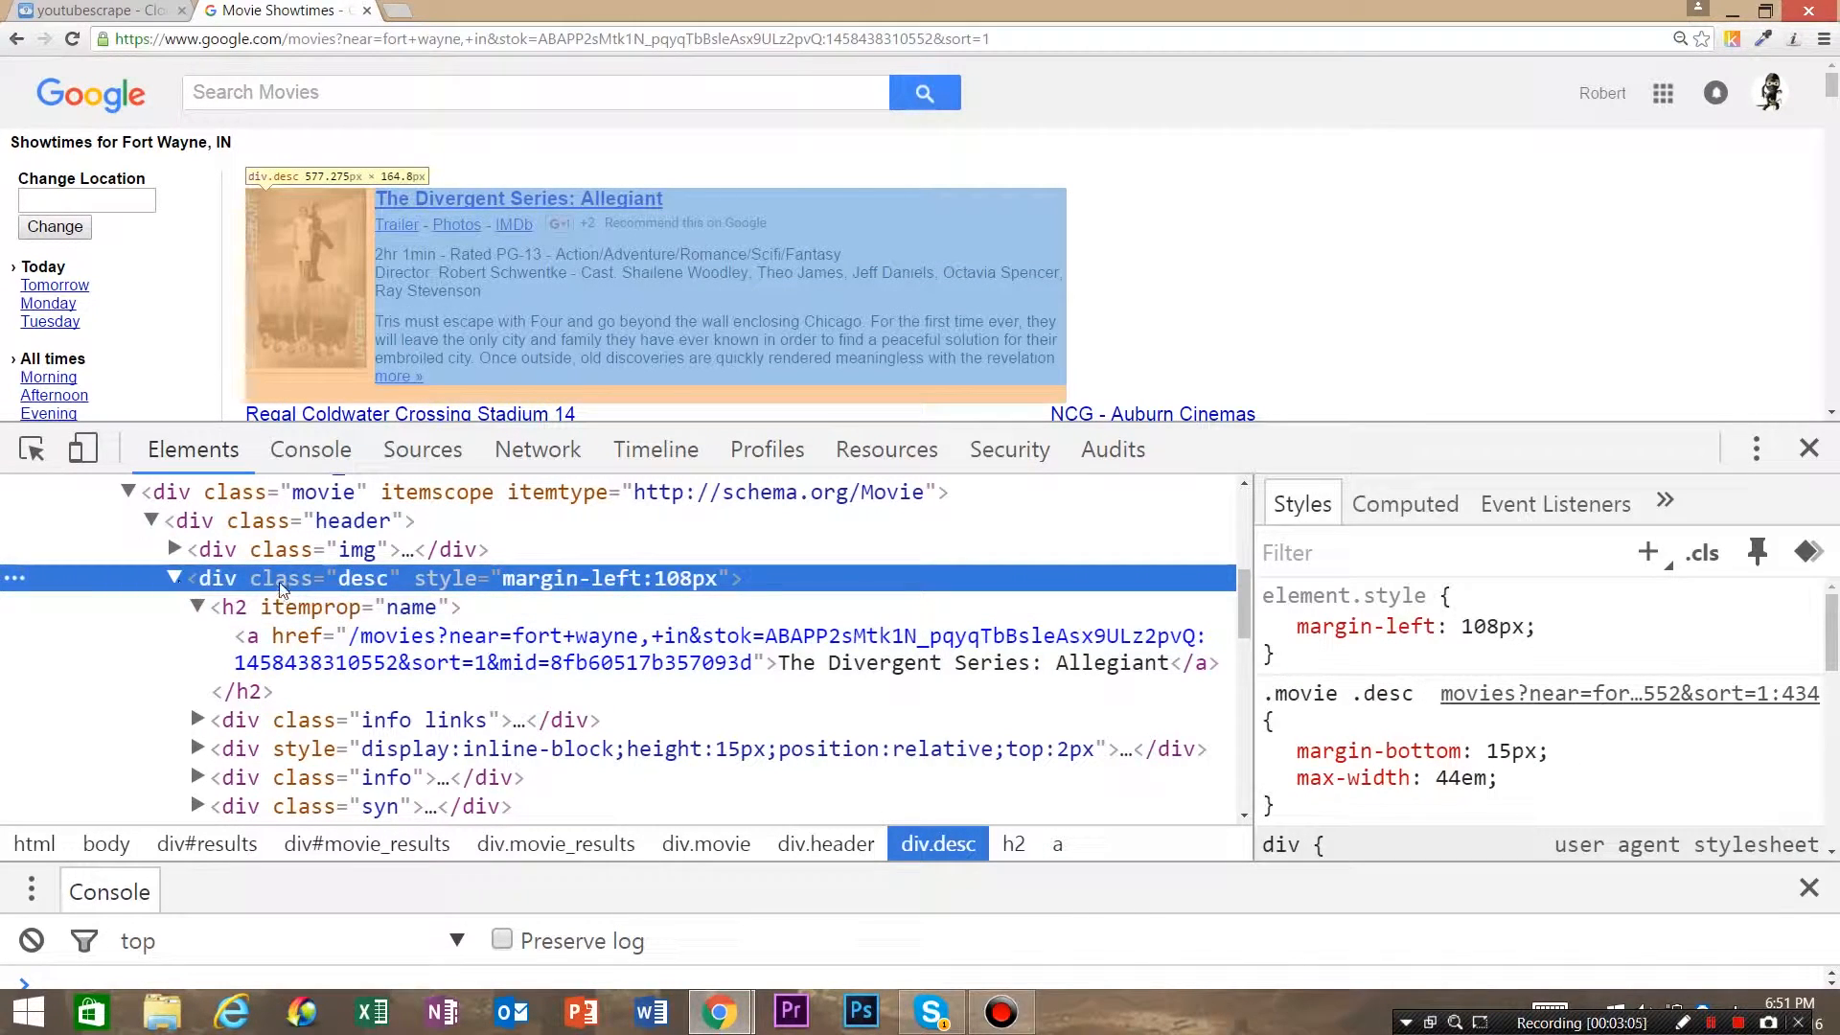
mouse_move(211, 579)
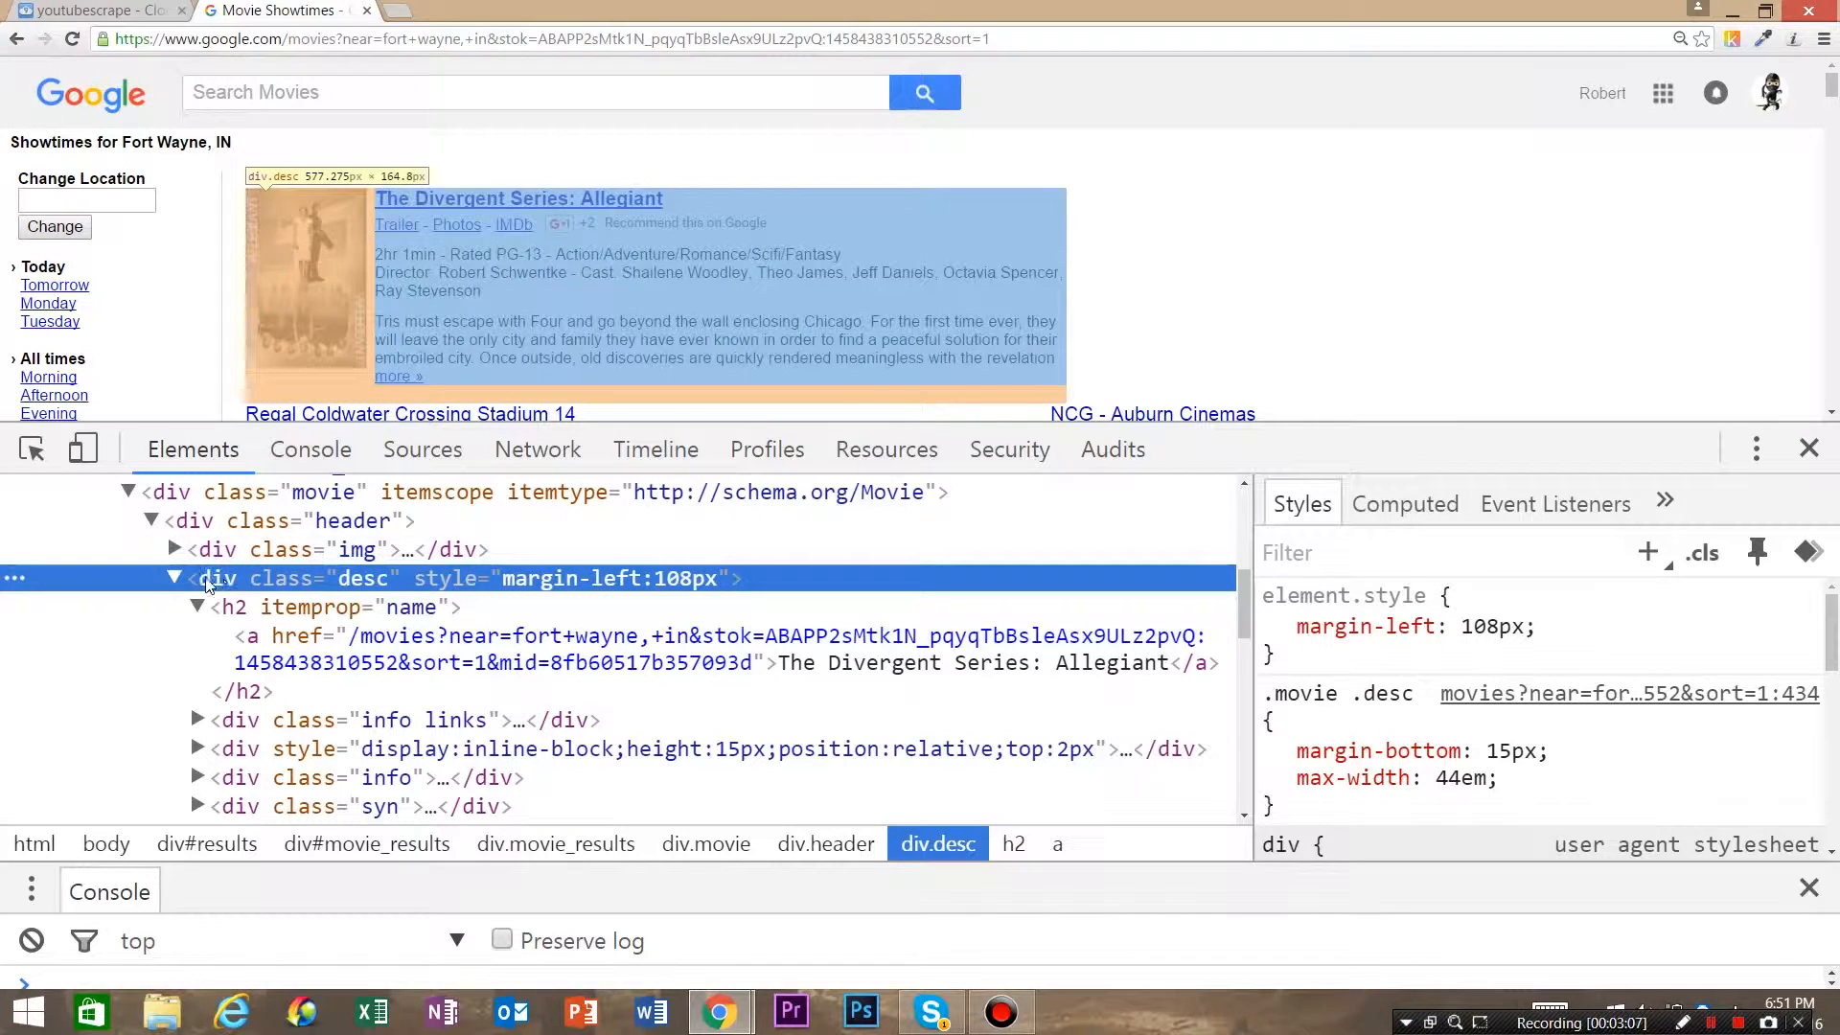
mouse_move(387, 581)
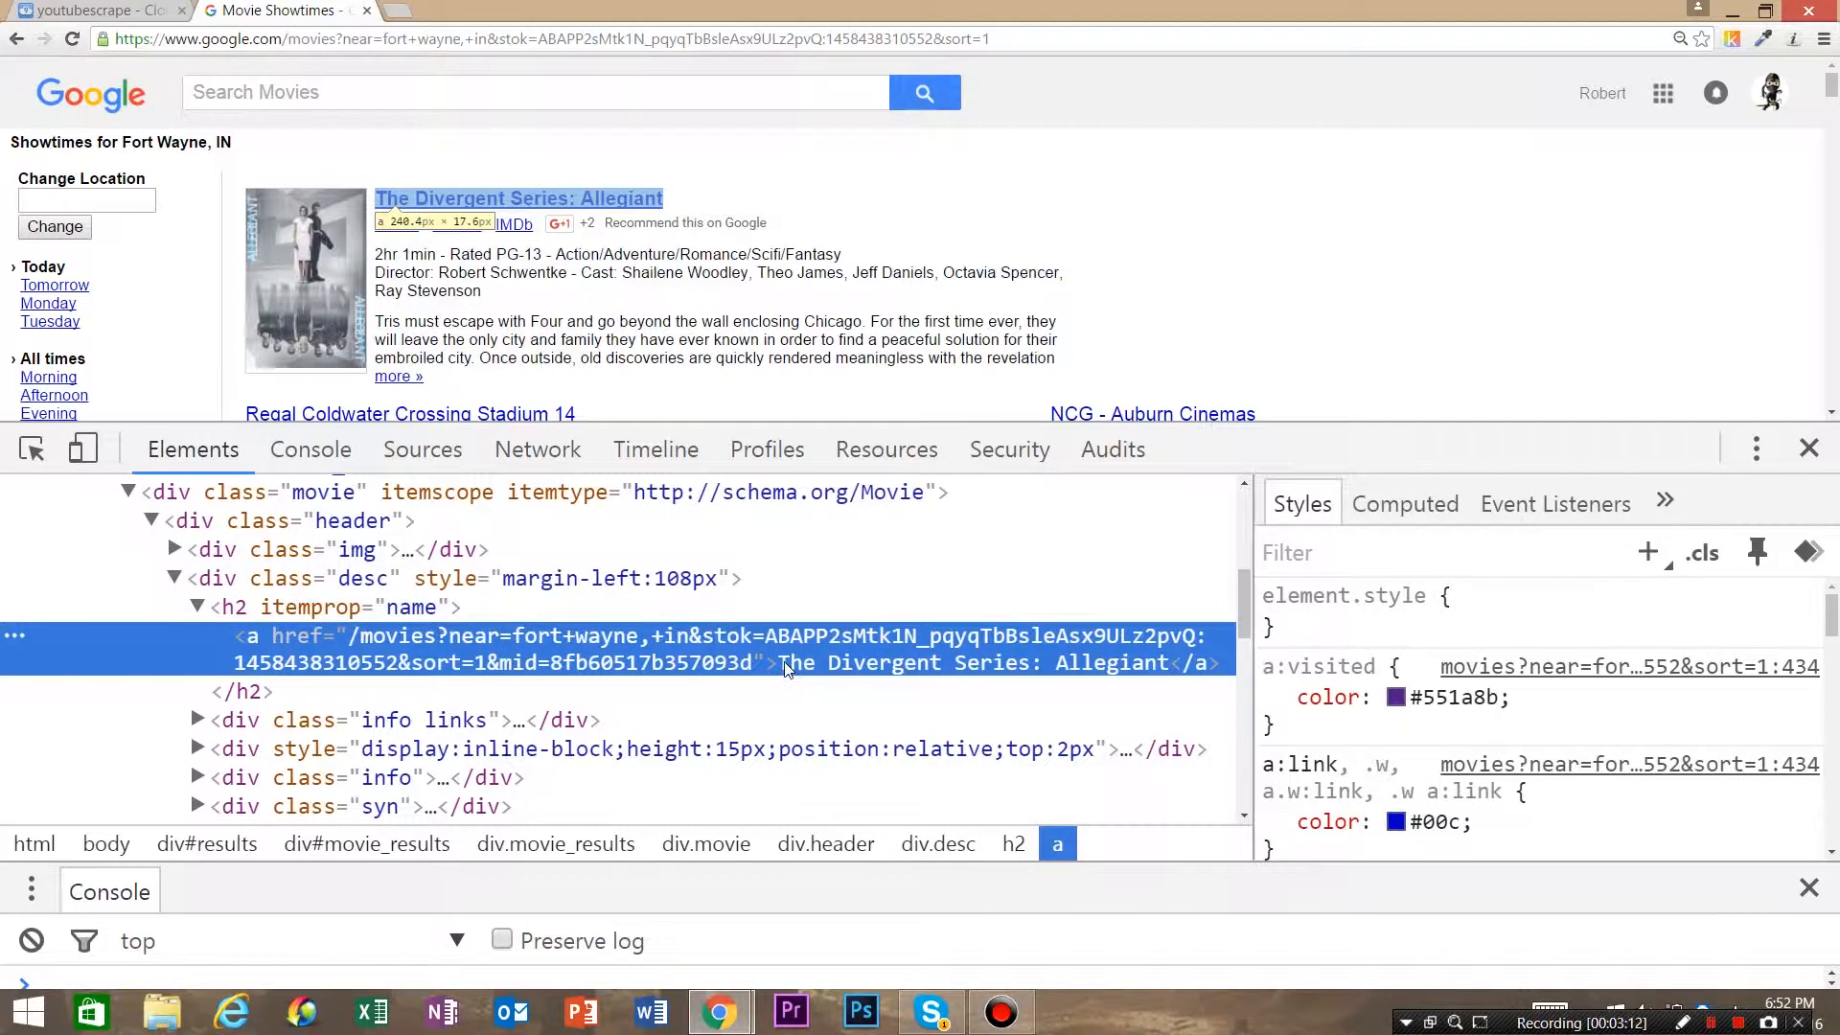
mouse_move(1056, 657)
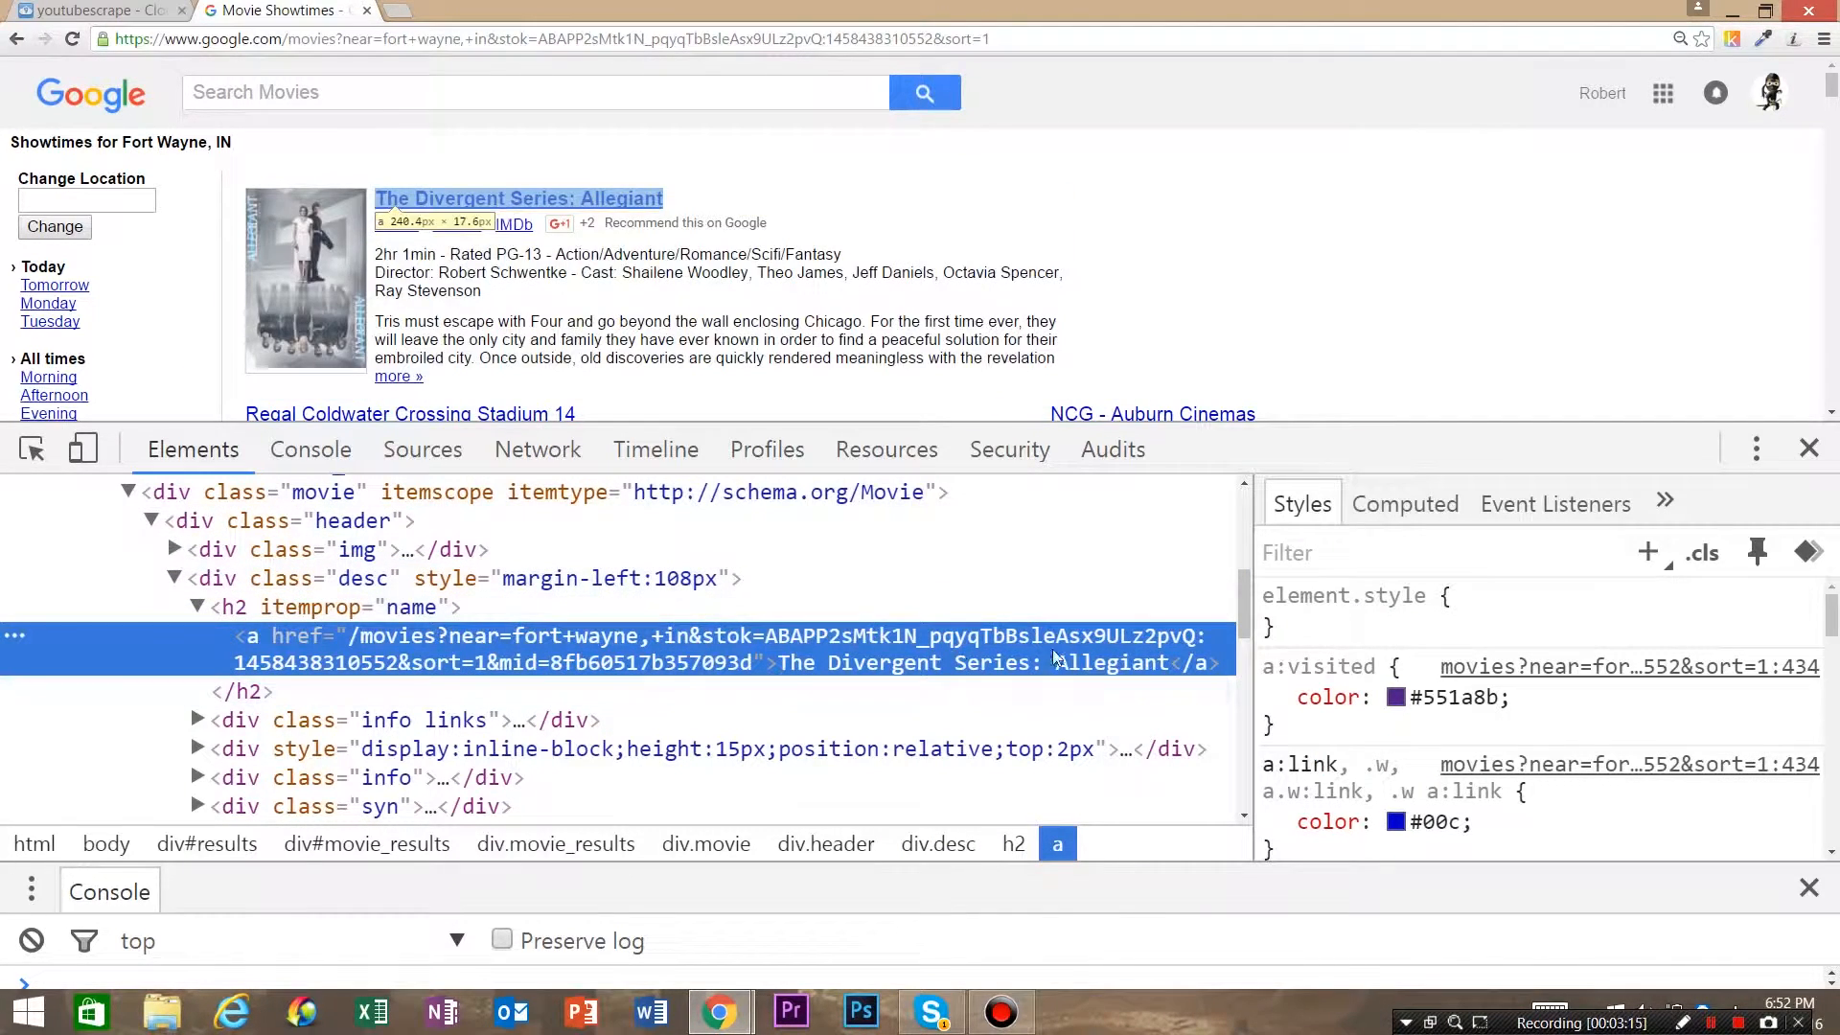
left_click(364, 577)
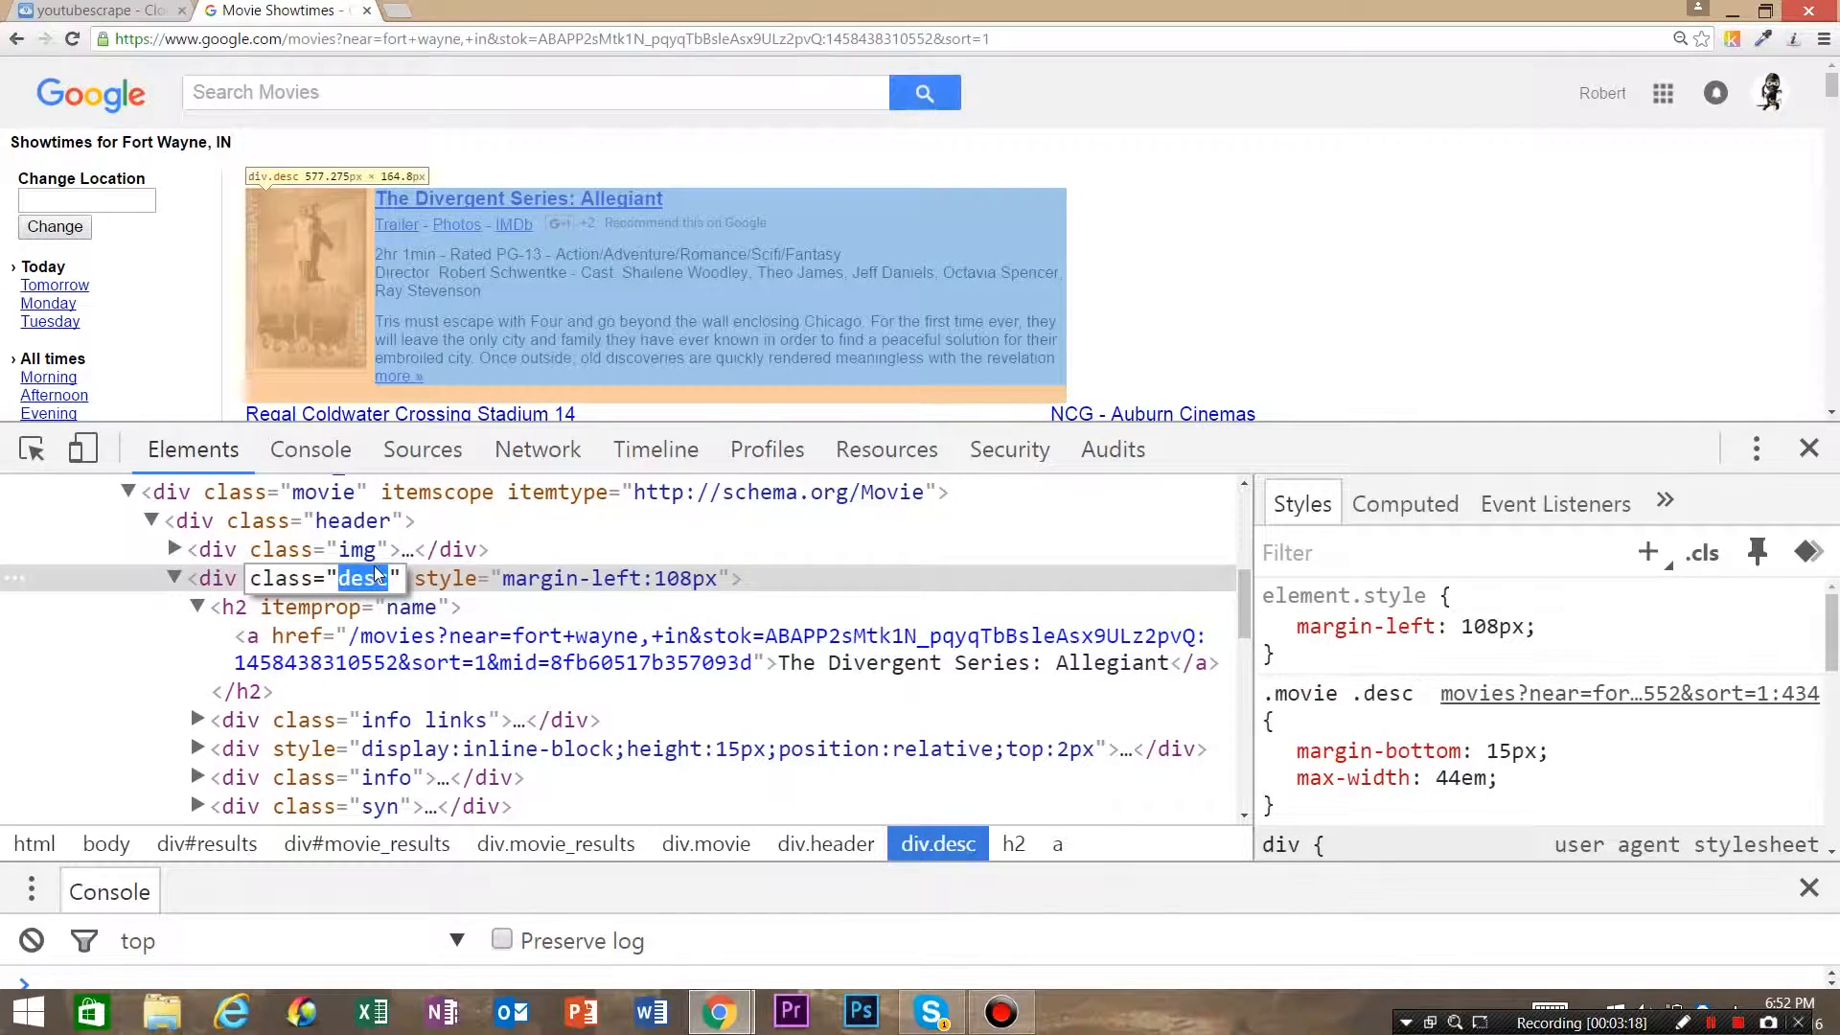
left_click(94, 11)
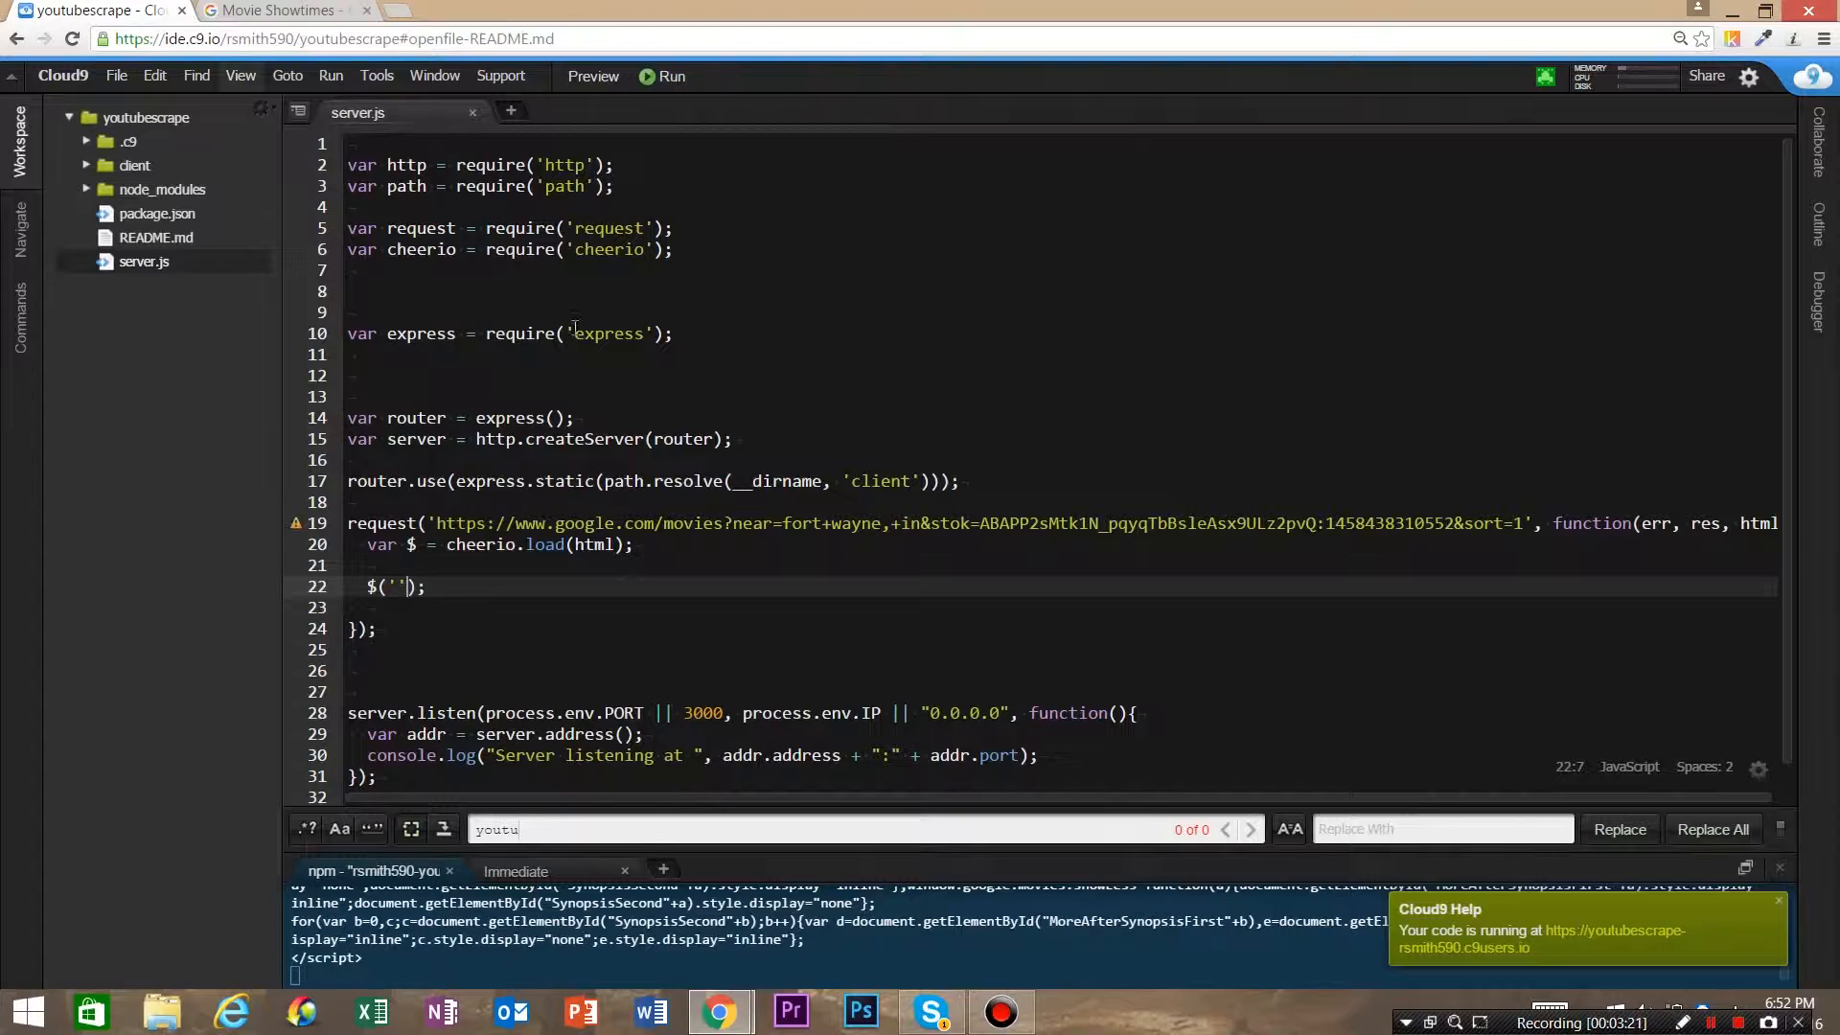
Fill the cheerio selector with '.desc h2'.
right_click(405, 587)
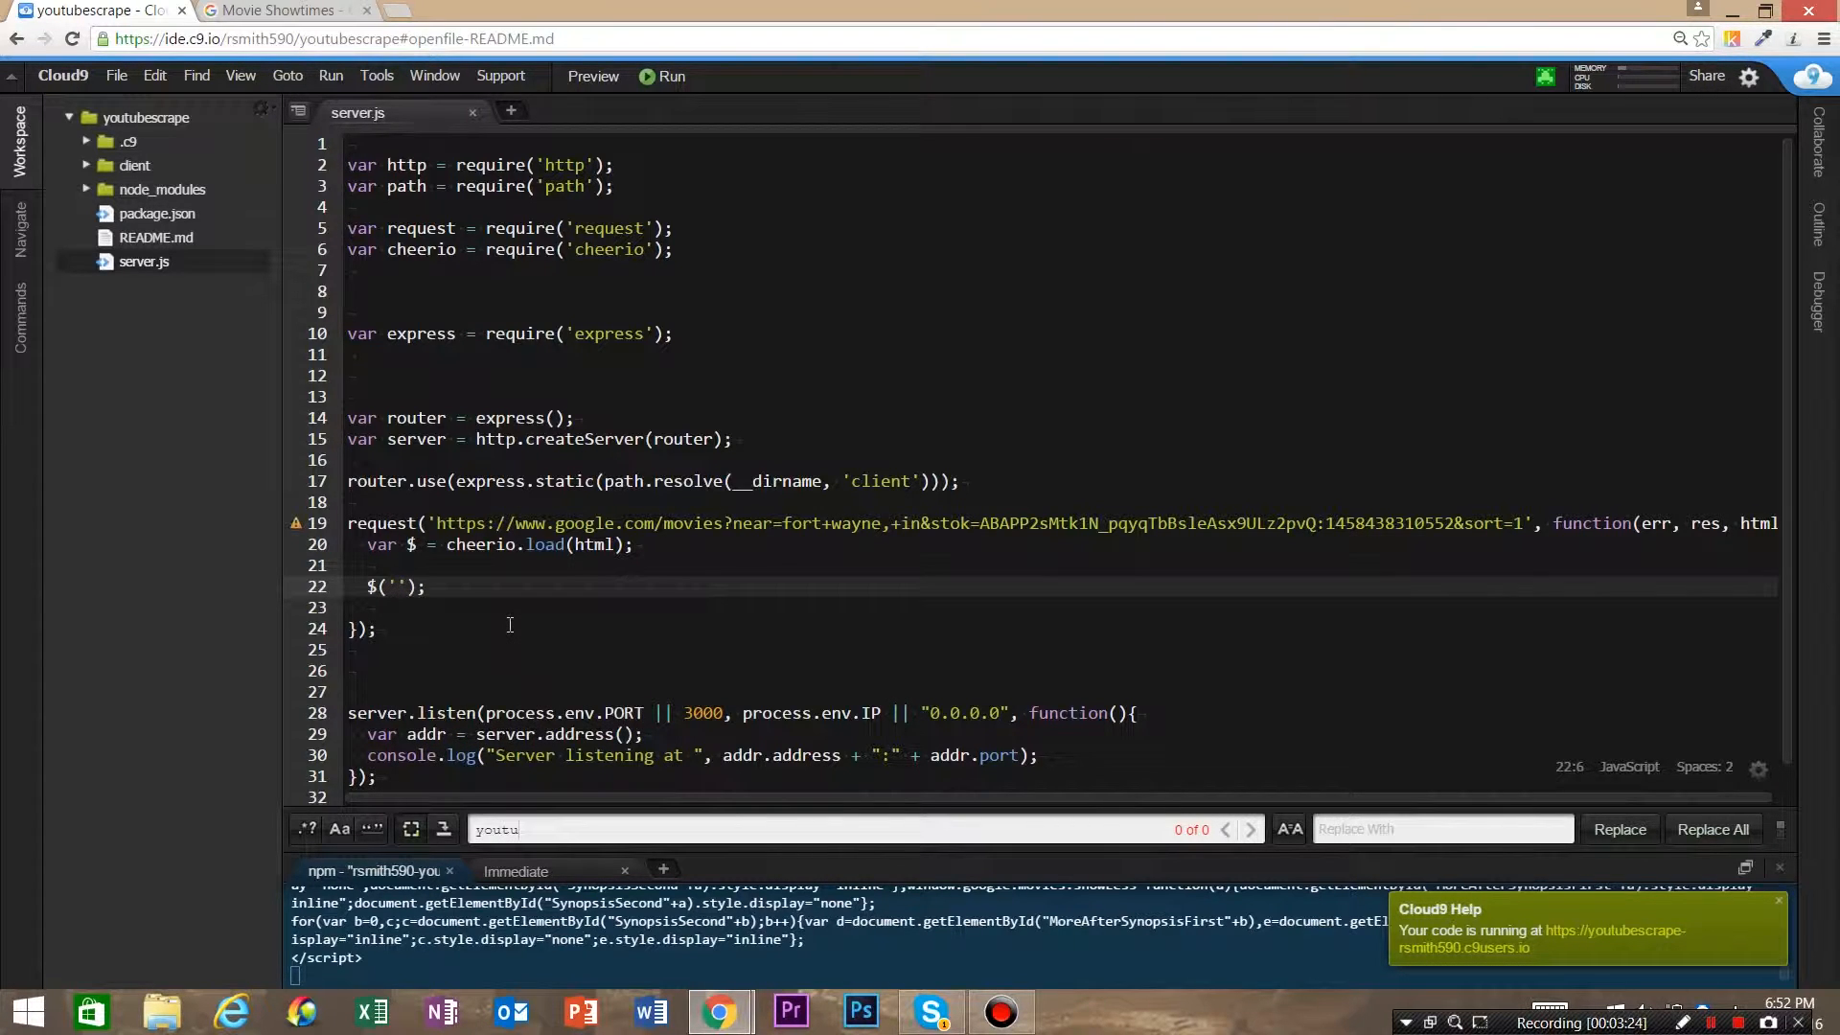
type("desc")
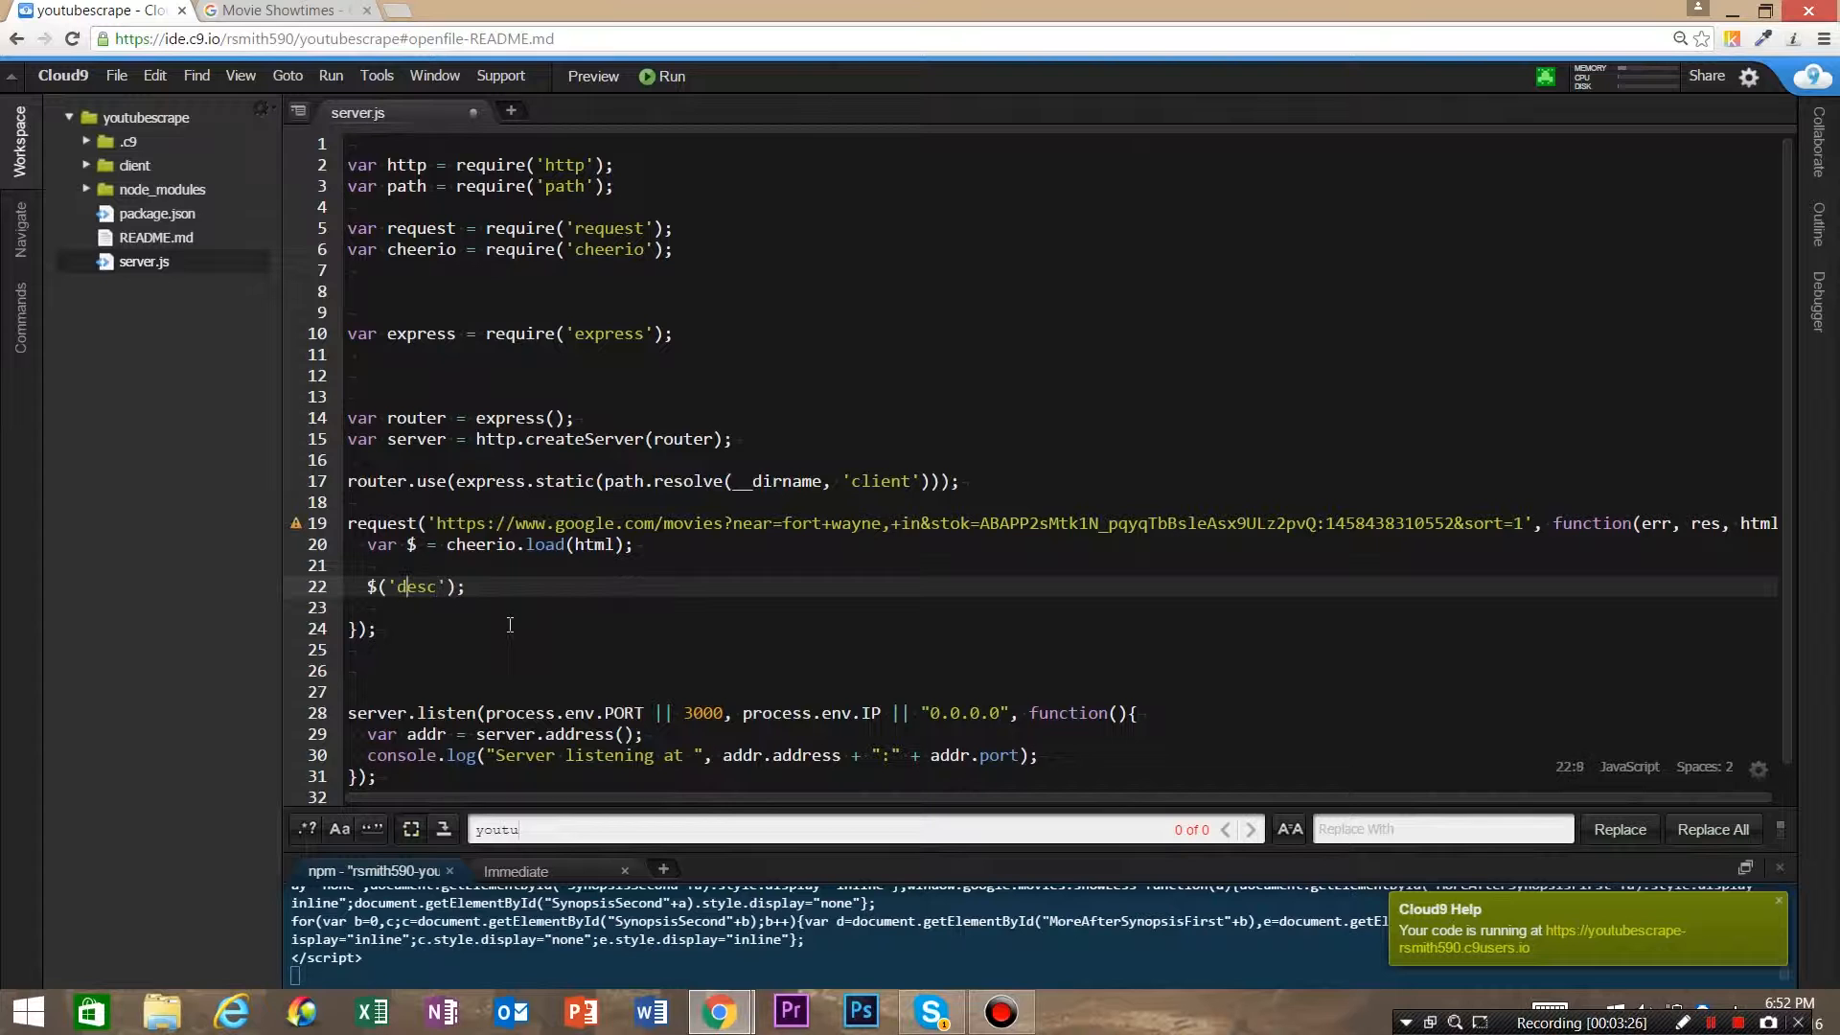
type(".")
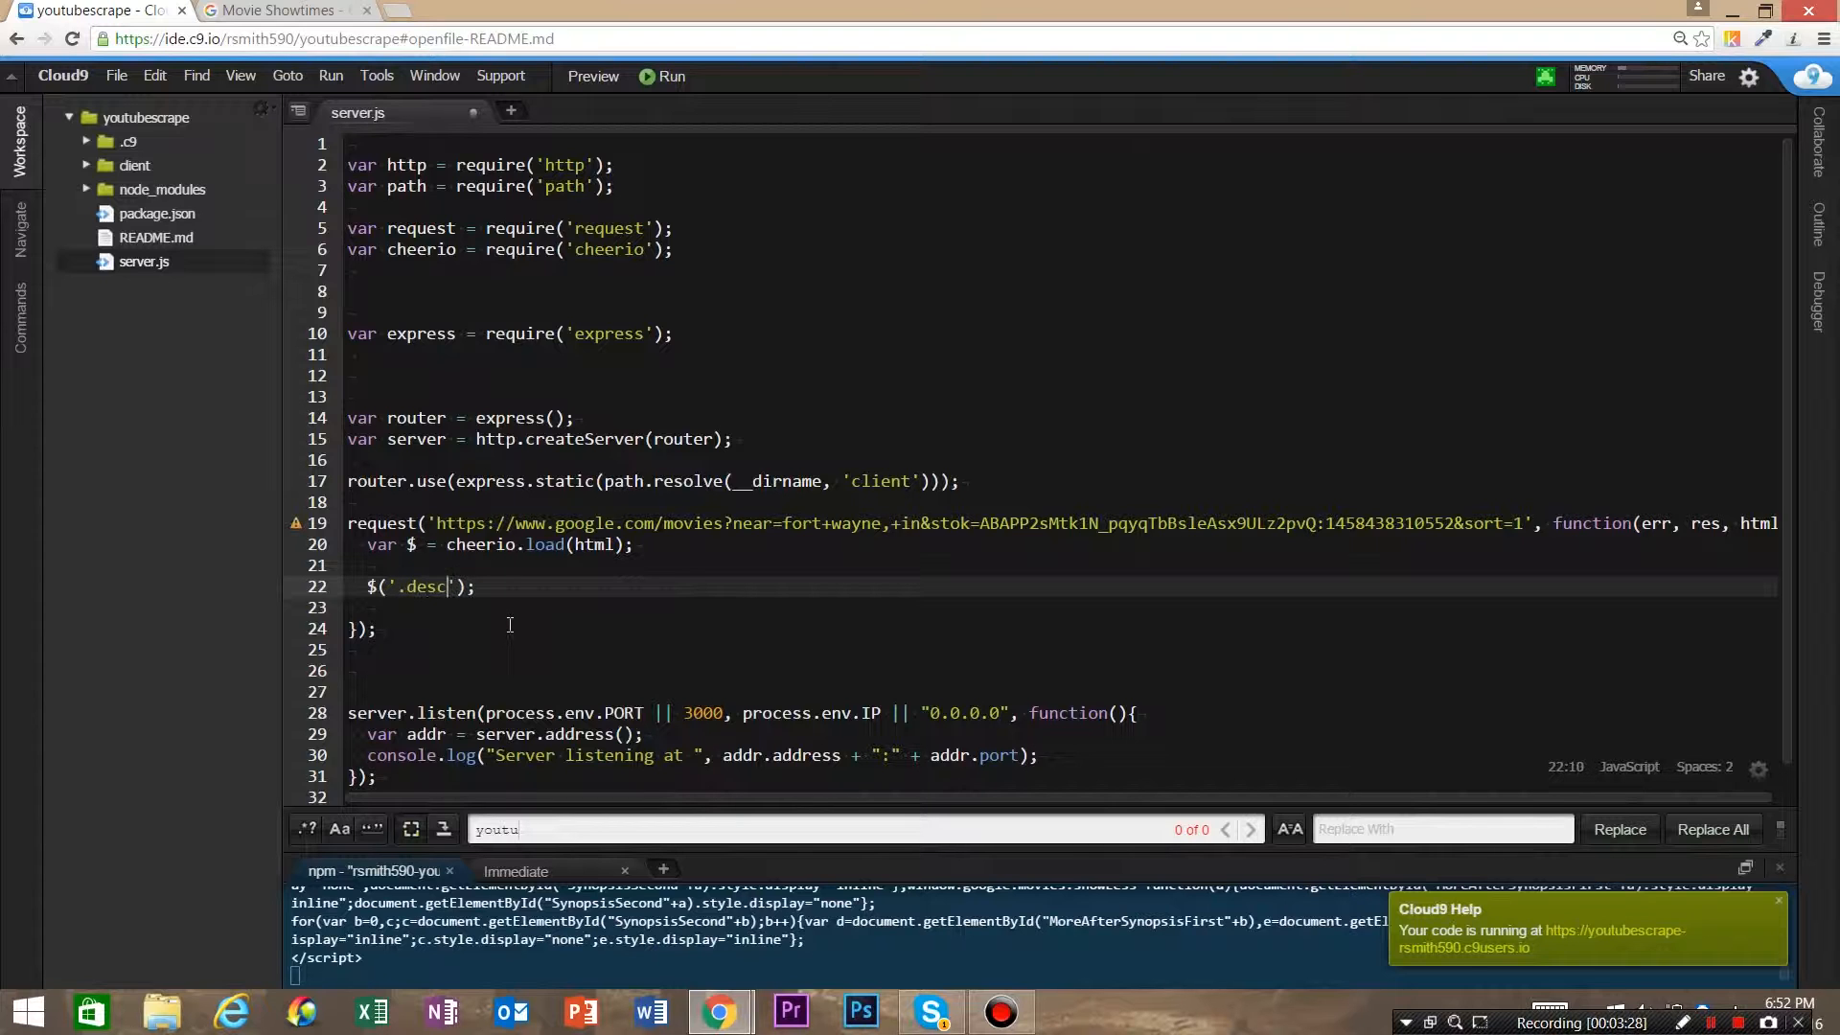
type("h2")
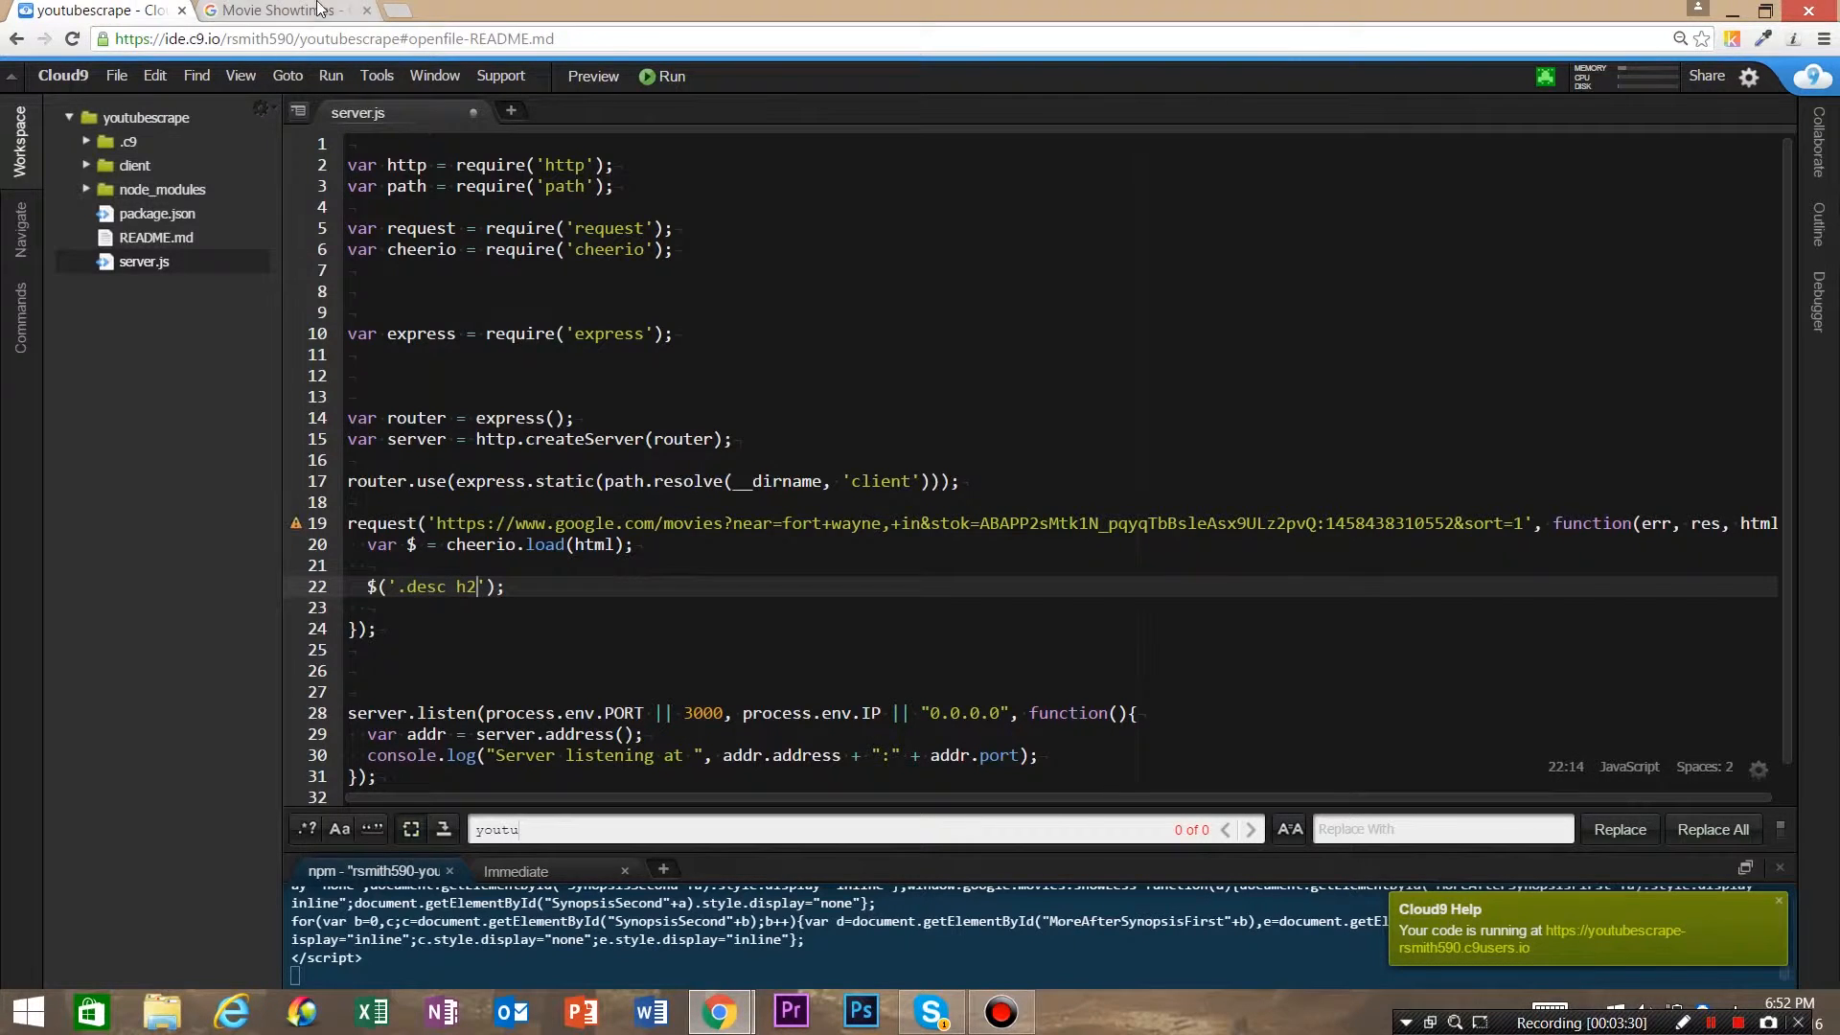
Recheck the movie title markup on the showtimes page, then return to server.js.
left_click(276, 11)
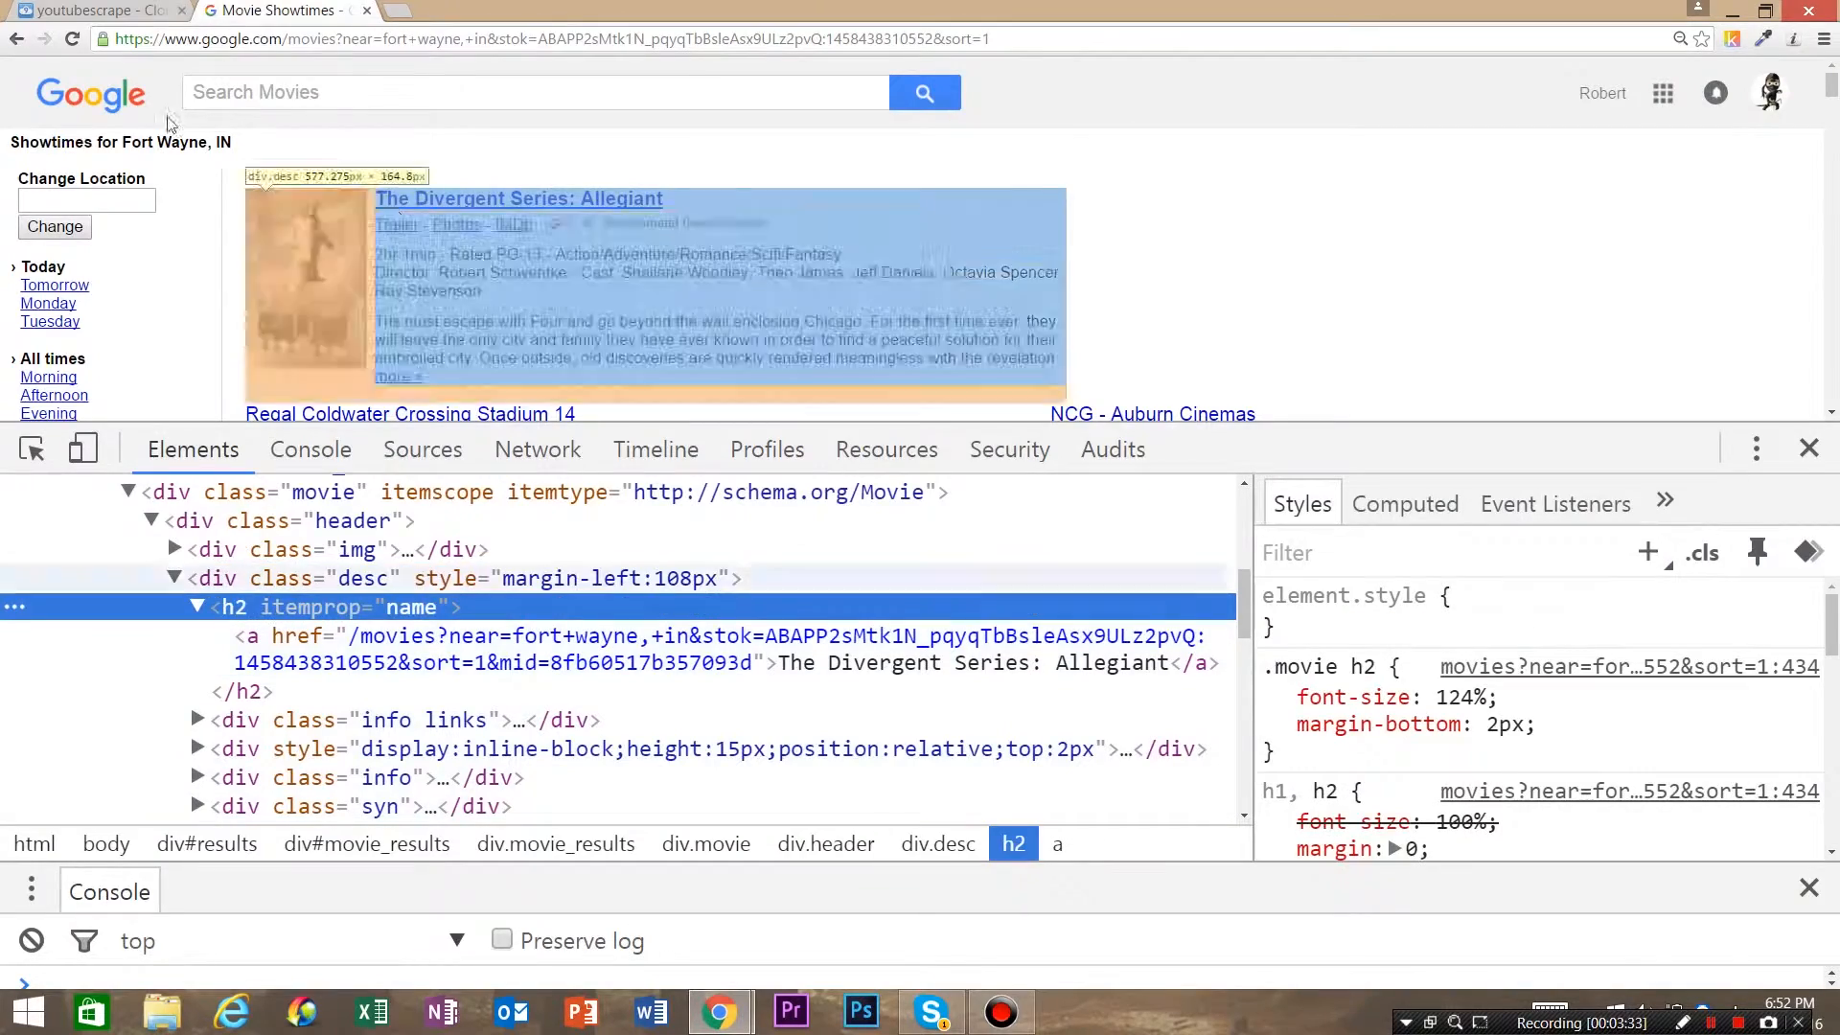
left_click(100, 11)
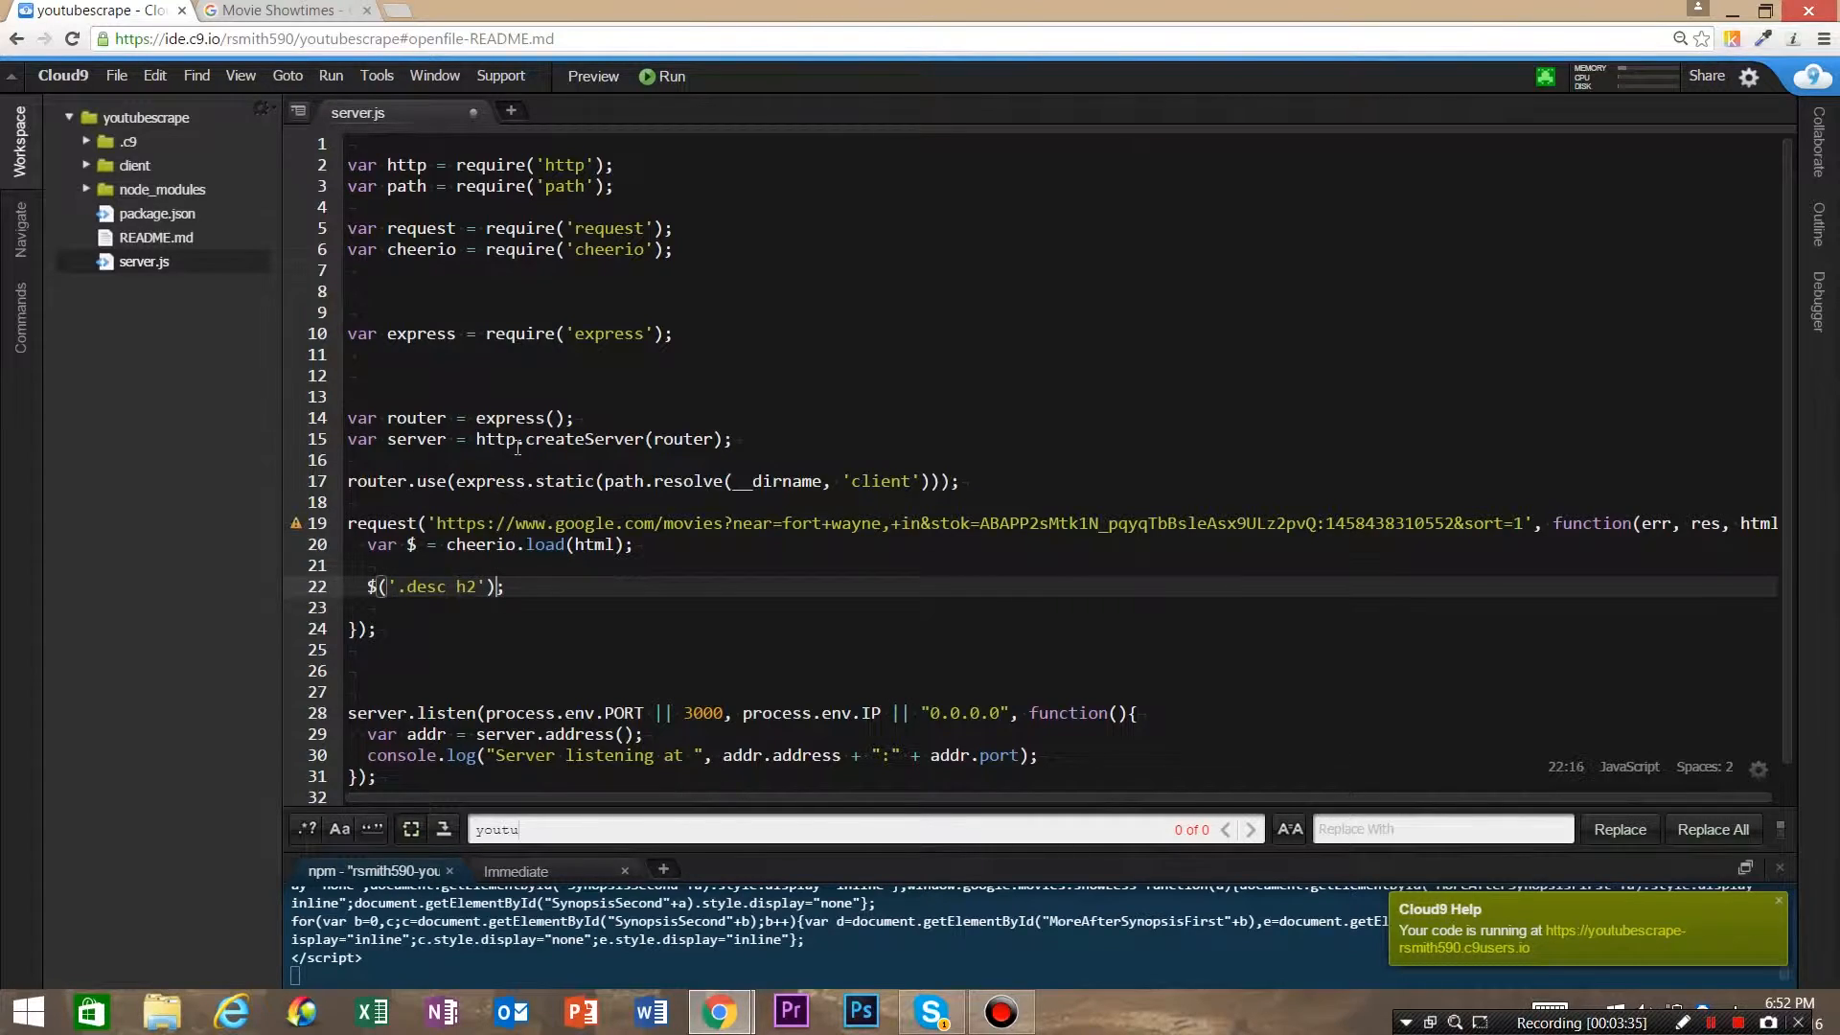
left_click(281, 12)
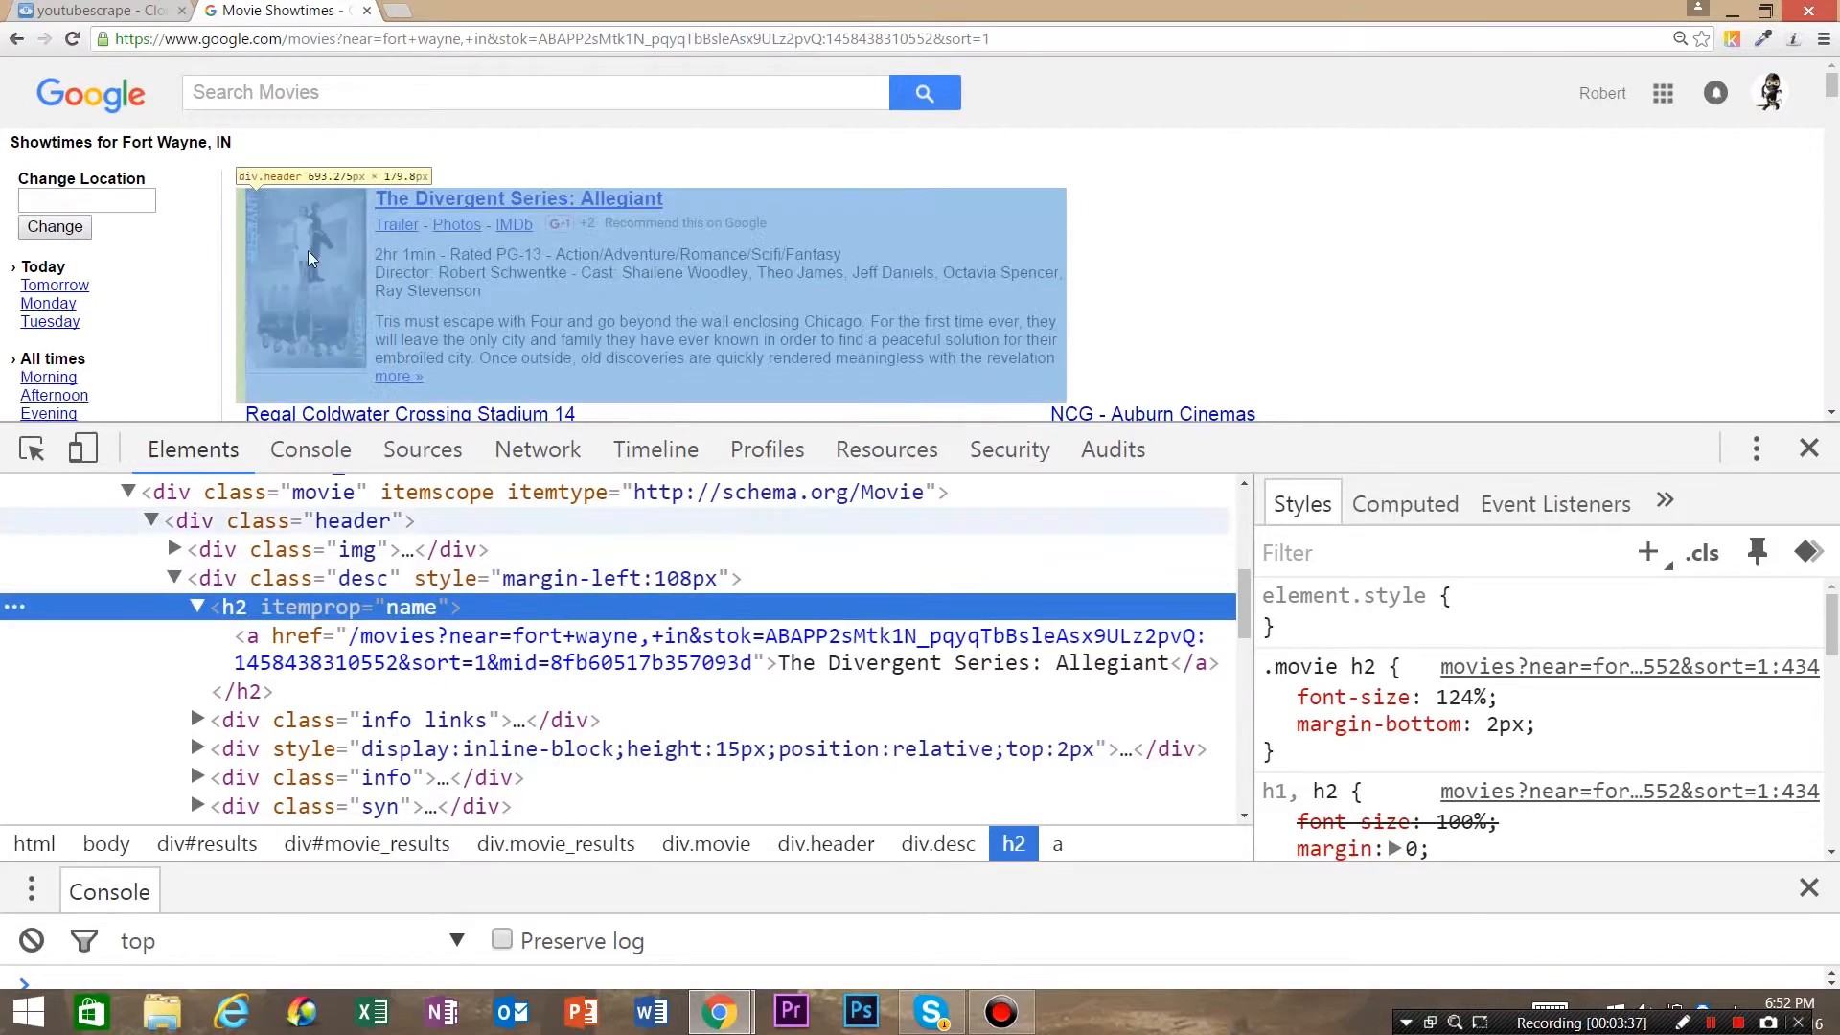
scroll("down", 3)
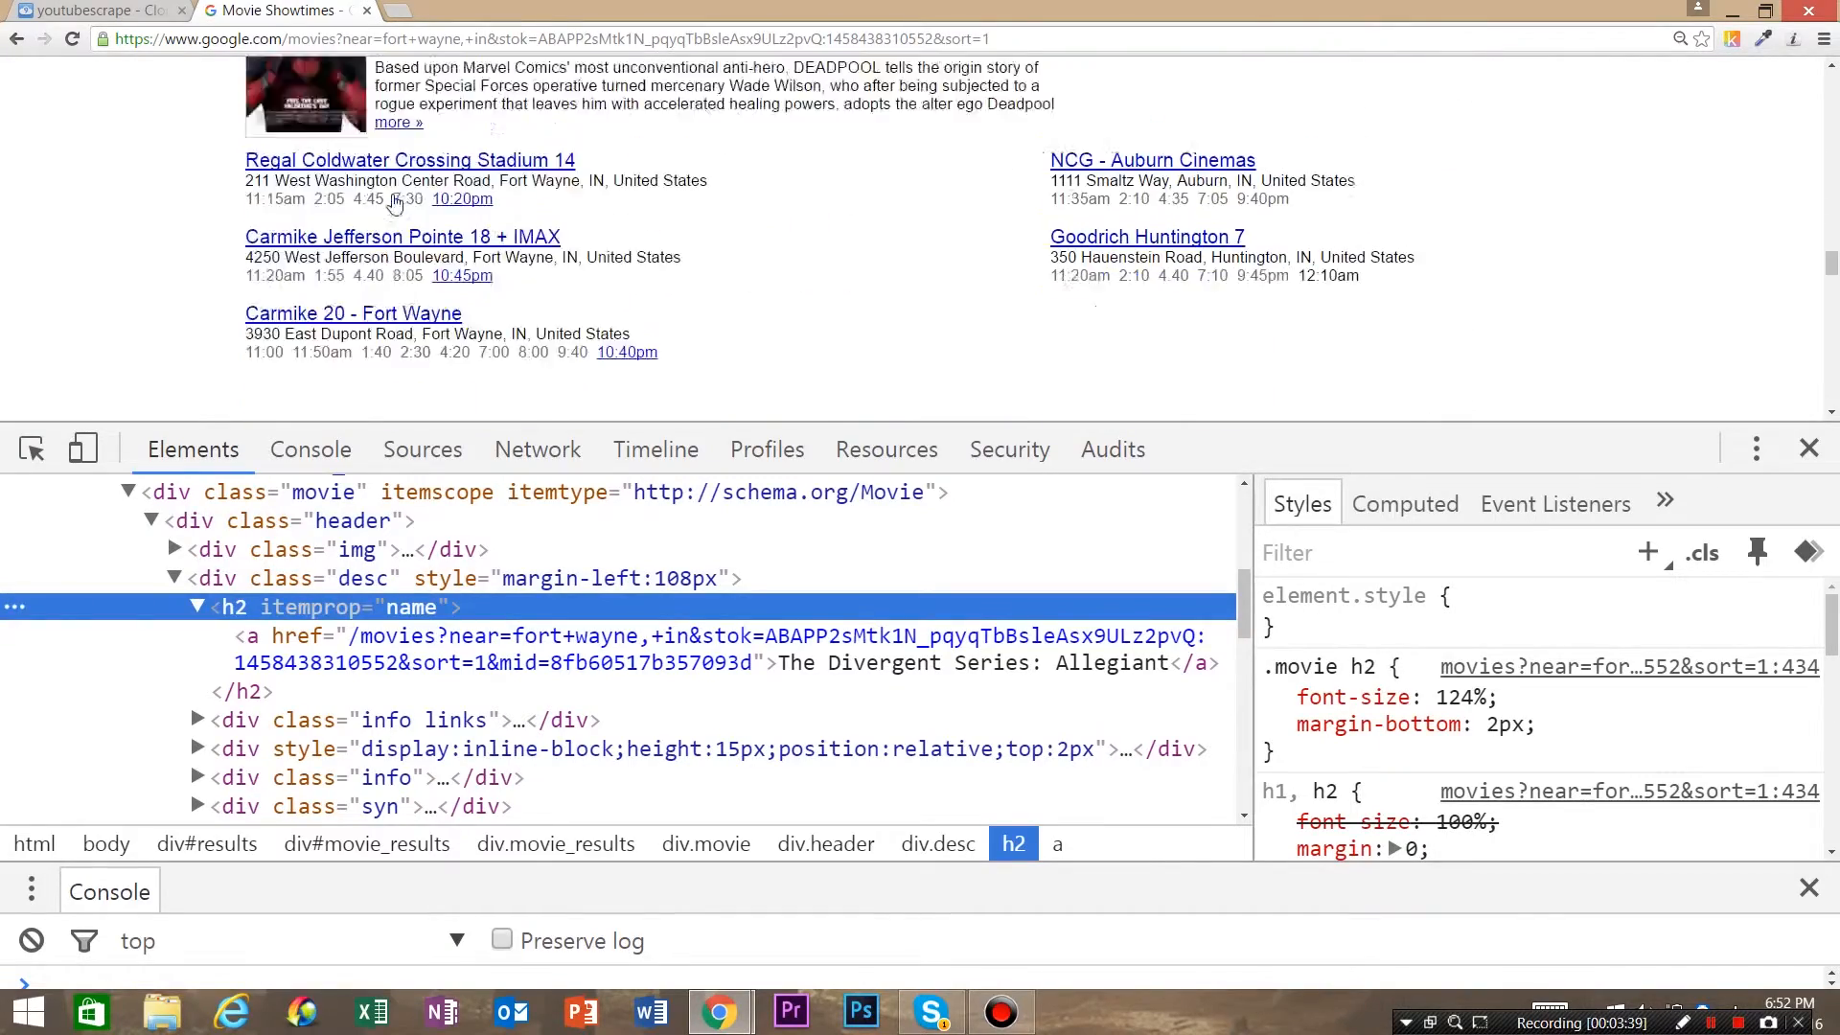
left_click(94, 12)
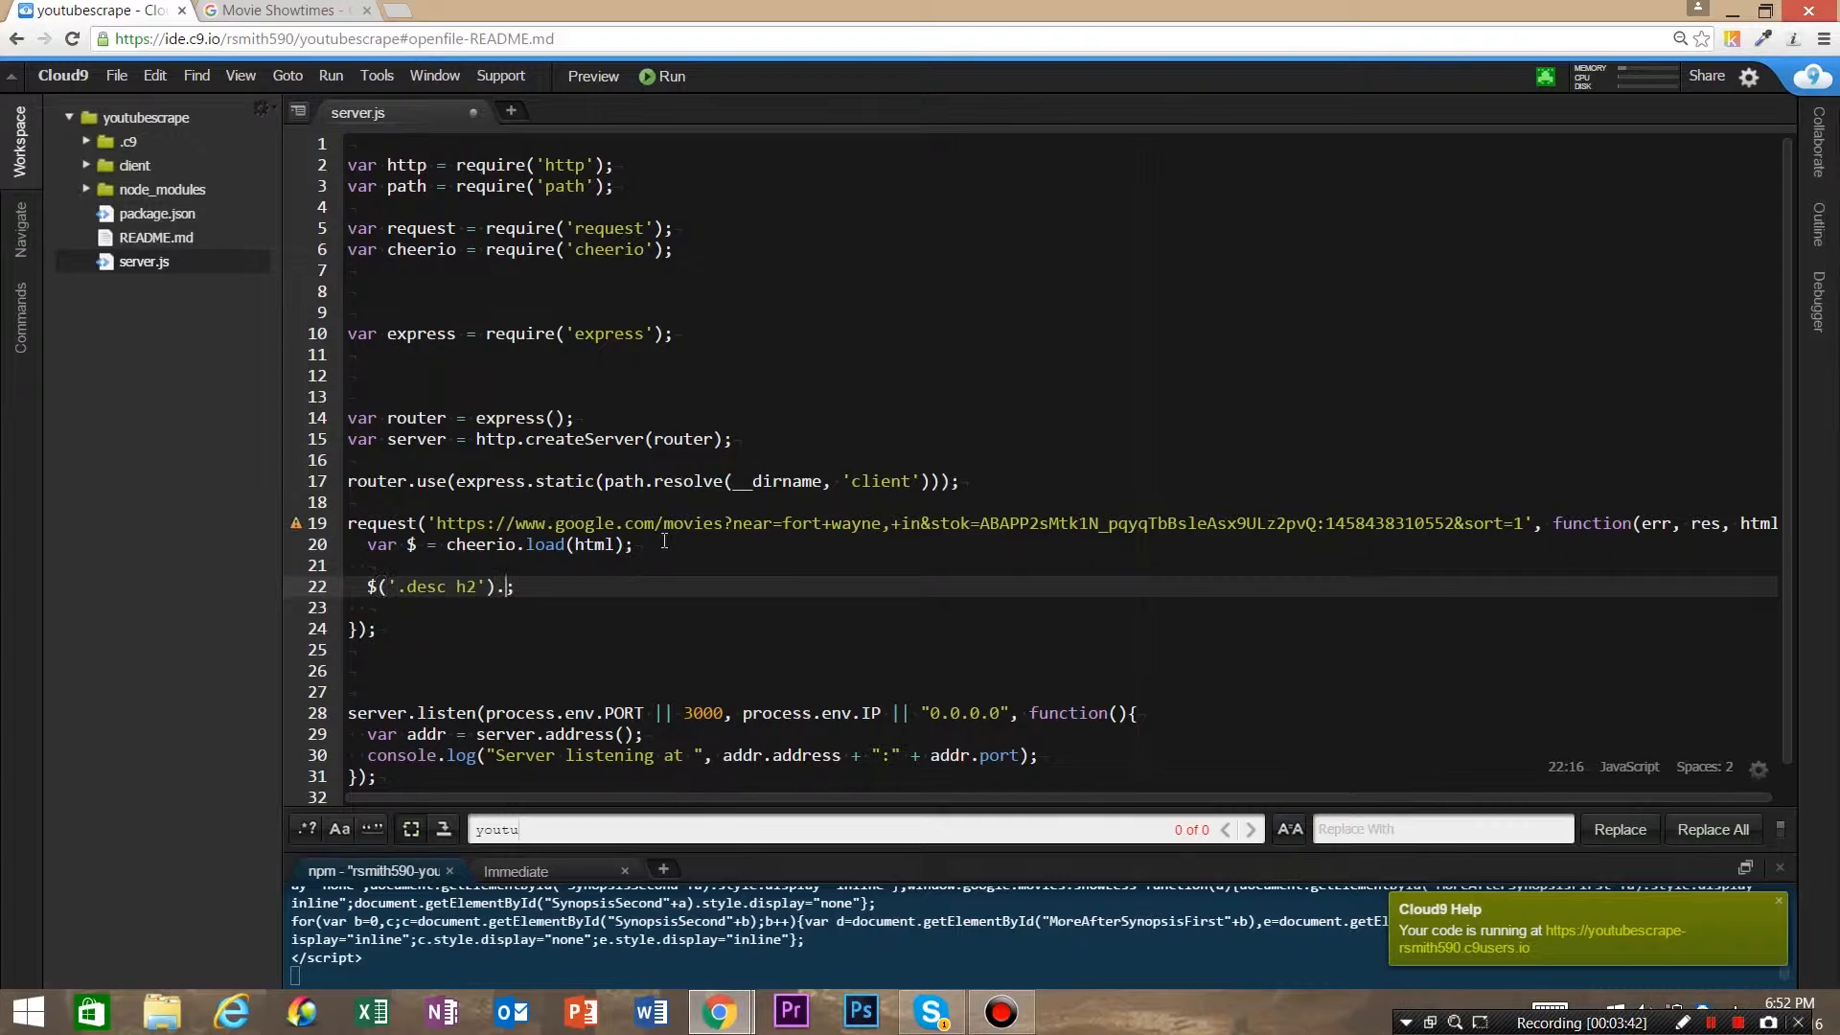
Chain .each(function(i, element) { }) onto $('.desc h2') with an empty loop body.
type(".")
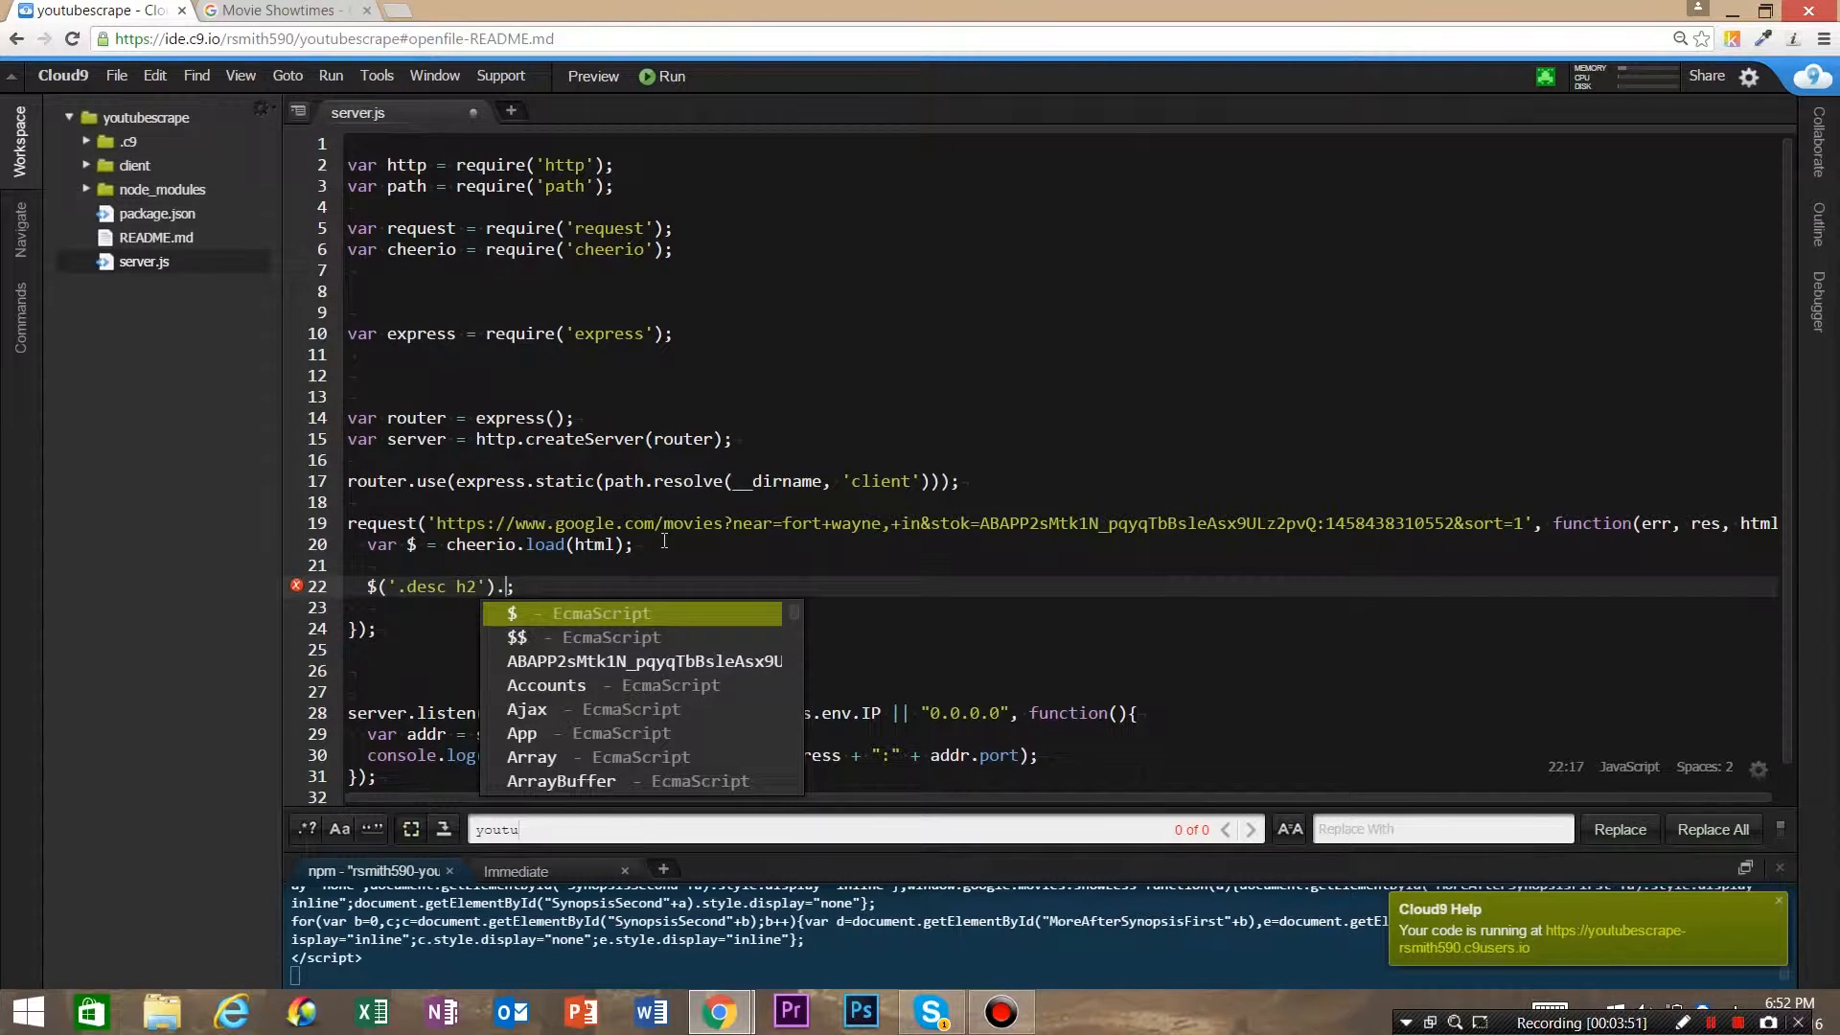
type("e")
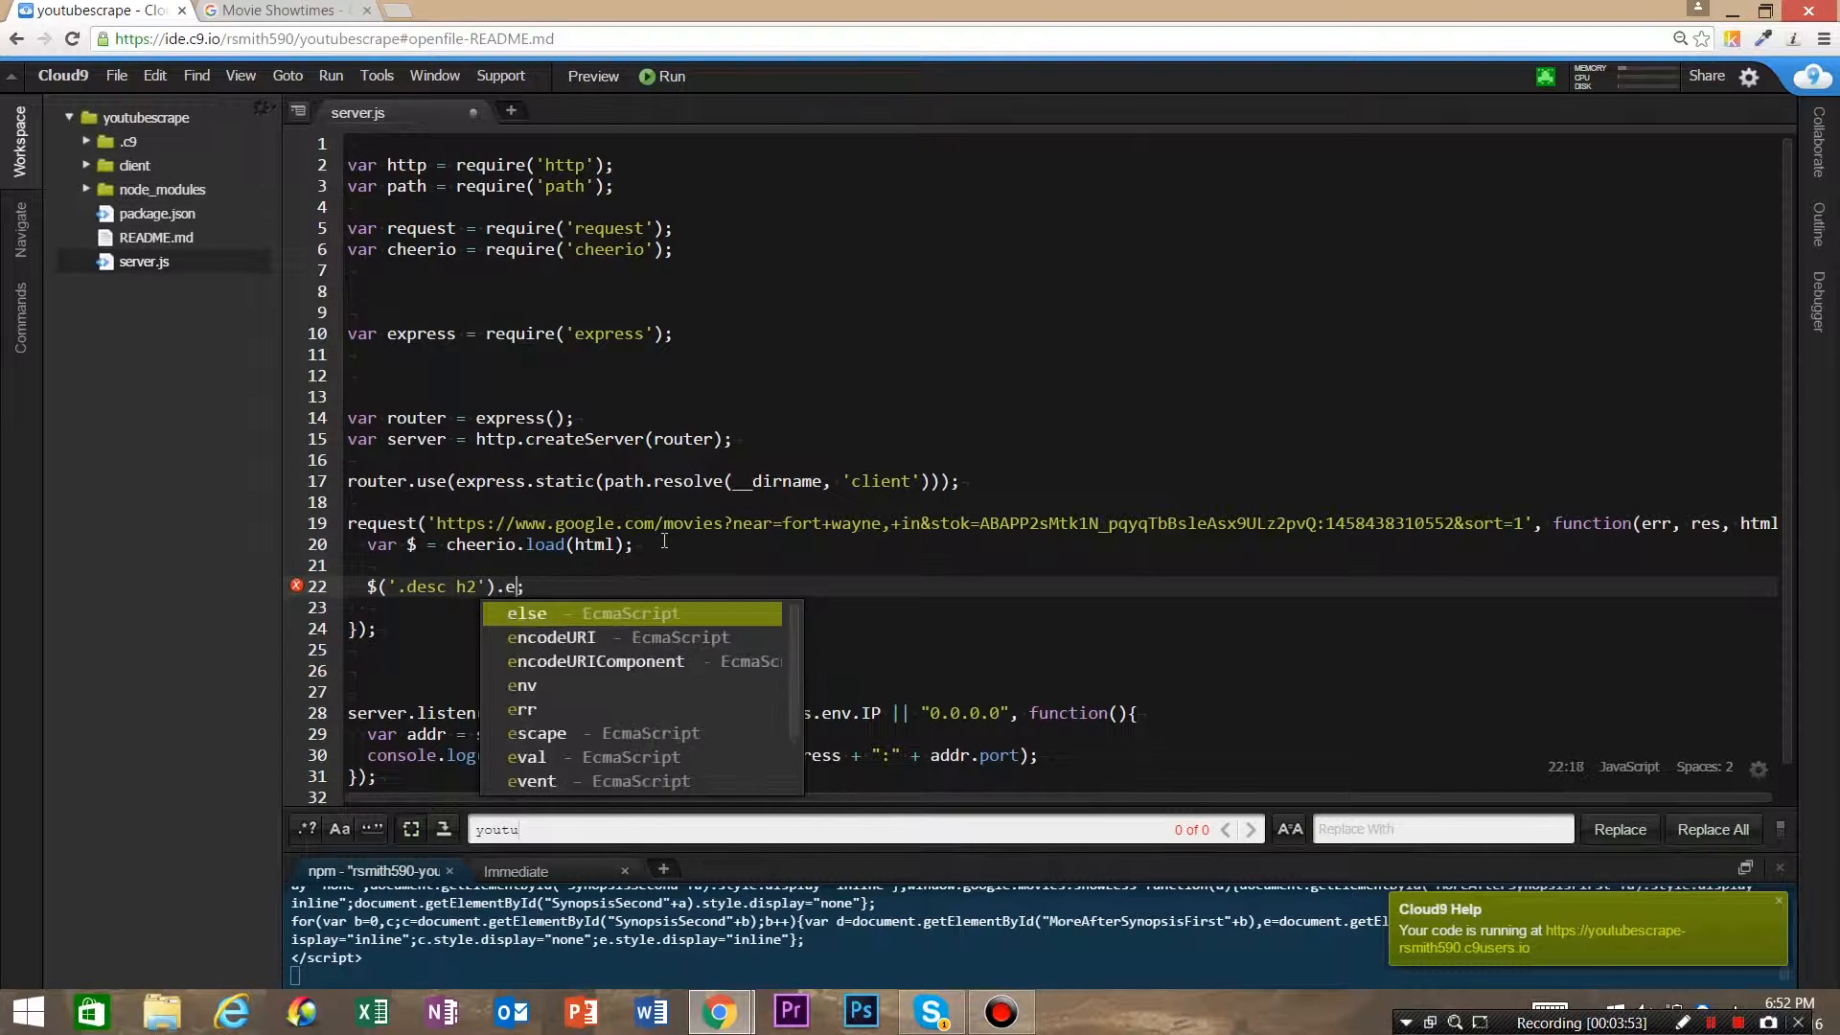
type("ach()")
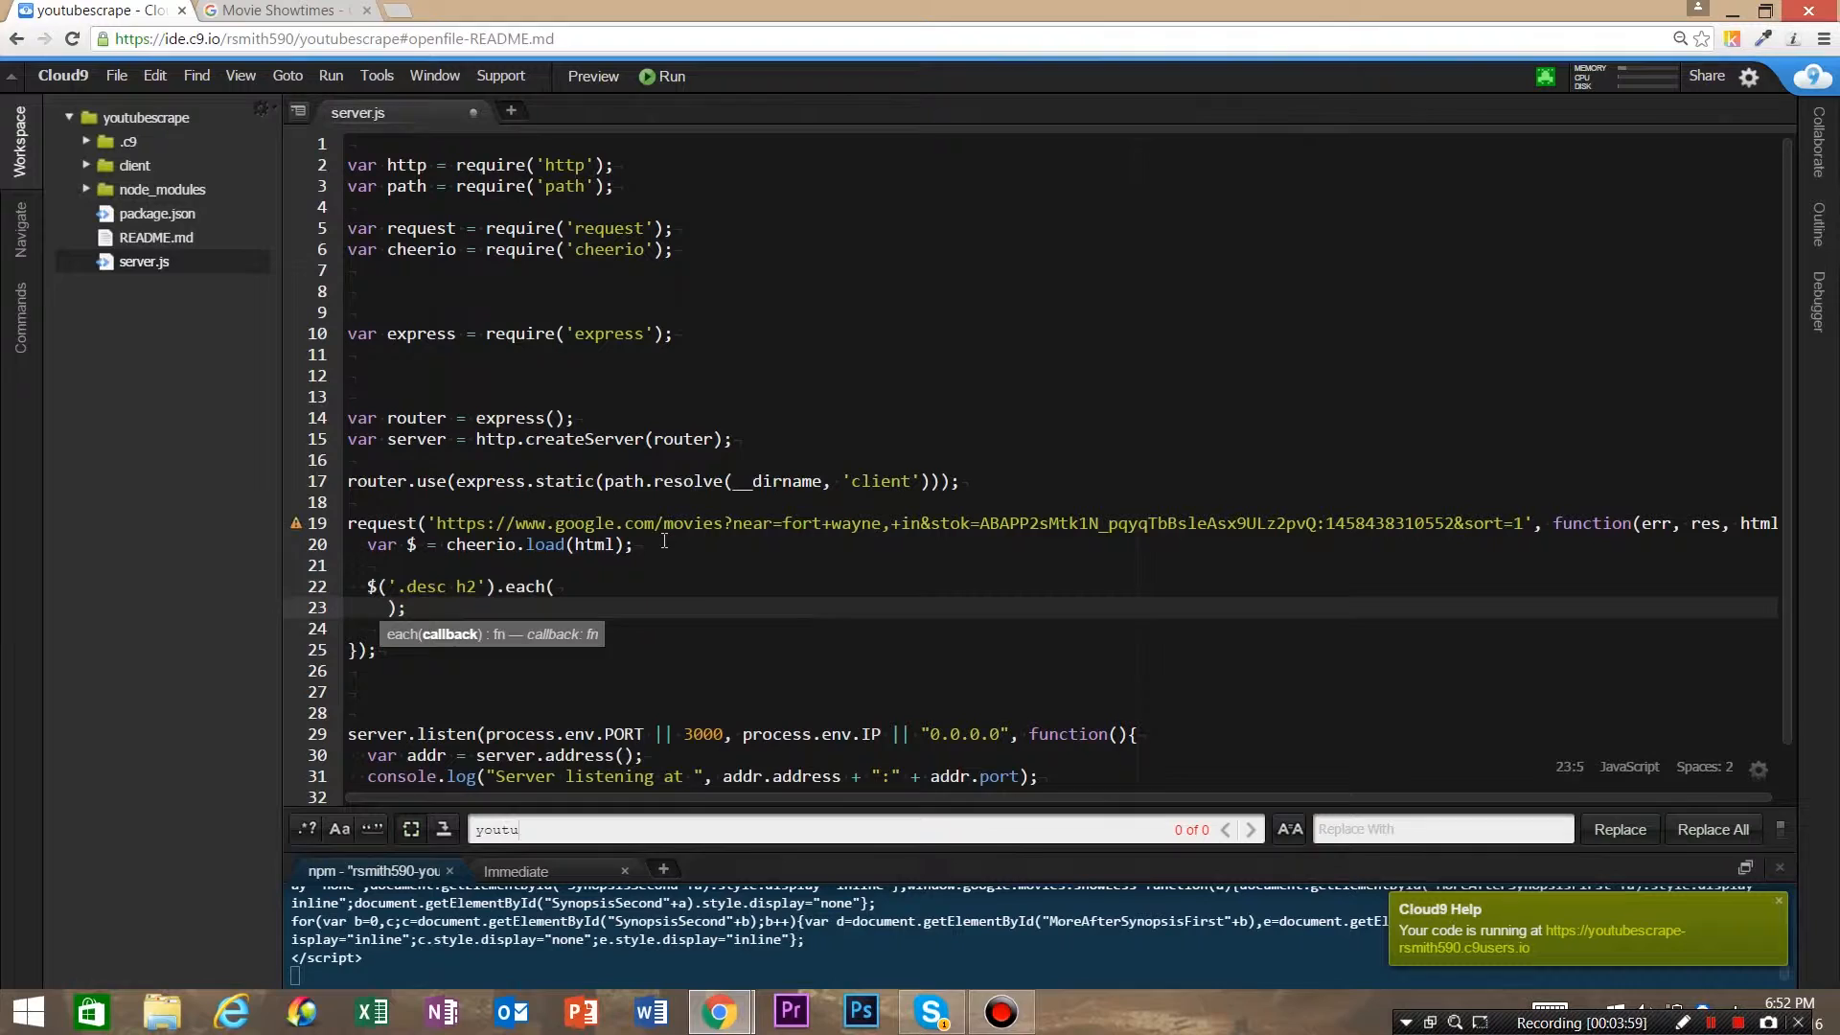
type("f);")
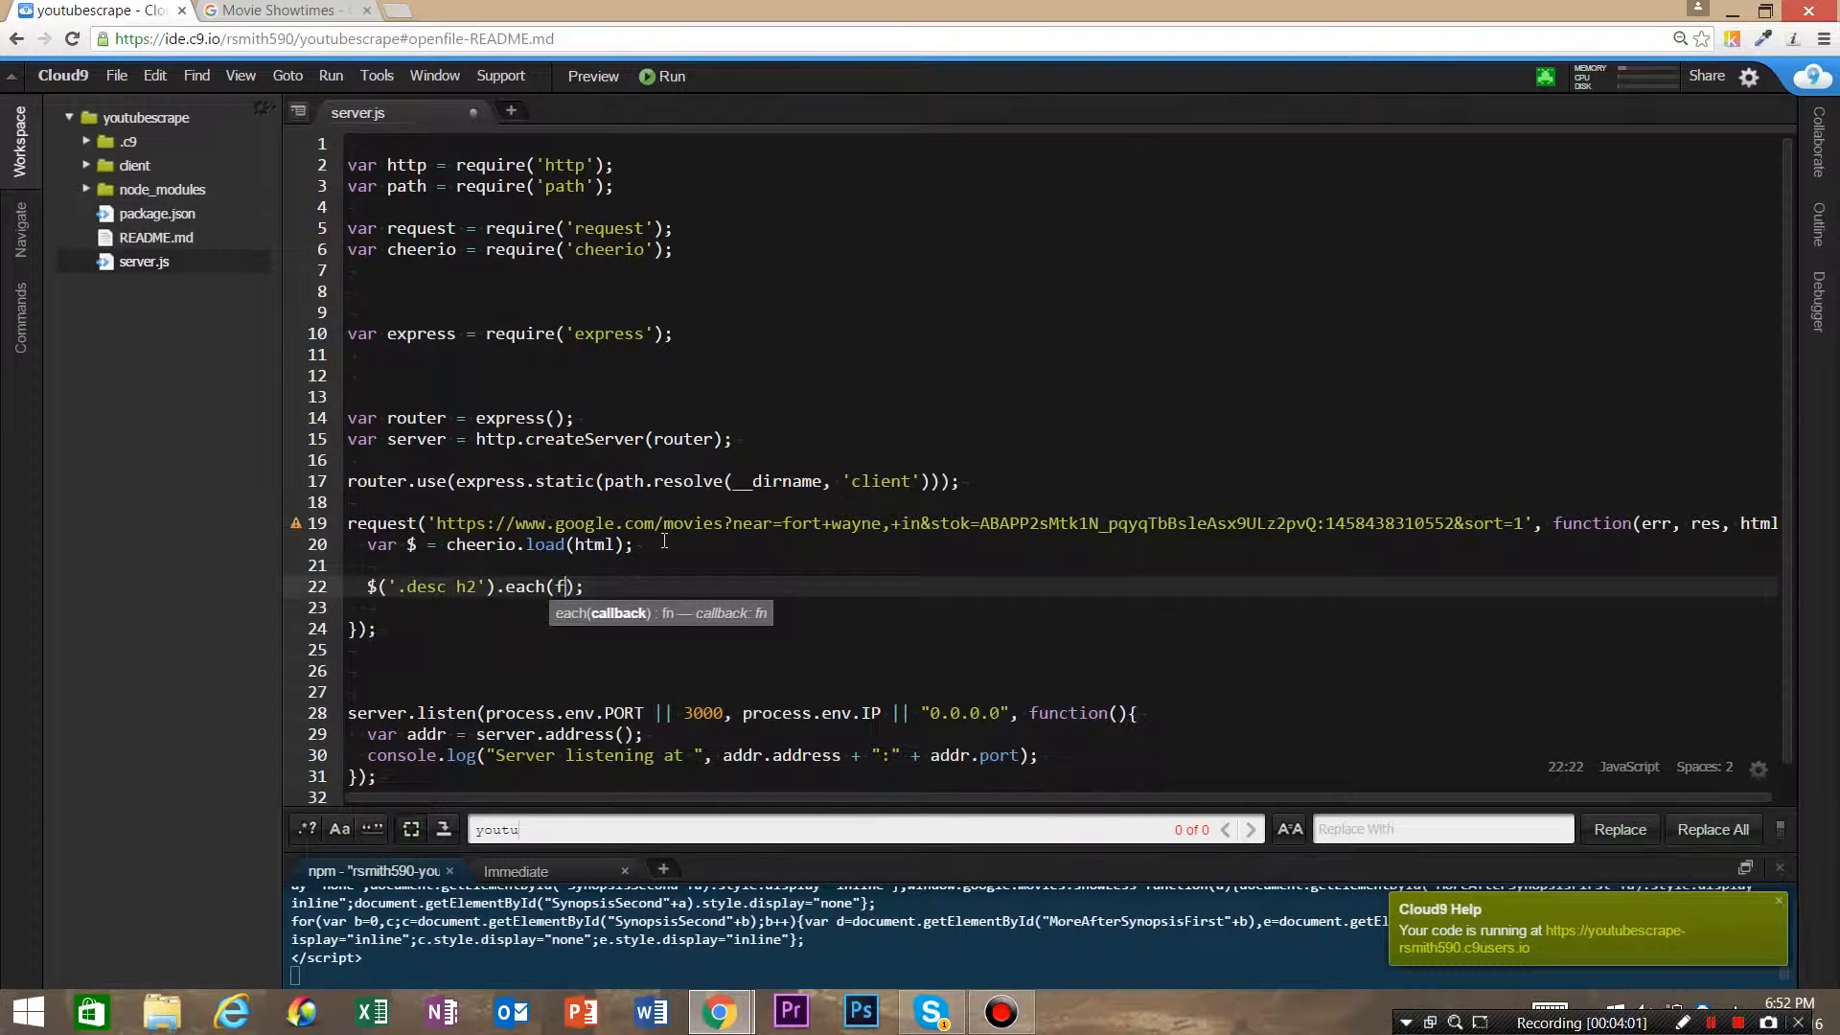
type("unction()")
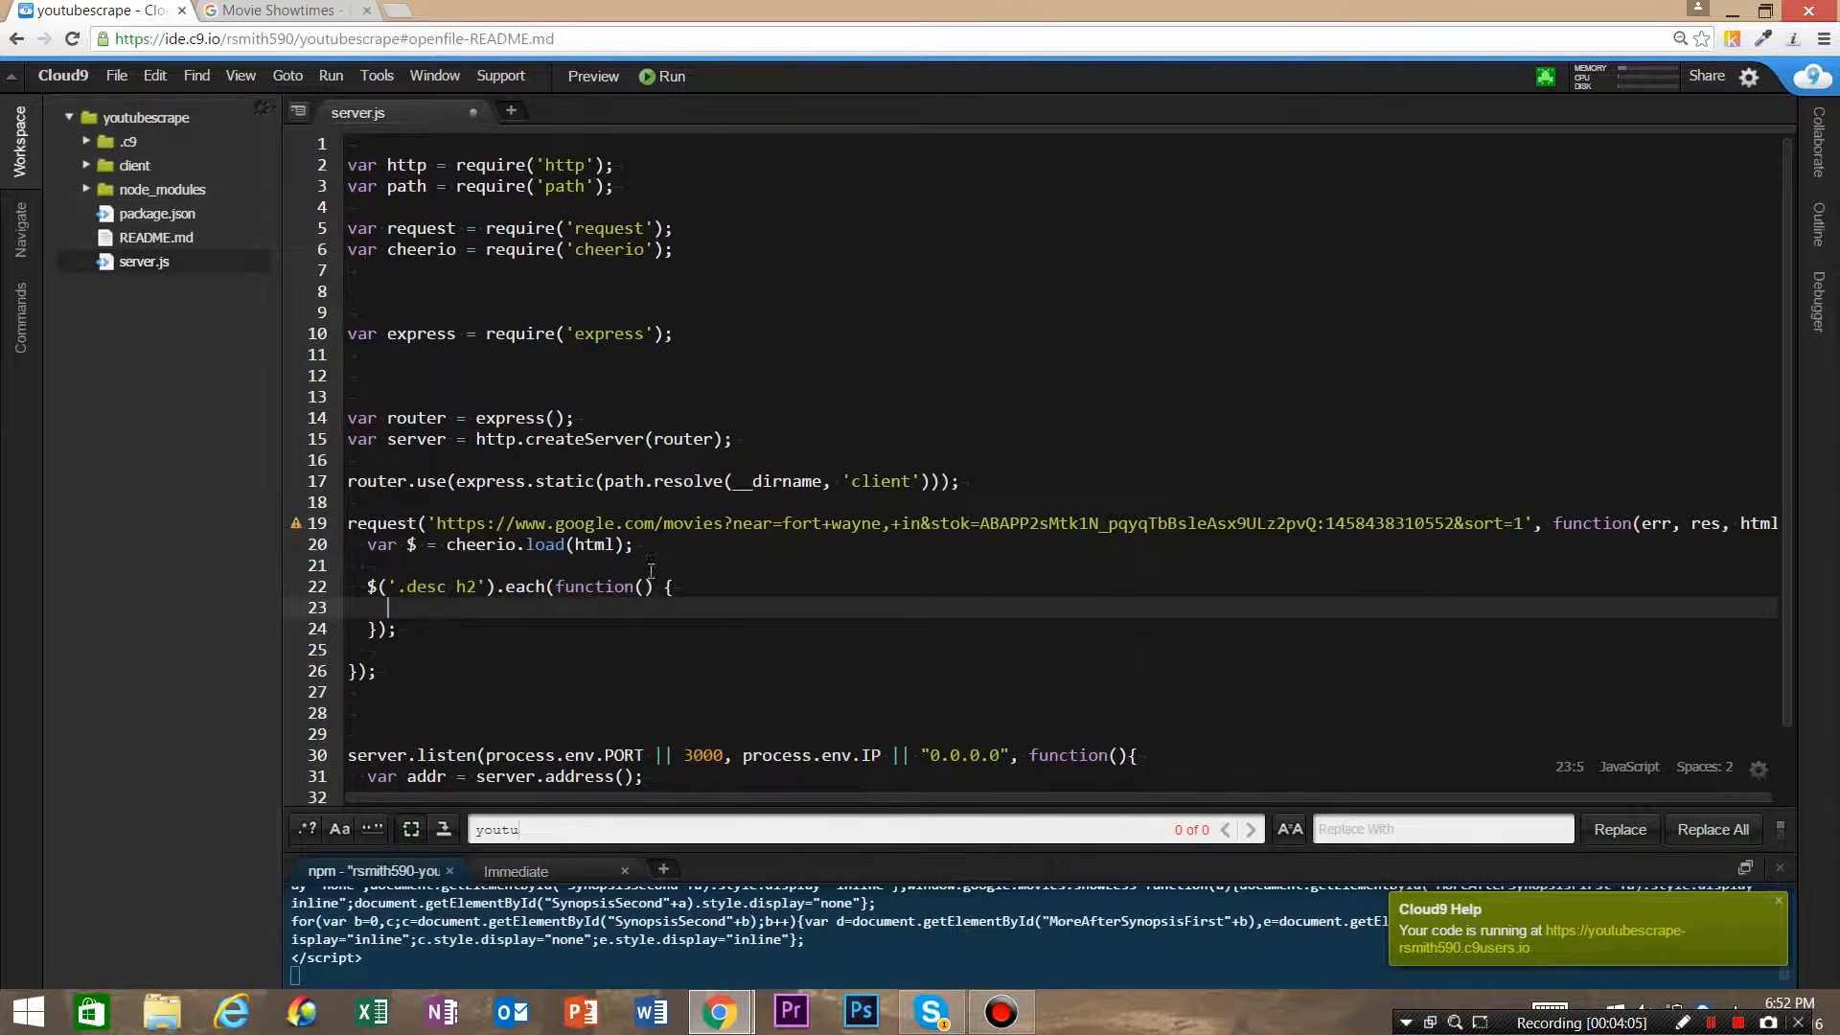
type("i")
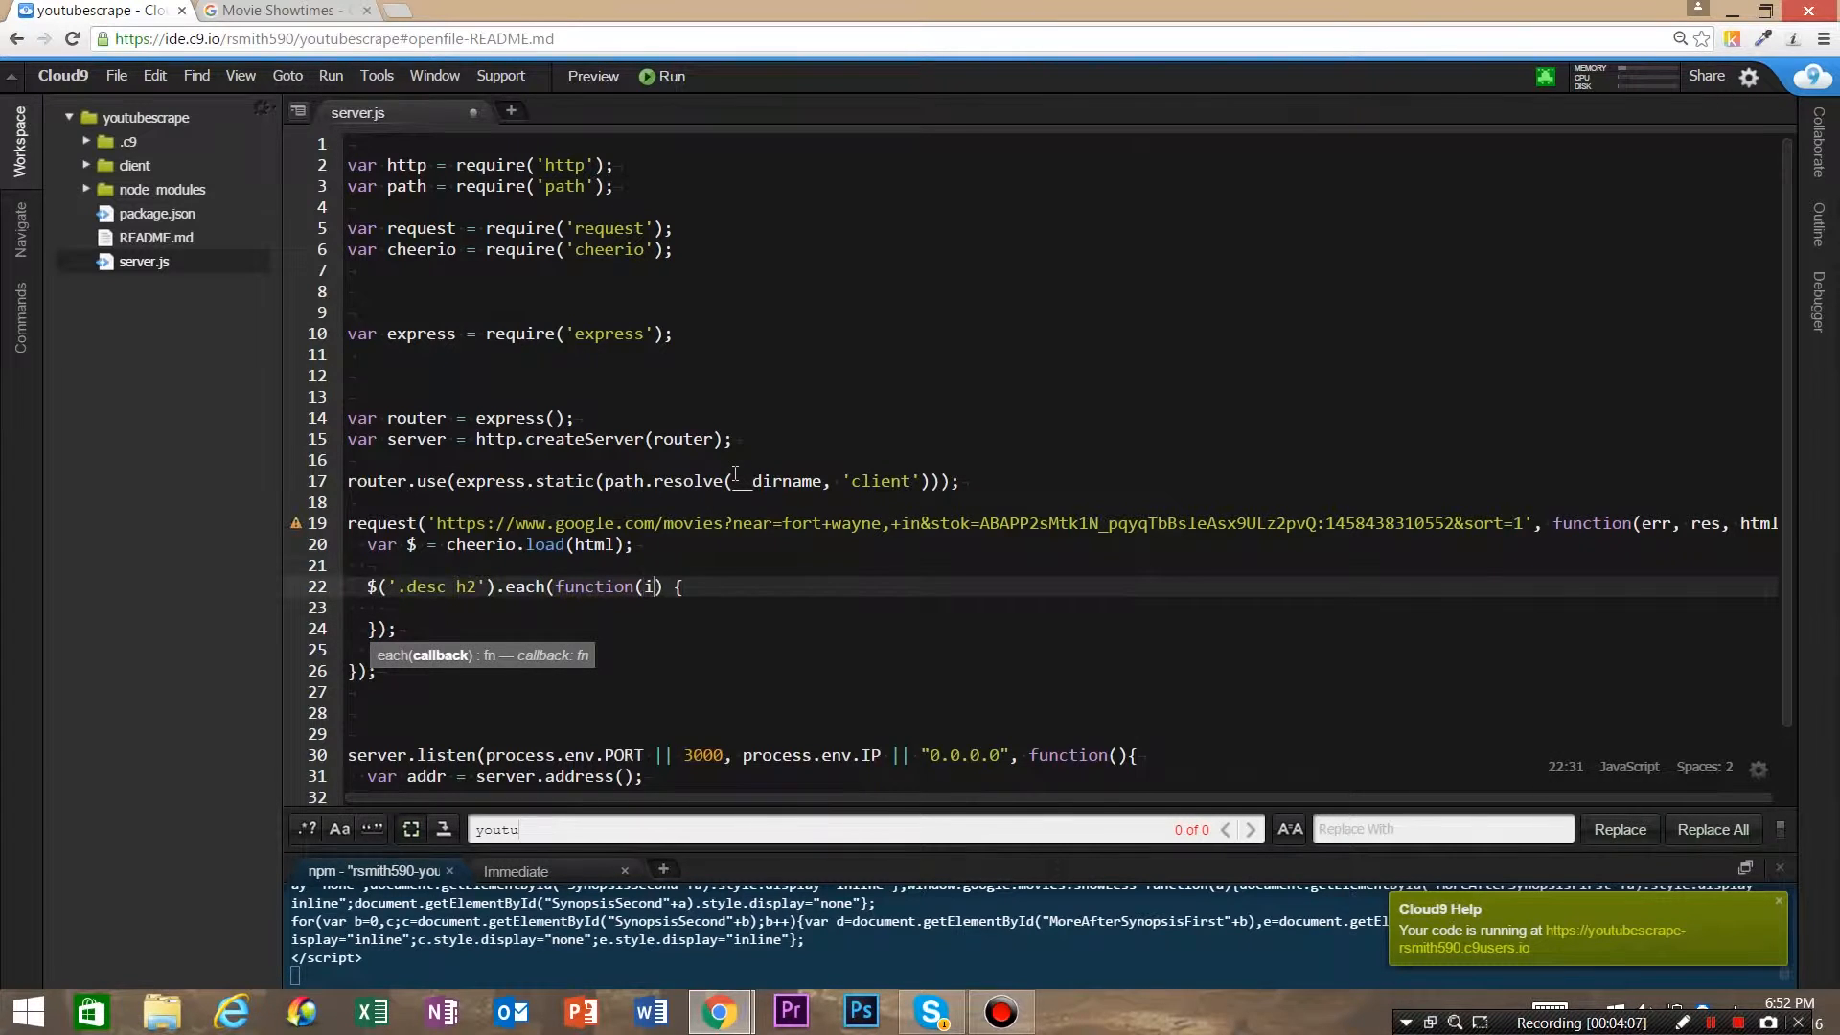
type(", element")
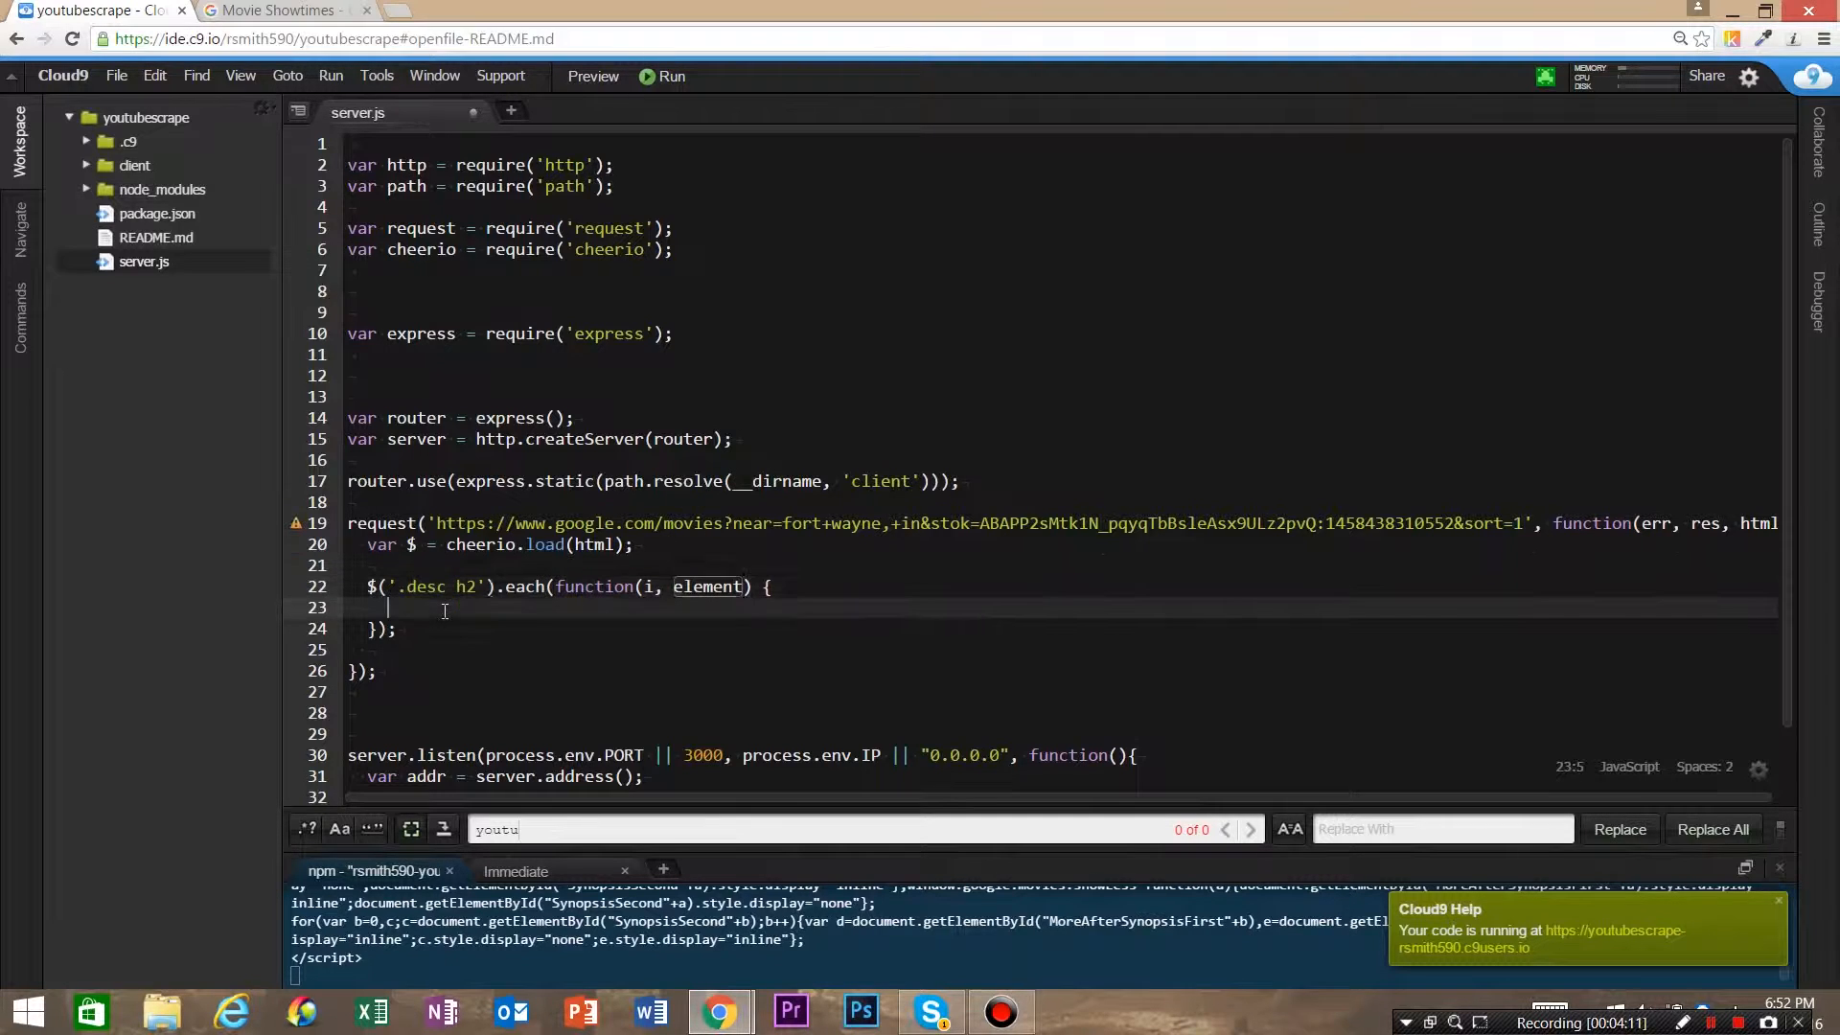
key("enter")
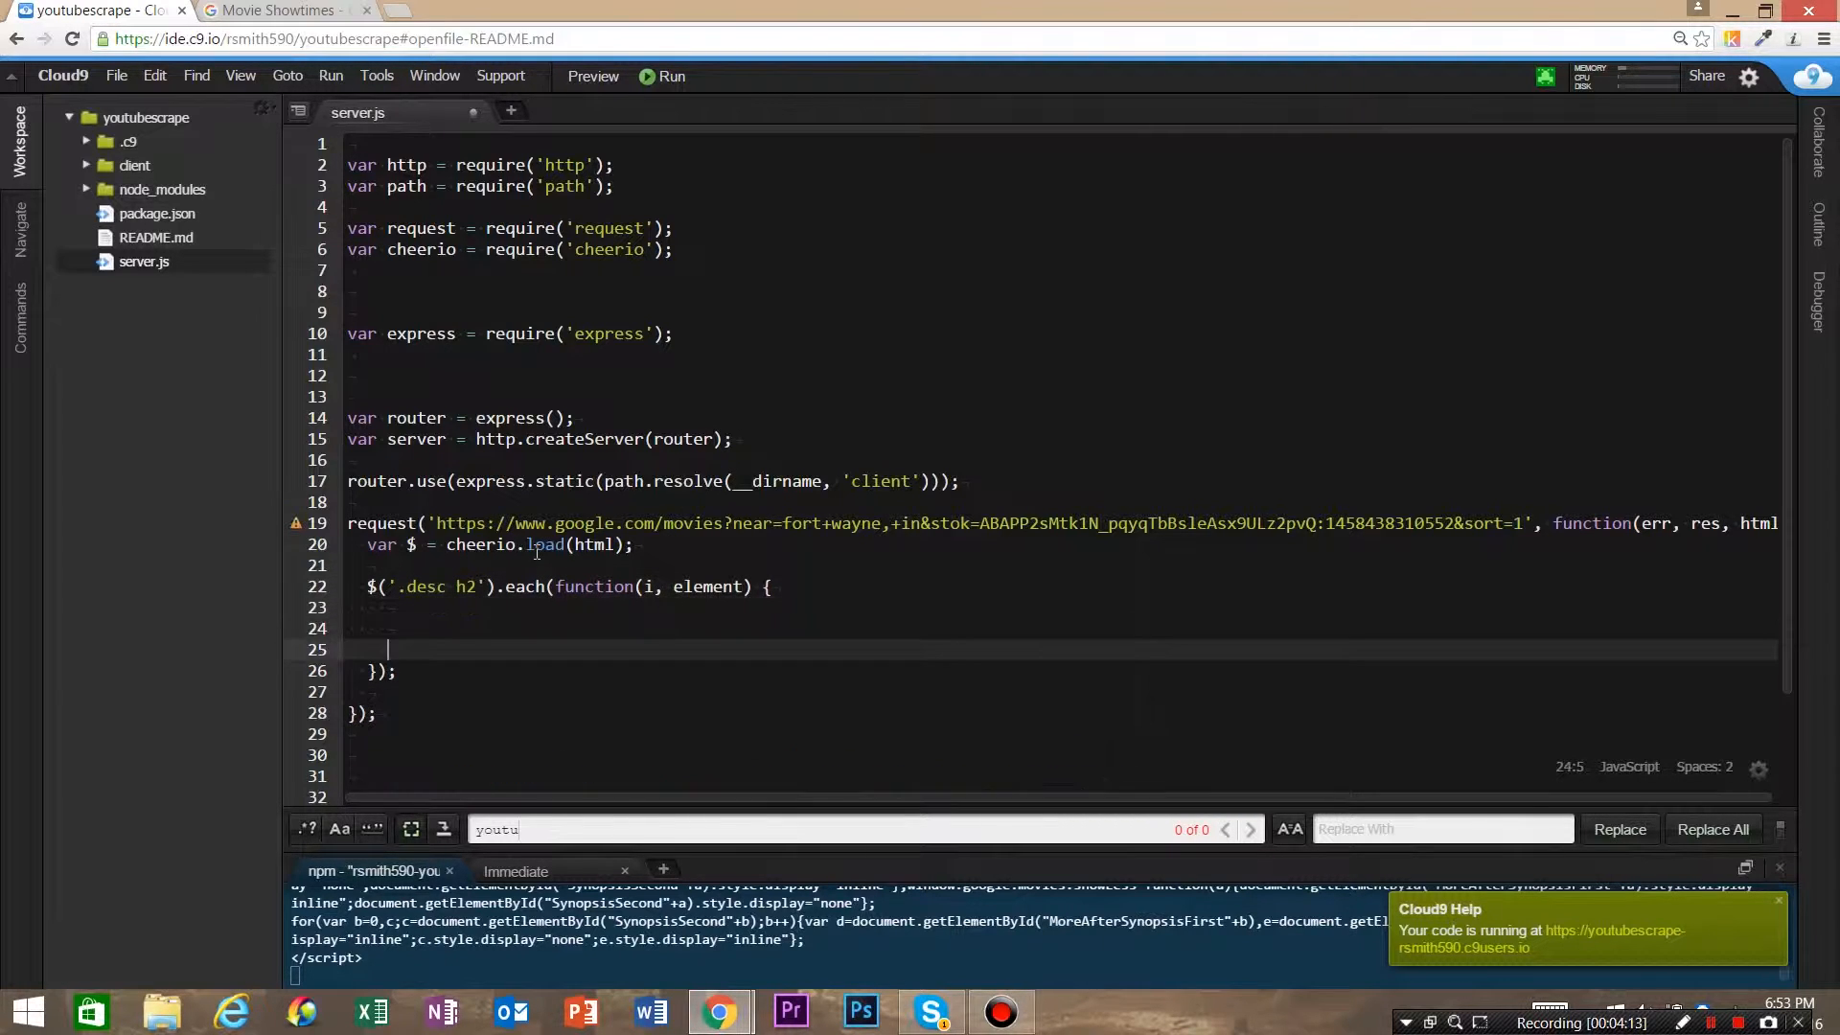
key("Backspace")
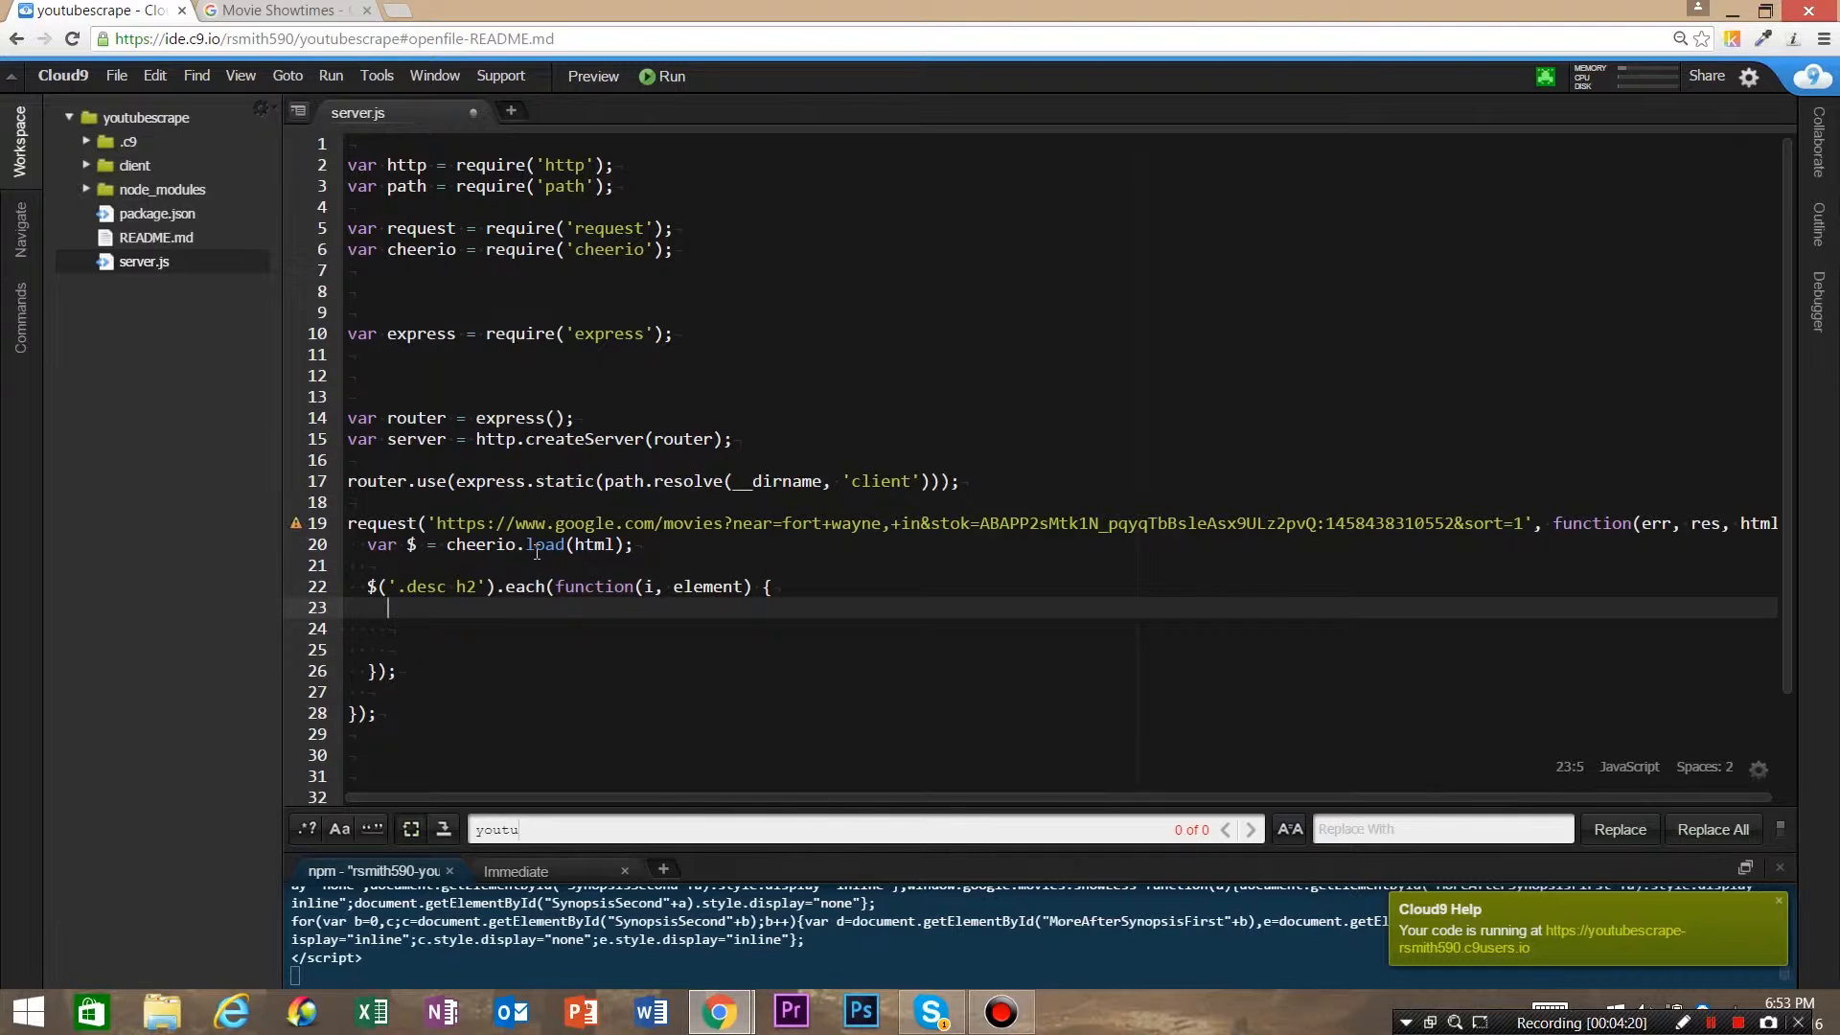
Write var node = $(this); var text = node.text(); console.log(text); inside the each callback and save.
type("var no")
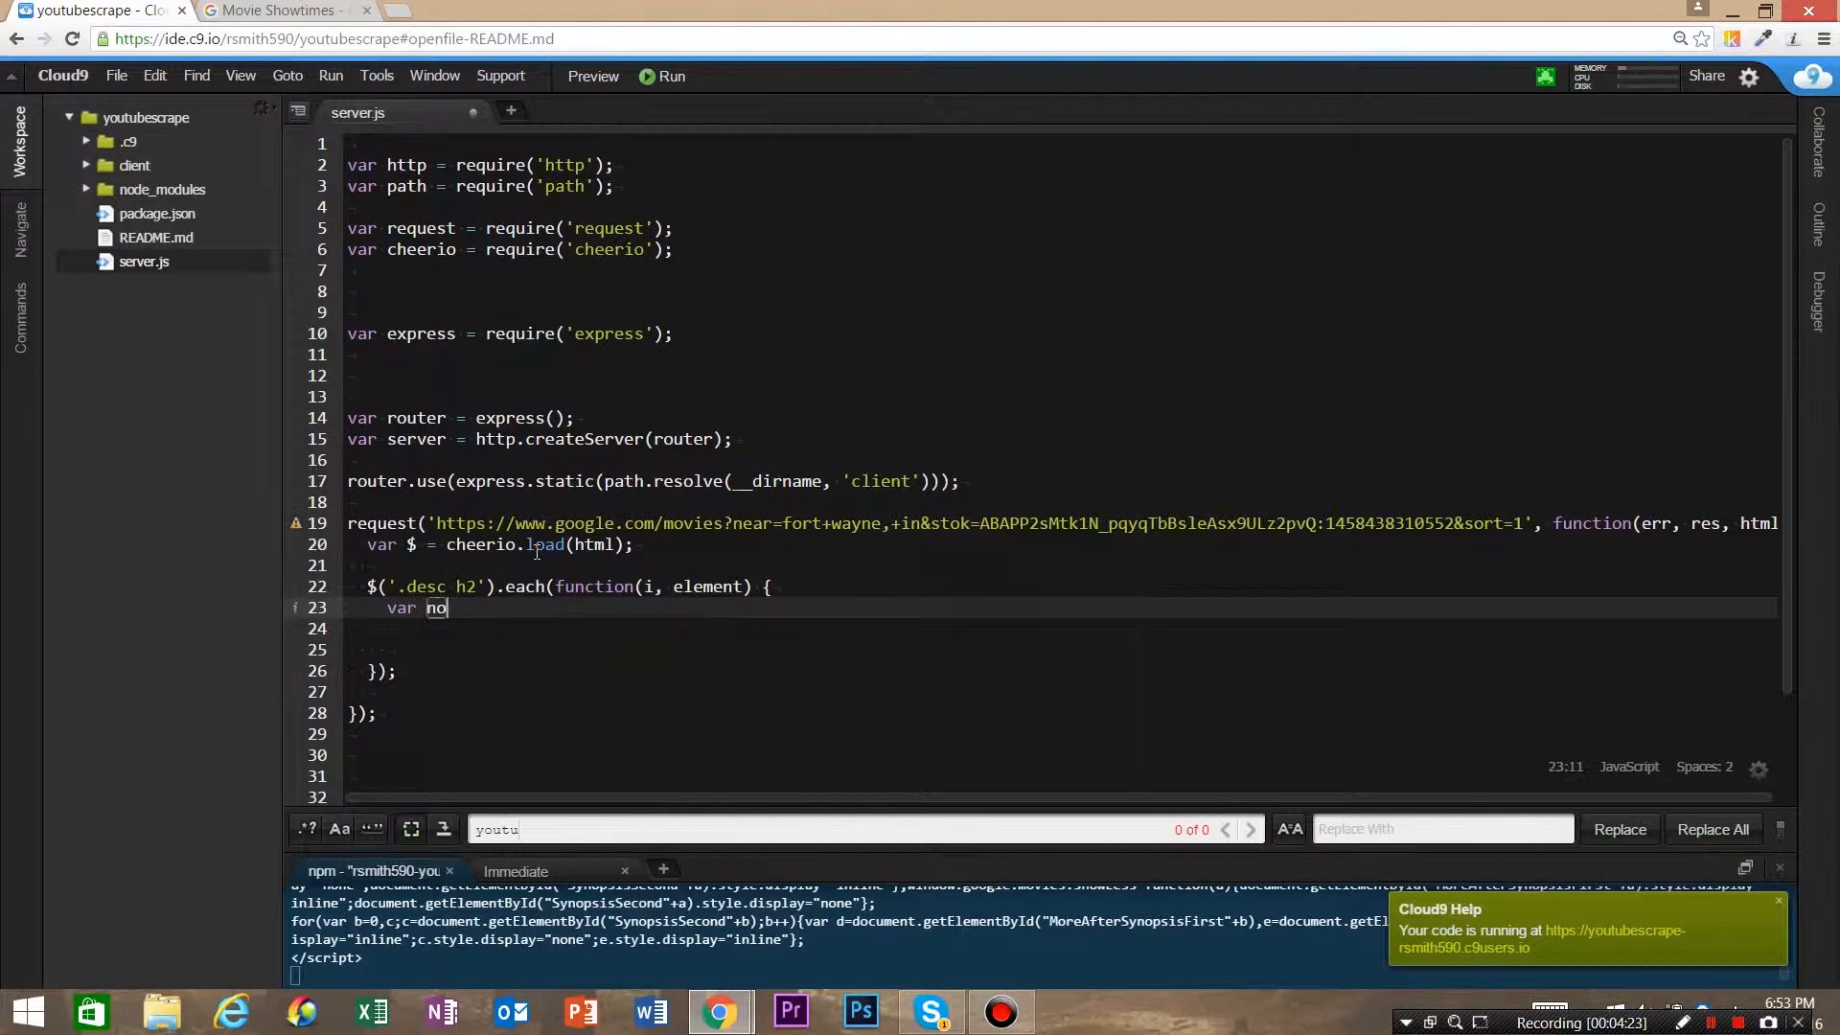
type("de = $(")
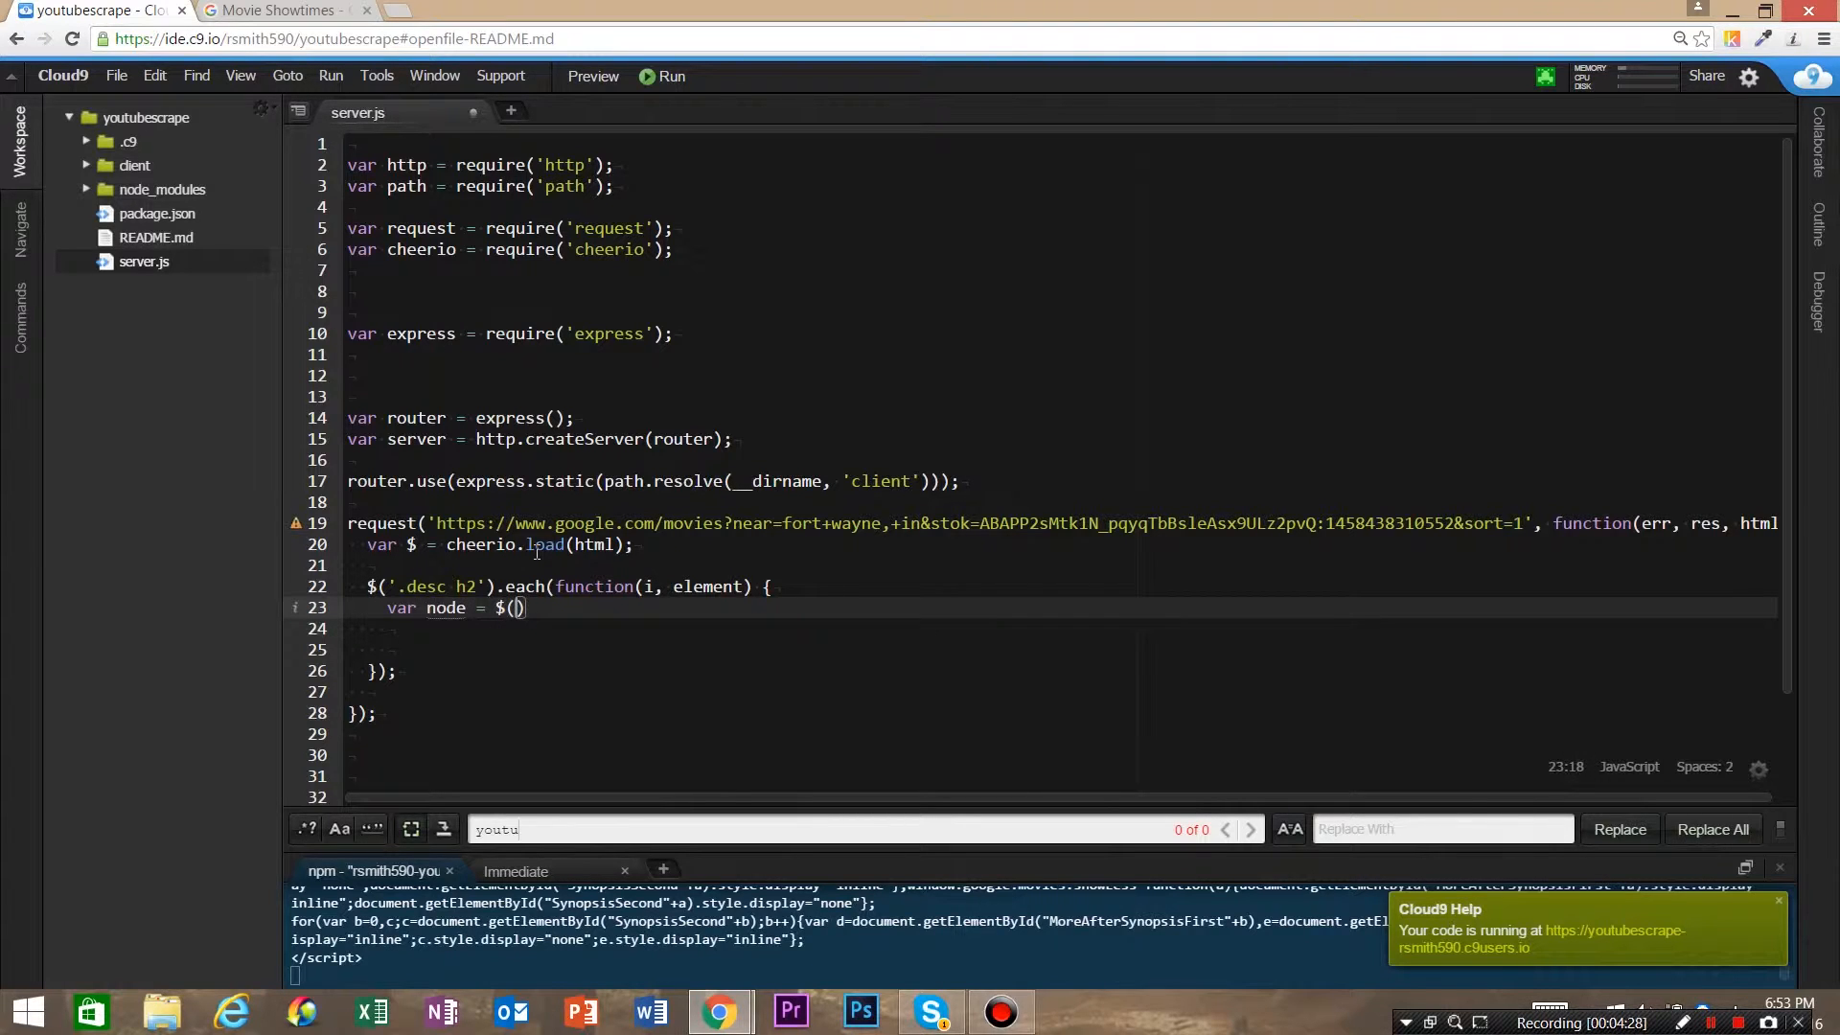
type("this")
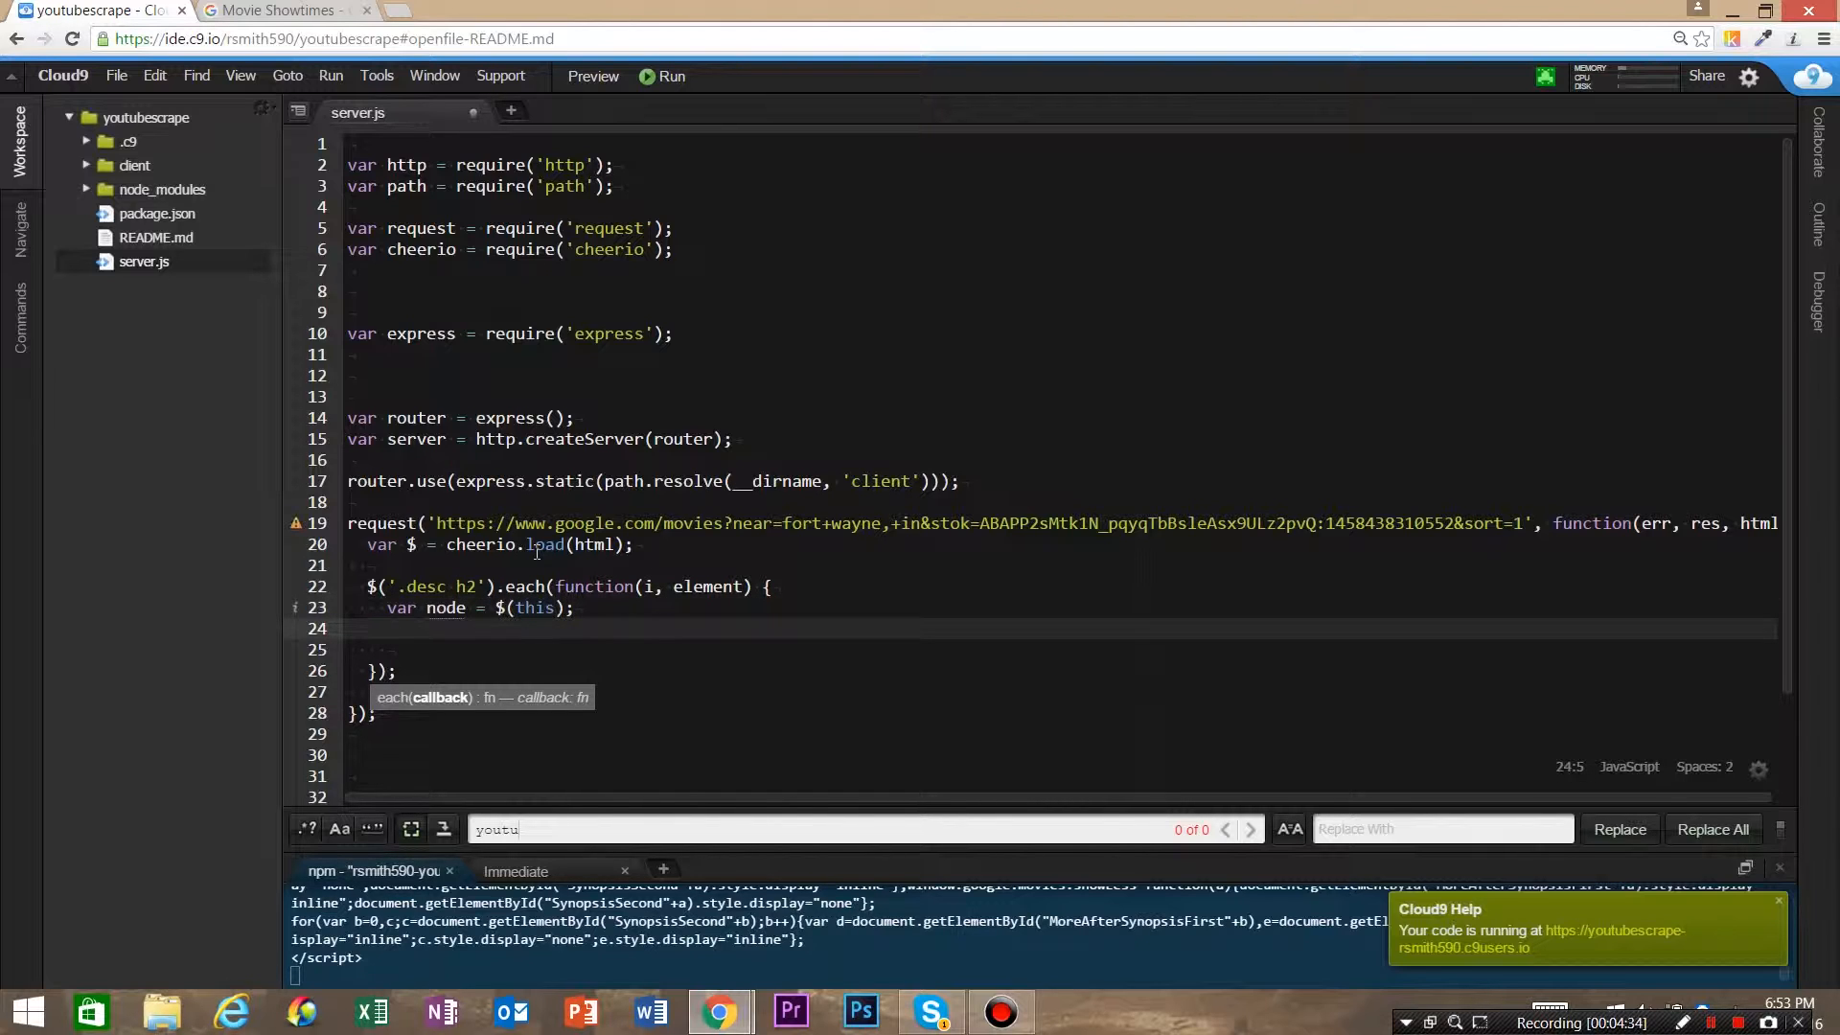
type("var text =")
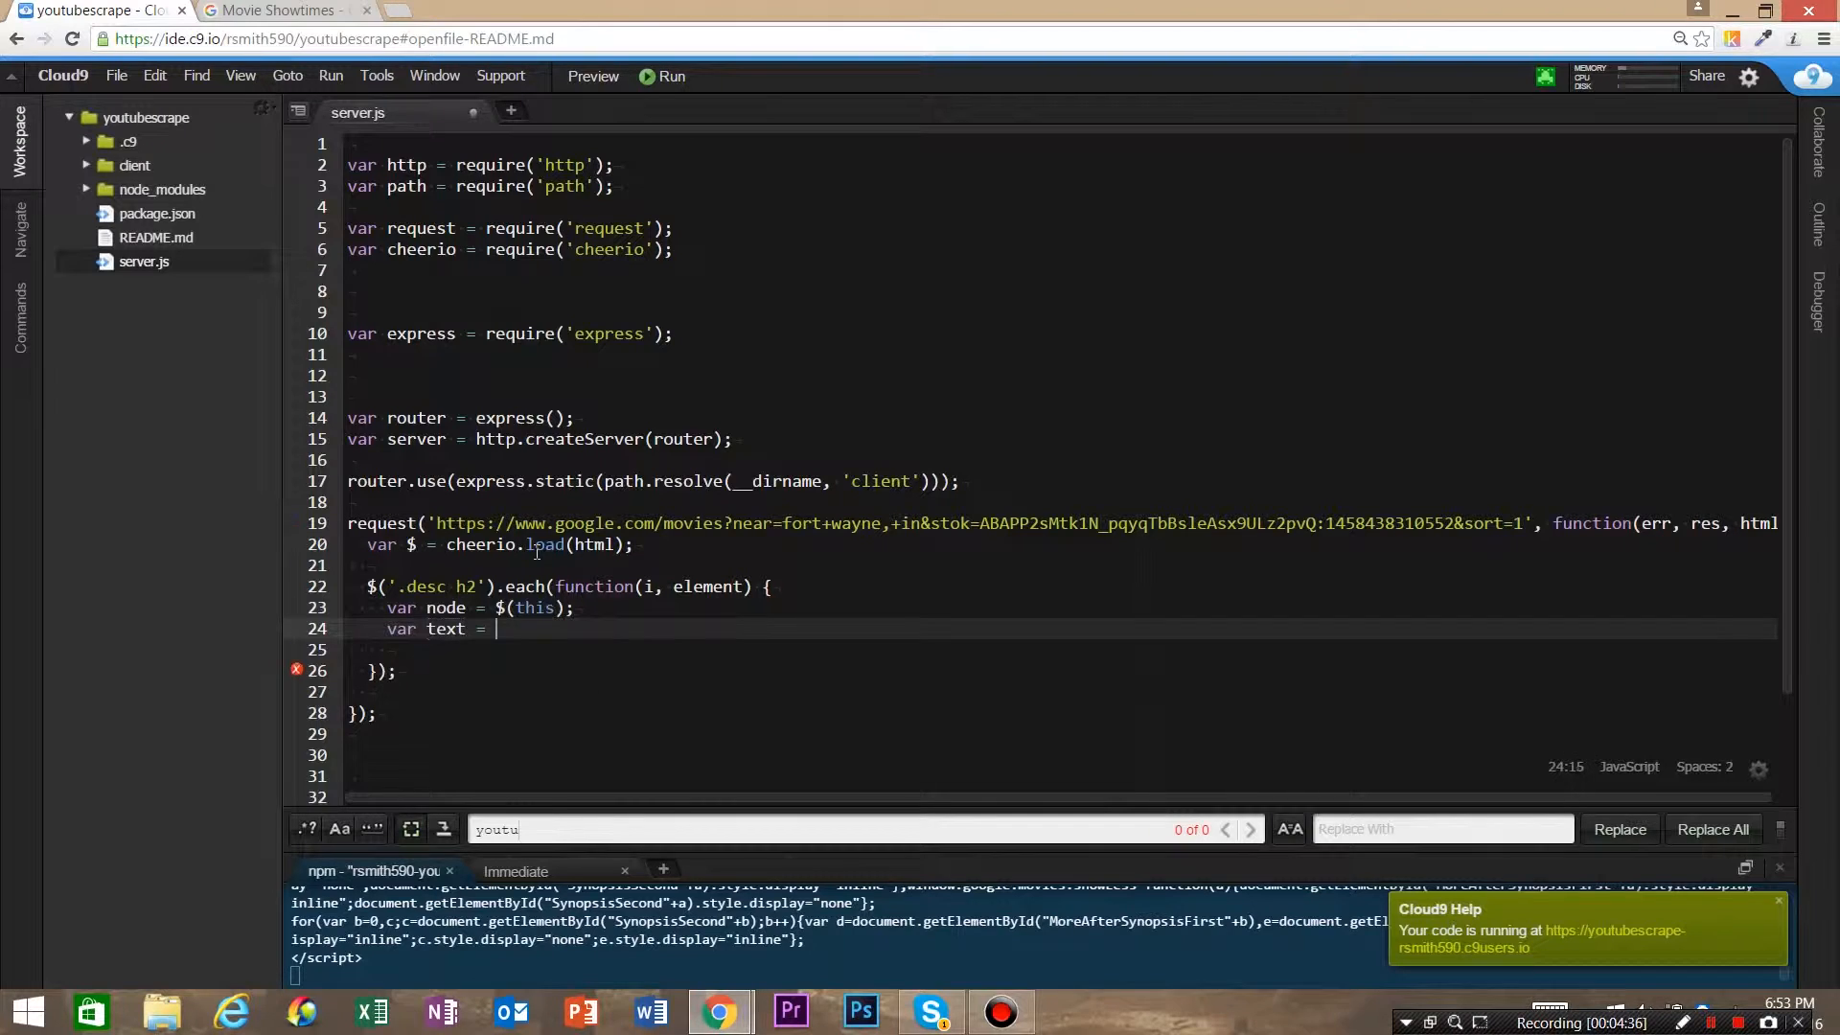
type("node.")
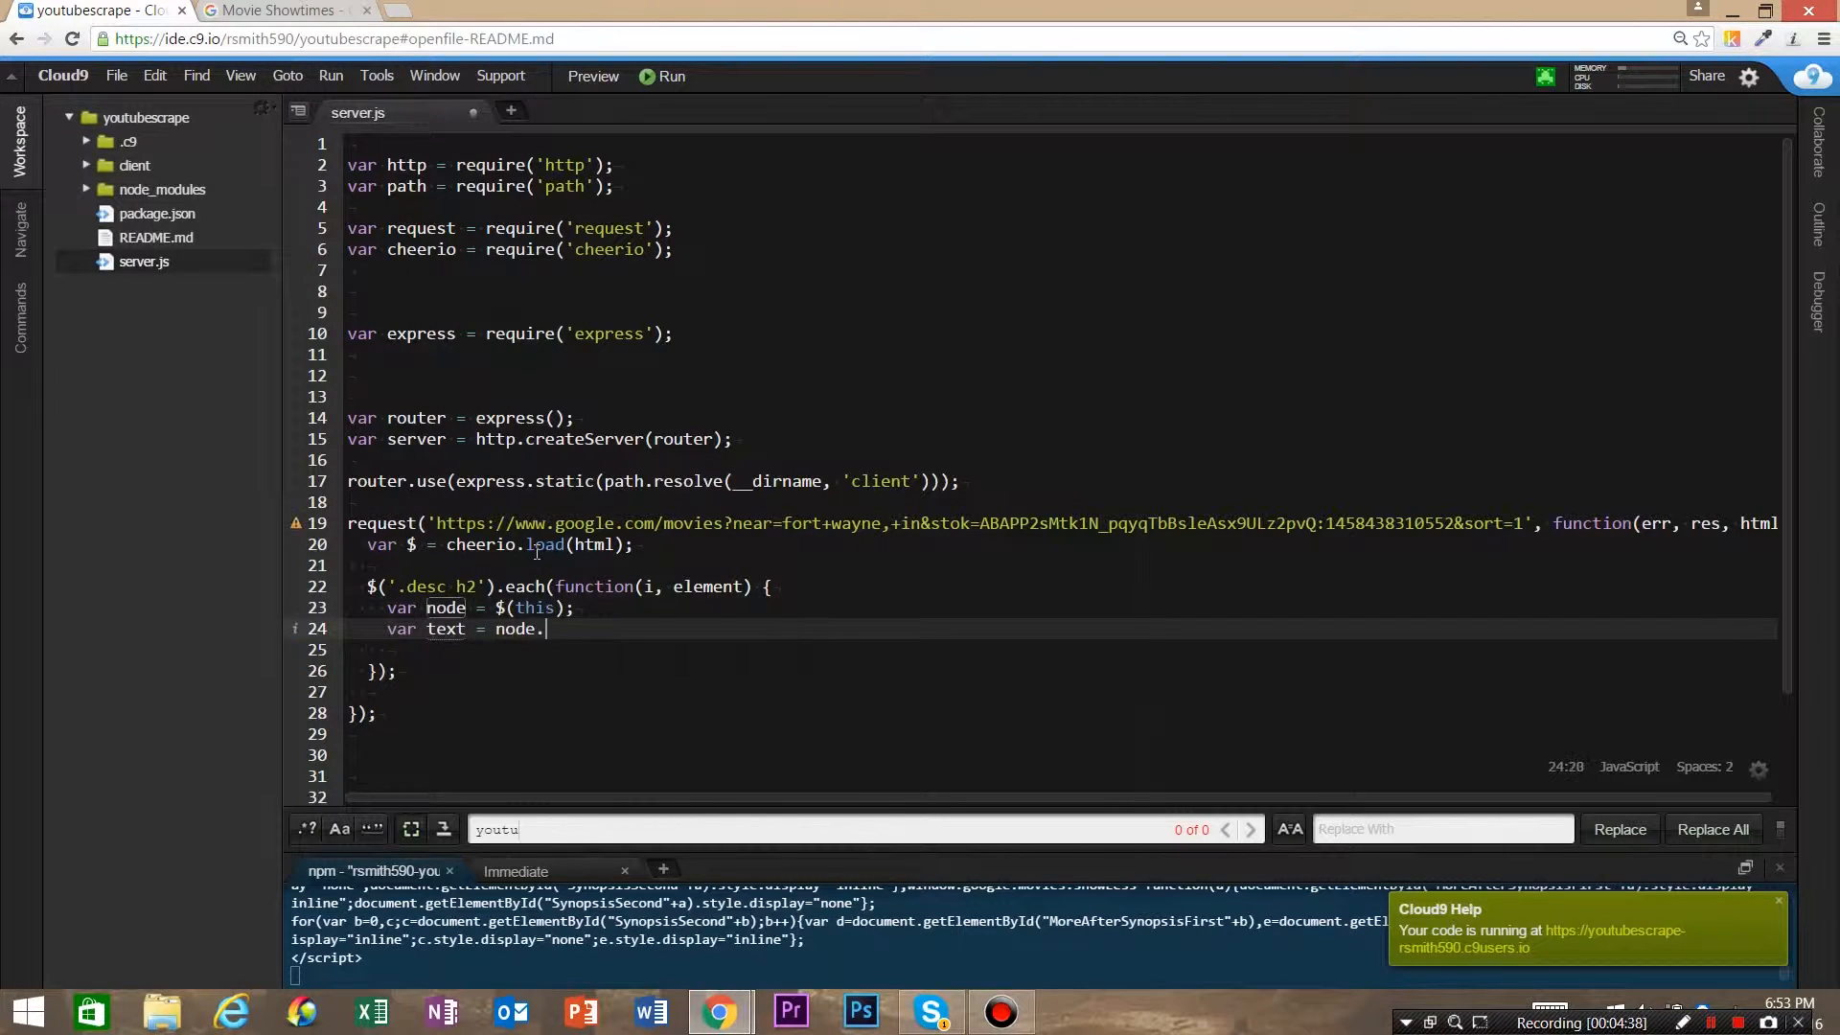
type("text();")
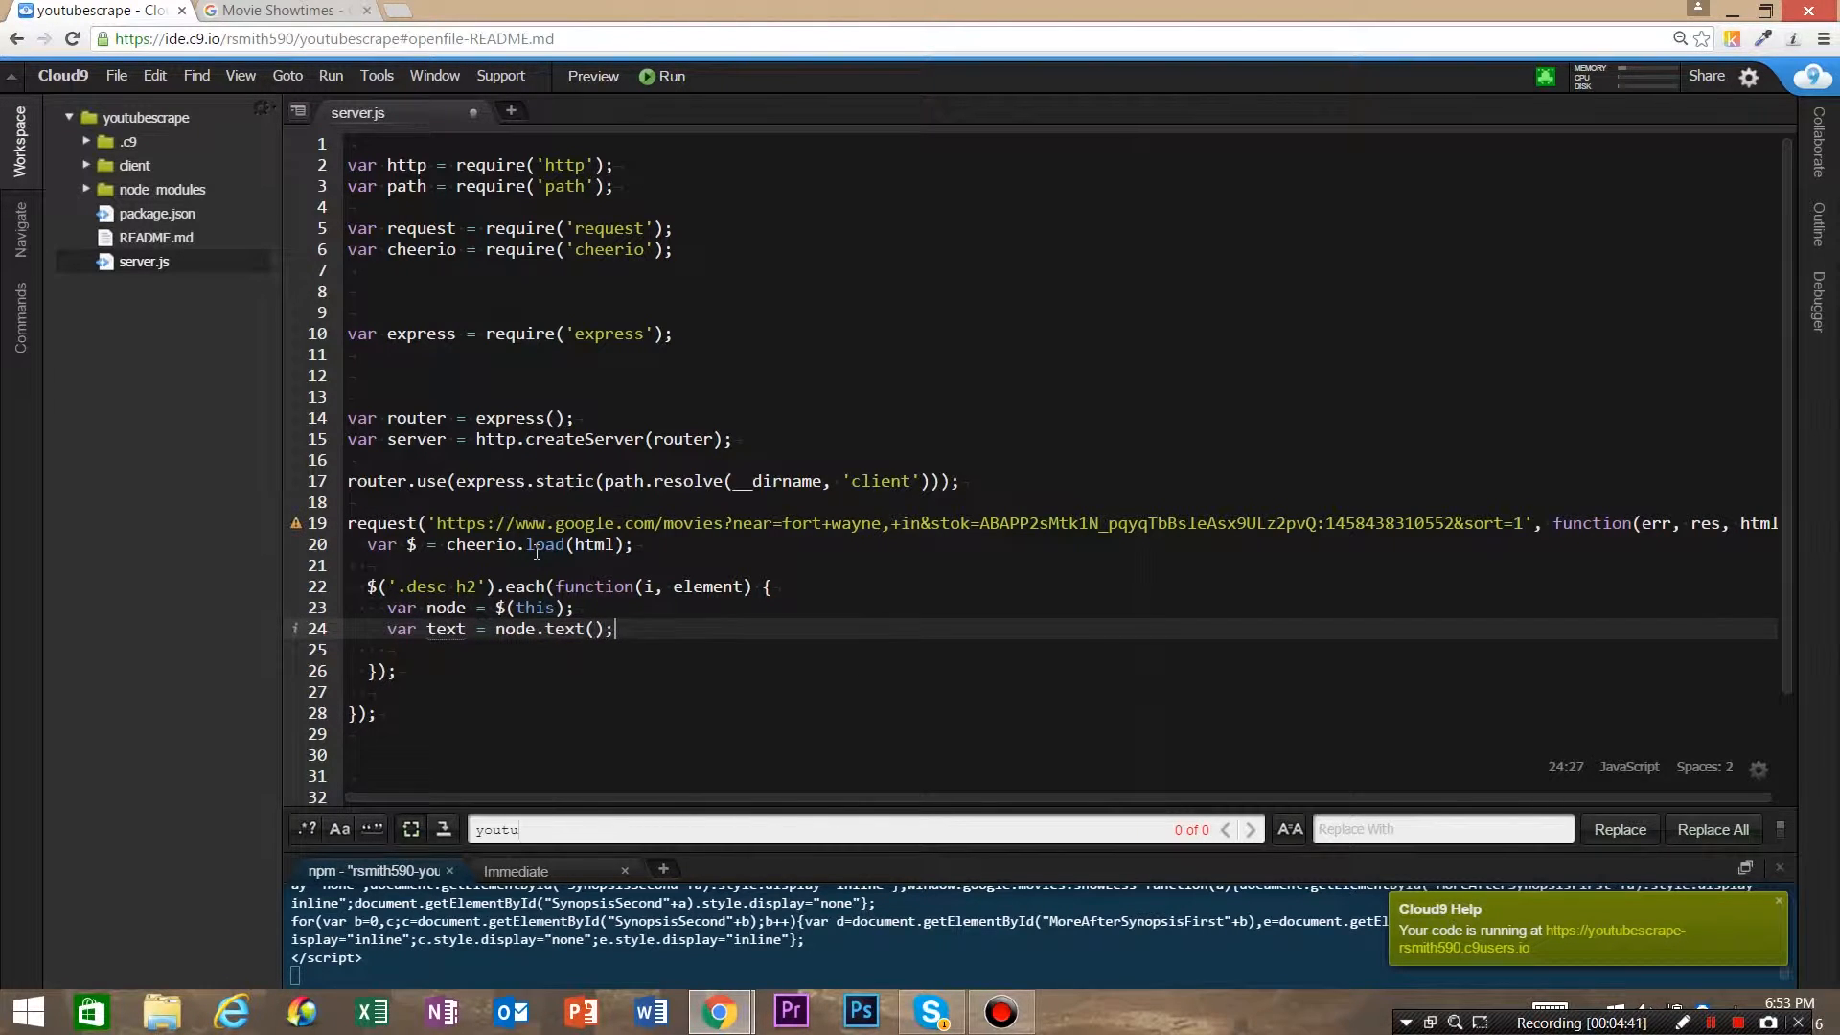
type("console.log(")
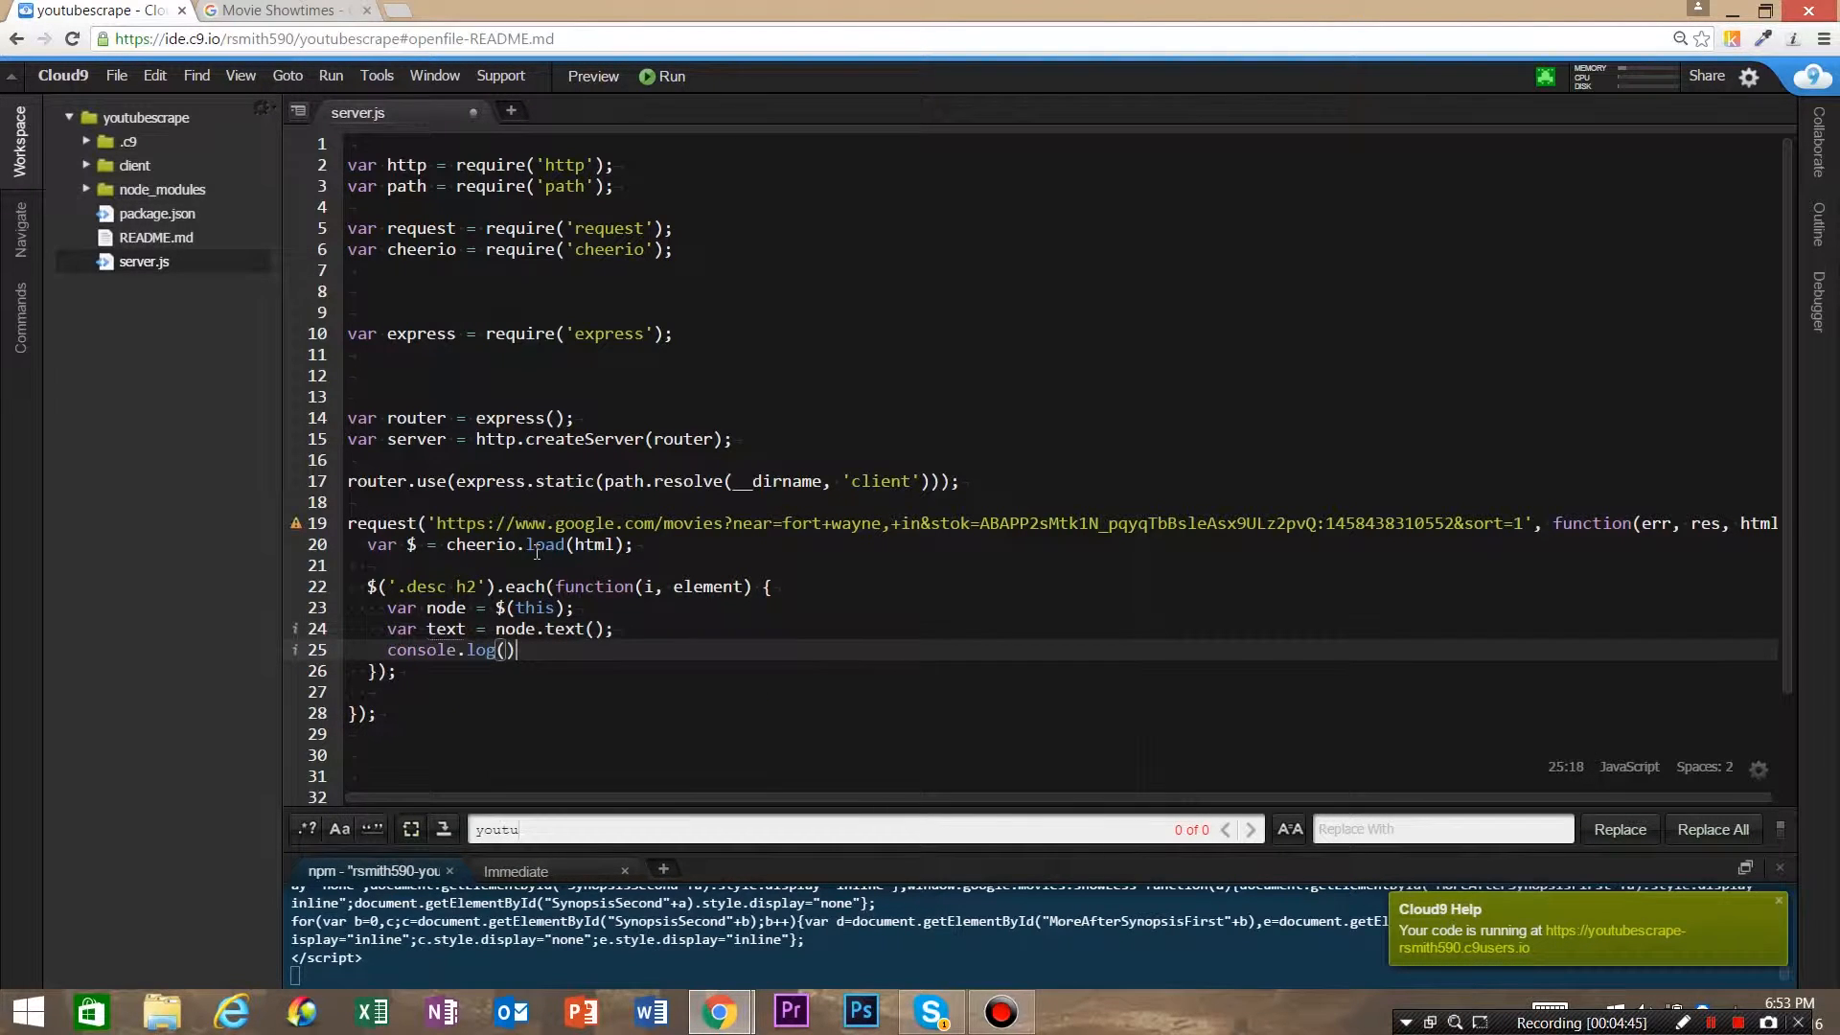
type("text")
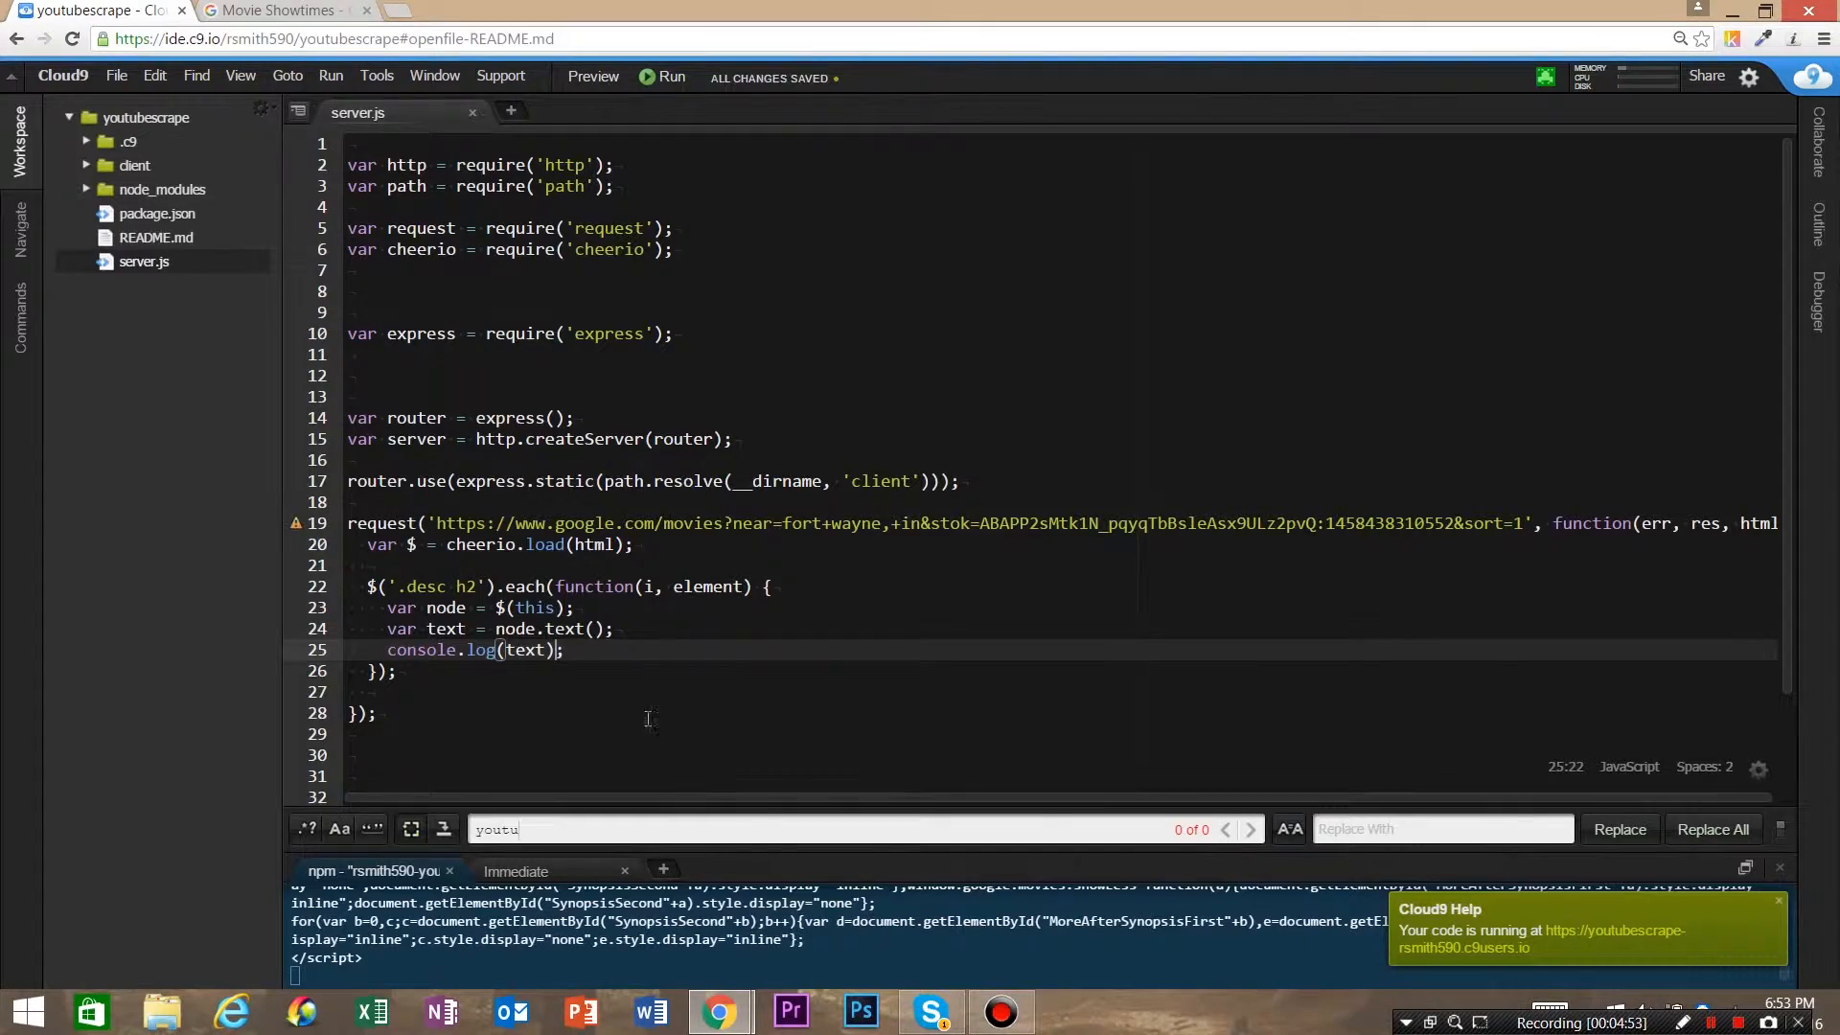
Restart the server with npm start so the terminal prints the scraped movie titles.
key("Return")
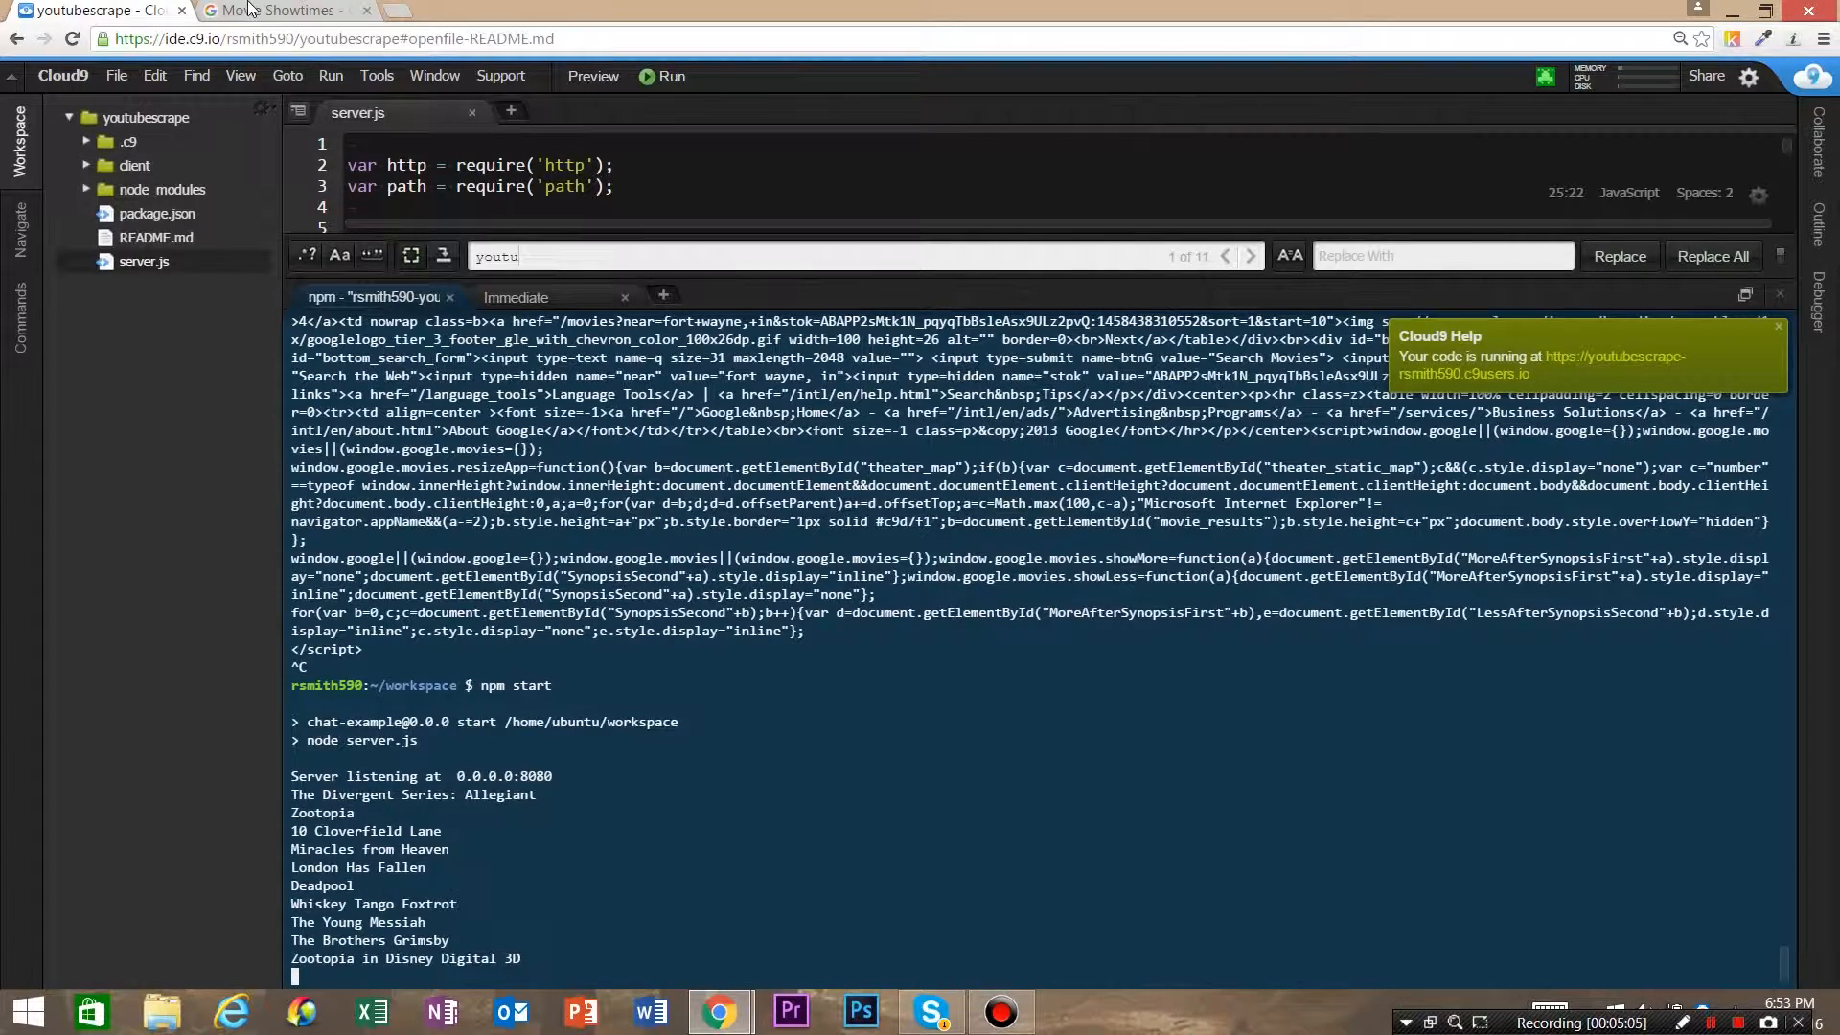
Compare against the Chrome showtimes page, then return to server.js and place the cursor on line 21.
left_click(282, 12)
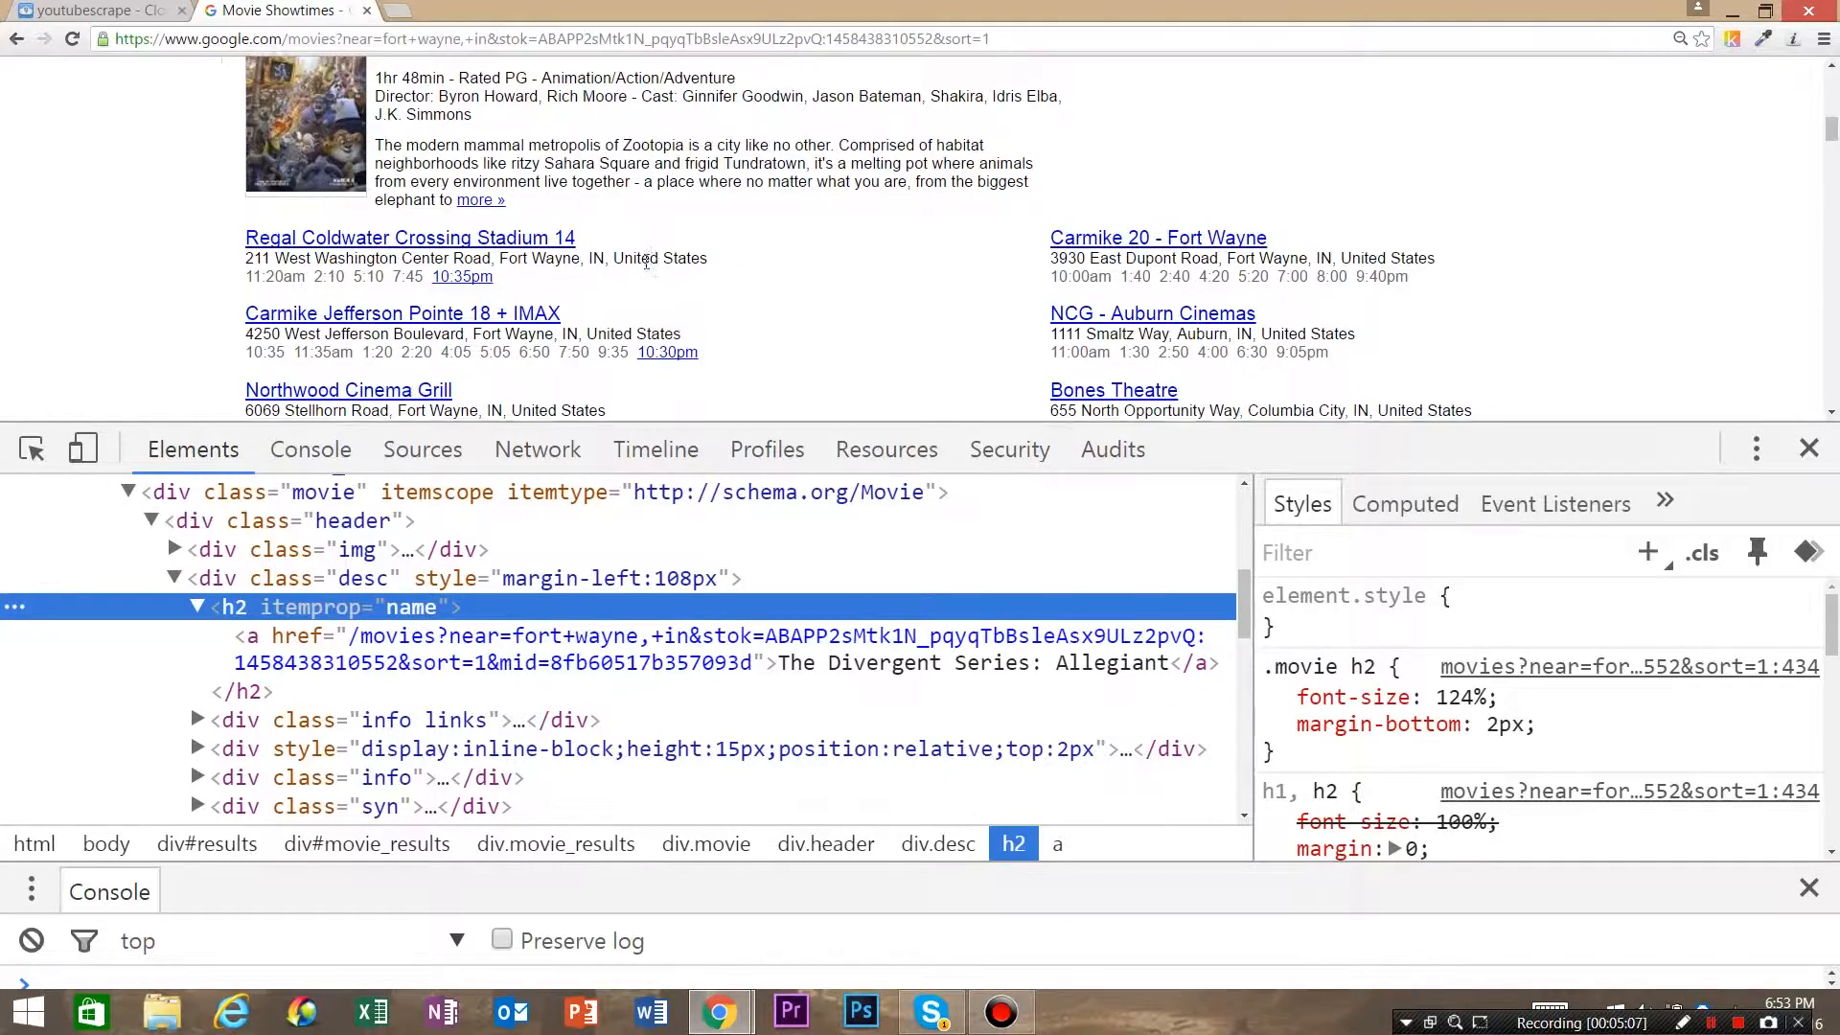
scroll("up", 3)
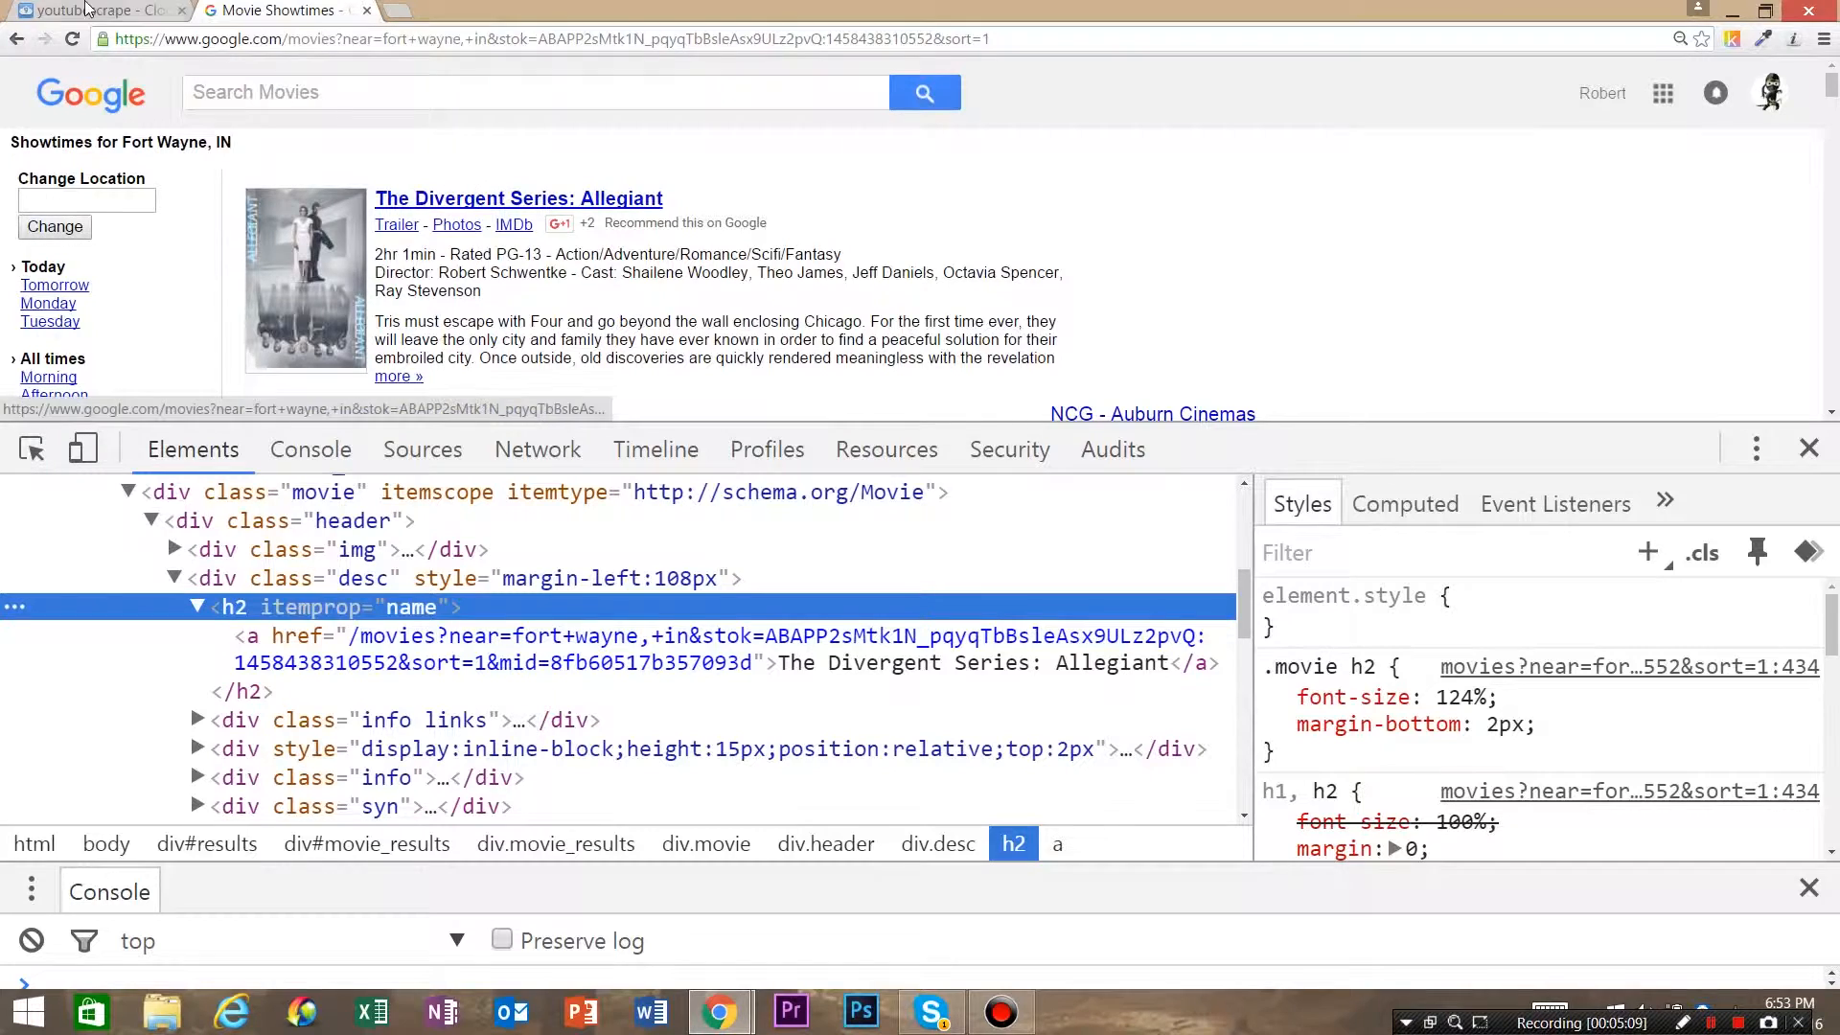
left_click(88, 12)
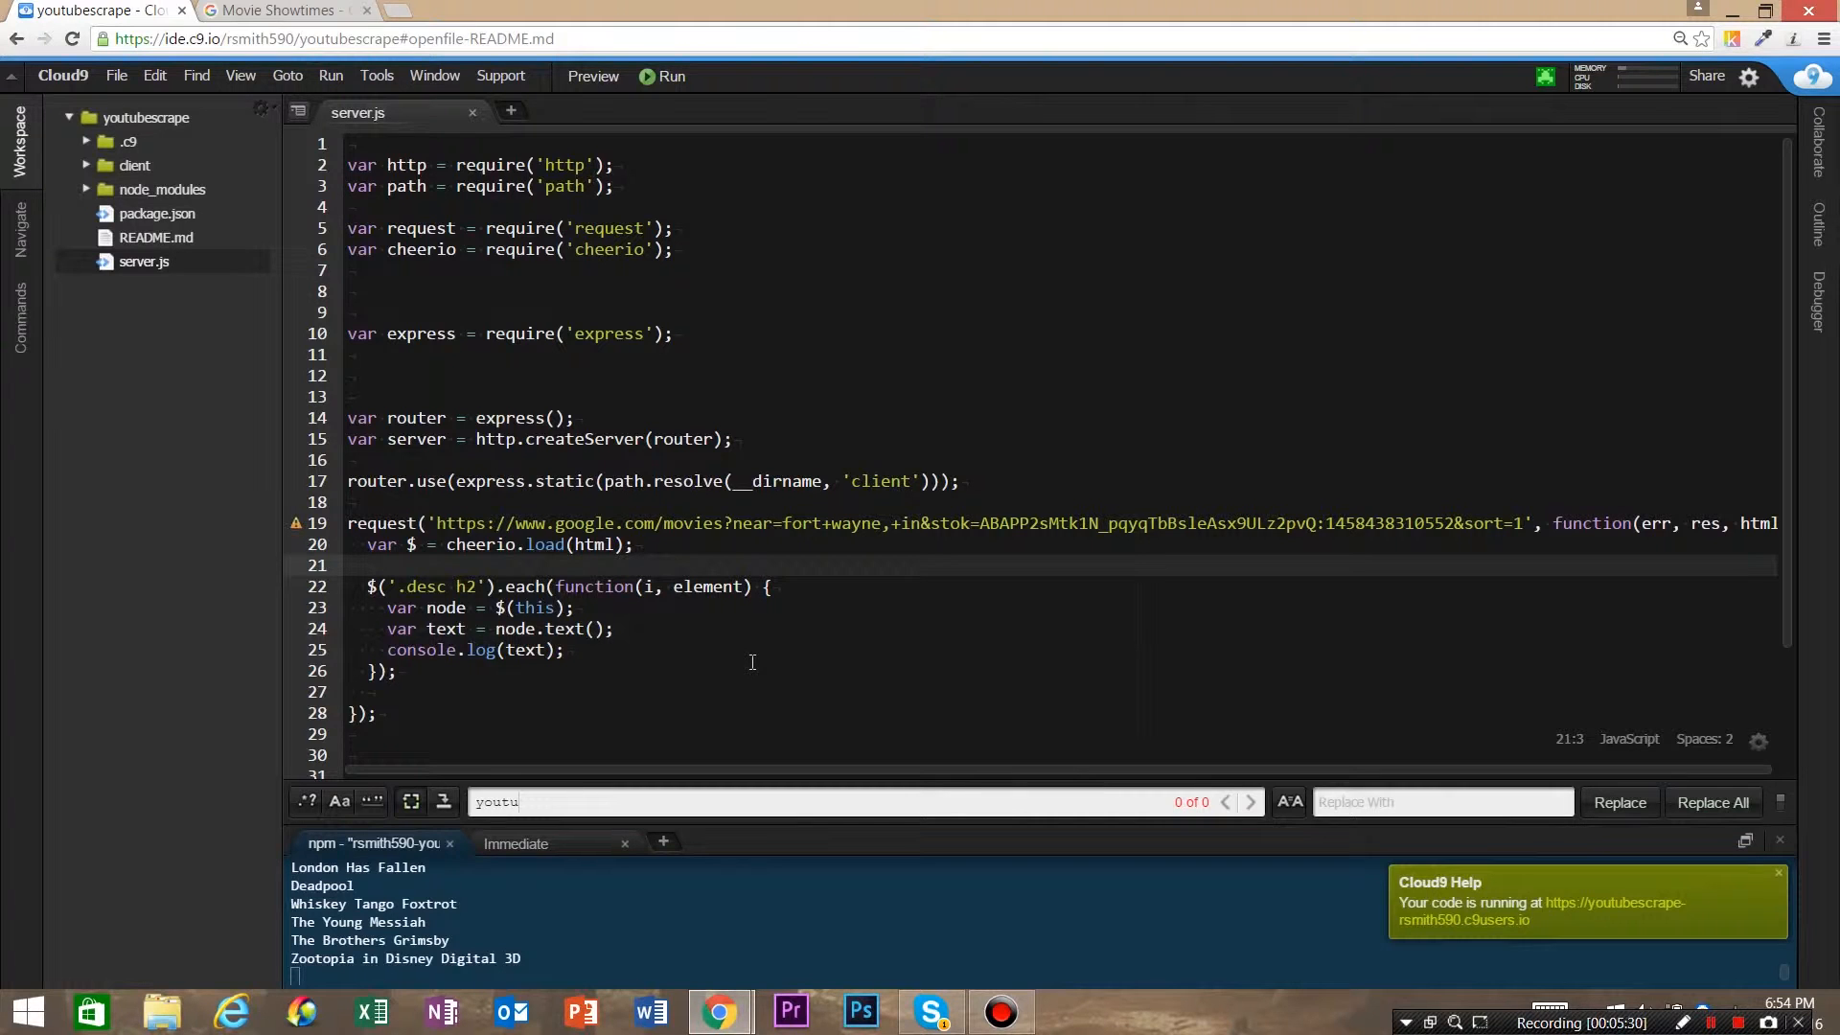
left_click(370, 563)
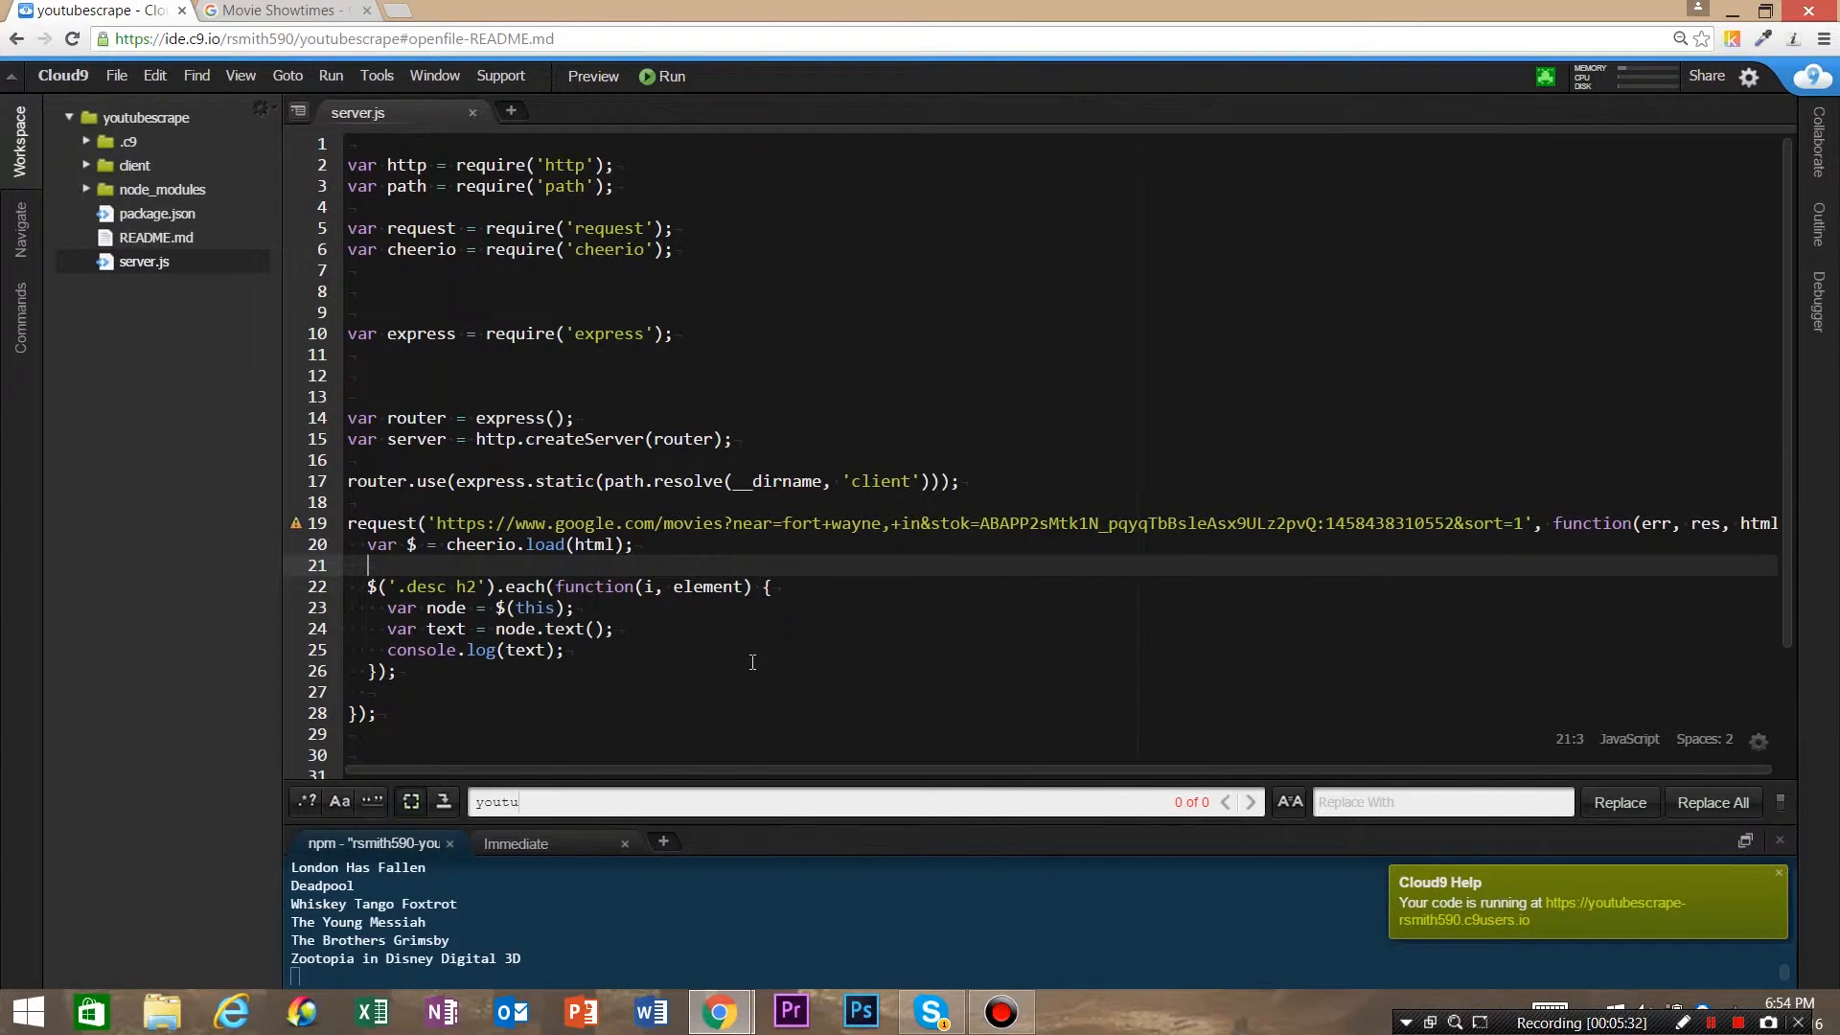